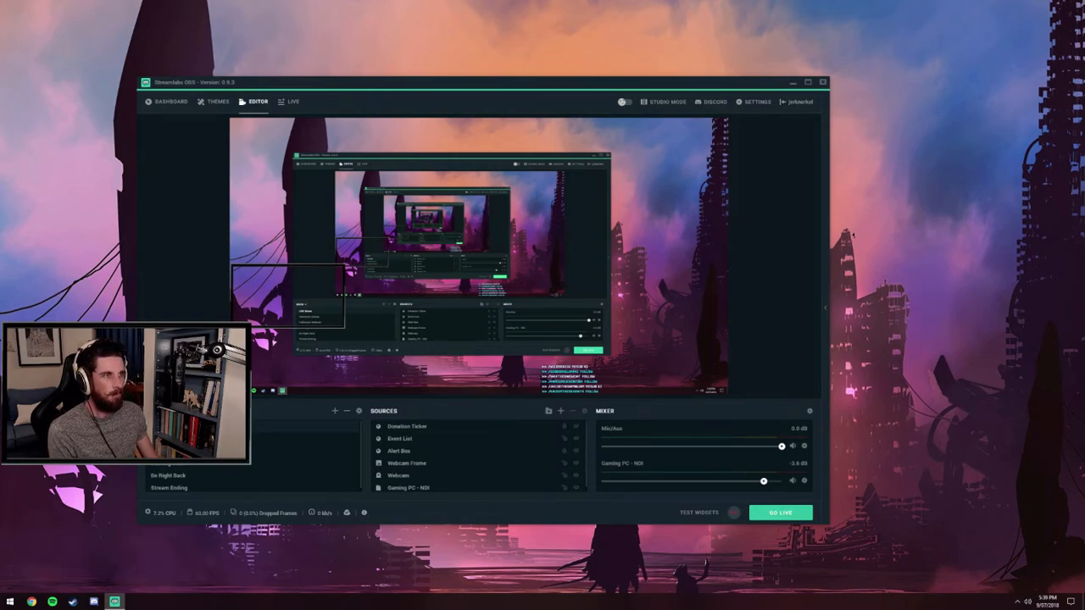
Drag the Streamlabs OBS window toward the screen centre and switch to the Dashboard.
left_click_drag(483, 82, 566, 87)
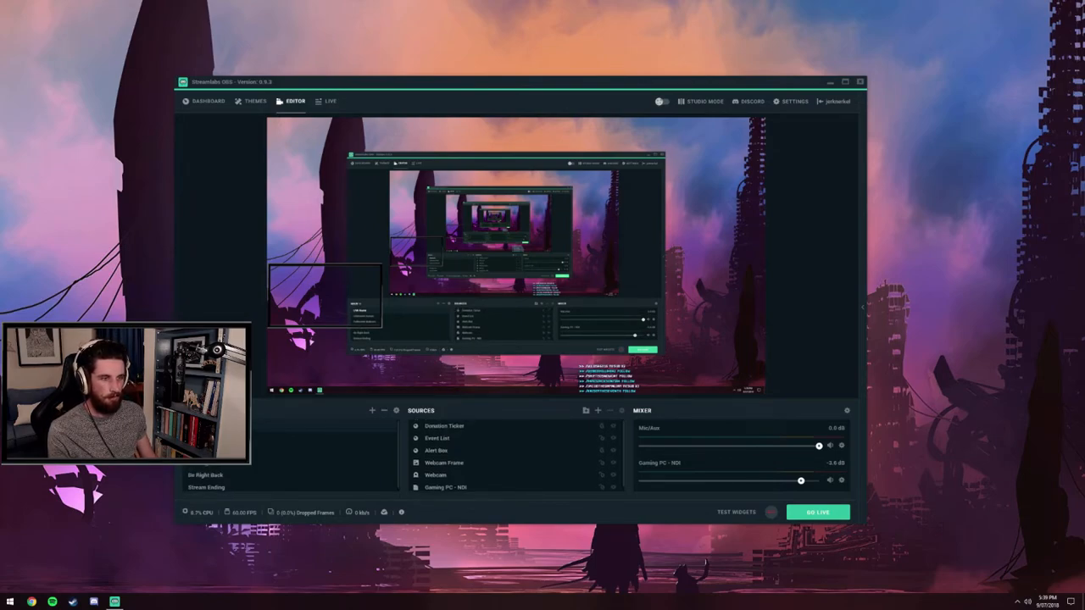
left_click(207, 101)
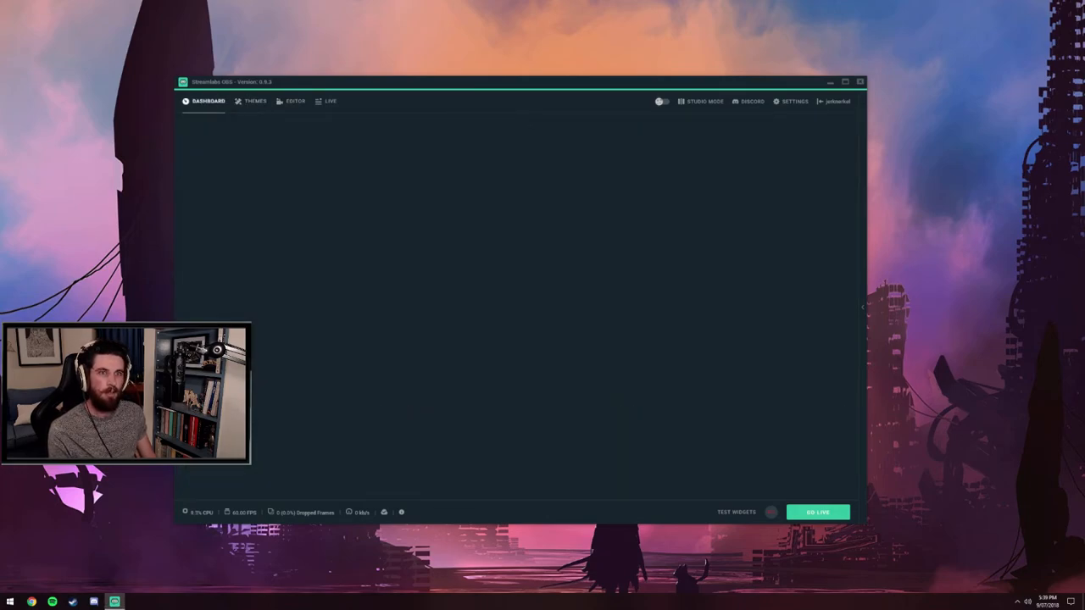
Glance at Themes, check the Dashboard's recent events, then return to the Scene Themes gallery.
left_click(255, 101)
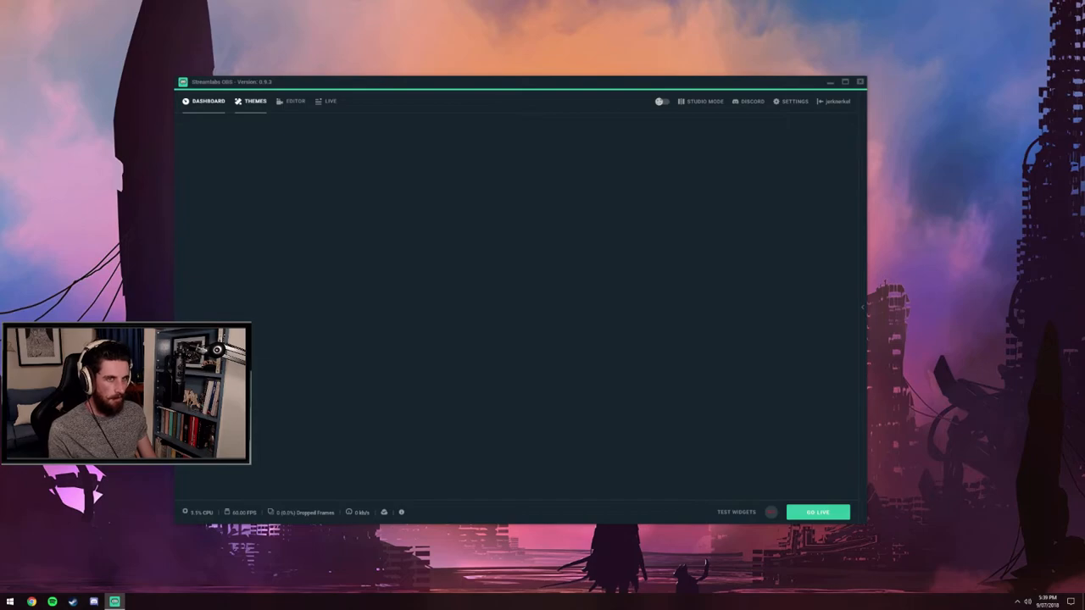
left_click(208, 101)
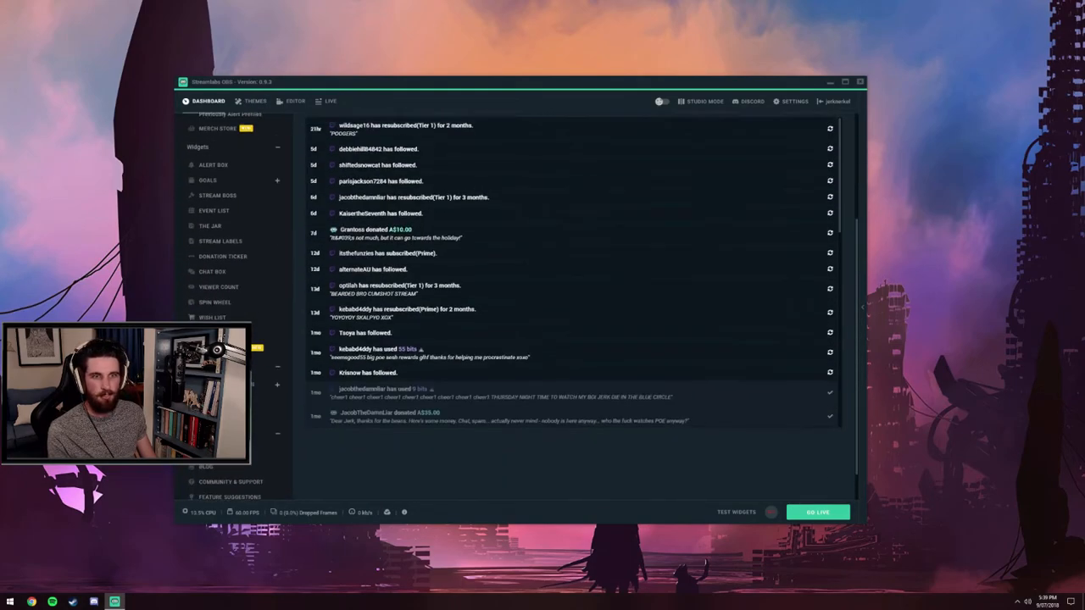
left_click(255, 101)
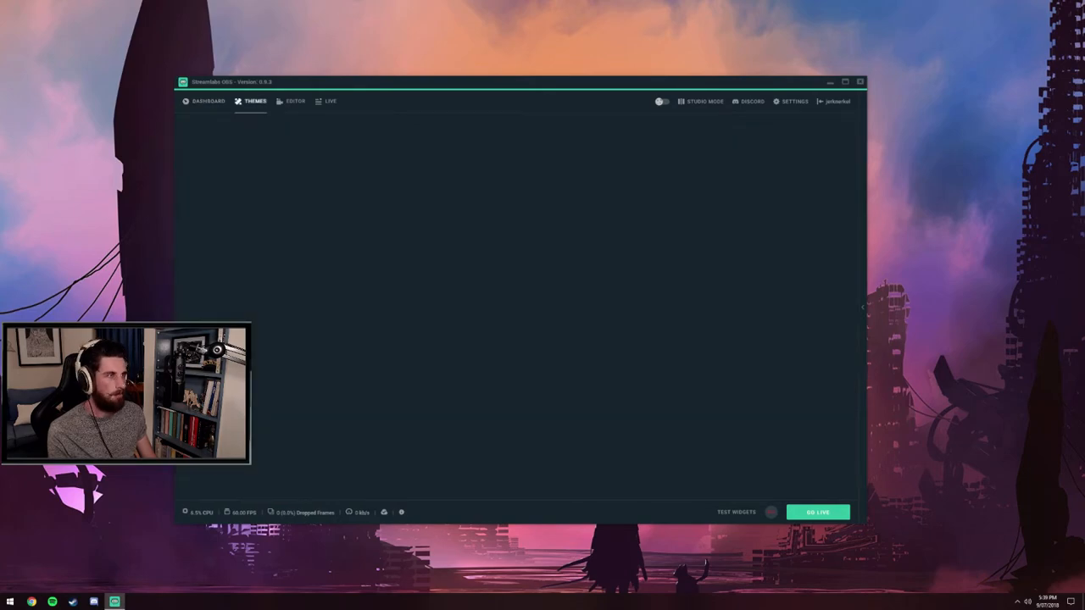
left_click(256, 101)
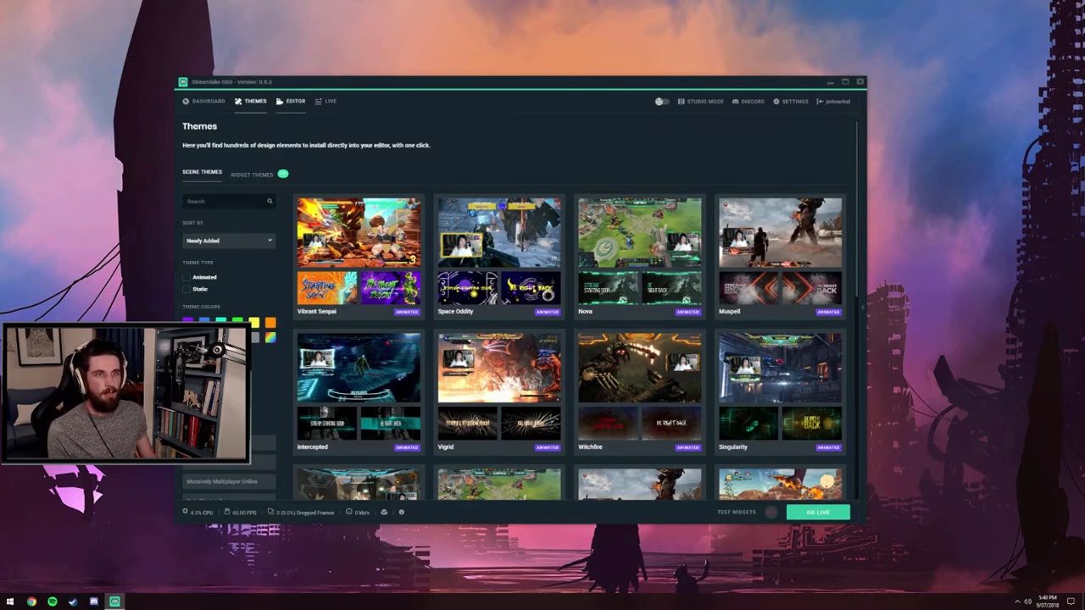
Pass through Editor to the Live events view, then bring up Settings on General.
left_click(295, 100)
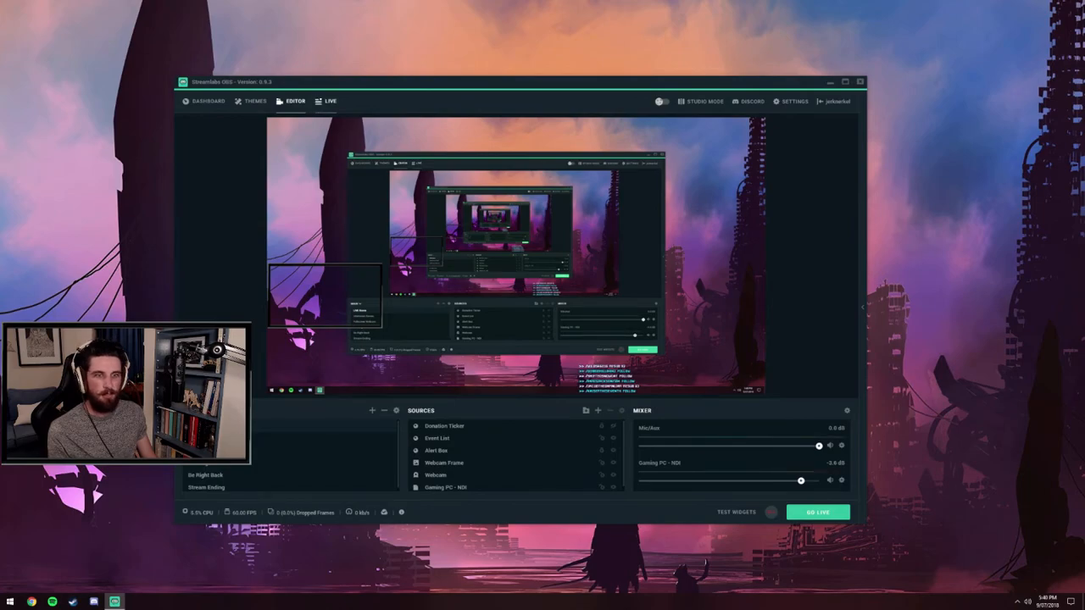
left_click(330, 101)
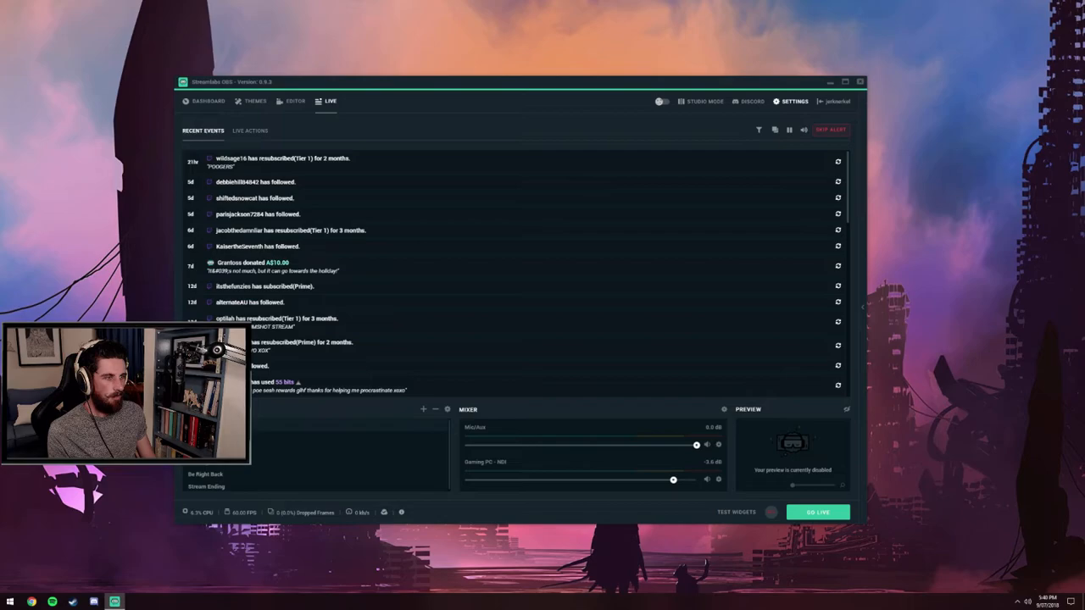
left_click(792, 101)
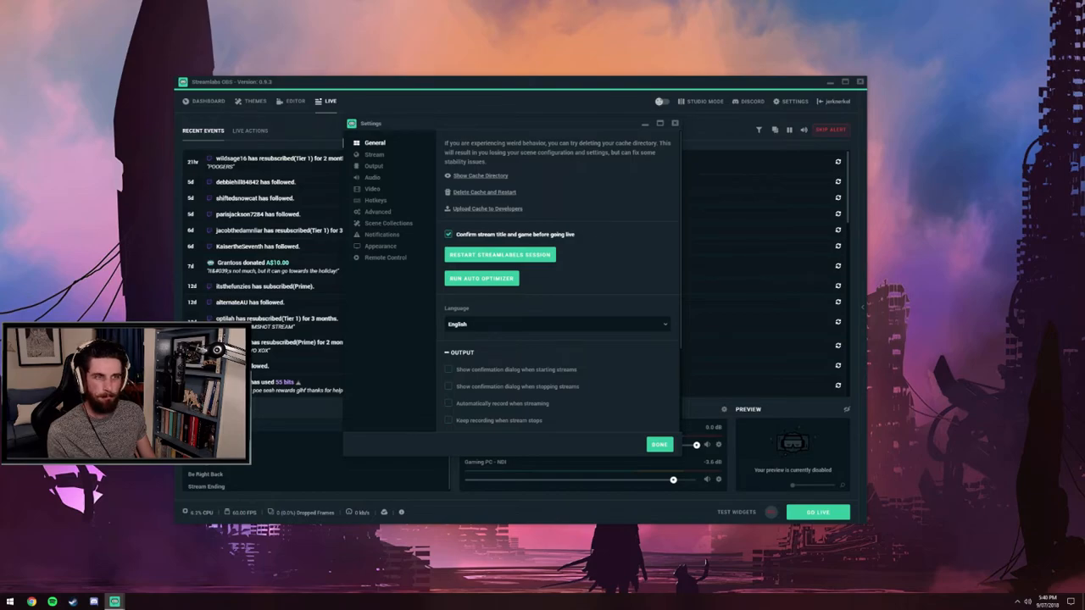
Check the Stream page (Twitch, Sydney server), then move to Output in an enlarged window.
left_click(374, 154)
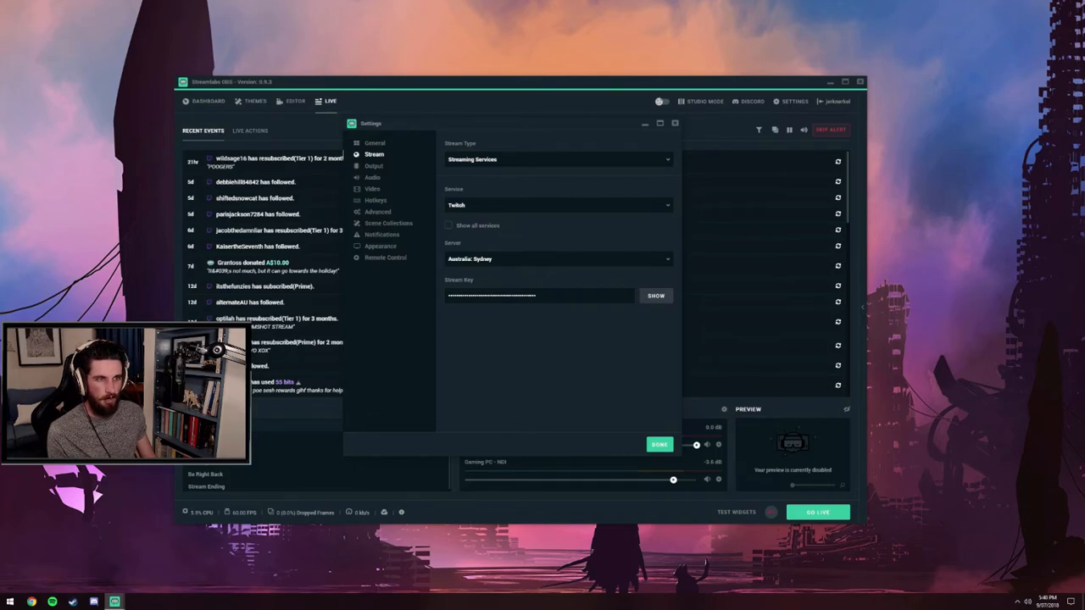
left_click(557, 258)
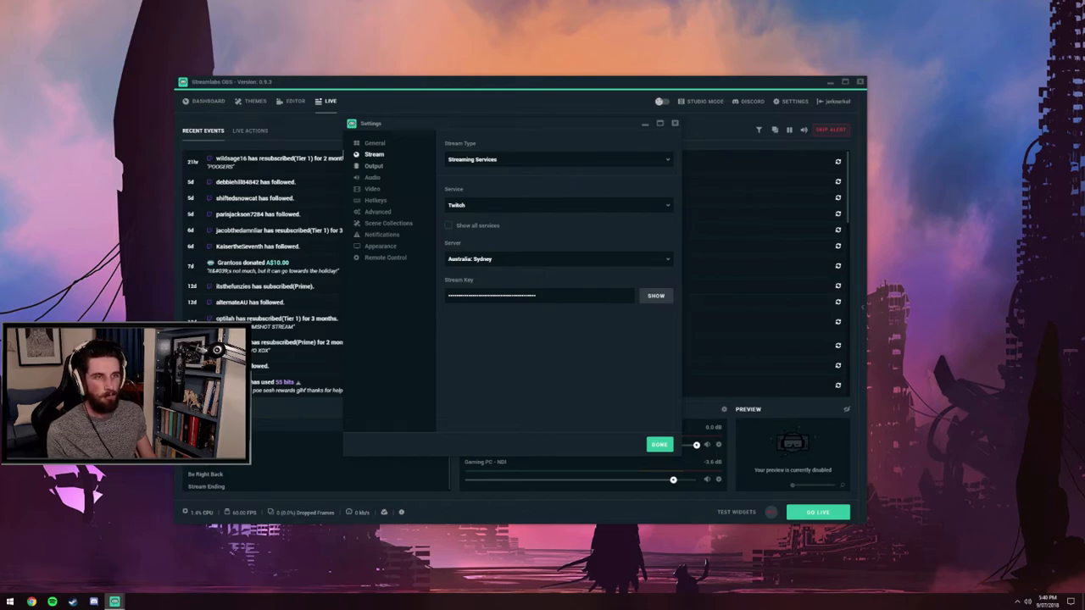
left_click(373, 165)
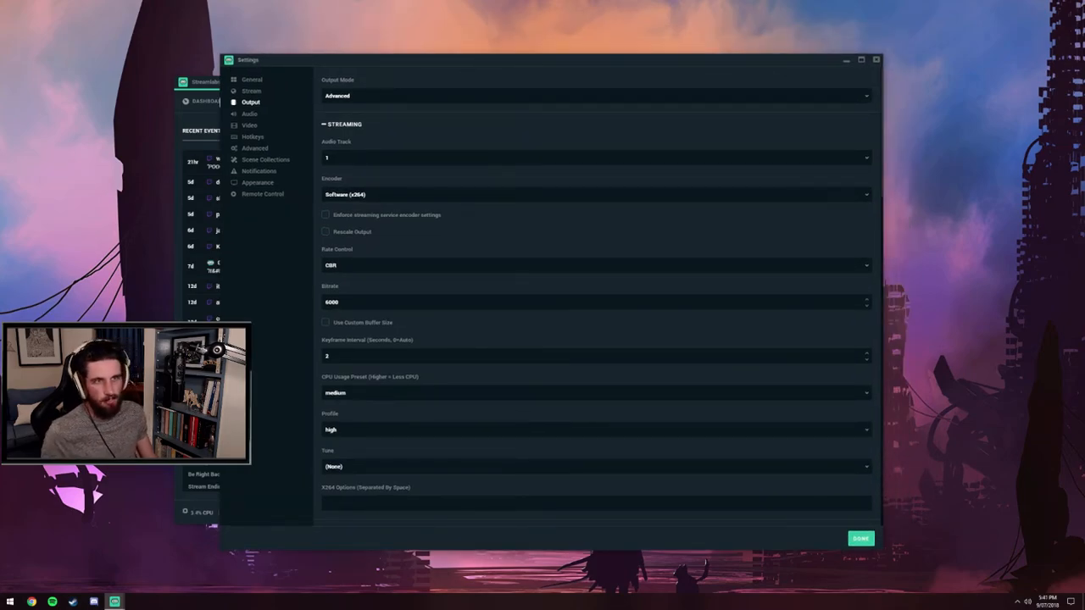
Browse the streaming encoder list and switch from Software (x264) to NVENC.
left_click(596, 95)
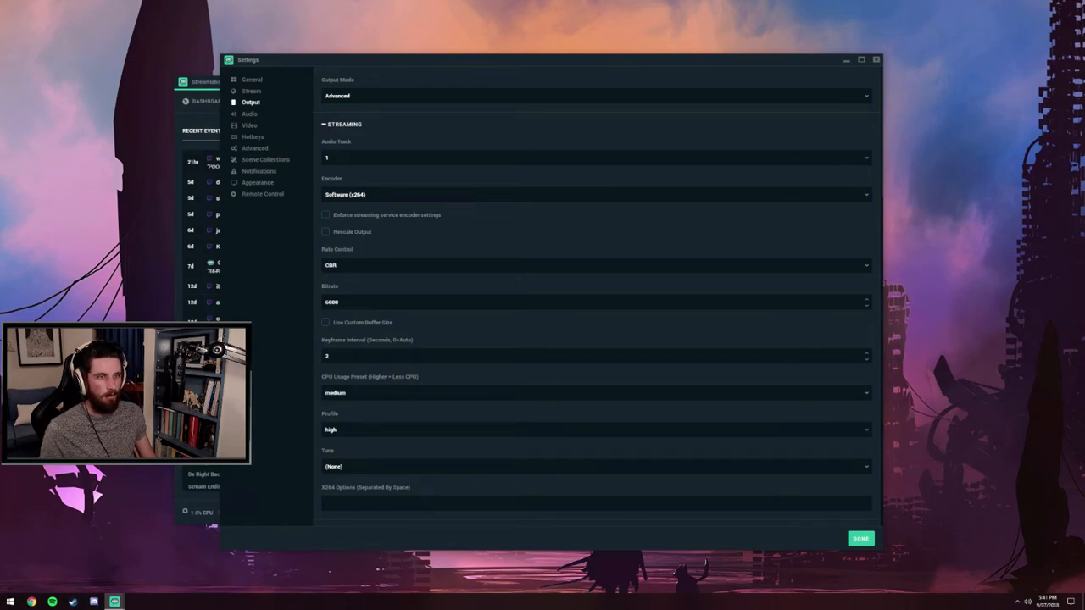
left_click(593, 194)
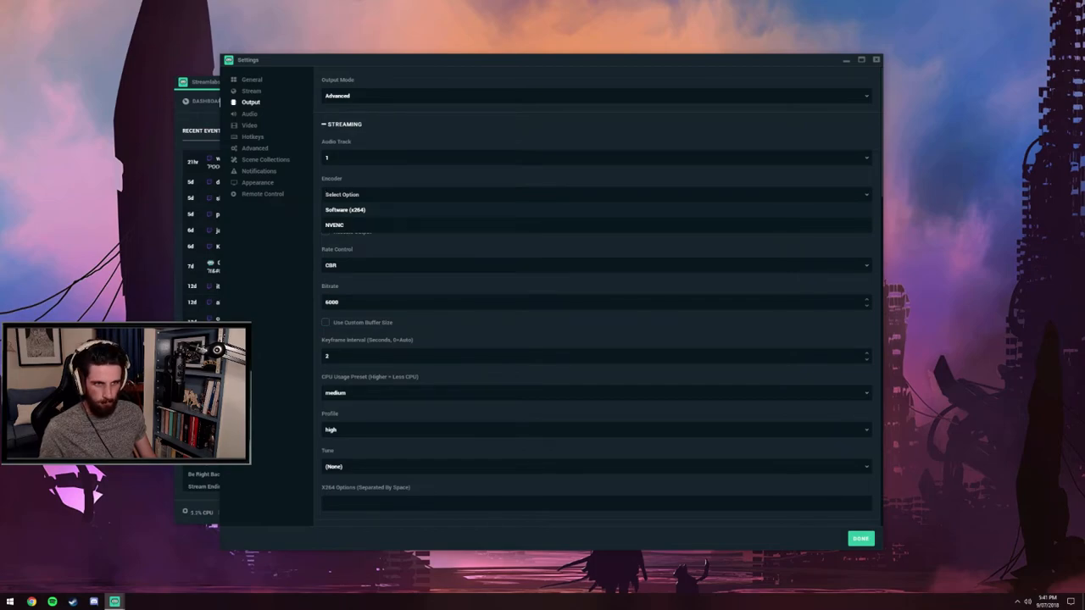
left_click(345, 210)
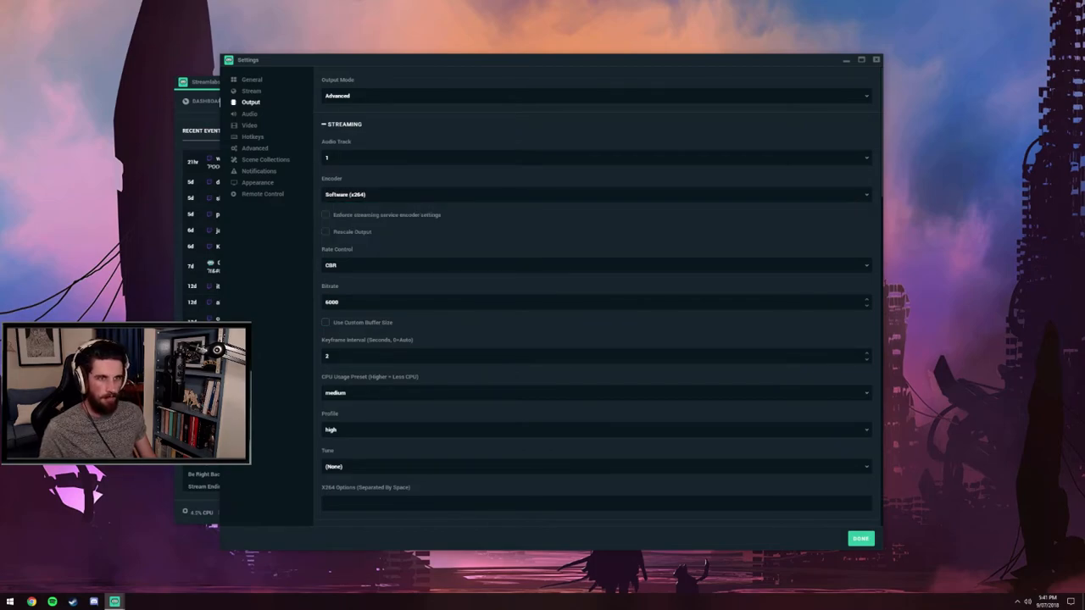
scroll("down", 3)
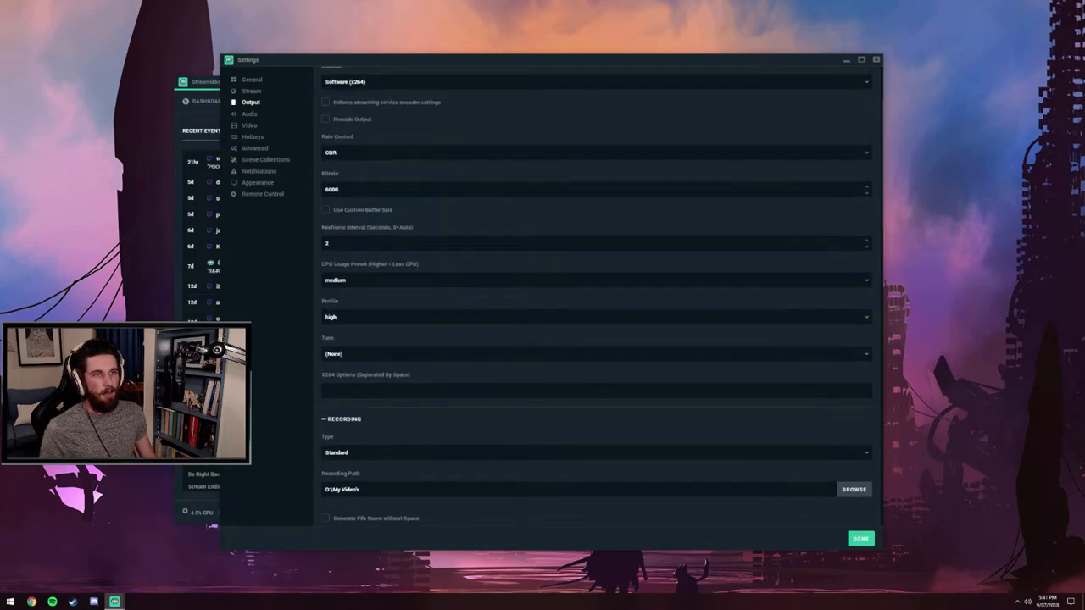
scroll("up", 3)
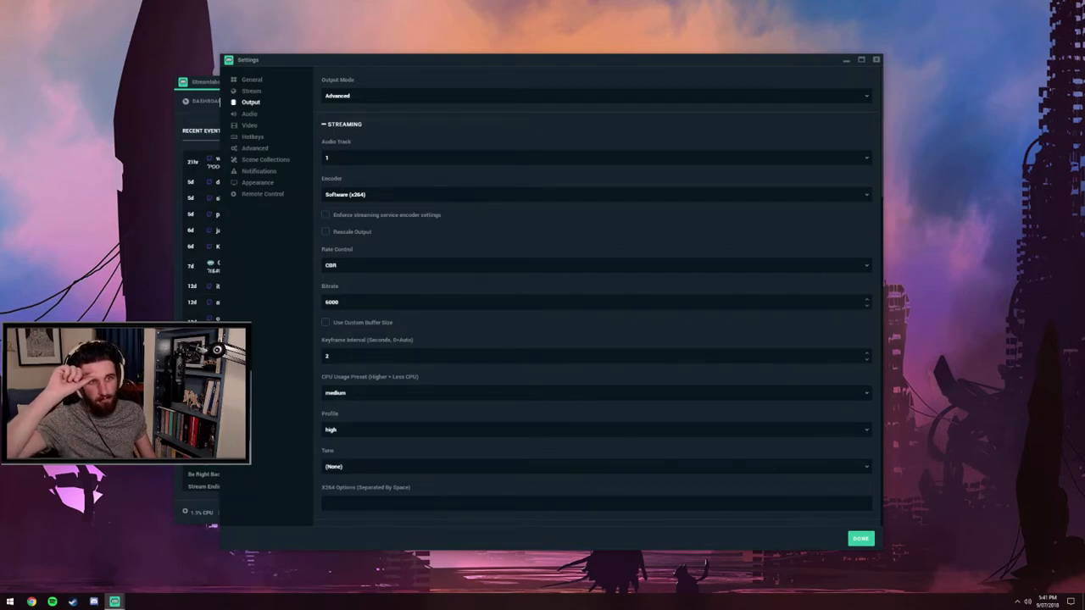
left_click(593, 194)
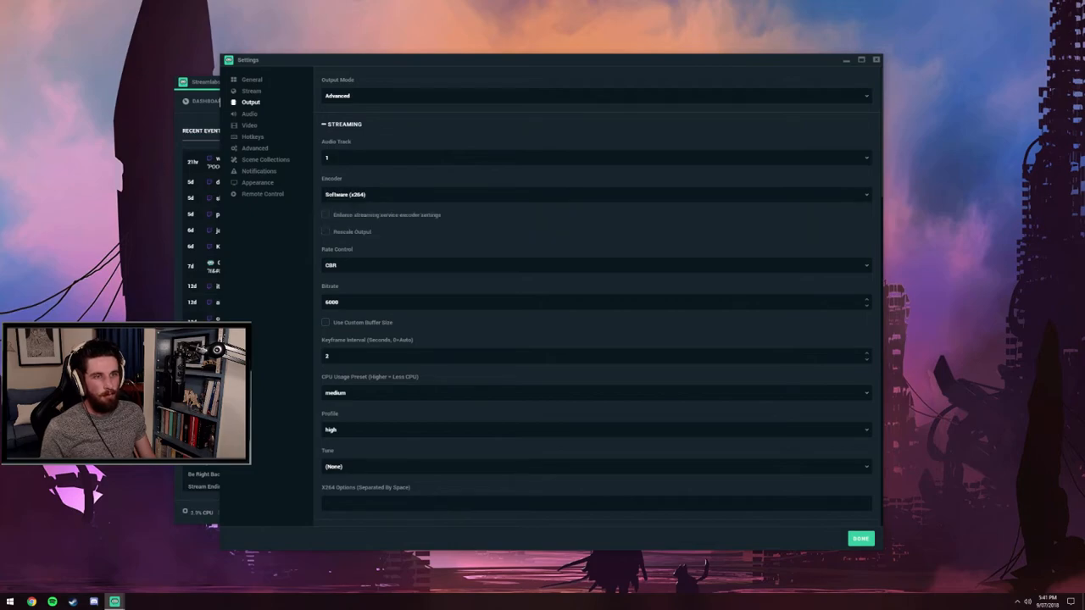
left_click(596, 194)
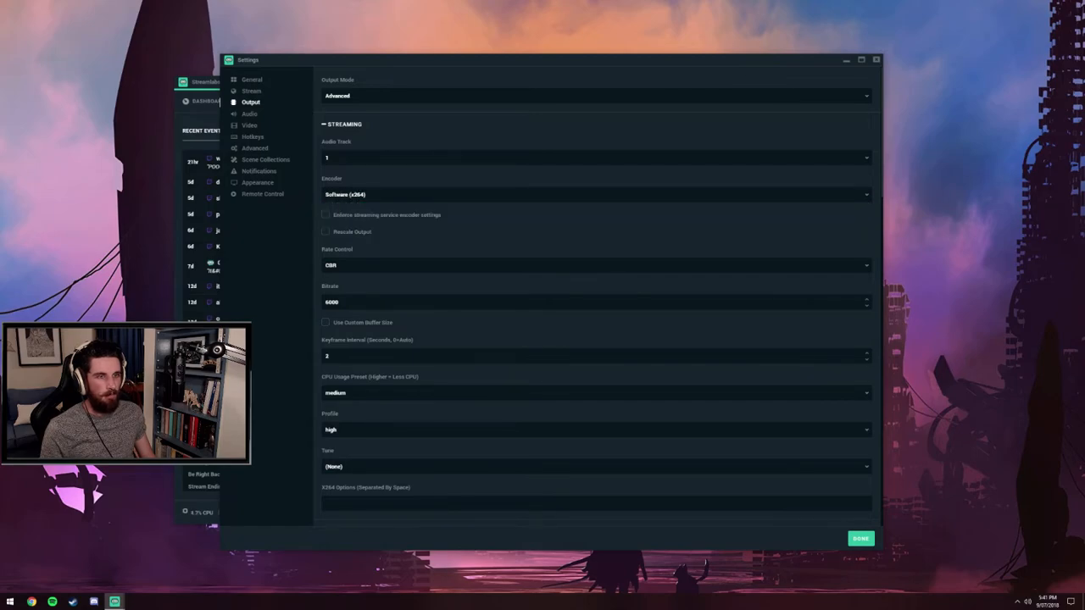
left_click(593, 194)
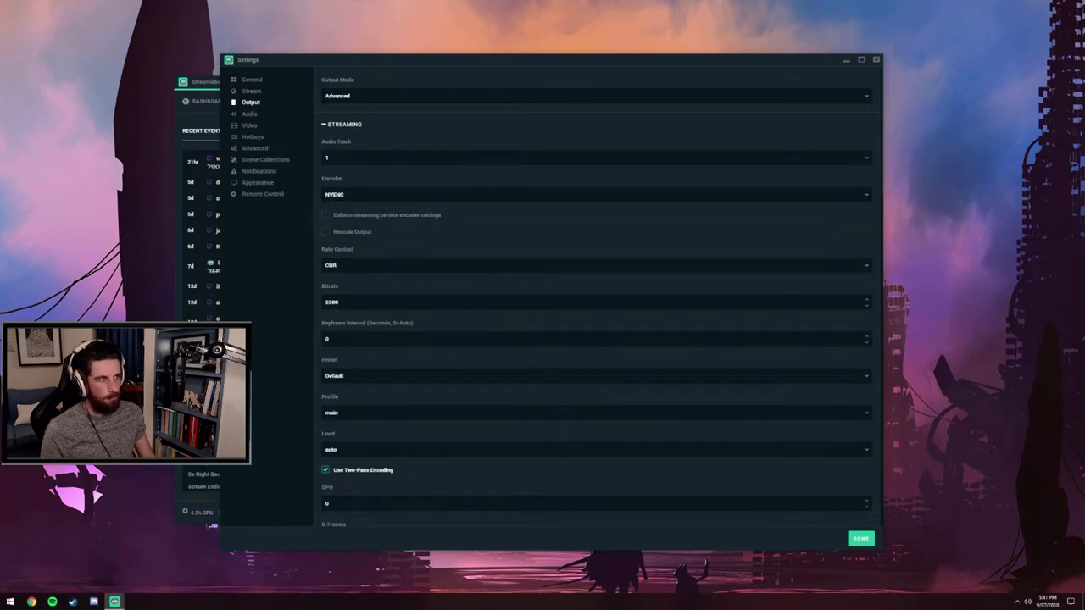
left_click(594, 194)
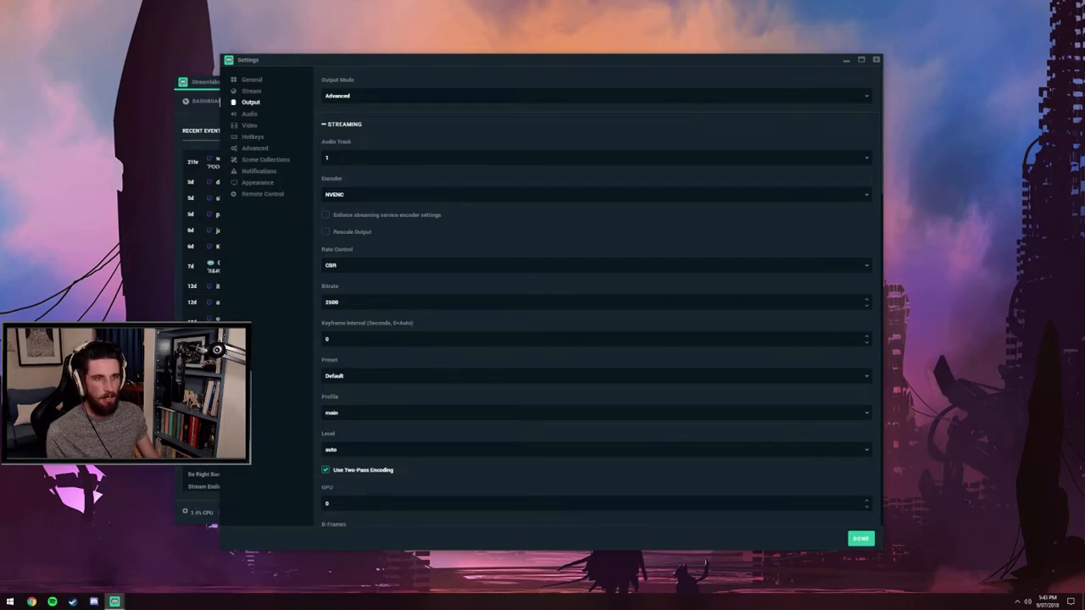
Enter a 6000 NVENC bitrate alongside a keyframe interval of 2.
scroll("down", 3)
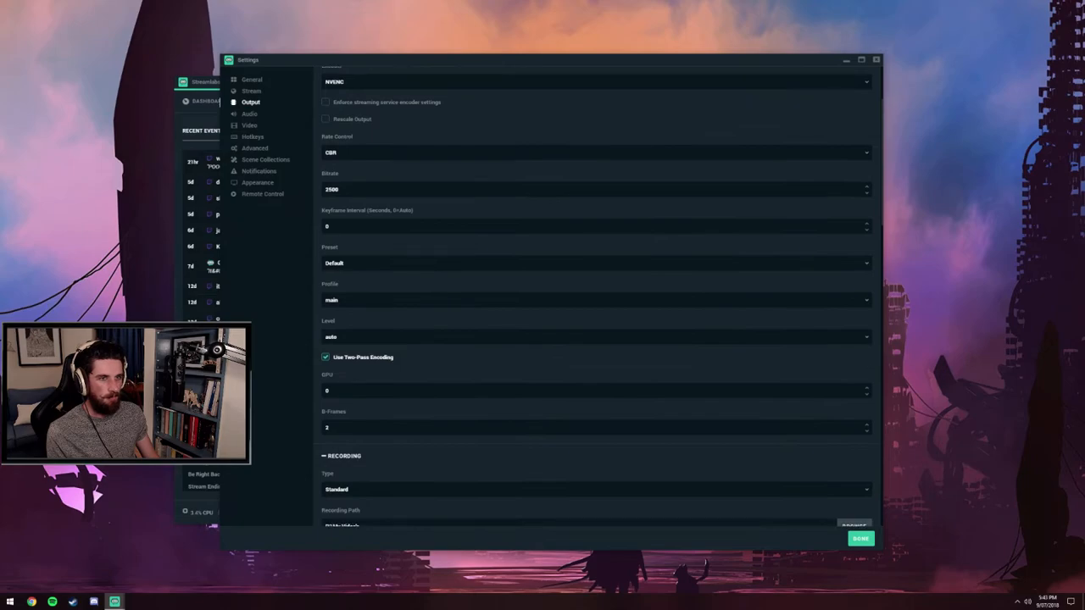
scroll("up", 3)
type("2")
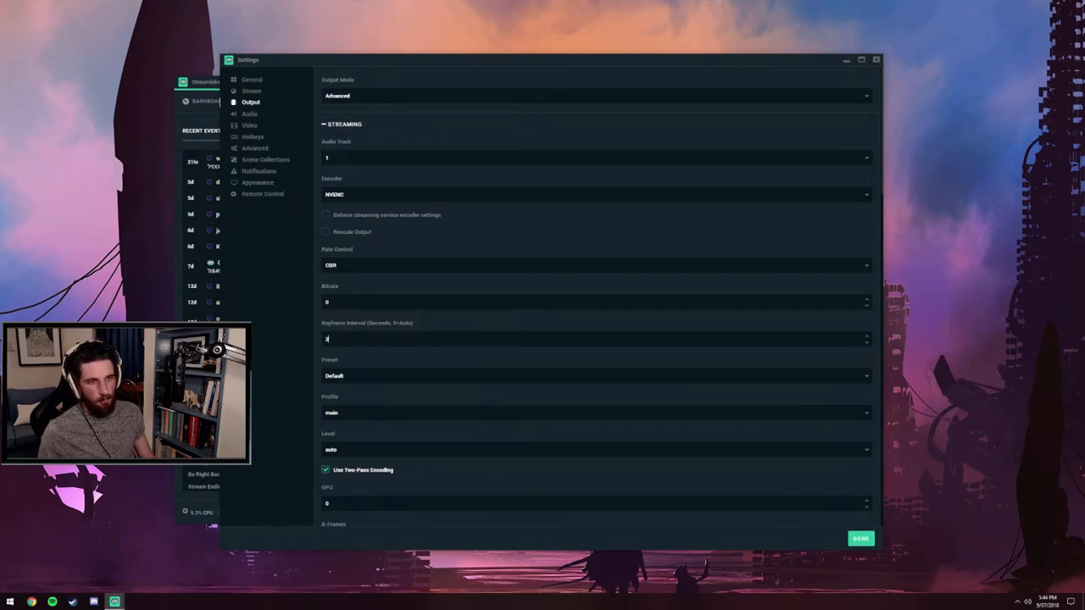
type("6000")
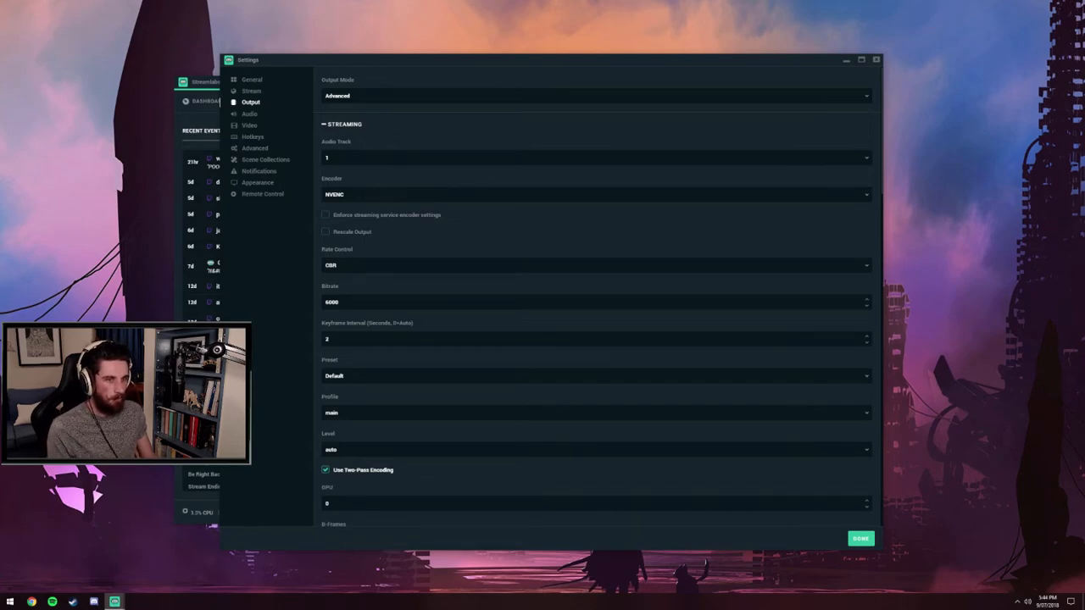
scroll("down", 3)
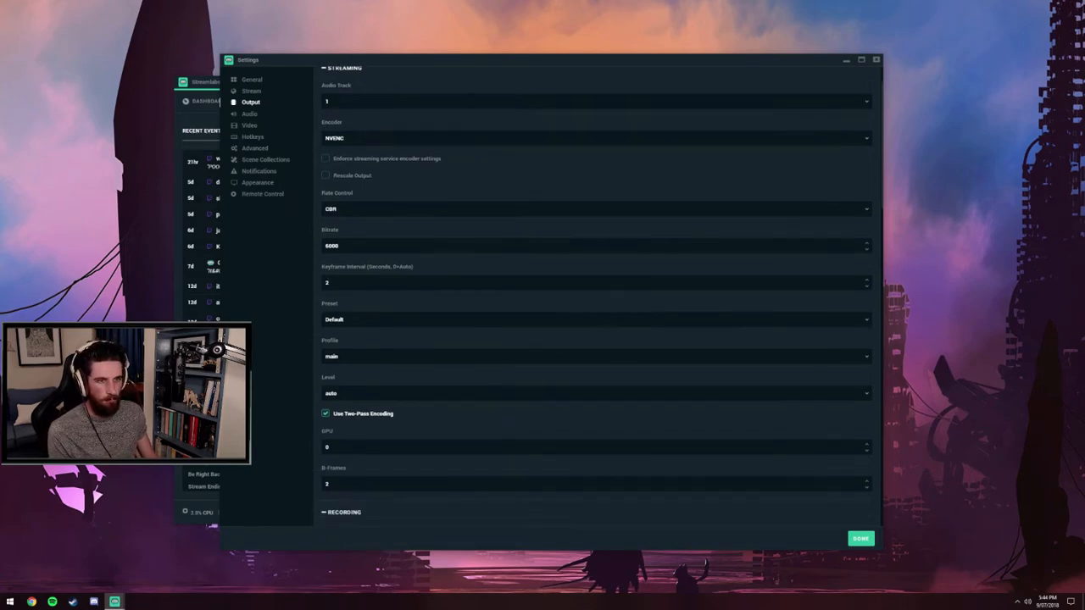
scroll("down", 3)
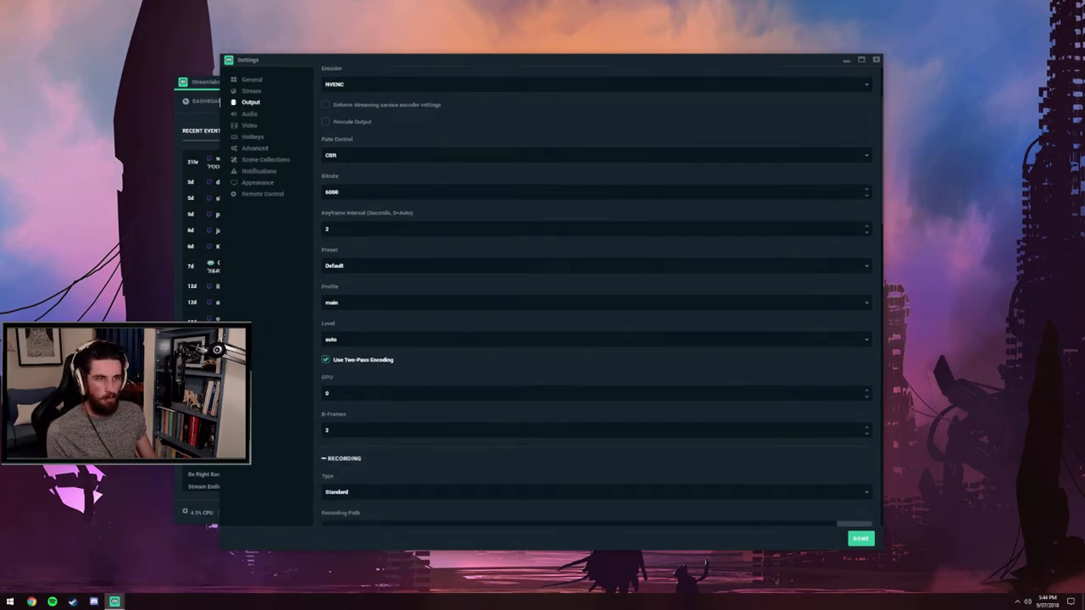
Review the NVENC preset and profile lists, keeping Default and main, and untick two-pass encoding.
left_click(594, 265)
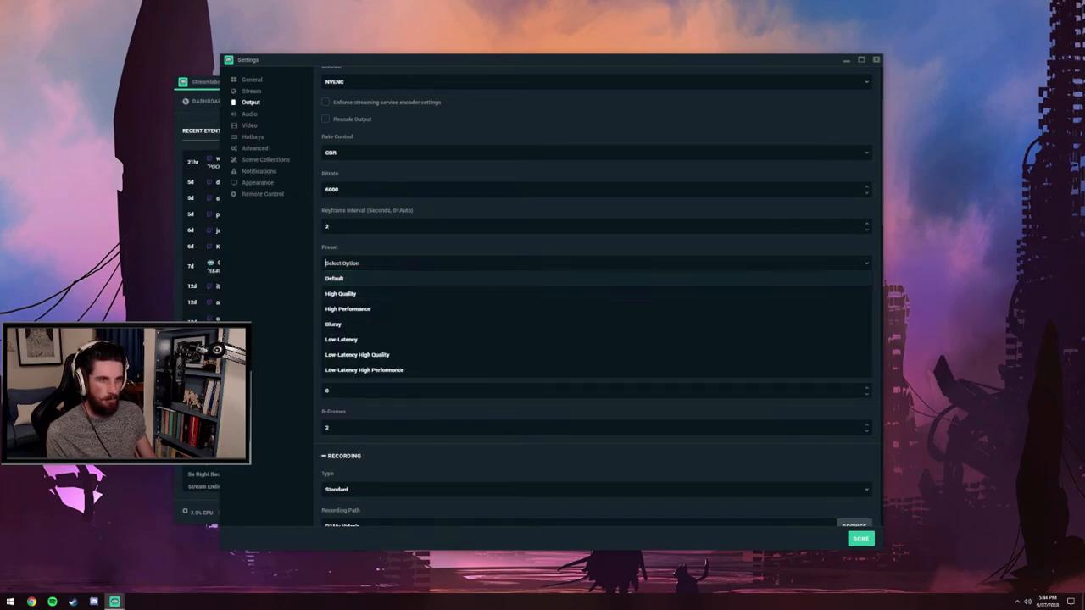
left_click(335, 278)
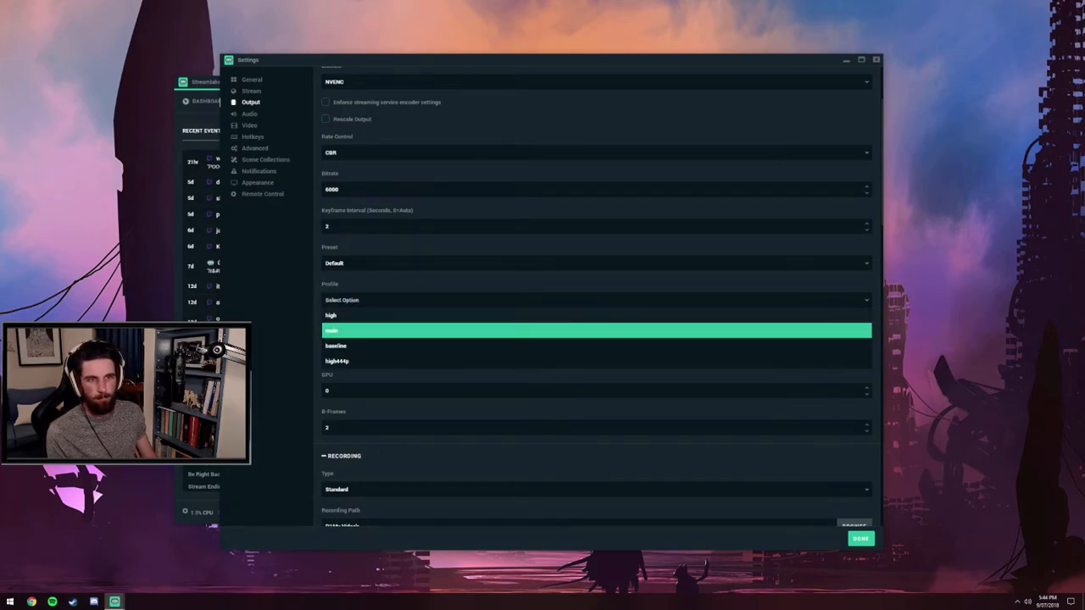
left_click(595, 330)
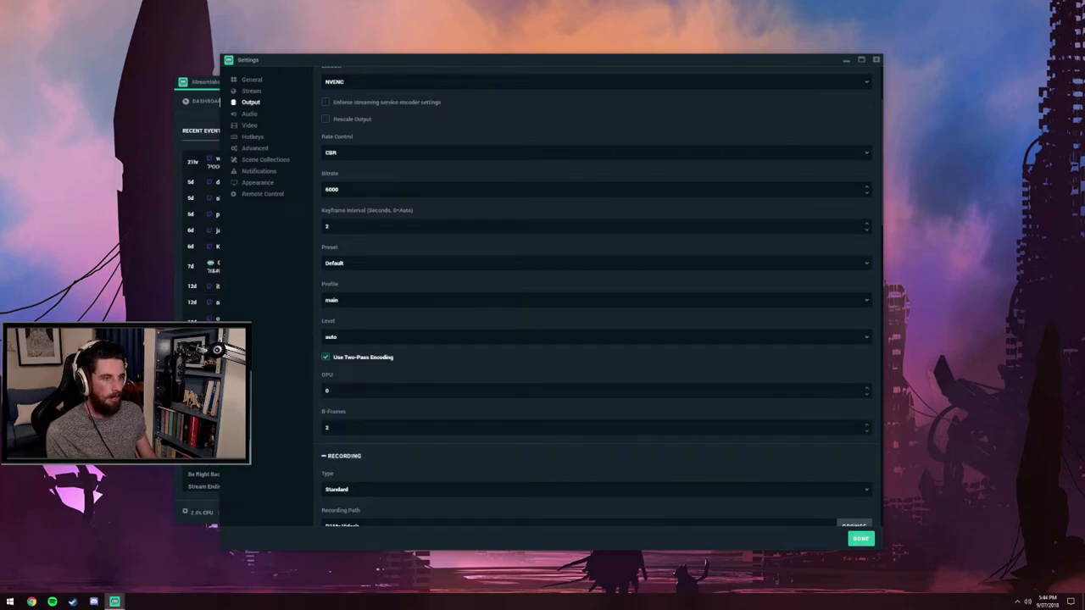
scroll("up", 3)
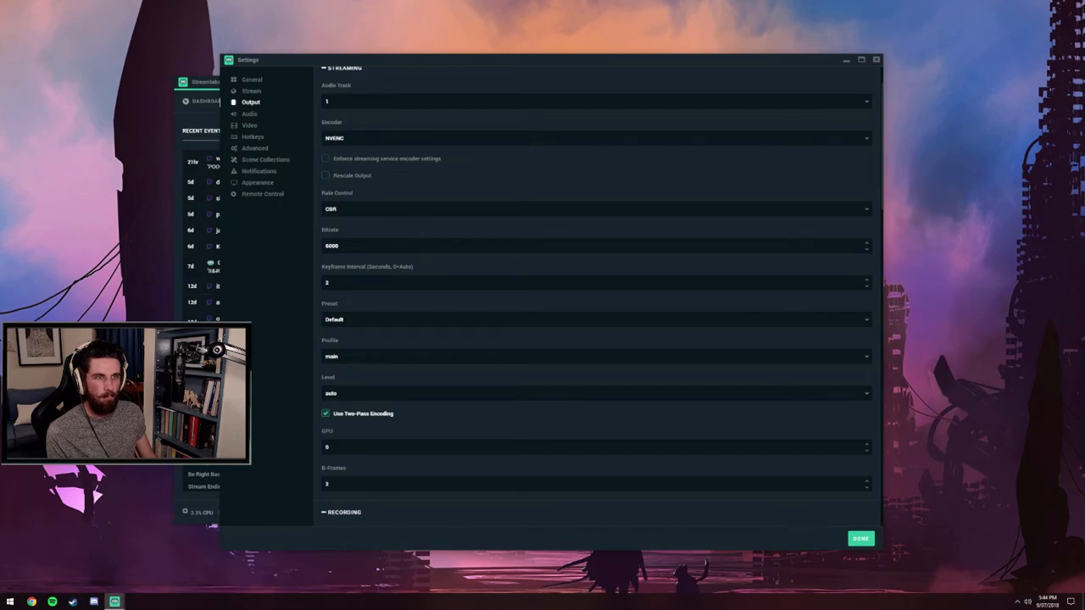
scroll("down", 3)
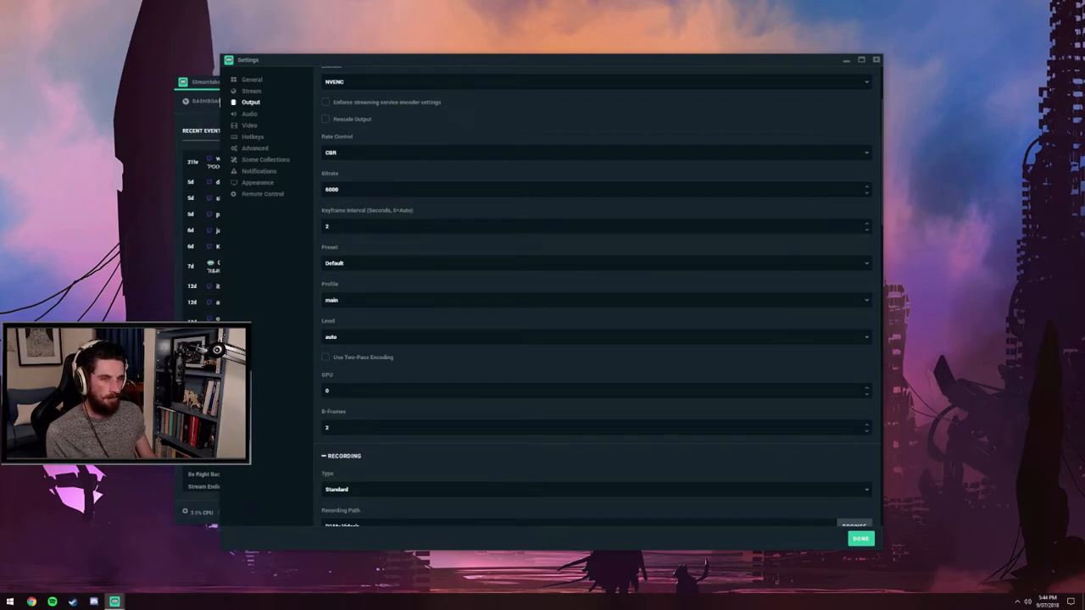
scroll("up", 3)
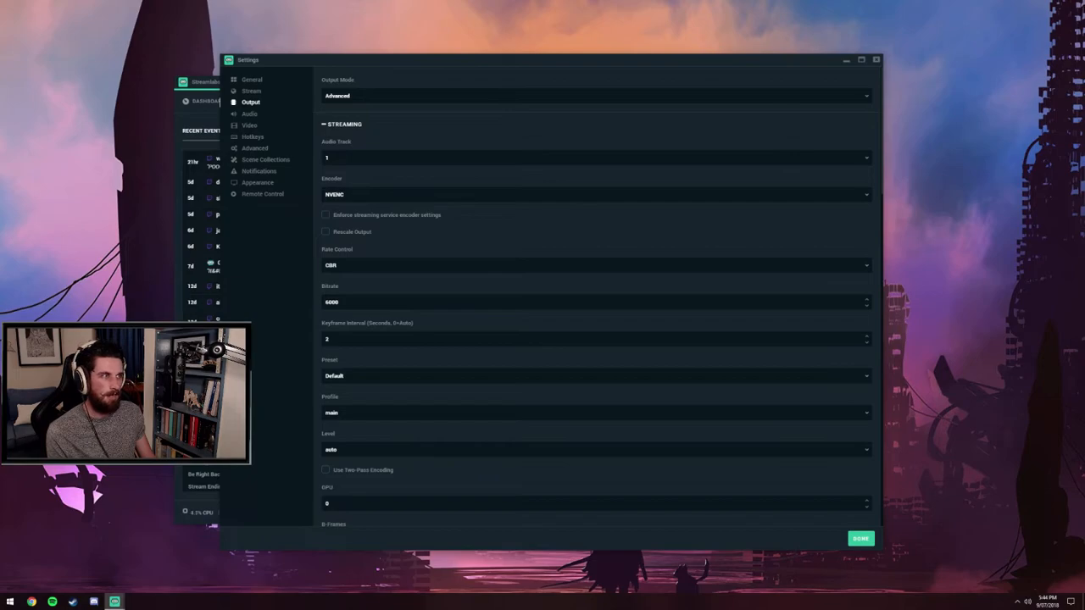
scroll("down", 3)
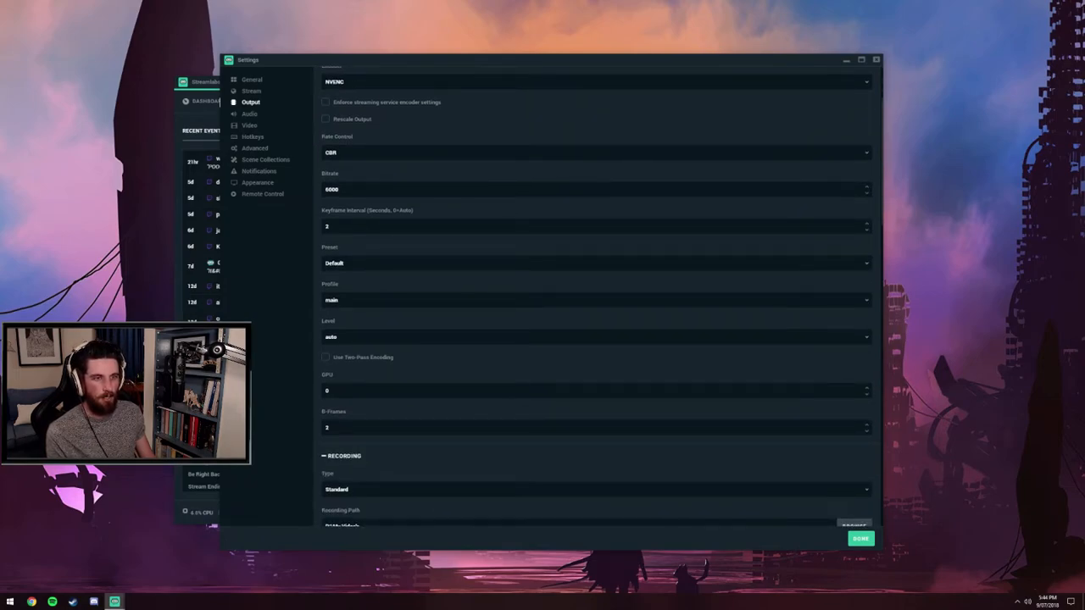
scroll("up", 3)
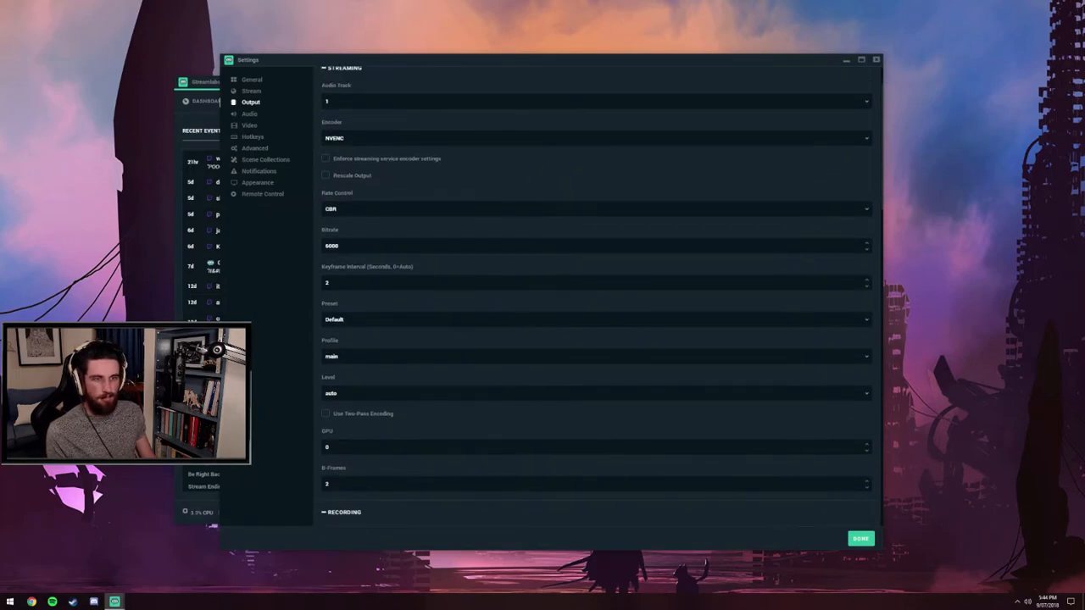
scroll("up", 3)
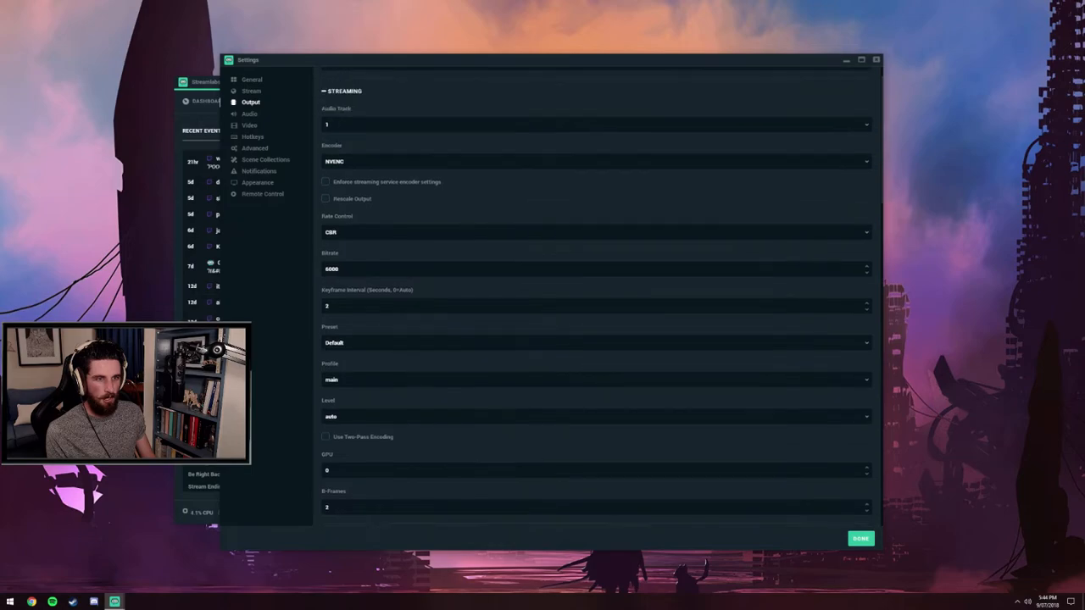
scroll("up", 3)
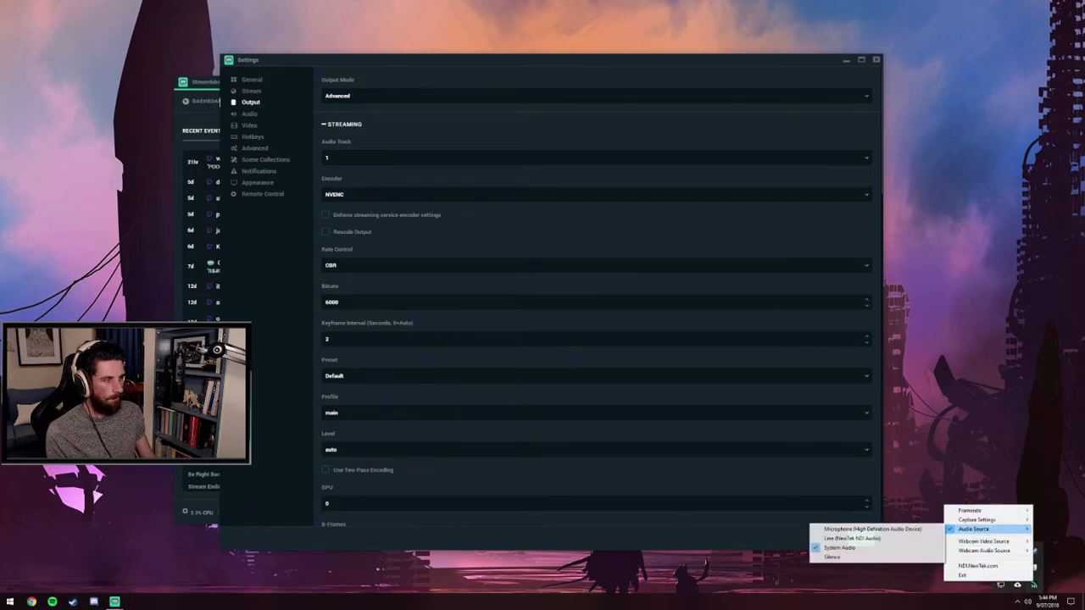
left_click(761, 283)
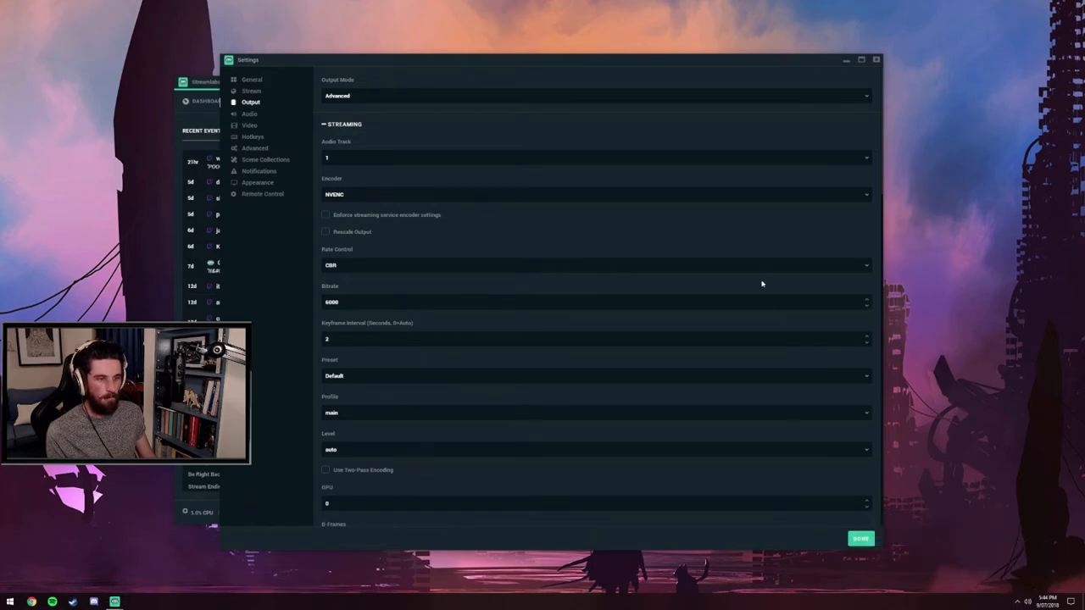
mouse_move(354, 206)
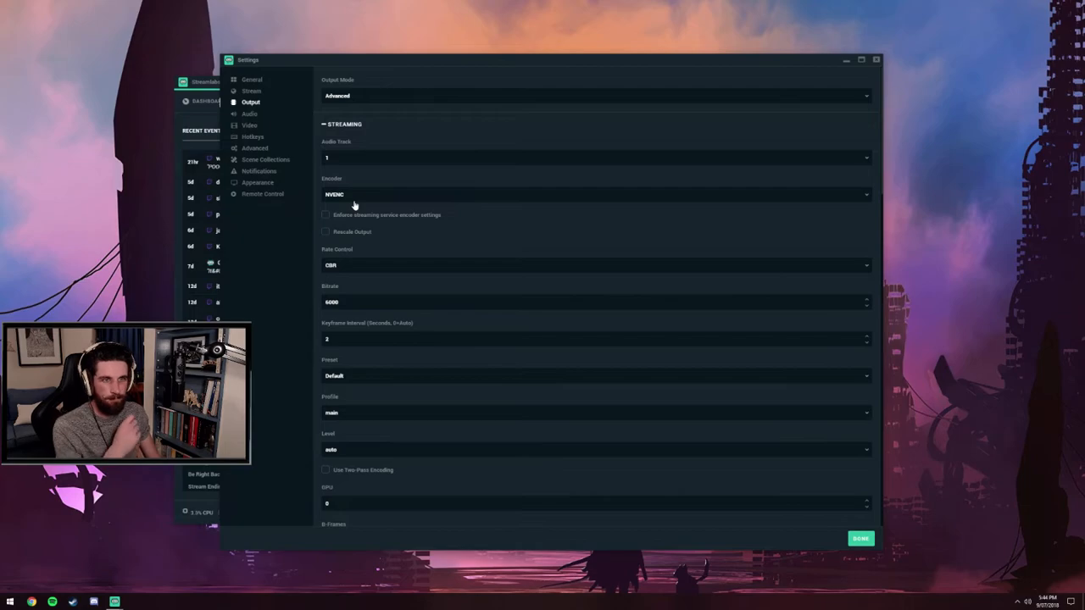
mouse_move(371, 223)
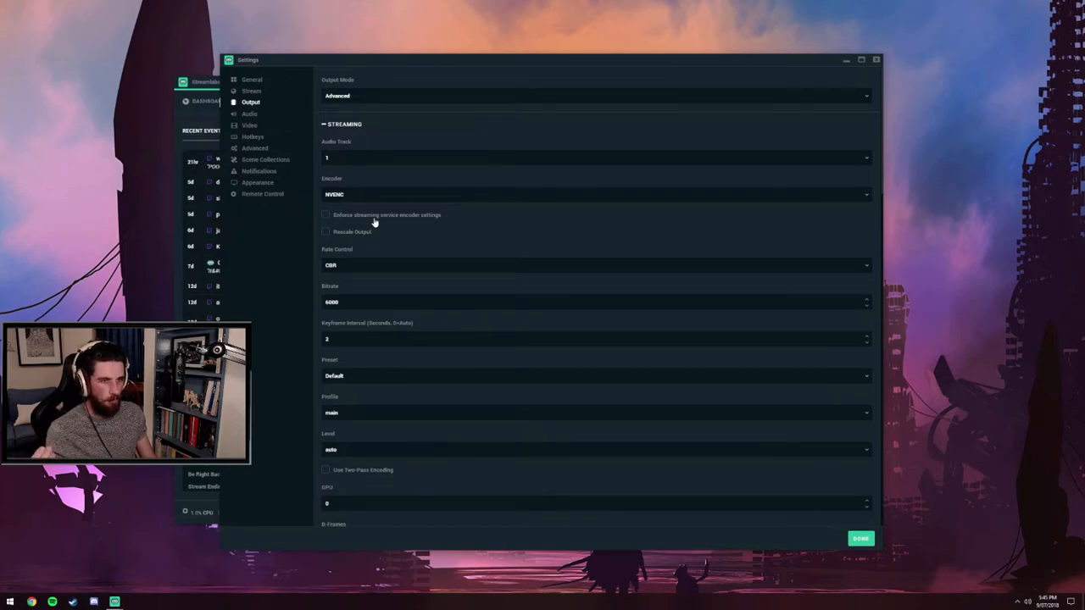
mouse_move(438, 230)
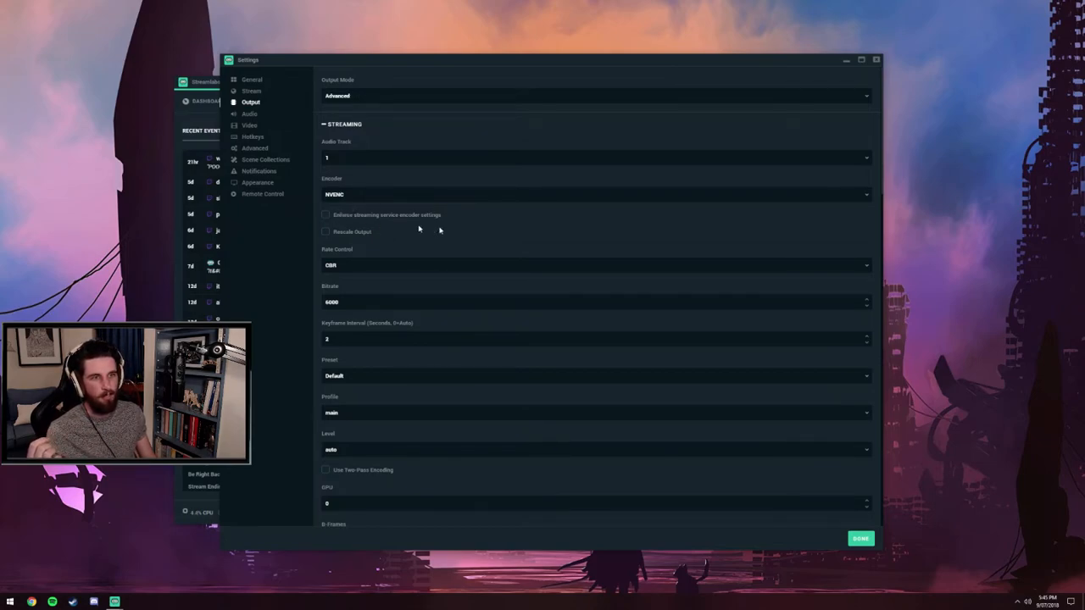
mouse_move(393, 210)
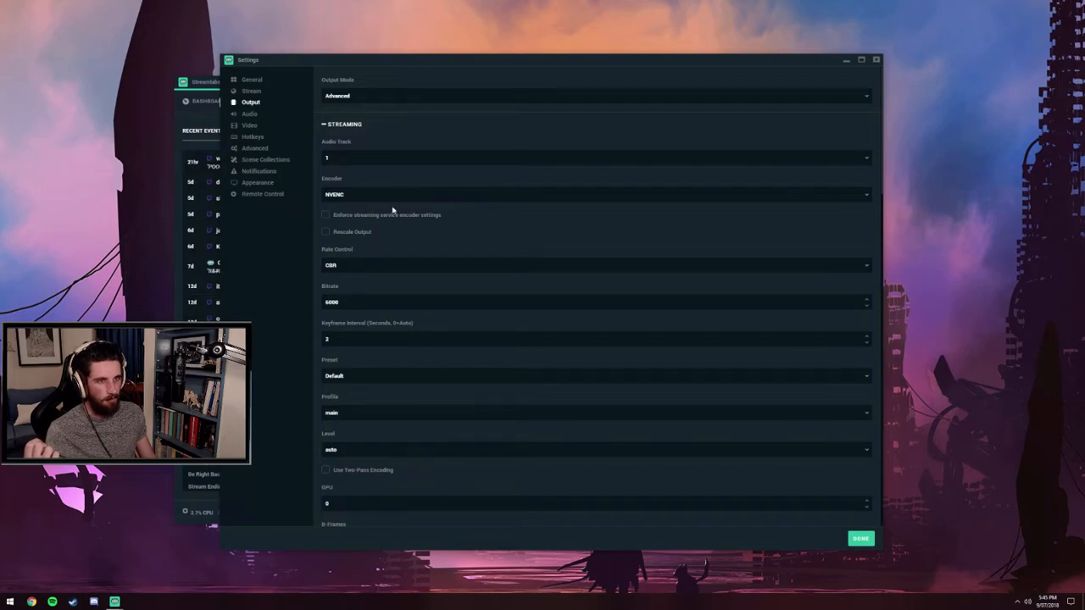
mouse_move(392, 197)
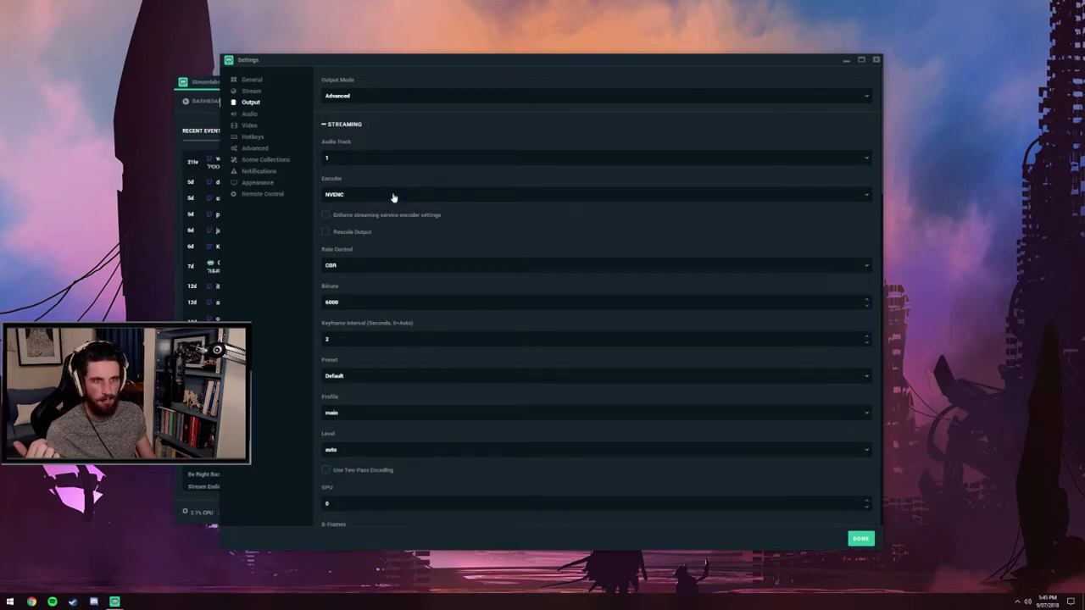
mouse_move(360, 238)
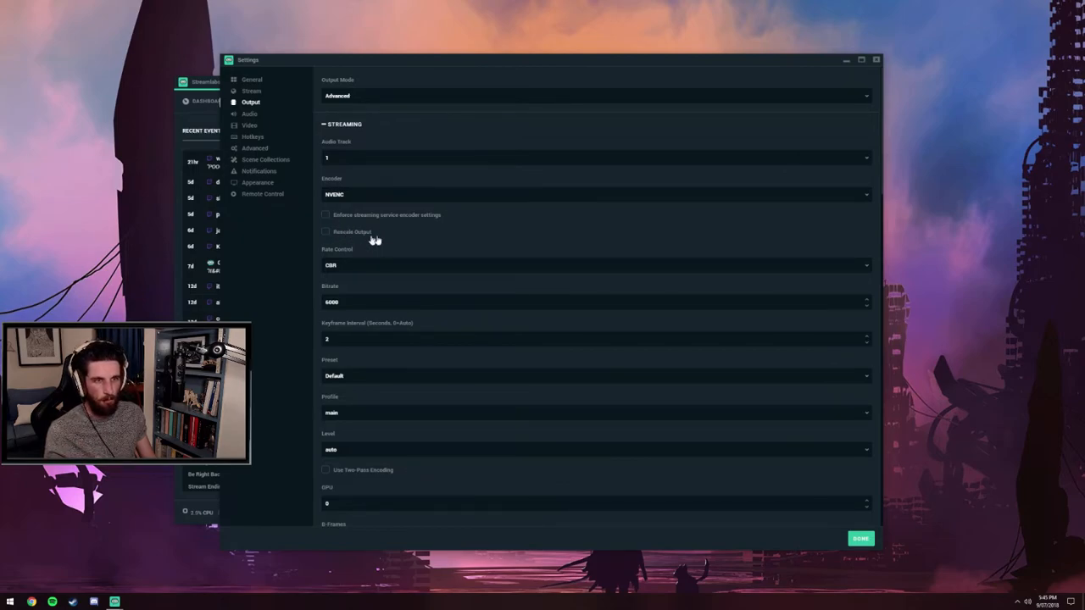
mouse_move(250, 125)
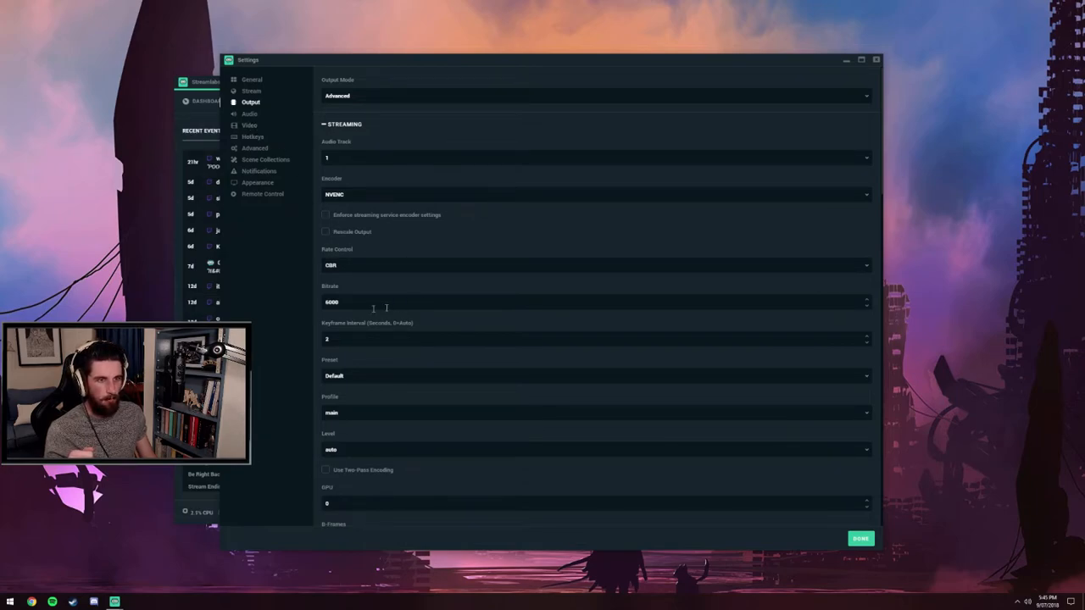
mouse_move(568, 286)
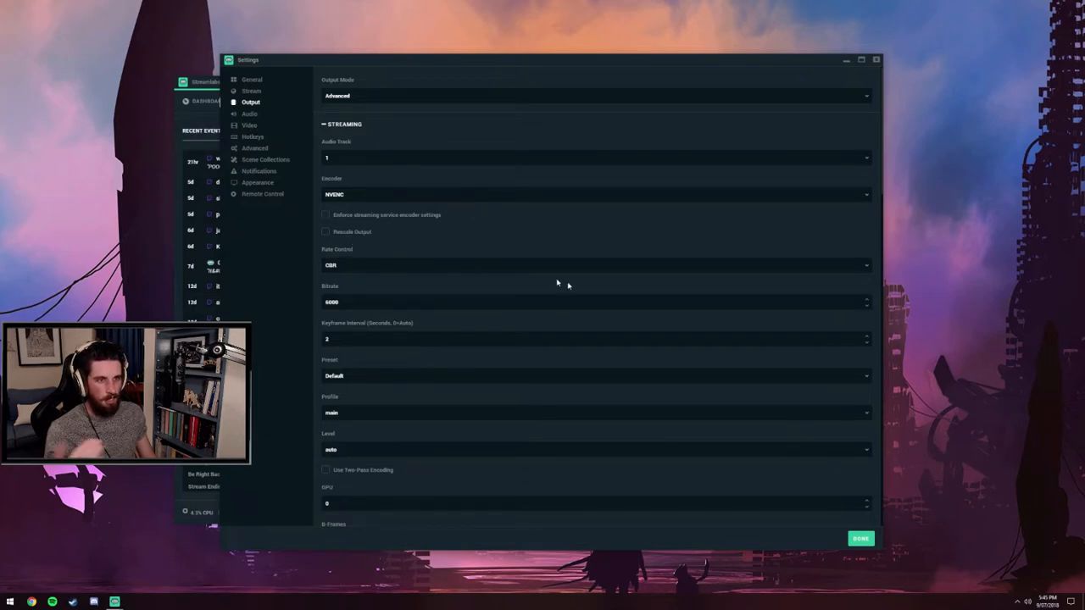
mouse_move(509, 279)
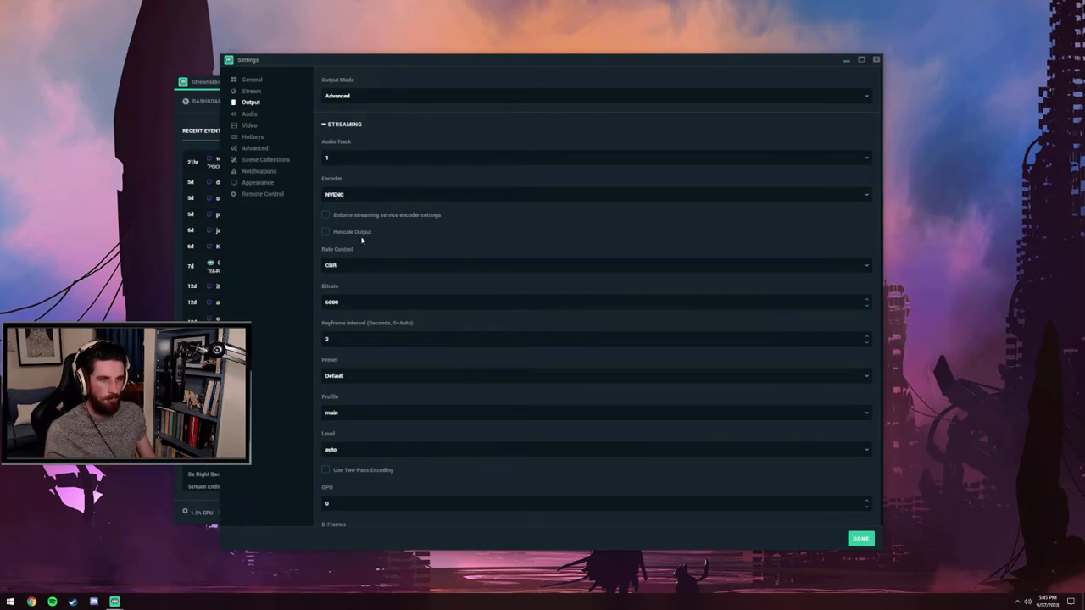
mouse_move(433, 244)
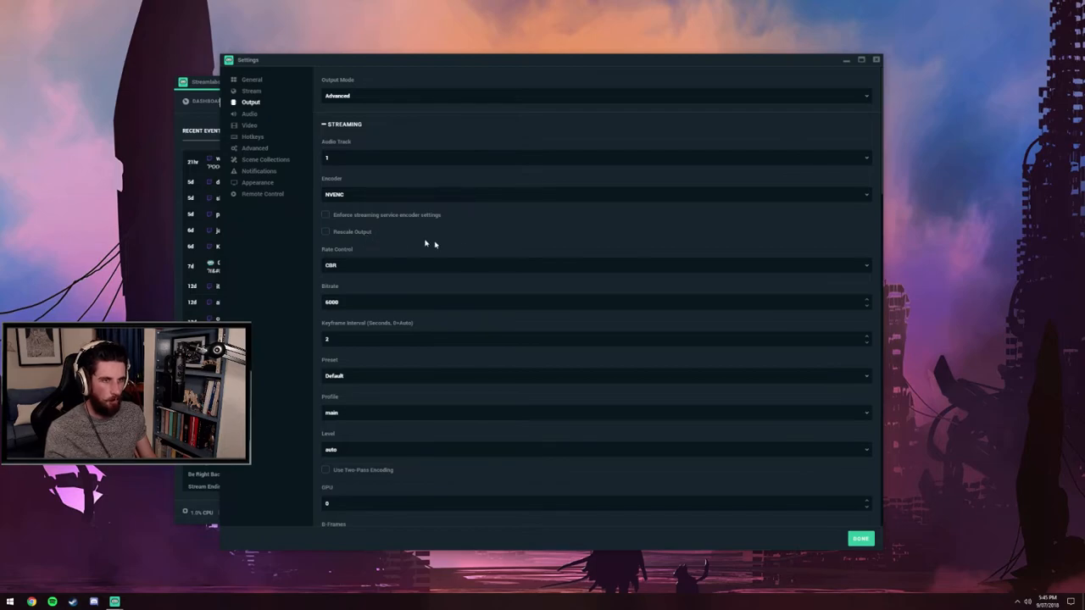
scroll("down", 3)
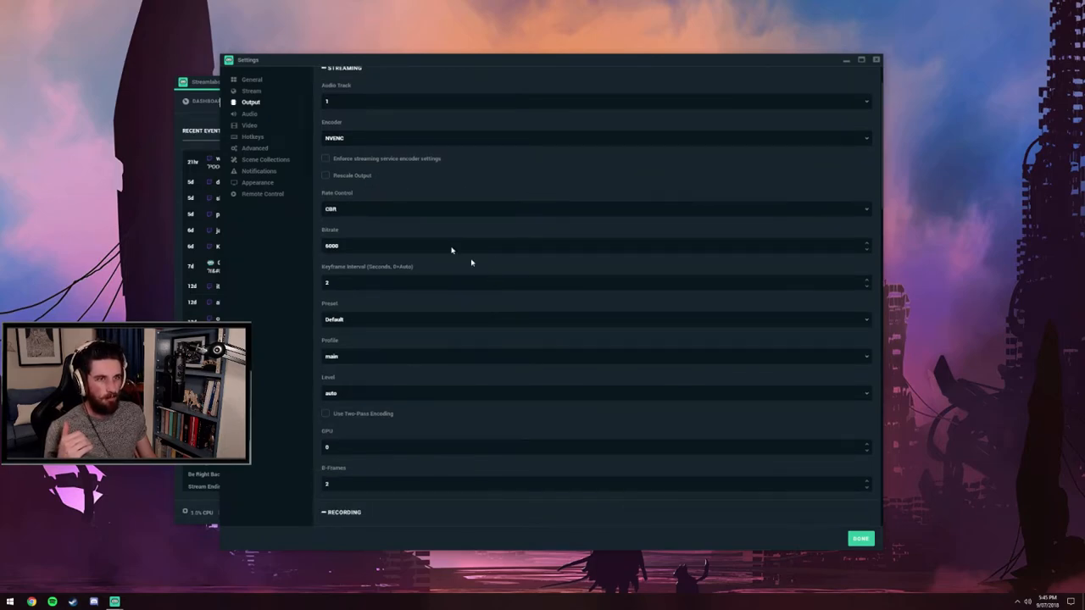
scroll("down", 3)
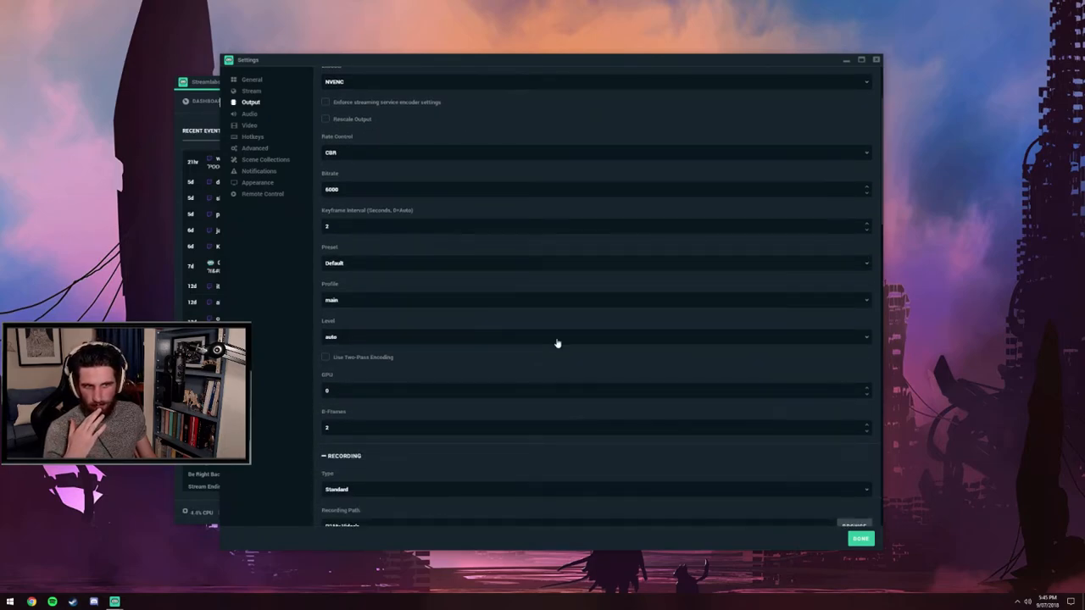
scroll("down", 3)
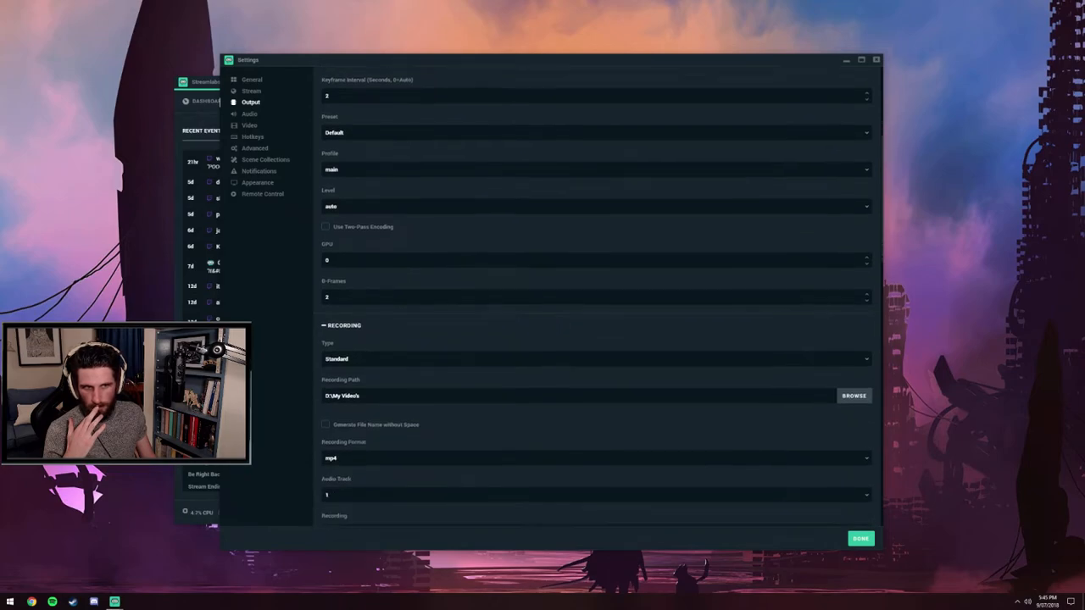
scroll("down", 3)
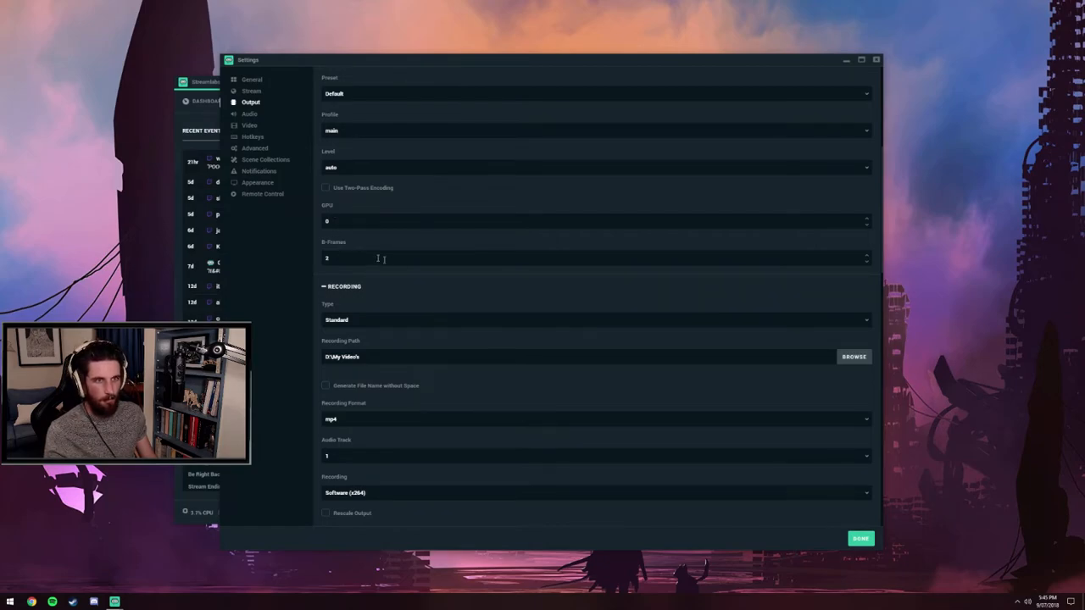
mouse_move(610, 364)
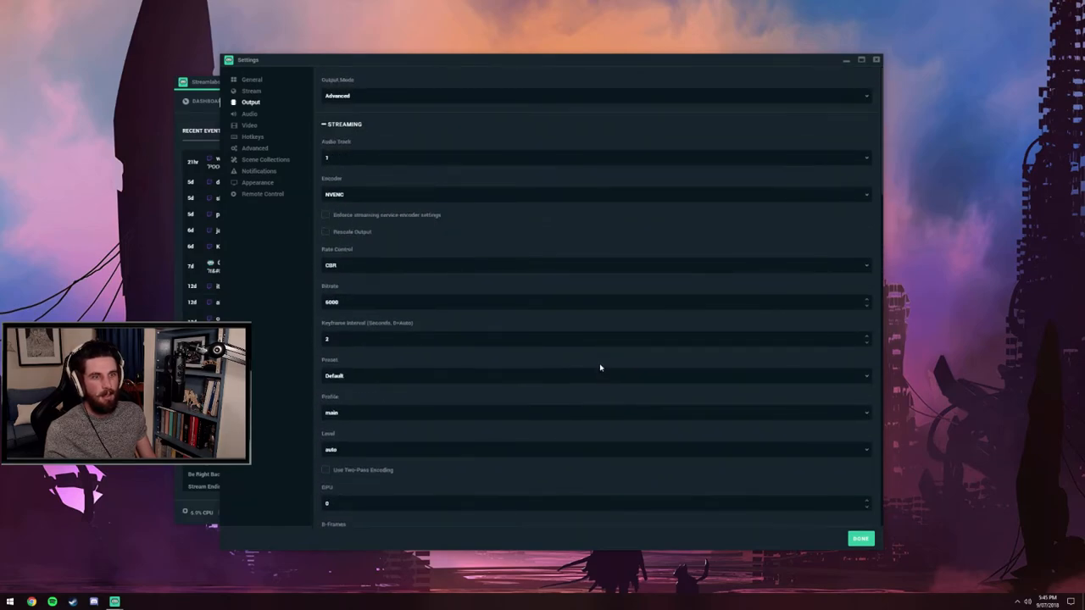
mouse_move(367, 160)
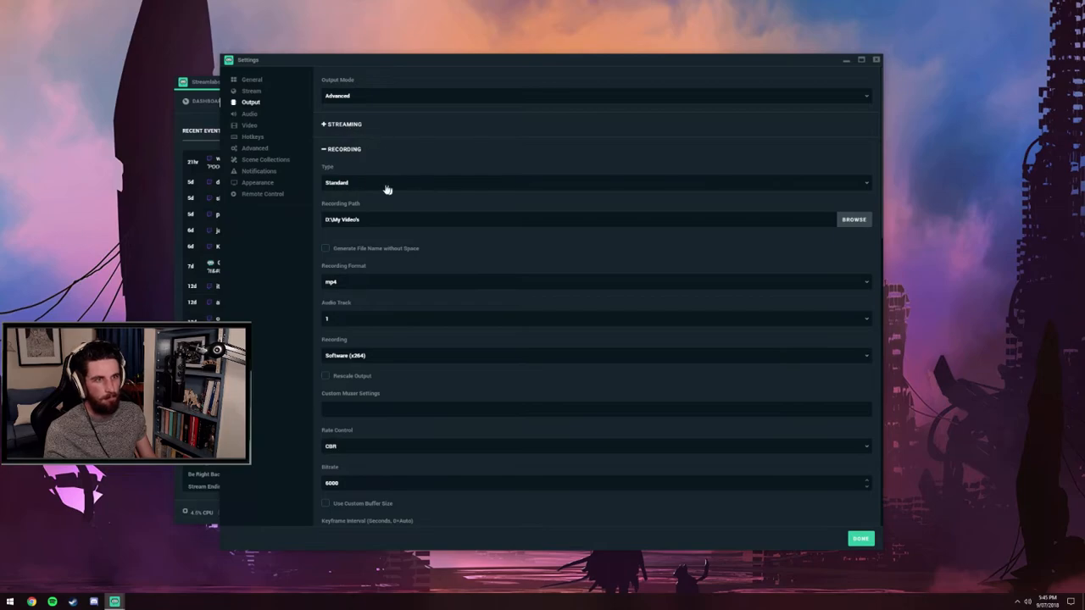
scroll("down", 3)
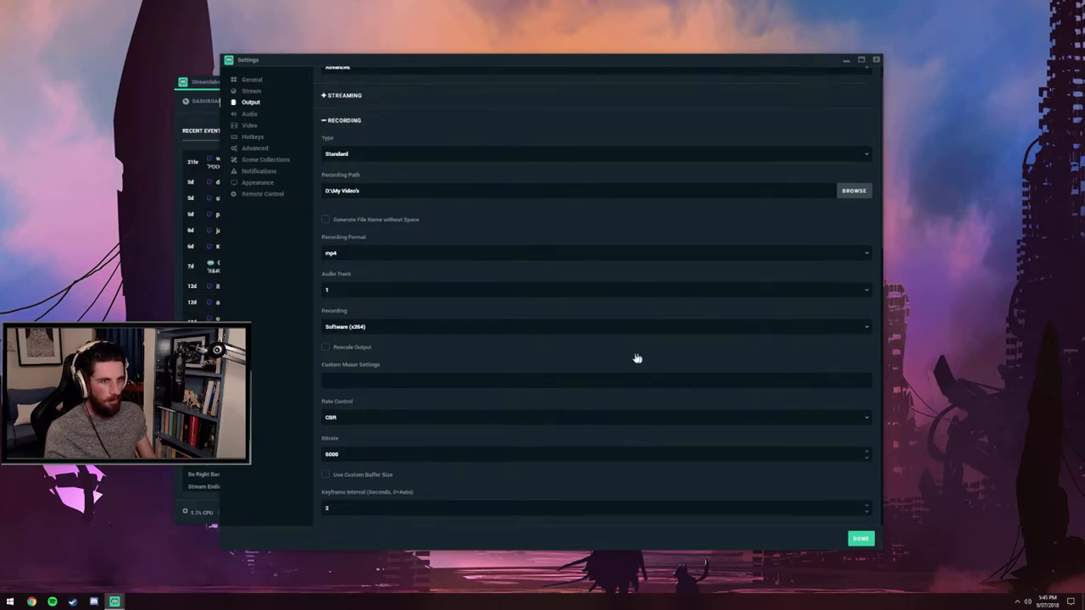
scroll("down", 3)
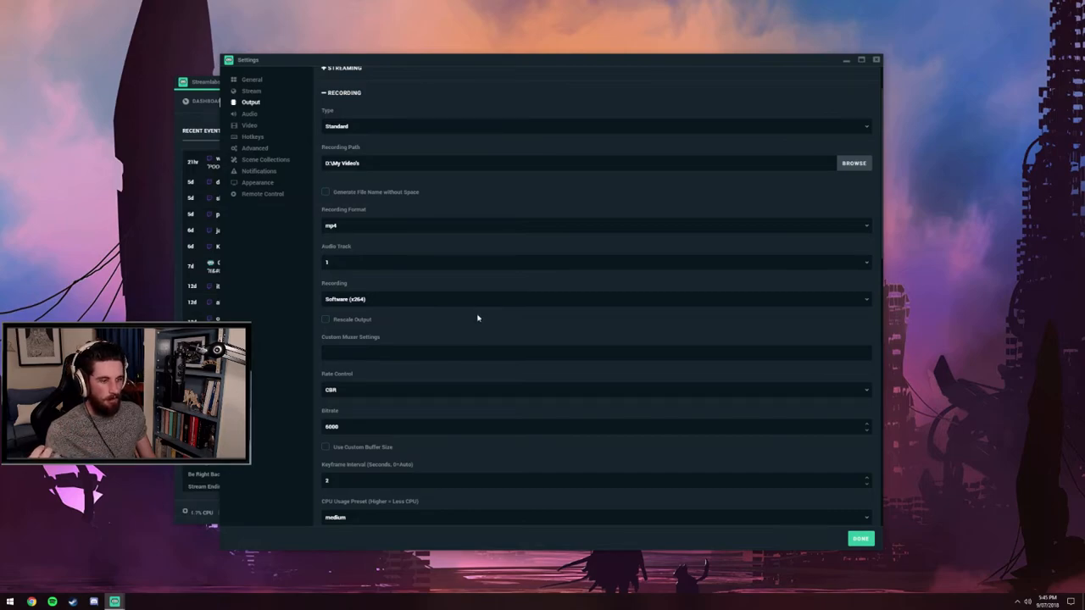
scroll("down", 3)
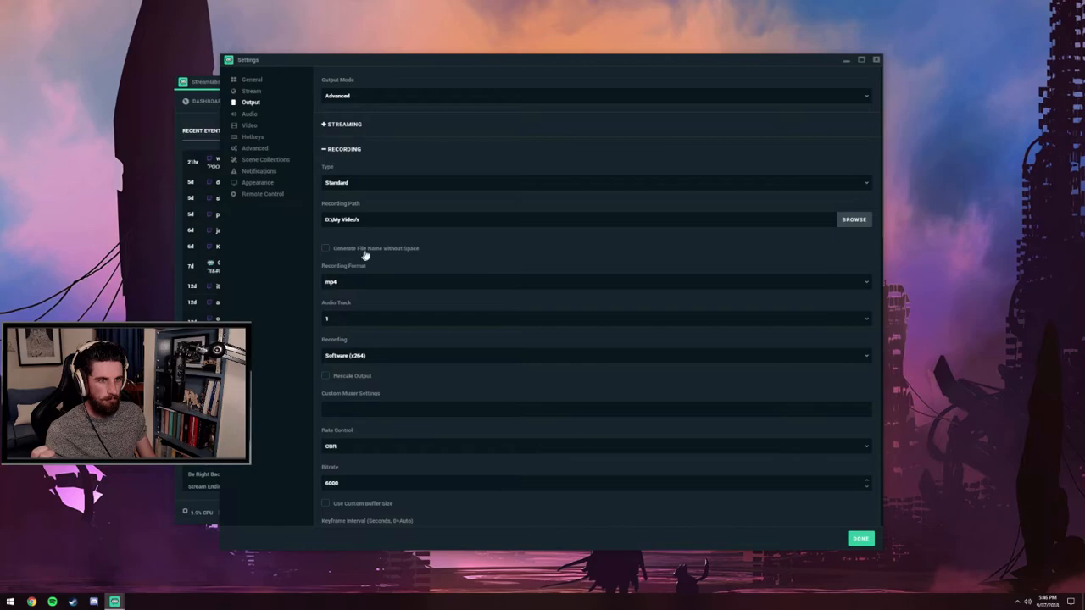
mouse_move(388, 294)
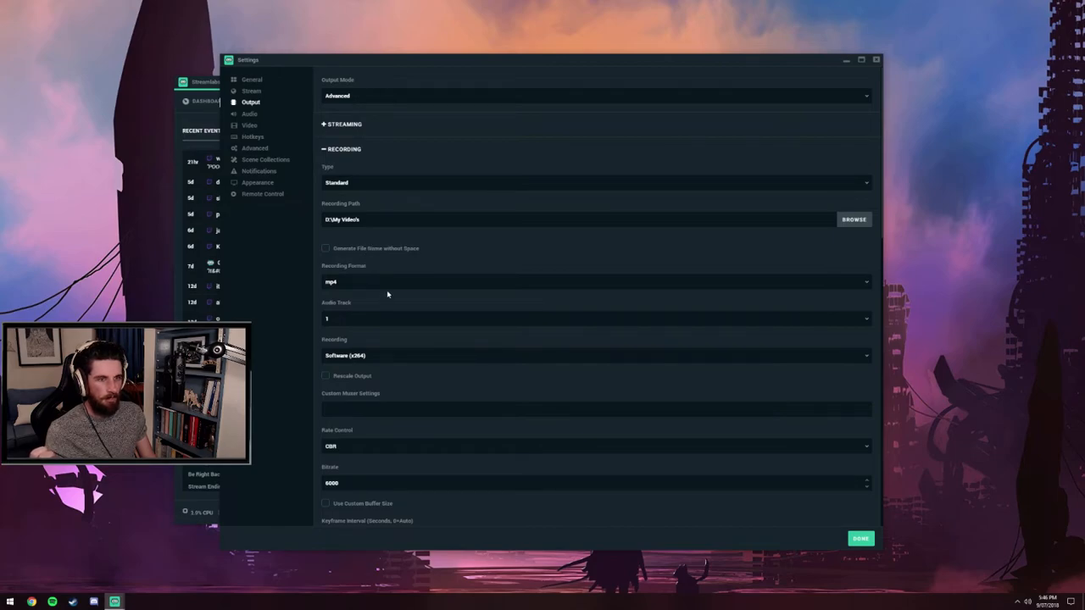
mouse_move(591, 304)
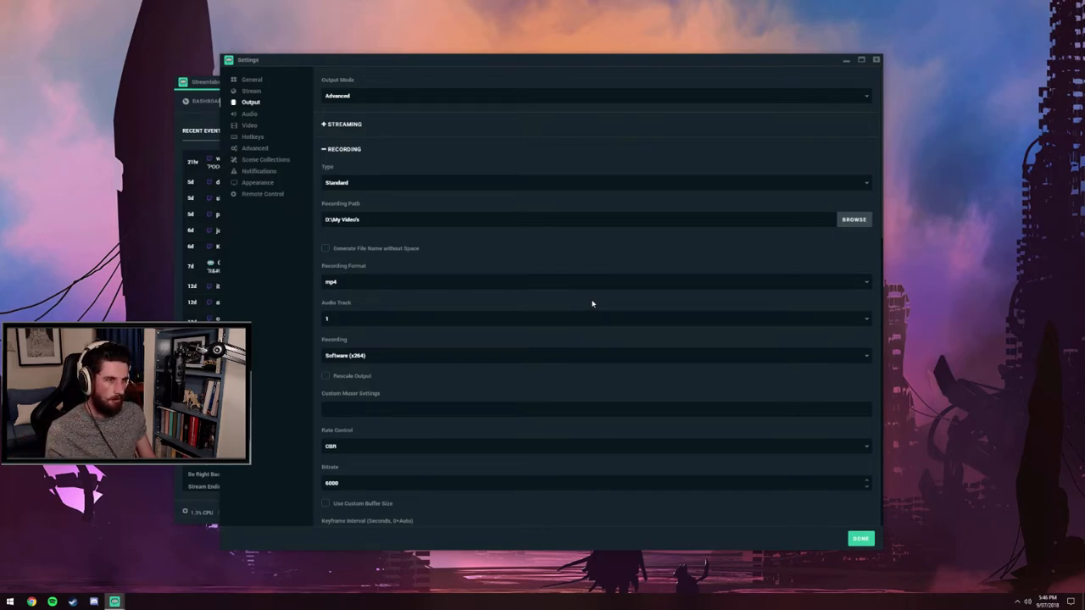
mouse_move(378, 289)
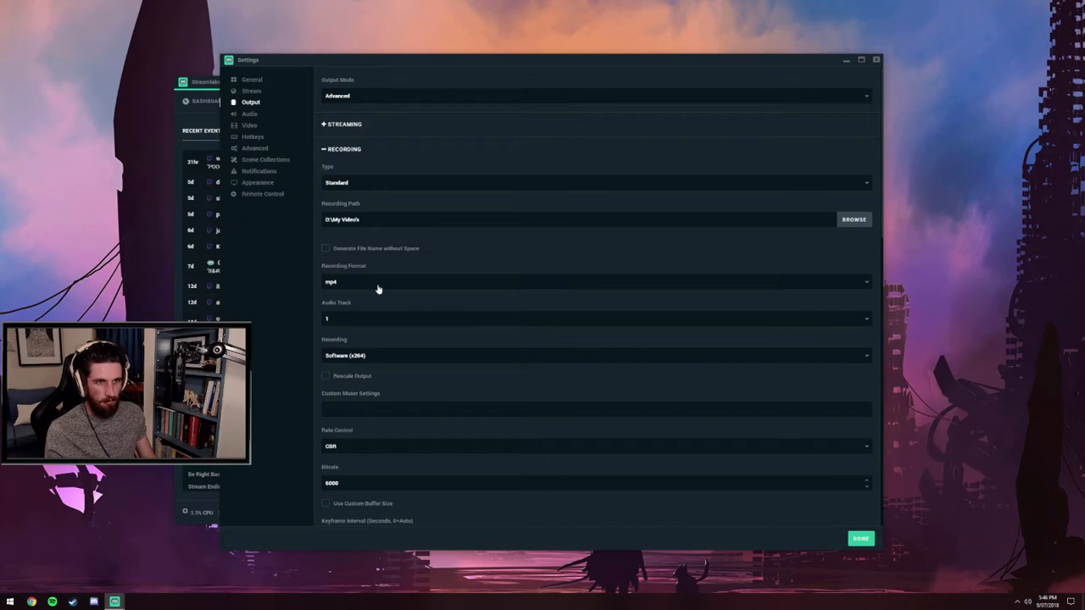
mouse_move(514, 266)
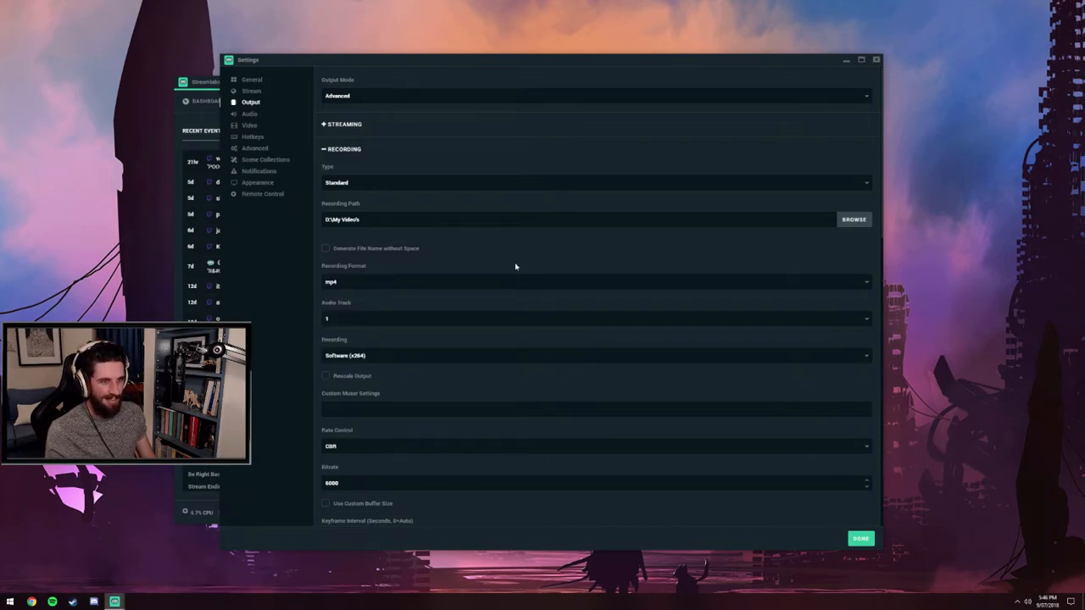
mouse_move(510, 272)
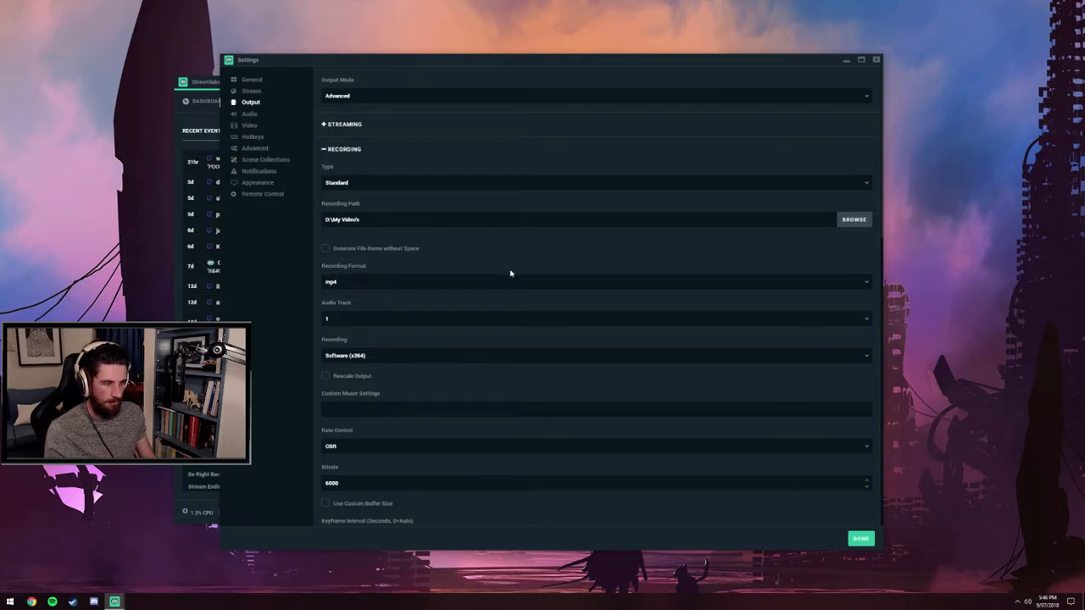
mouse_move(547, 294)
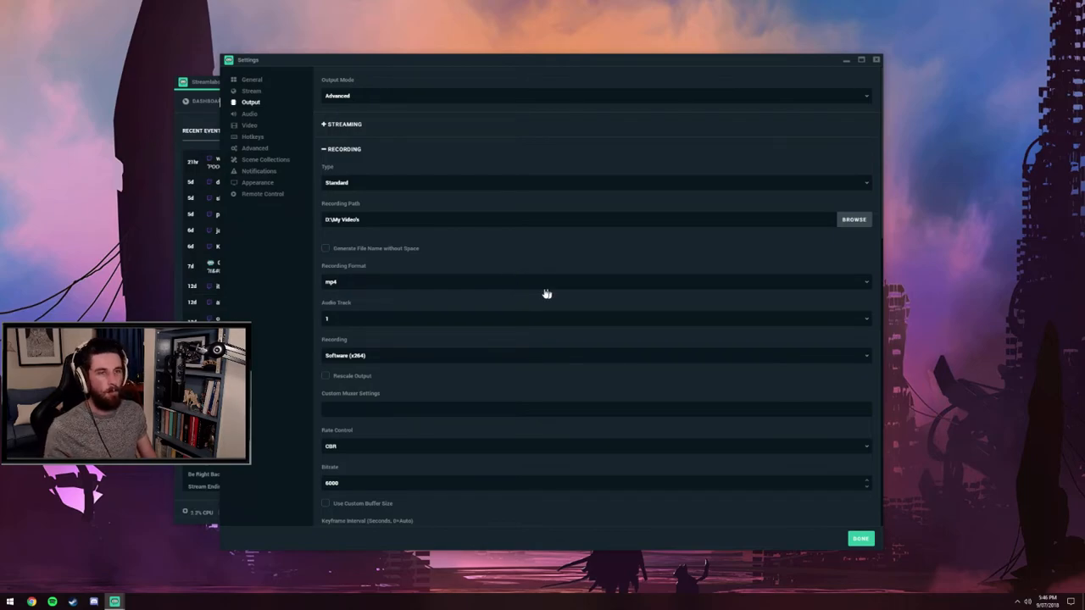
mouse_move(564, 295)
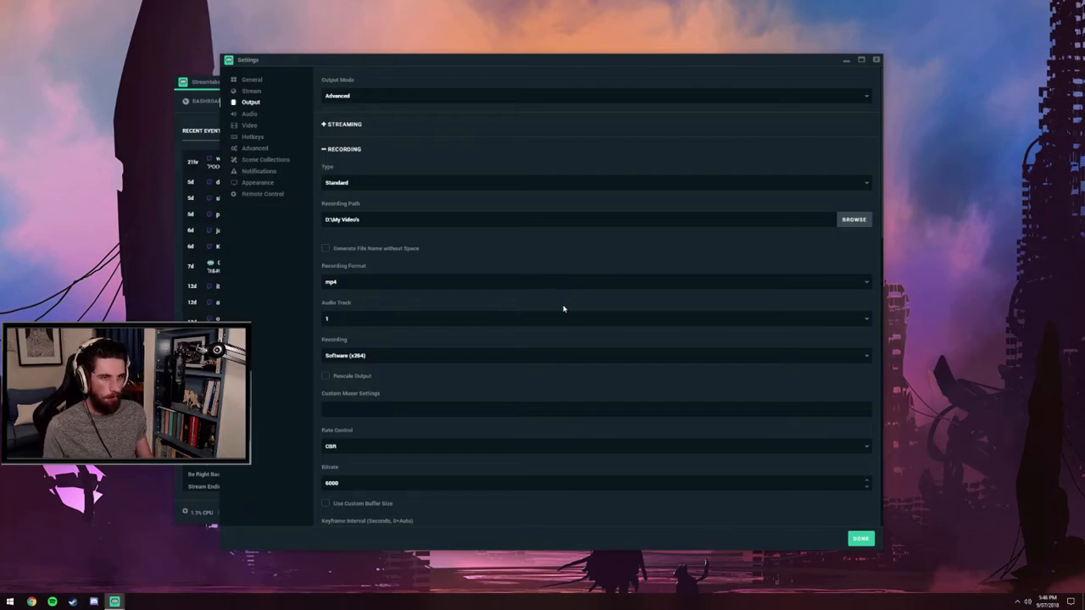
mouse_move(557, 324)
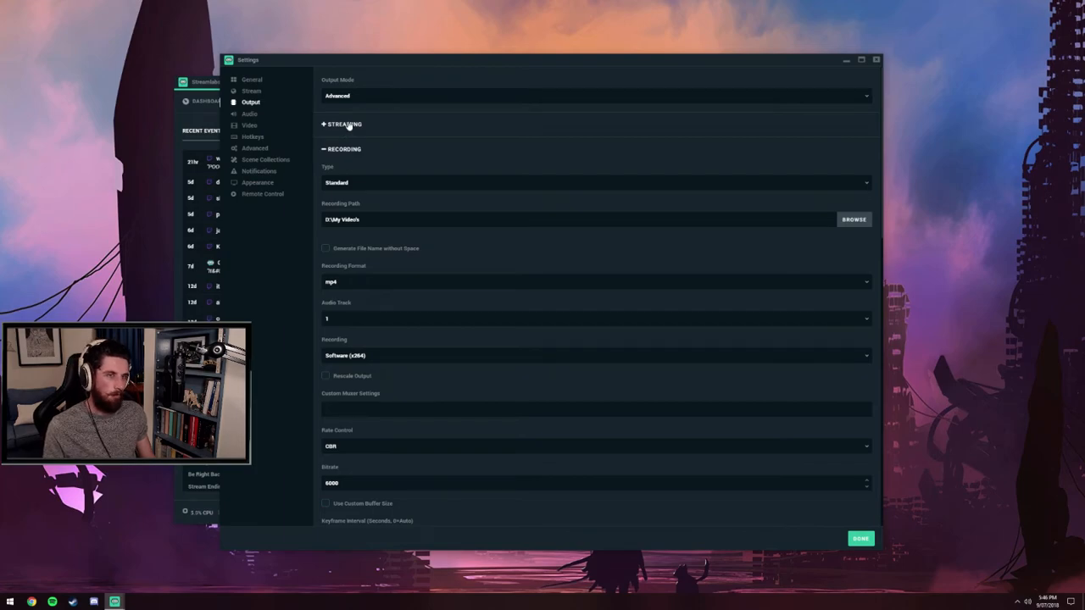
scroll("down", 3)
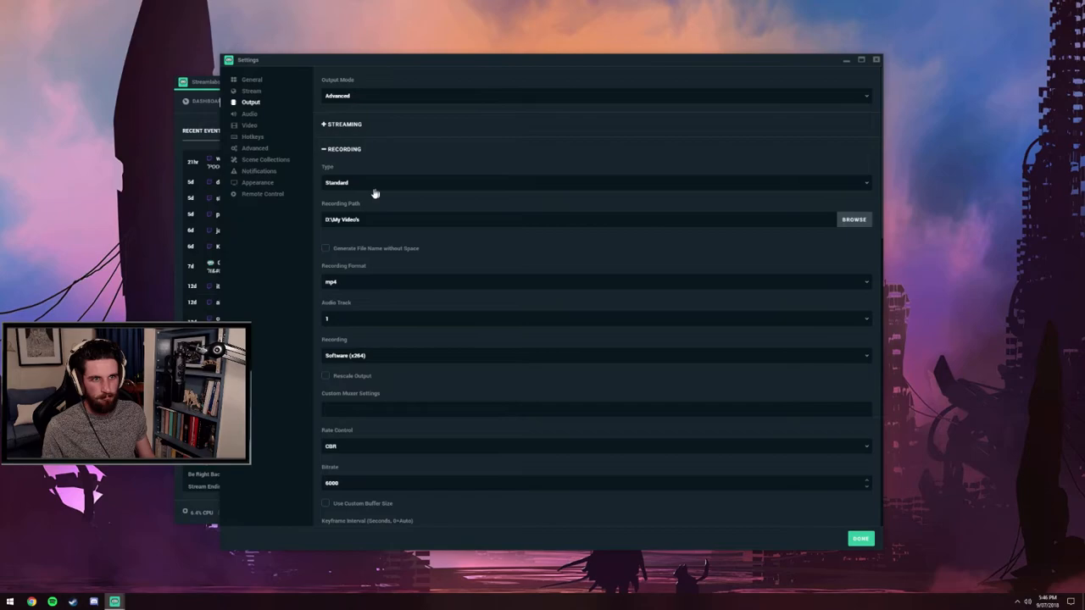
scroll("down", 3)
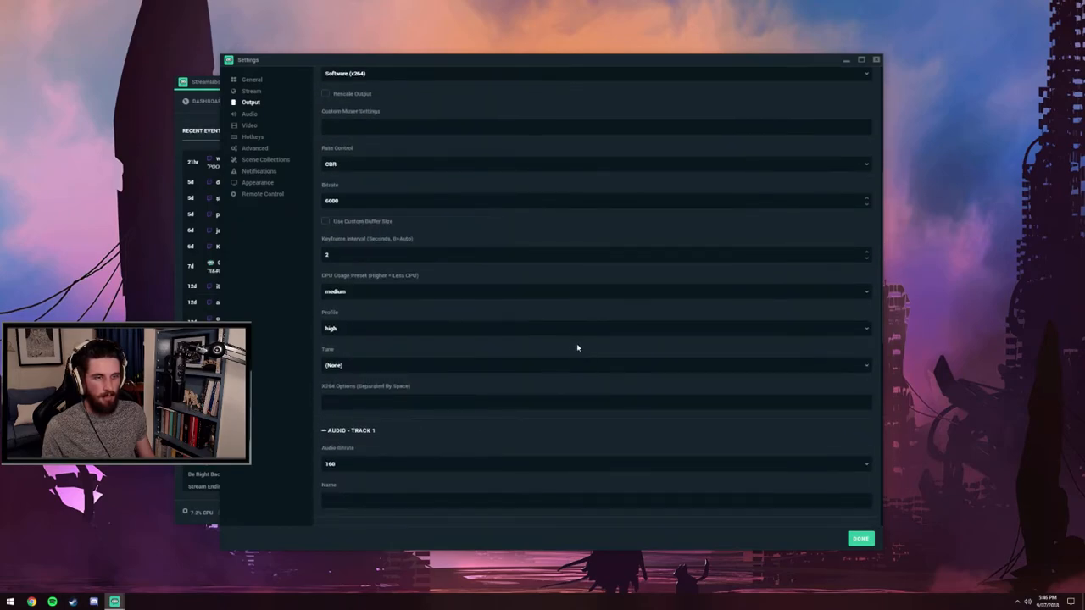
Scroll through the Audio Track bitrate sections, then move to the Audio settings page.
scroll("down", 3)
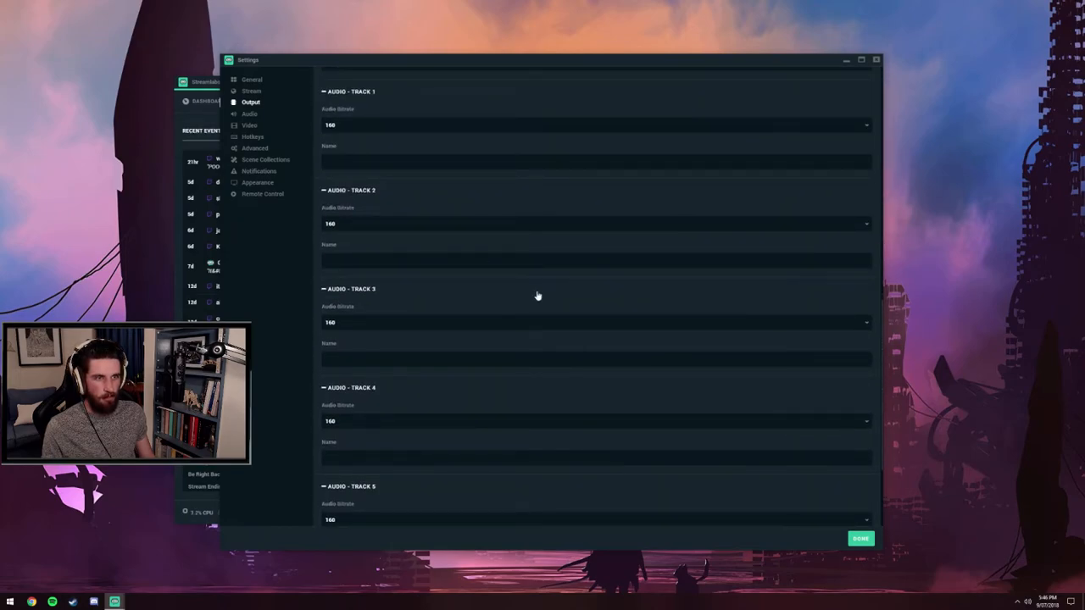
scroll("up", 3)
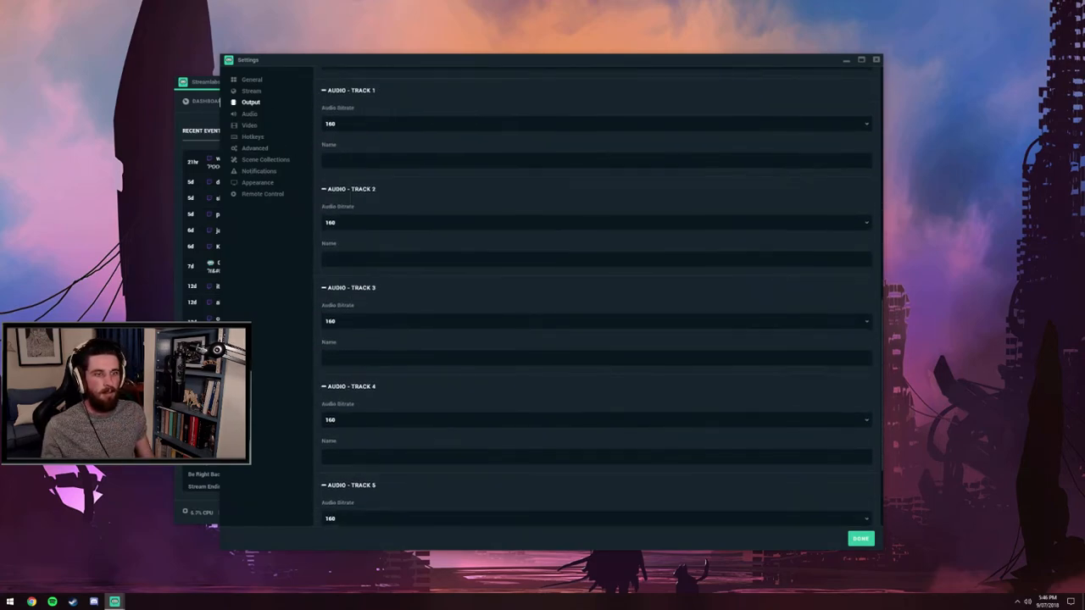
left_click(249, 114)
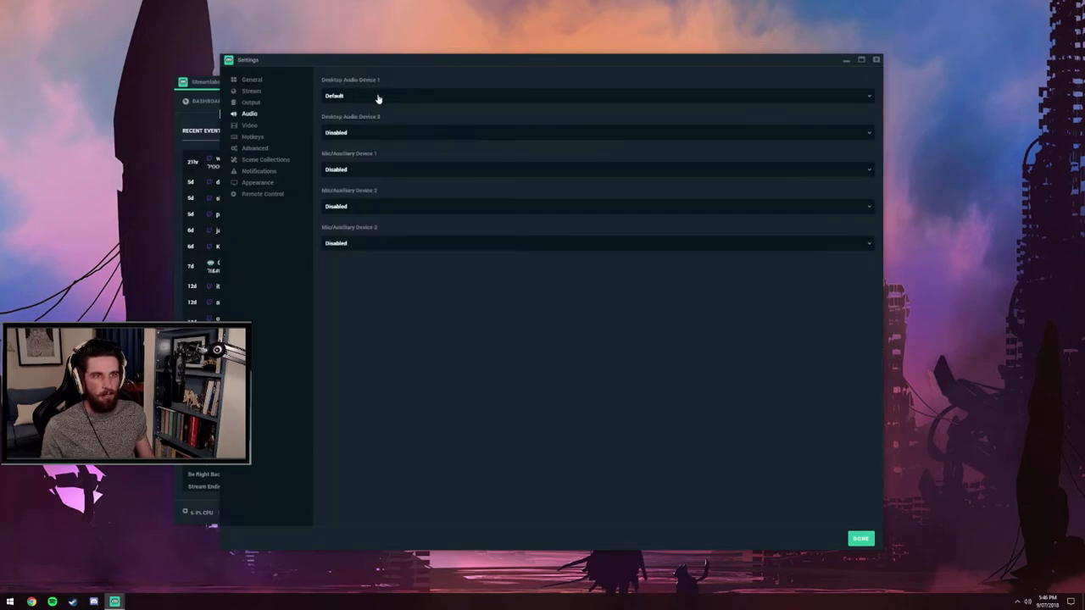
mouse_move(372, 174)
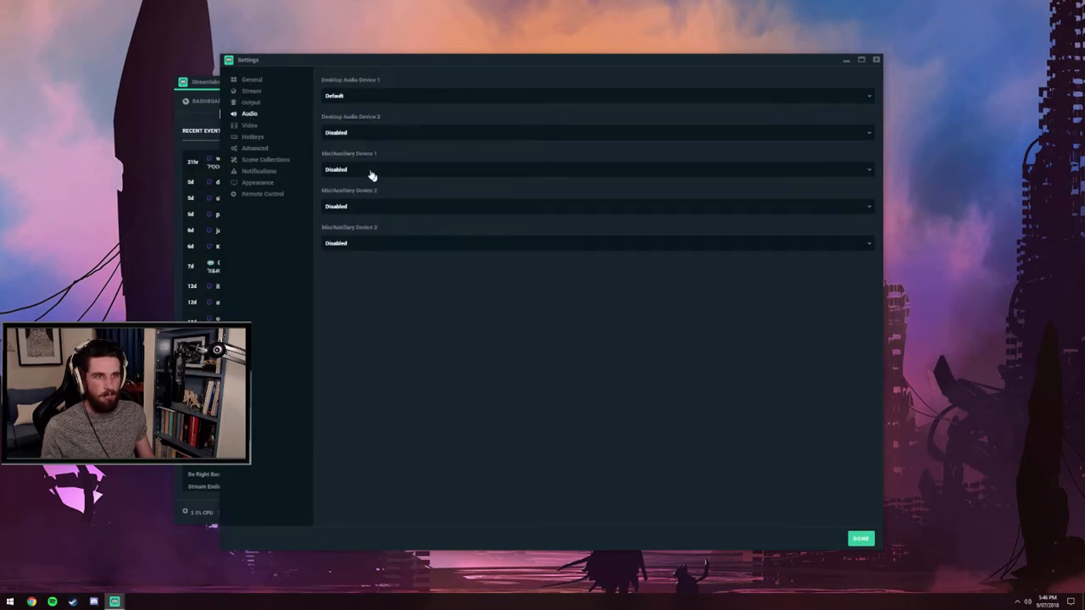
mouse_move(287, 124)
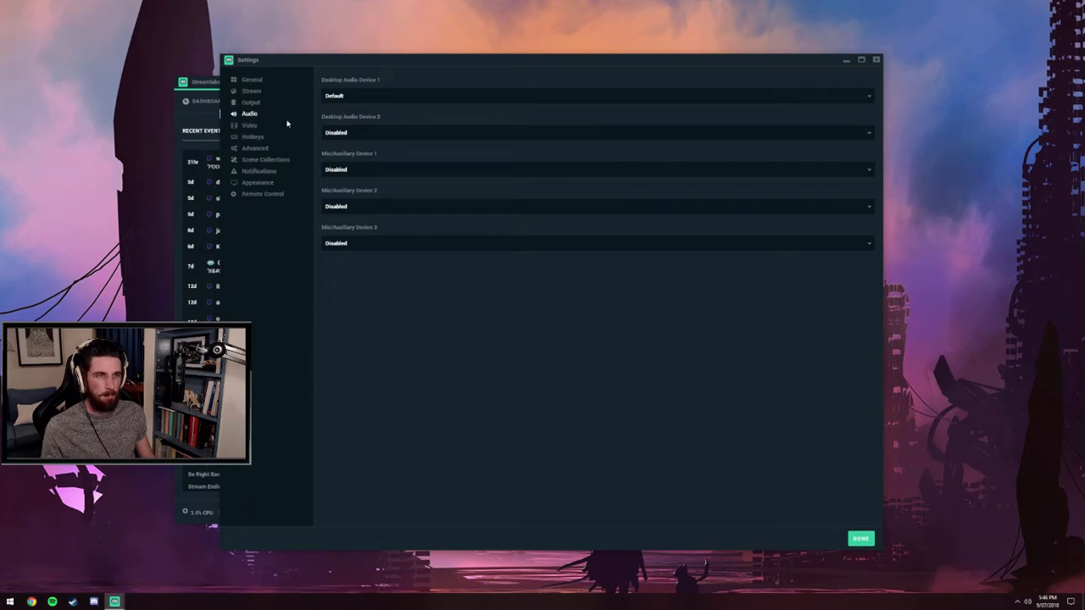
mouse_move(381, 117)
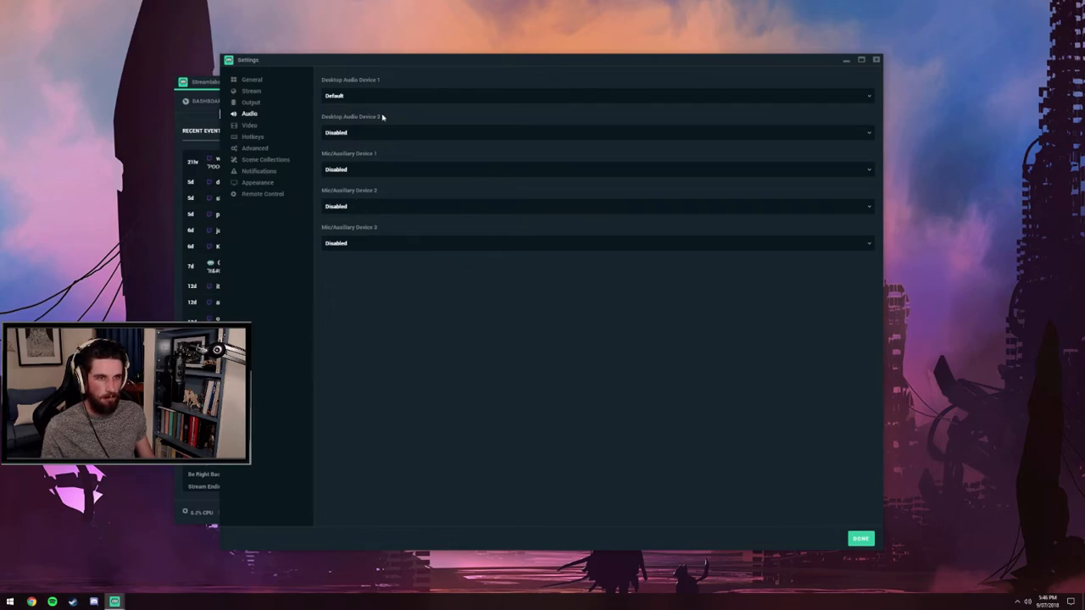
mouse_move(342, 176)
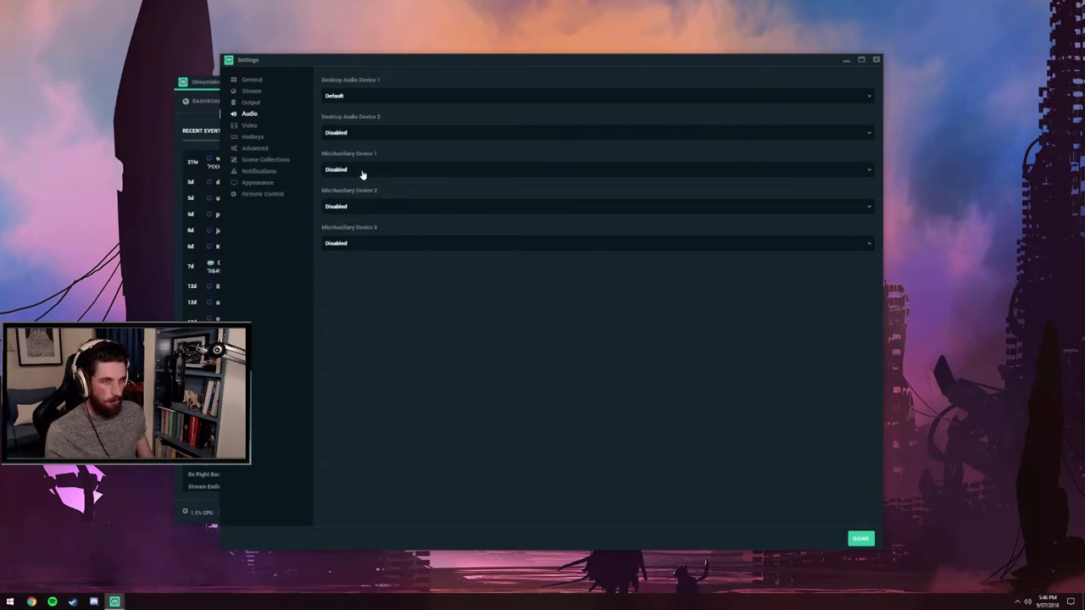
View Mic/Auxiliary Device 1 choices, leave it Disabled, and move to Video settings.
left_click(594, 169)
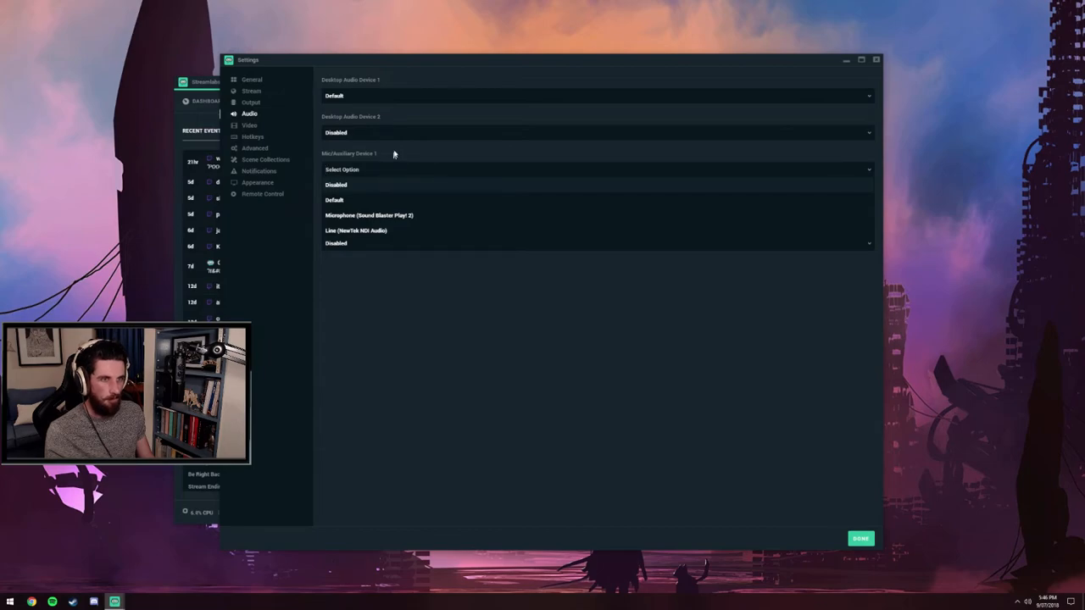
left_click(334, 184)
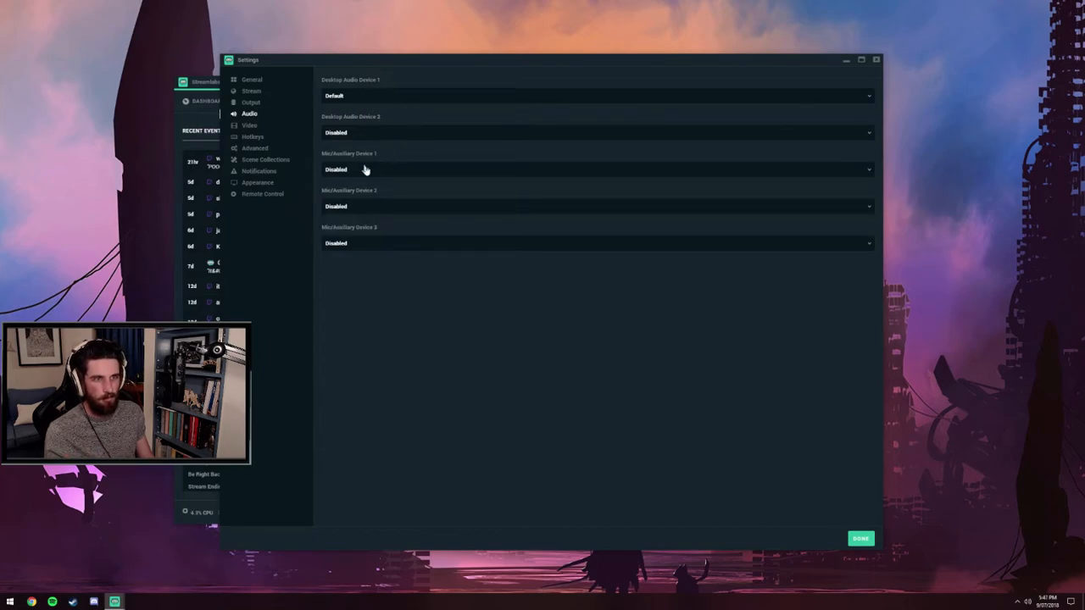
left_click(249, 126)
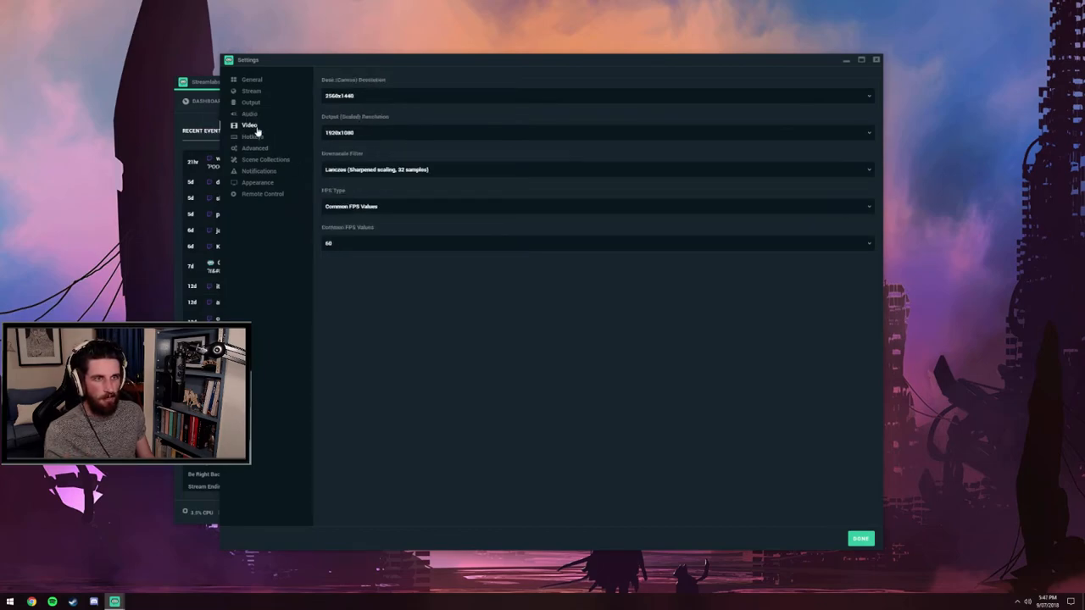
mouse_move(362, 107)
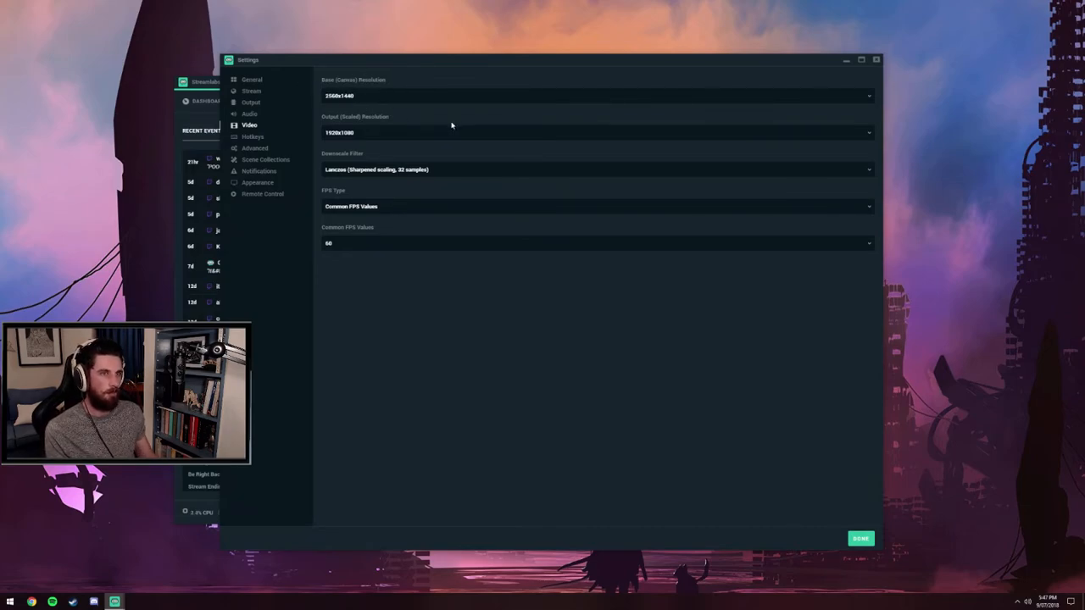
mouse_move(451, 163)
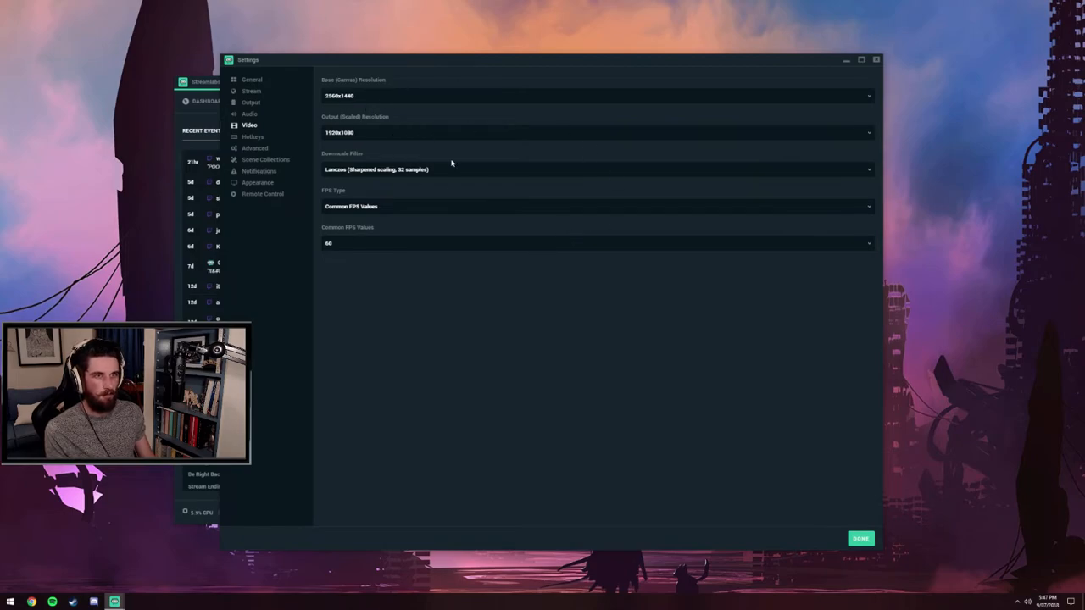
mouse_move(343, 102)
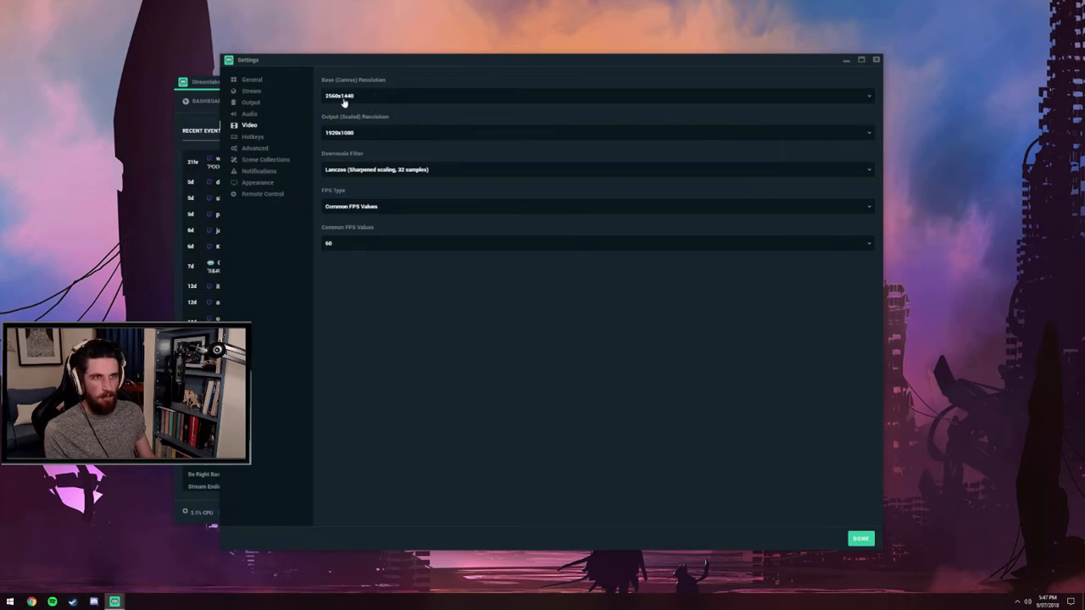
mouse_move(356, 123)
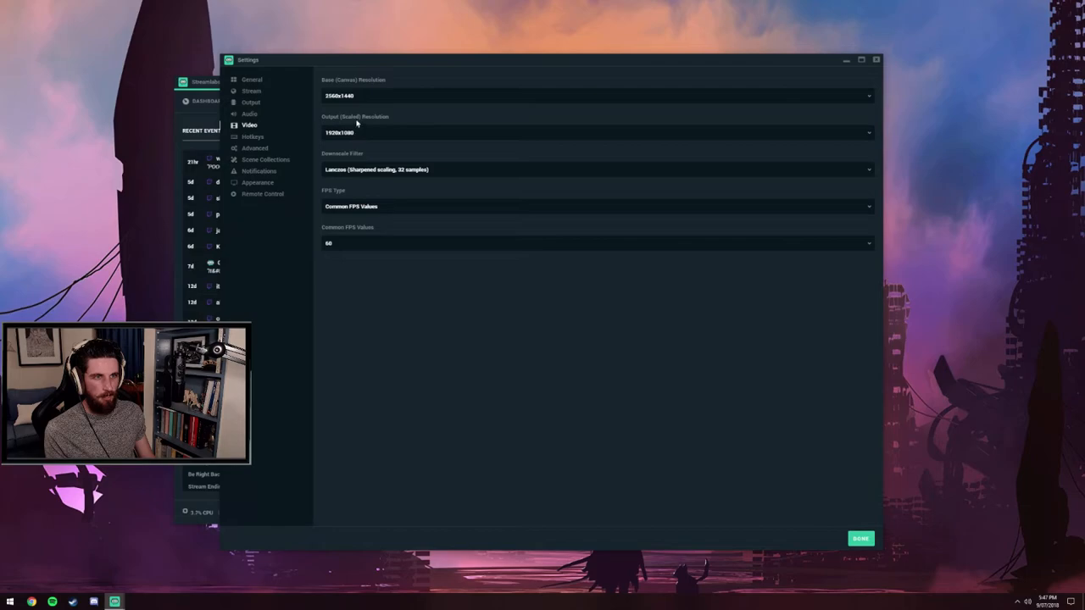
left_click(593, 132)
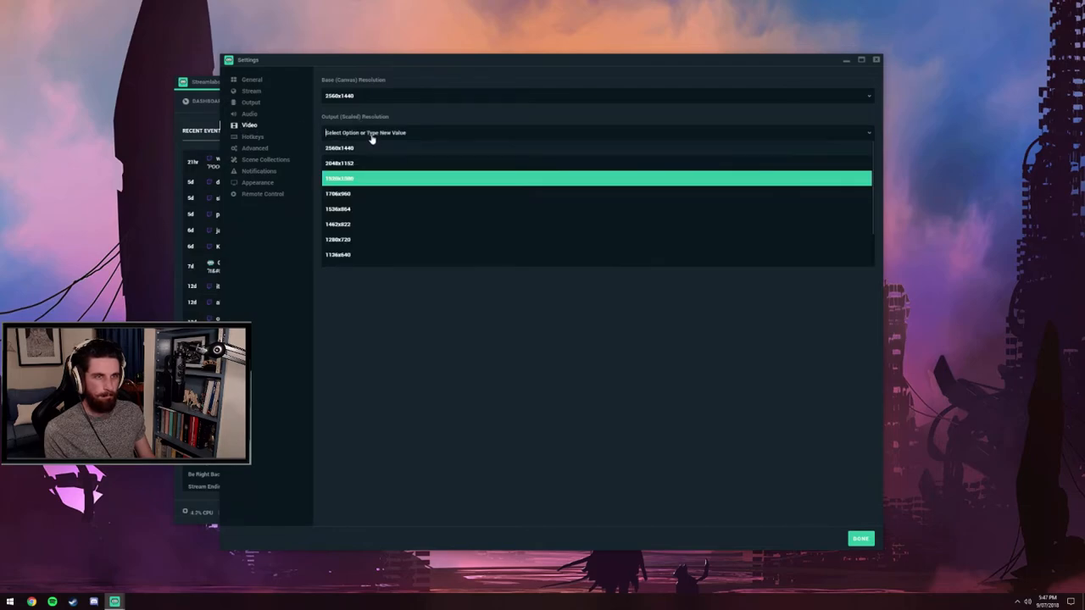
left_click(593, 178)
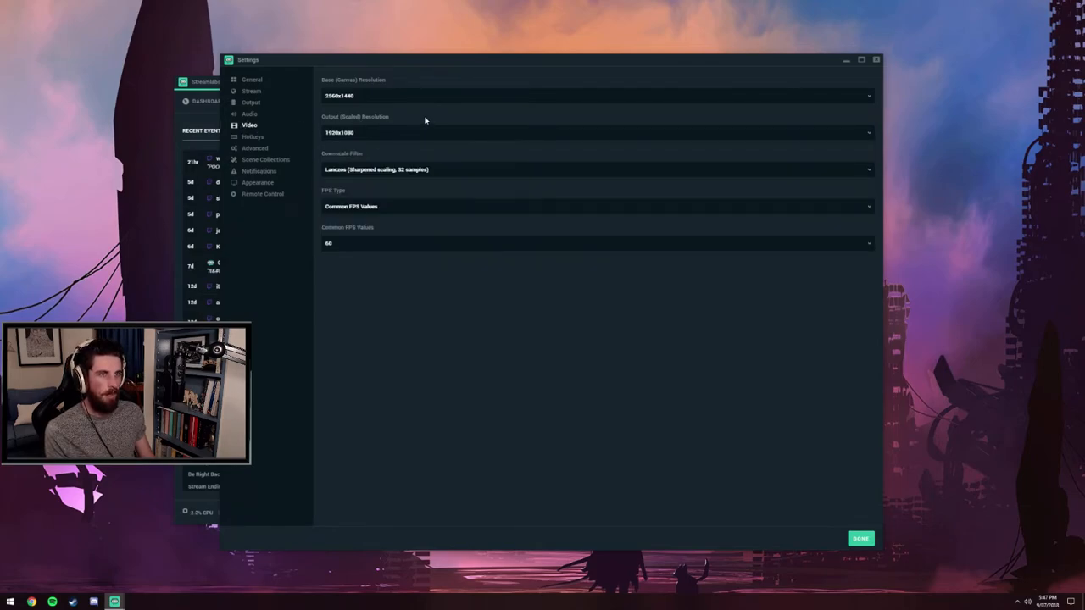
mouse_move(359, 125)
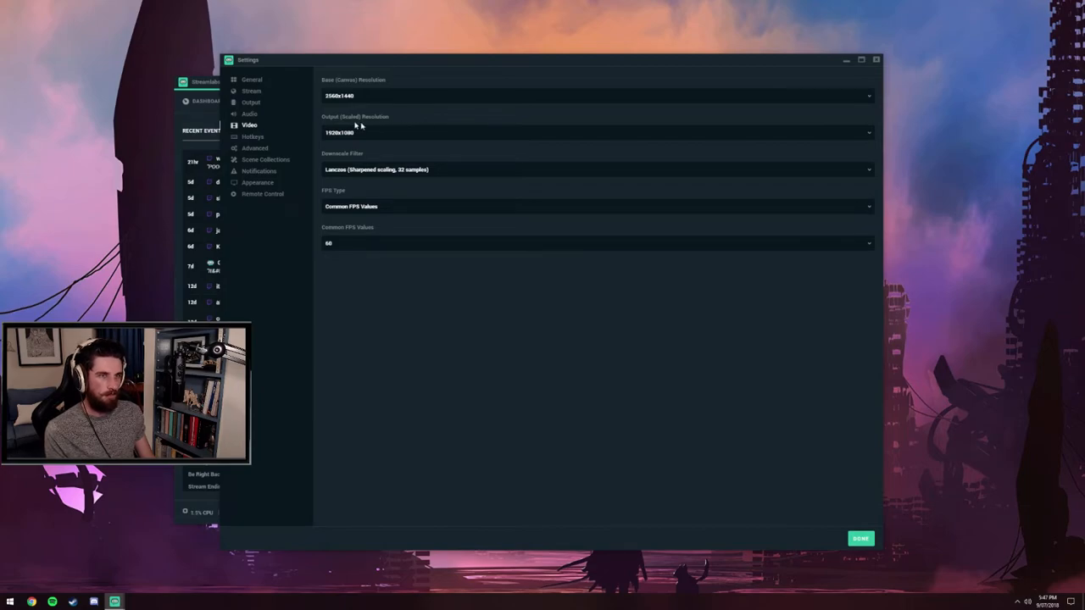
mouse_move(360, 121)
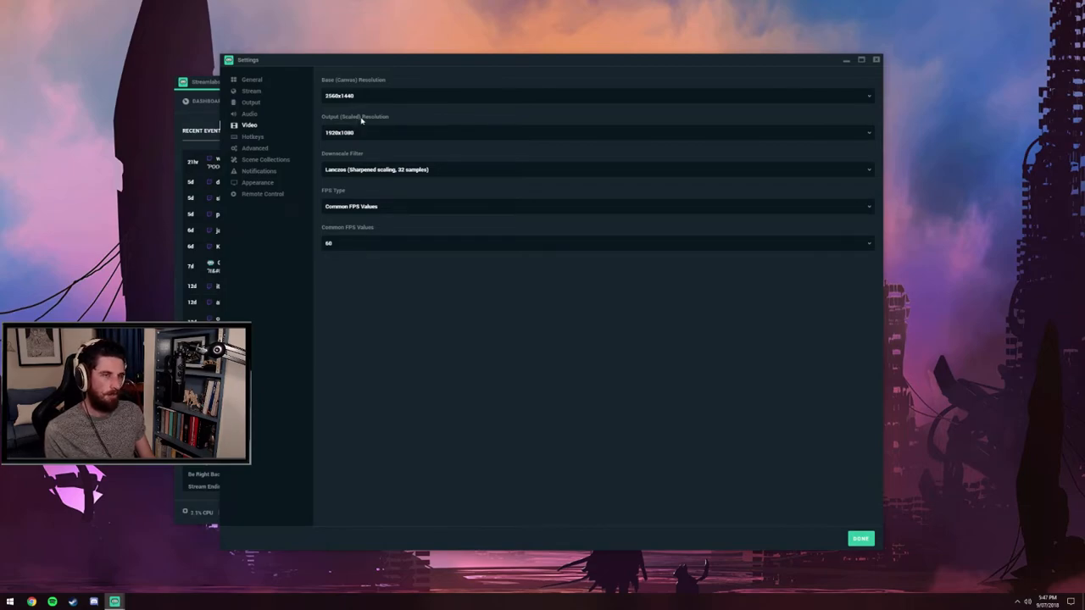
mouse_move(424, 124)
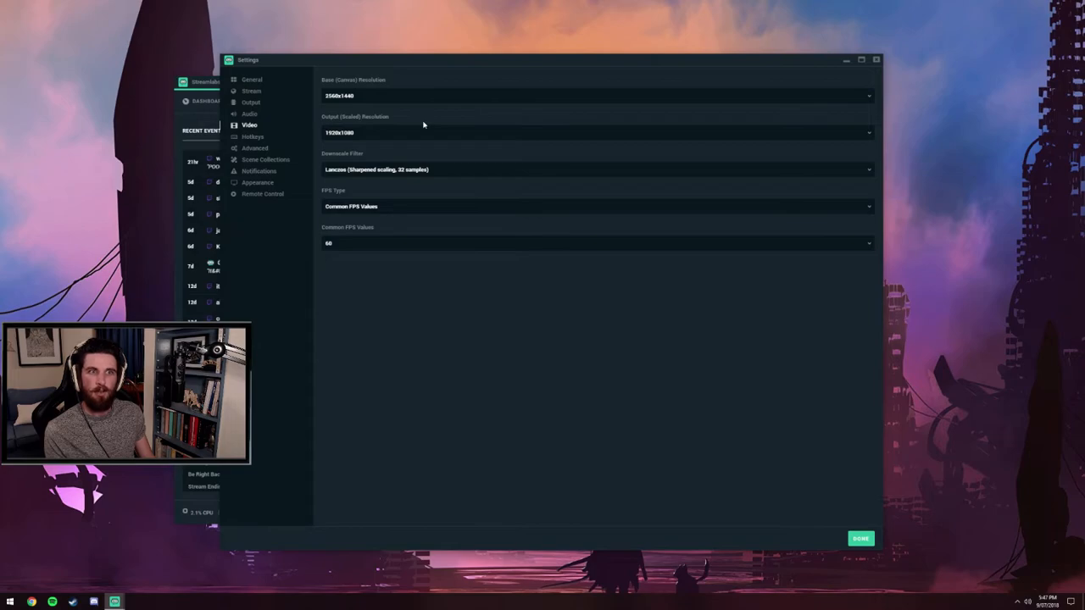
left_click(596, 132)
type("720")
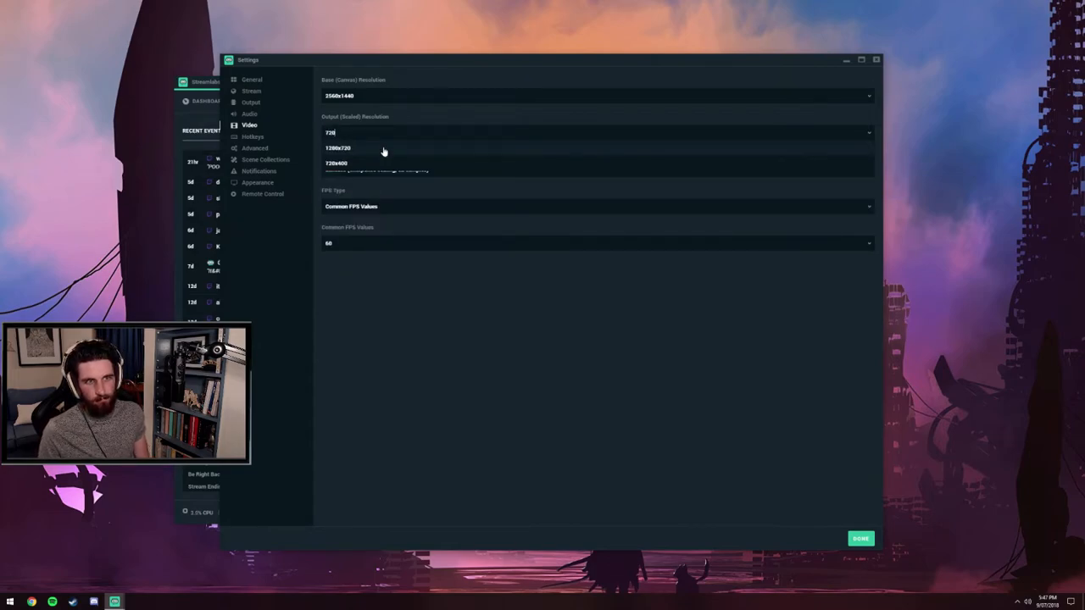
left_click(336, 163)
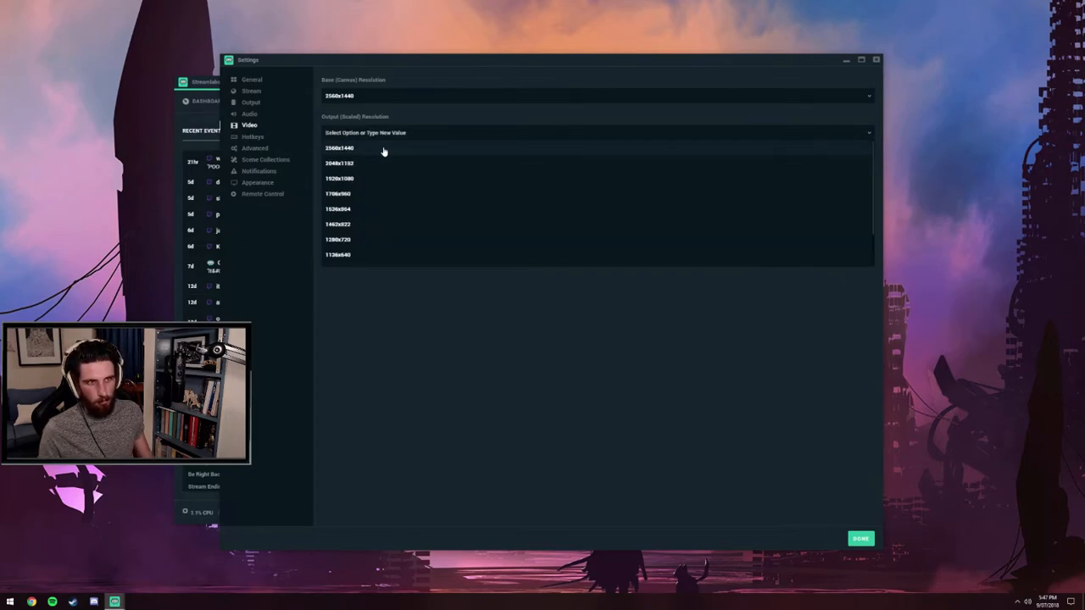
mouse_move(369, 224)
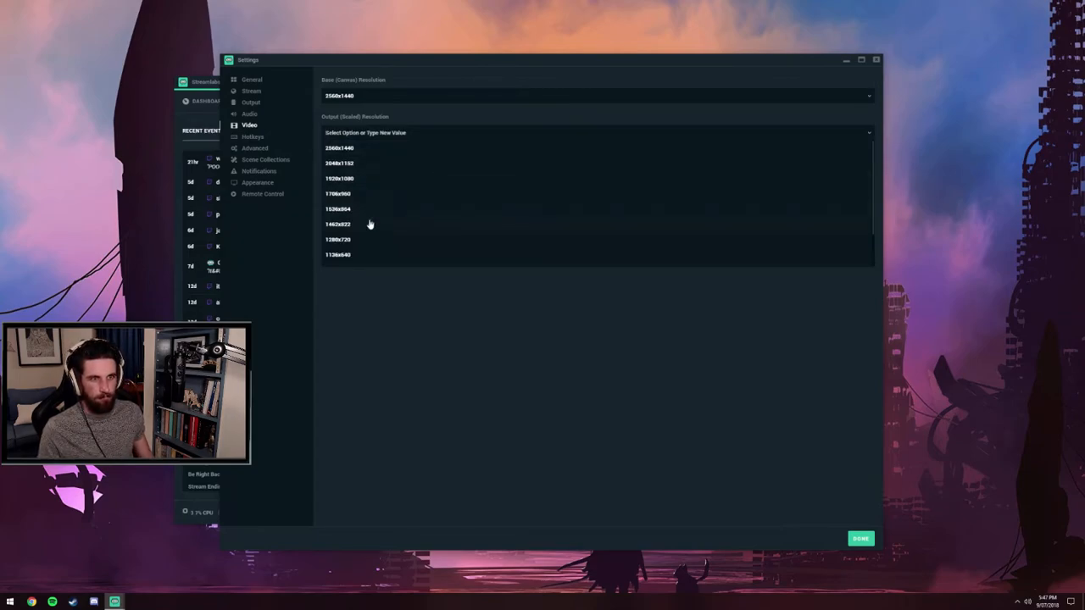
left_click(339, 239)
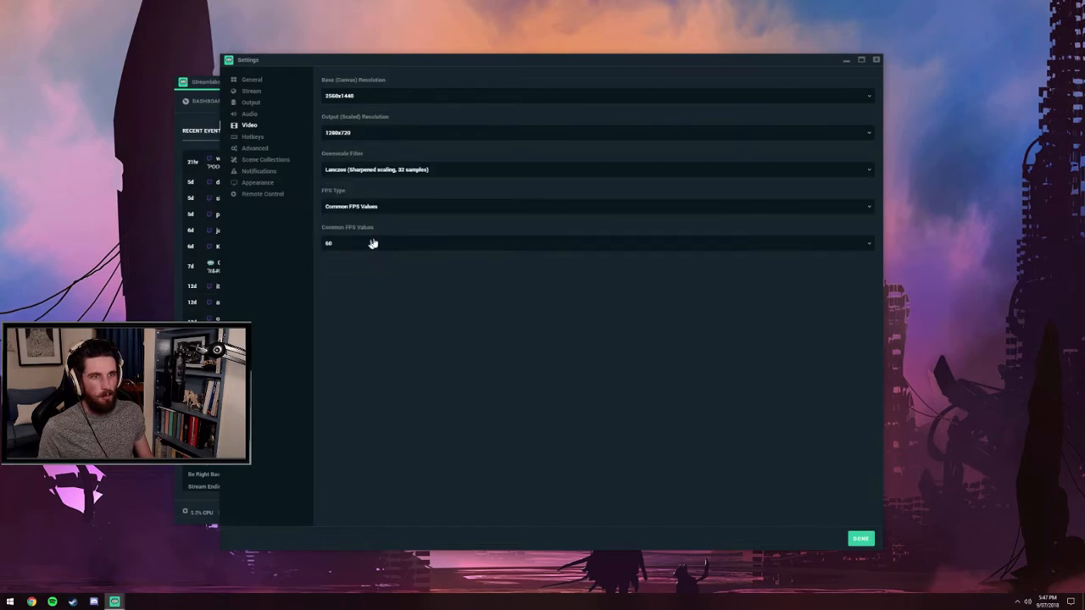
mouse_move(409, 220)
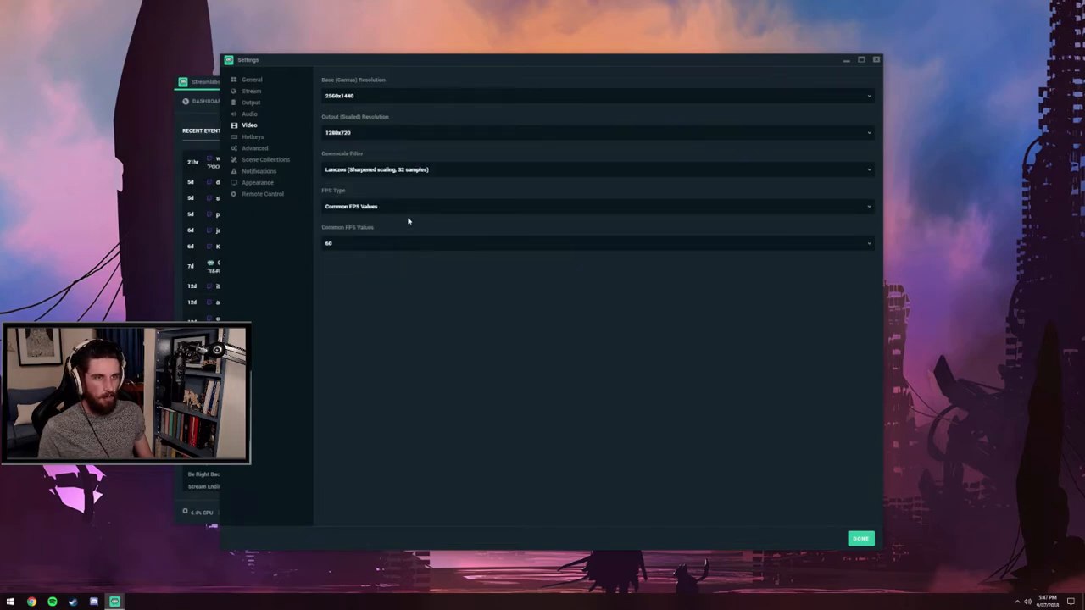
mouse_move(413, 178)
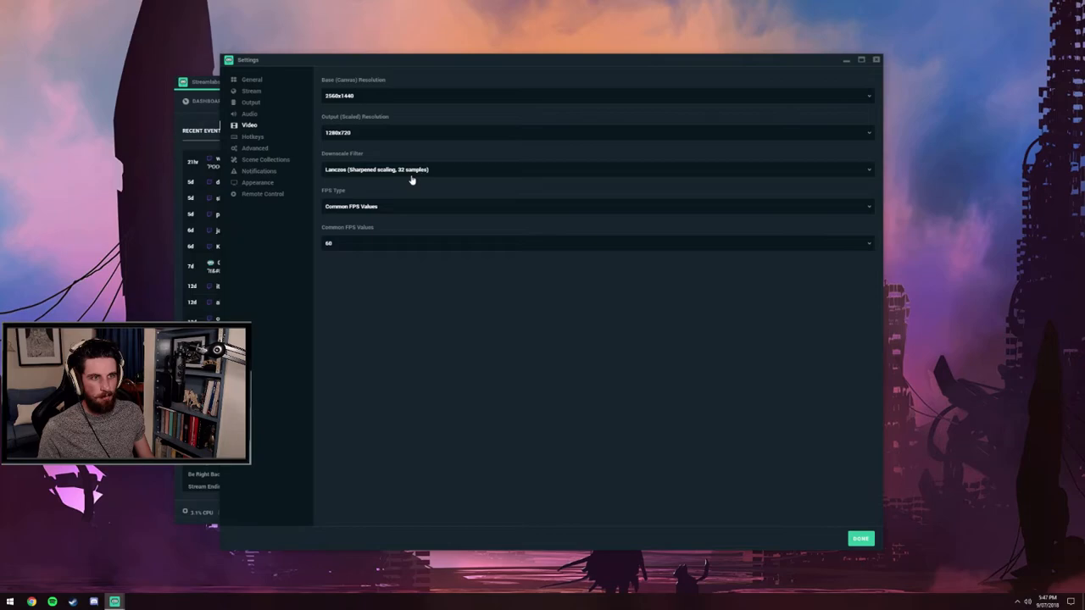
mouse_move(393, 255)
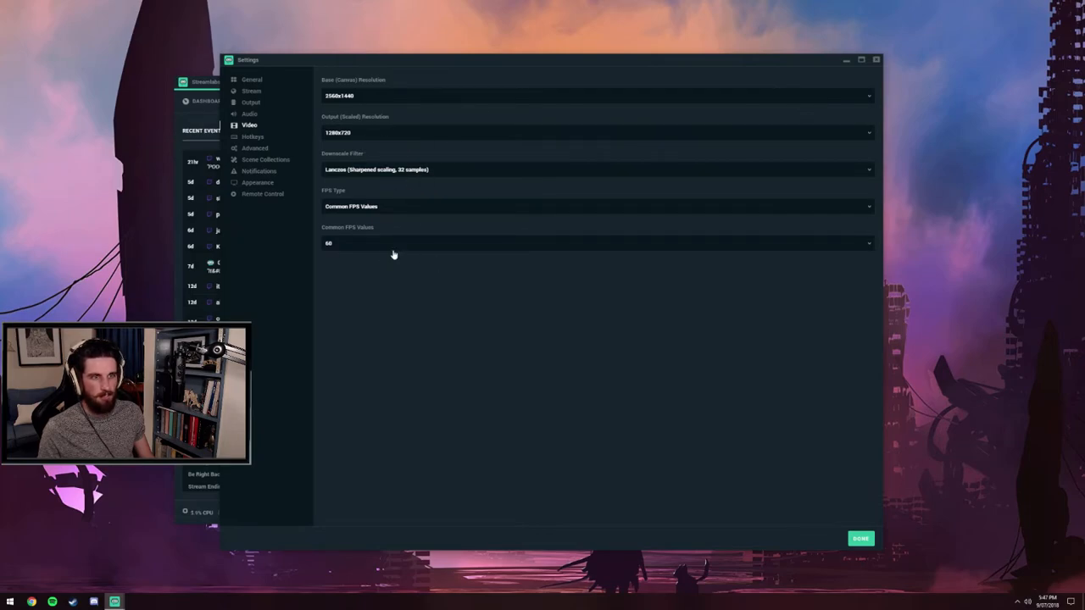
mouse_move(358, 131)
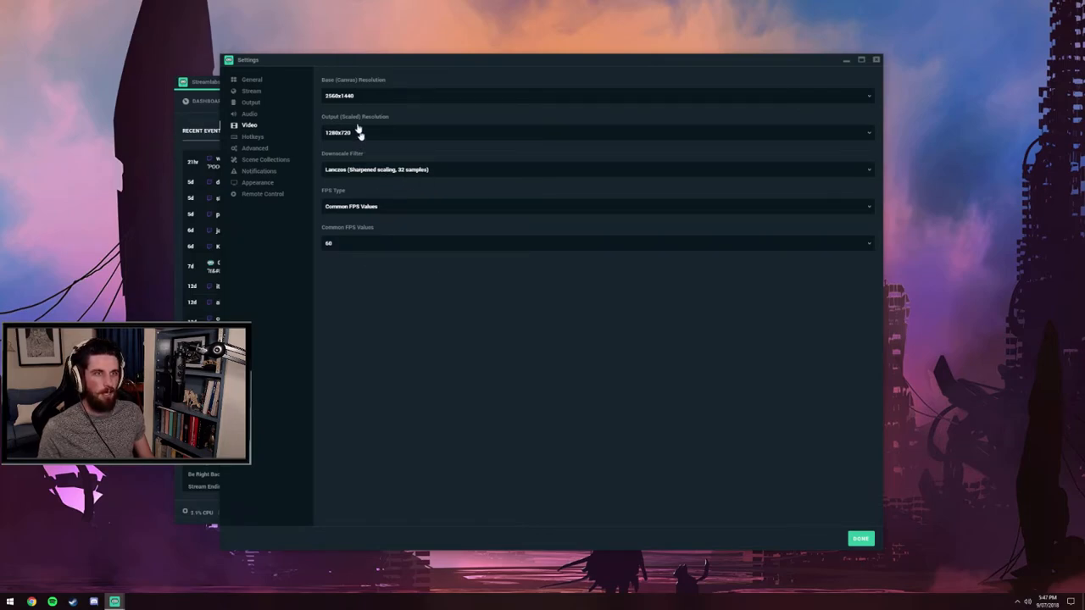
mouse_move(372, 125)
type("600x900")
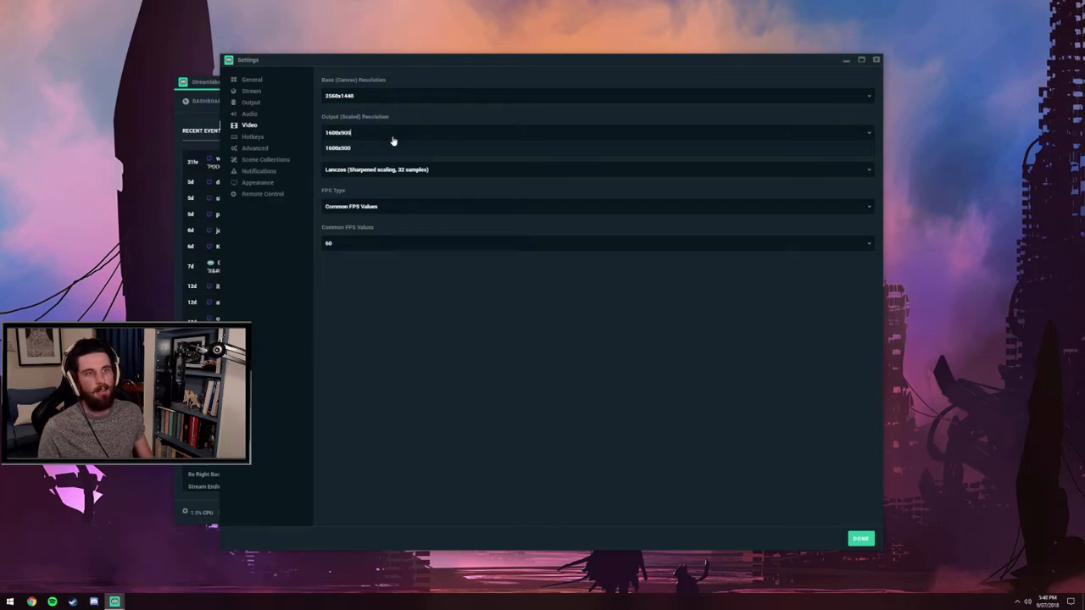
mouse_move(437, 124)
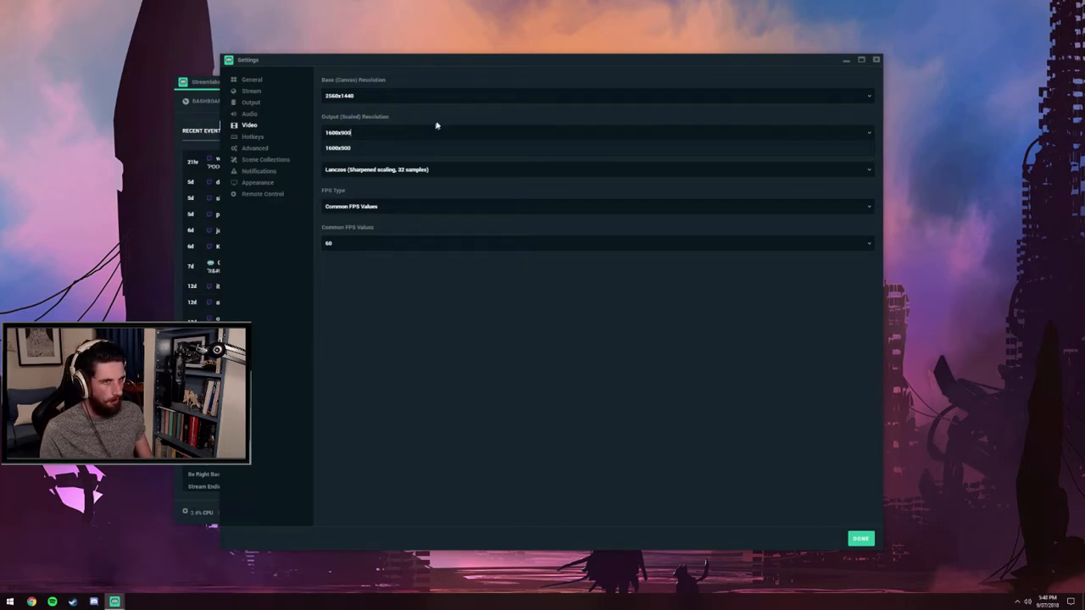
mouse_move(387, 139)
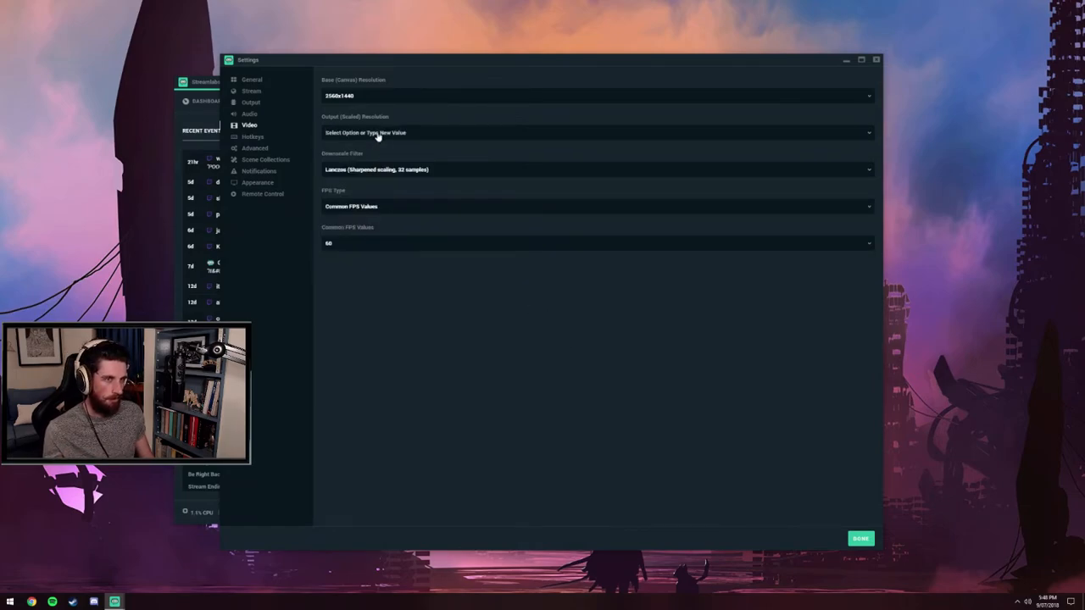
Browse the output resolution presets and the Bilinear, Bicubic and Lanczos downscale filters.
left_click(593, 132)
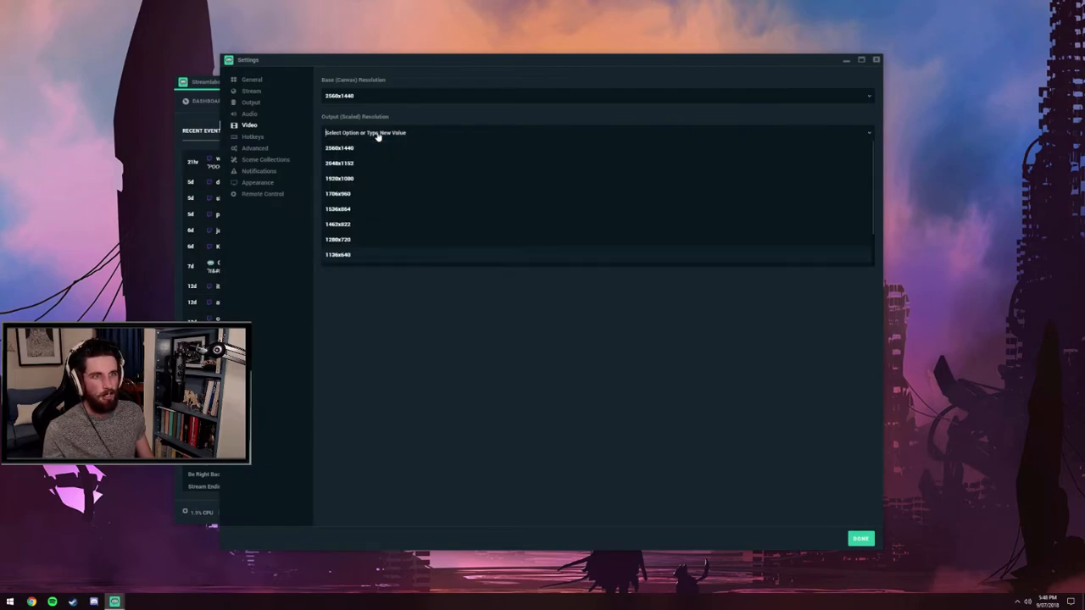
mouse_move(405, 231)
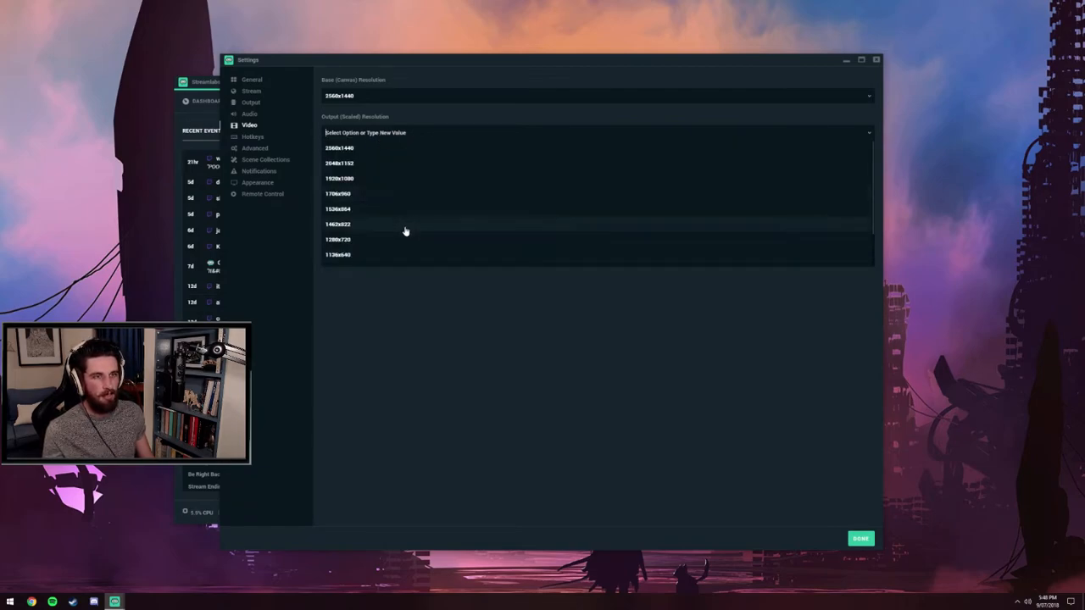
mouse_move(460, 290)
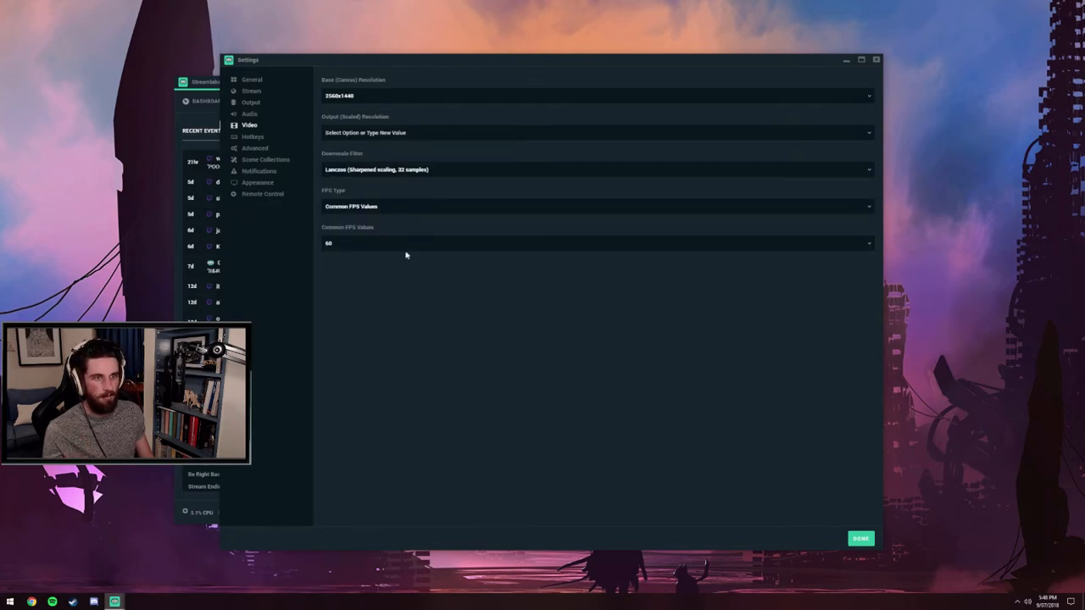
mouse_move(373, 176)
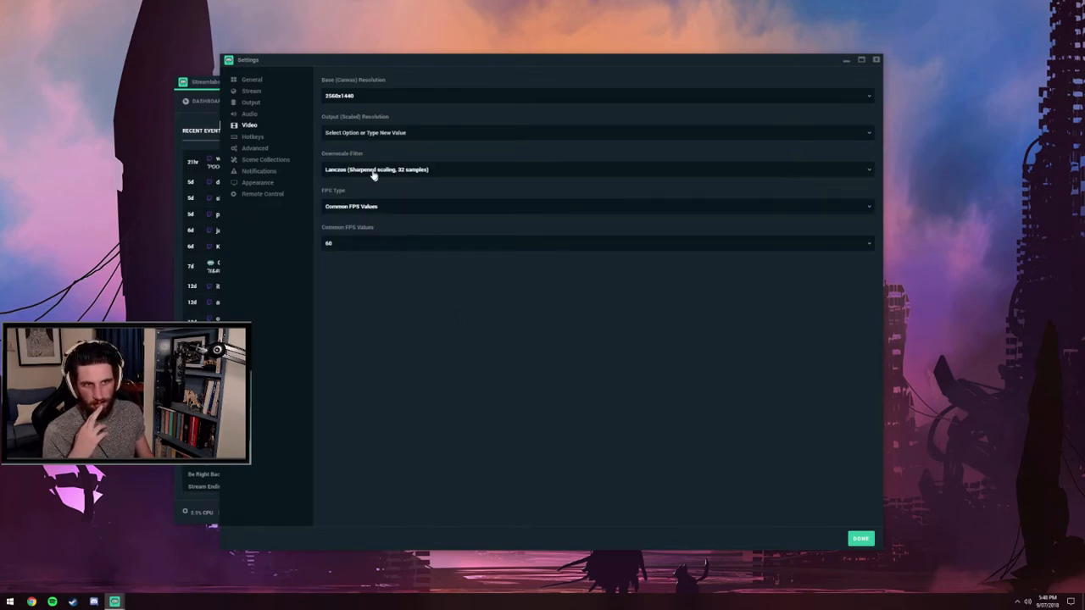
left_click(593, 170)
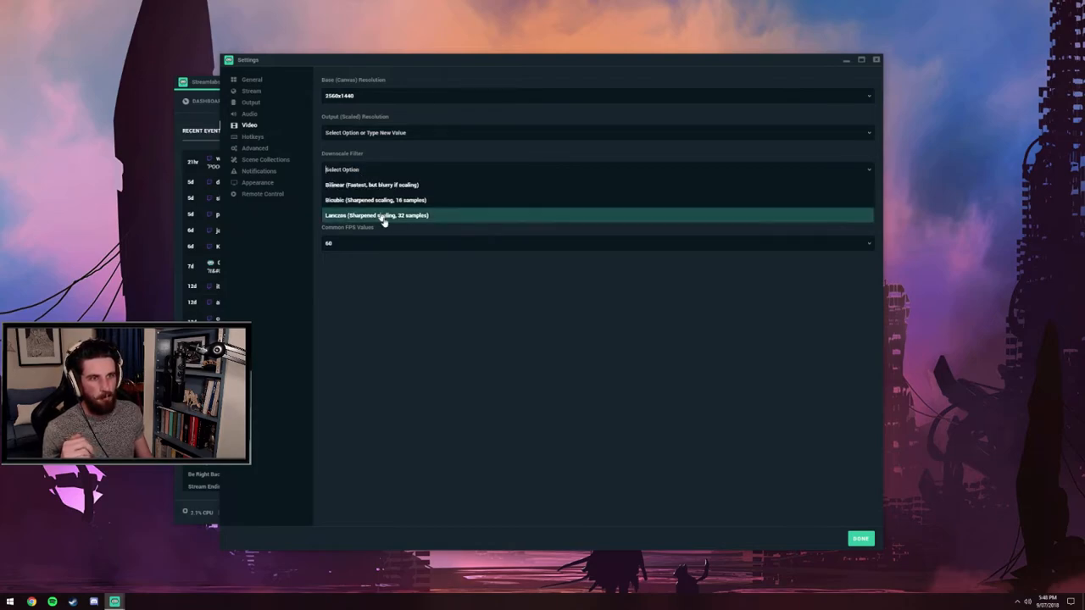
left_click(376, 214)
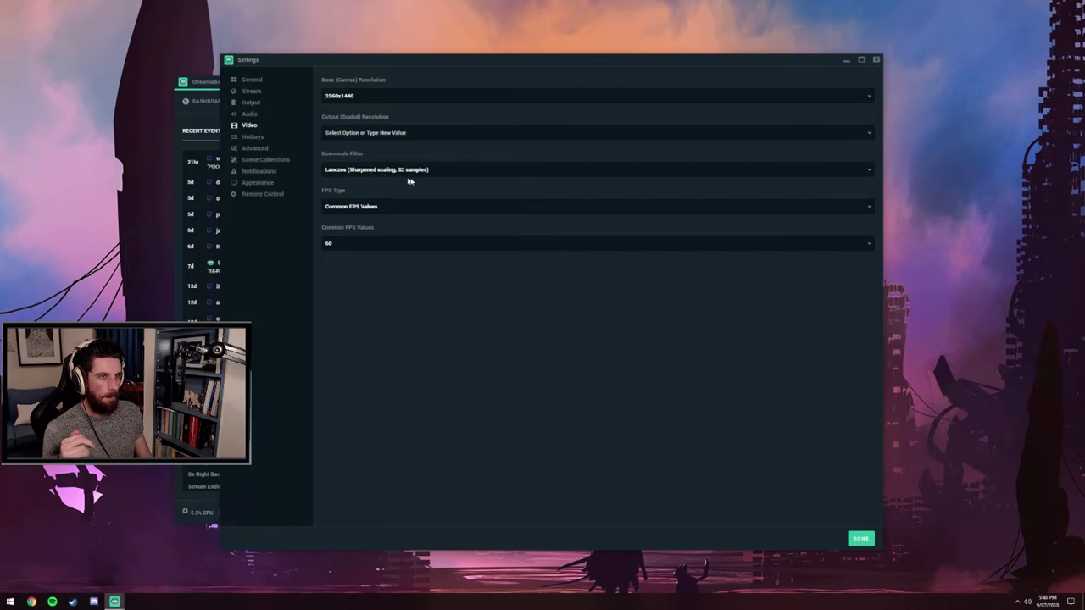
mouse_move(384, 178)
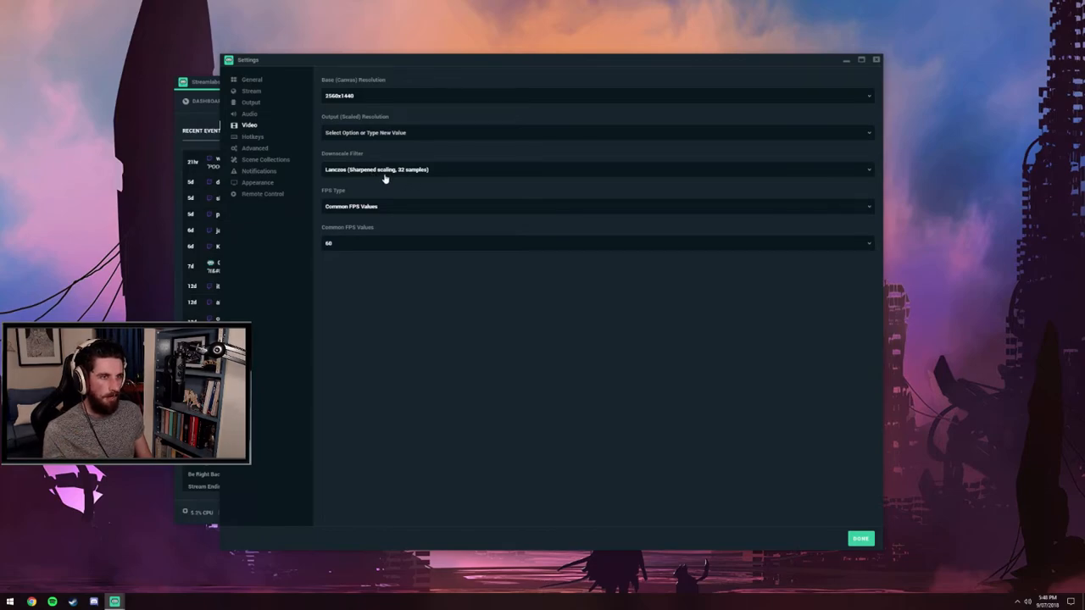
left_click(593, 169)
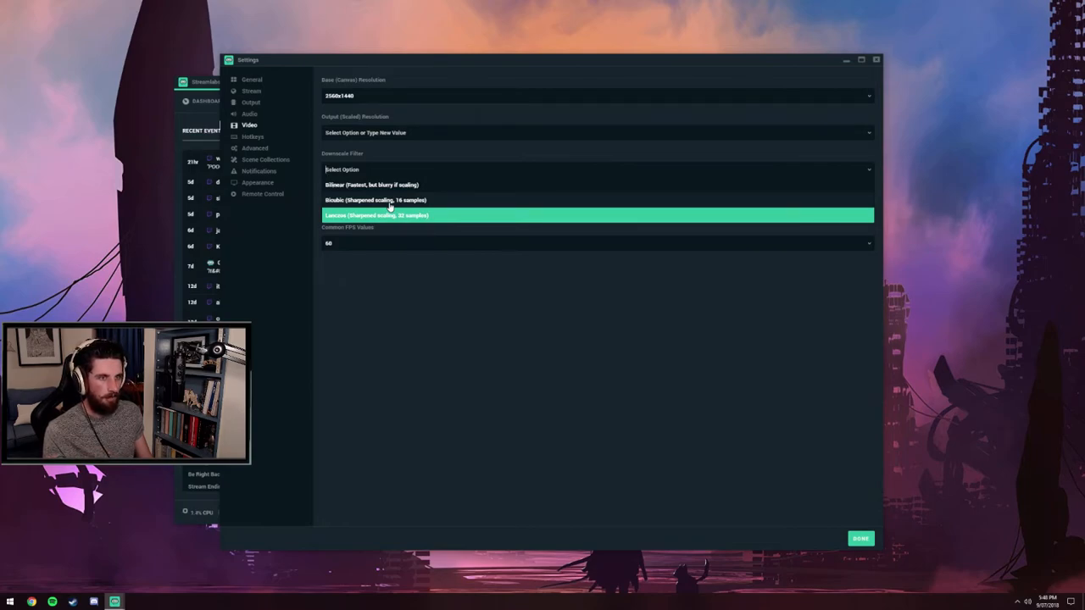
left_click(375, 215)
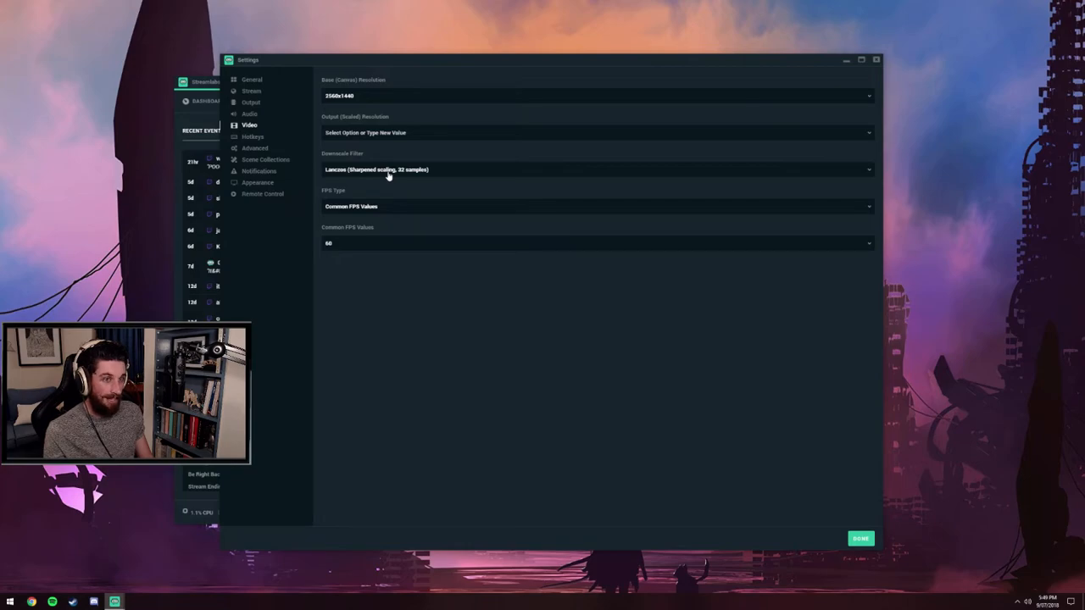
left_click(593, 169)
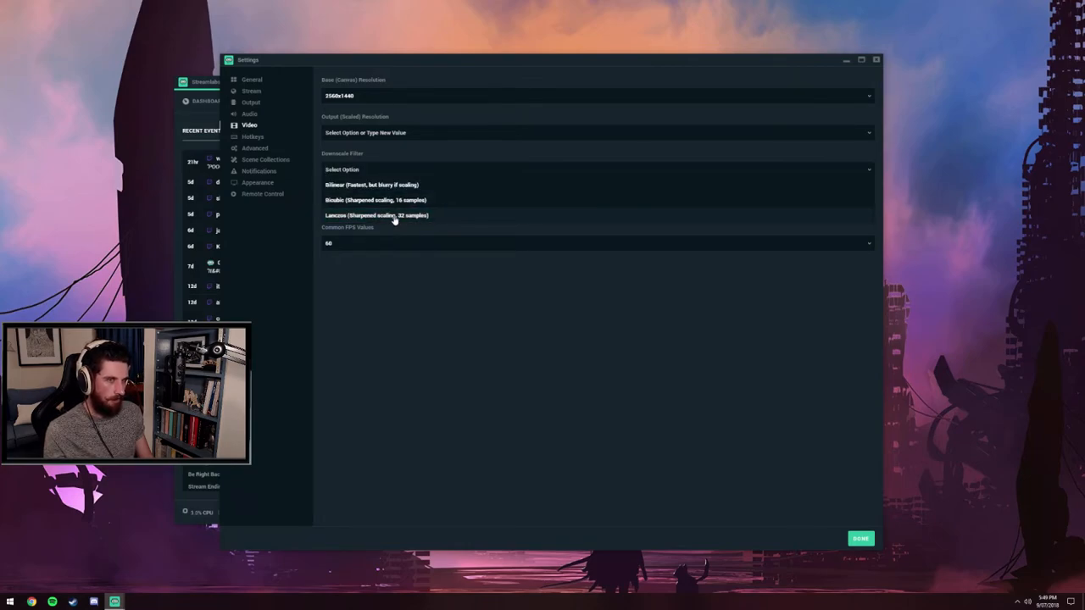
left_click(375, 214)
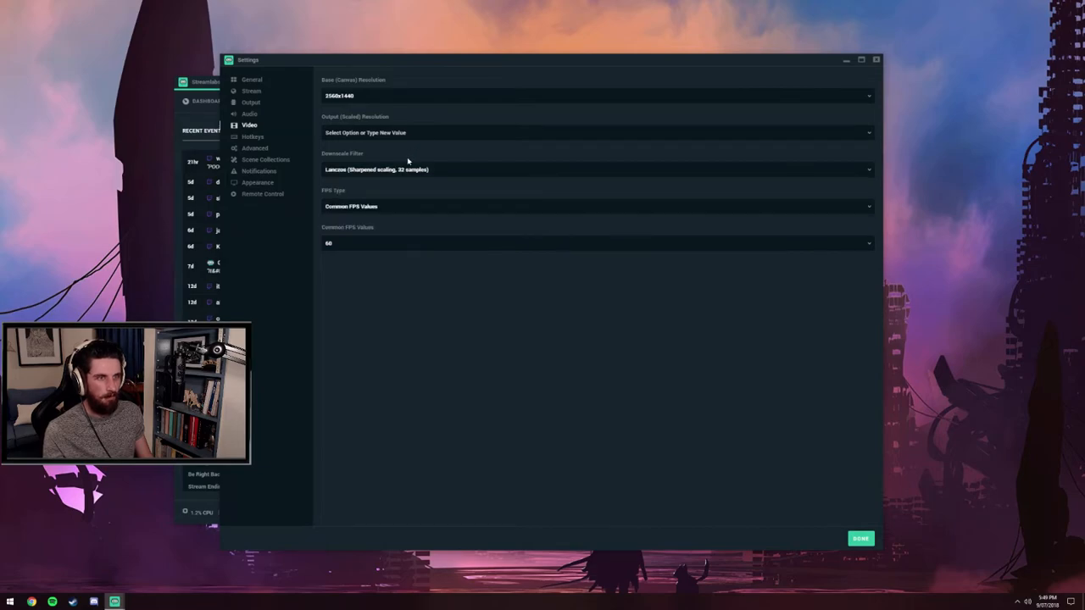
mouse_move(404, 181)
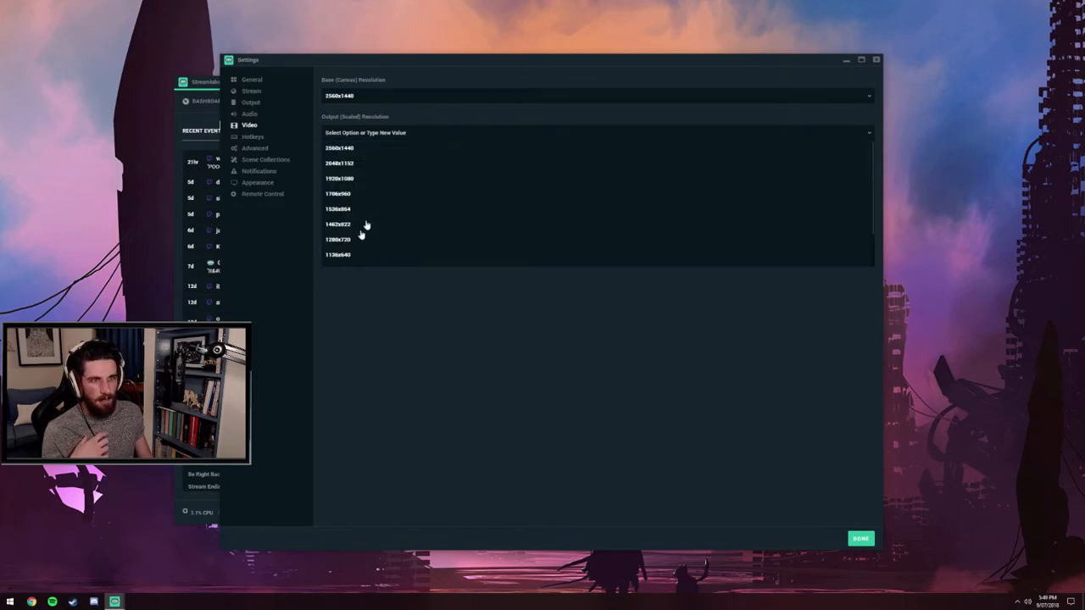
Choose 1280x720 as the scaled output resolution and keep Common FPS Values at 60.
left_click(337, 239)
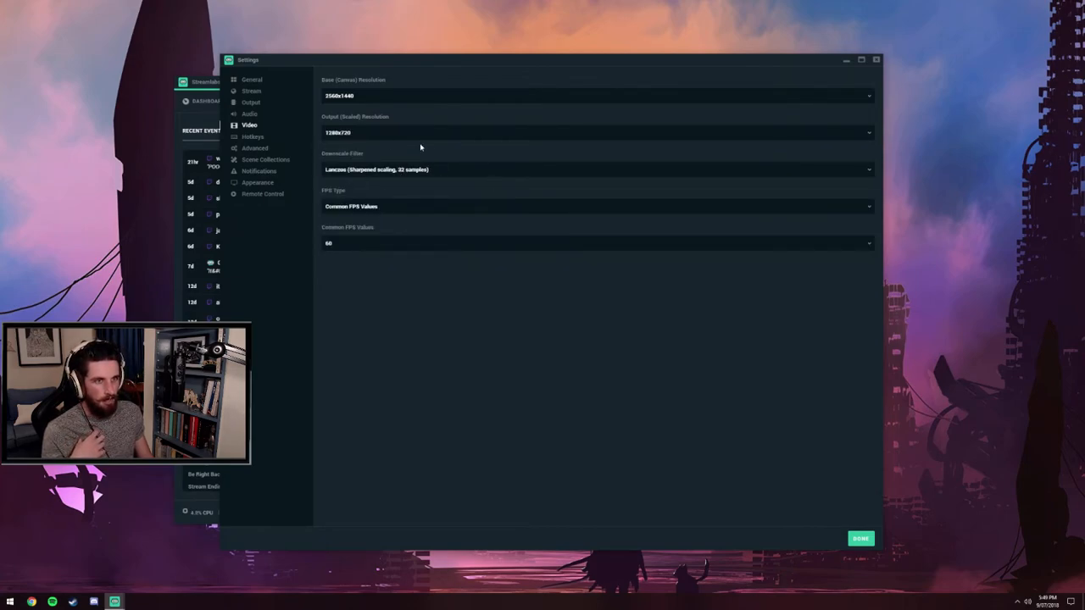
mouse_move(439, 174)
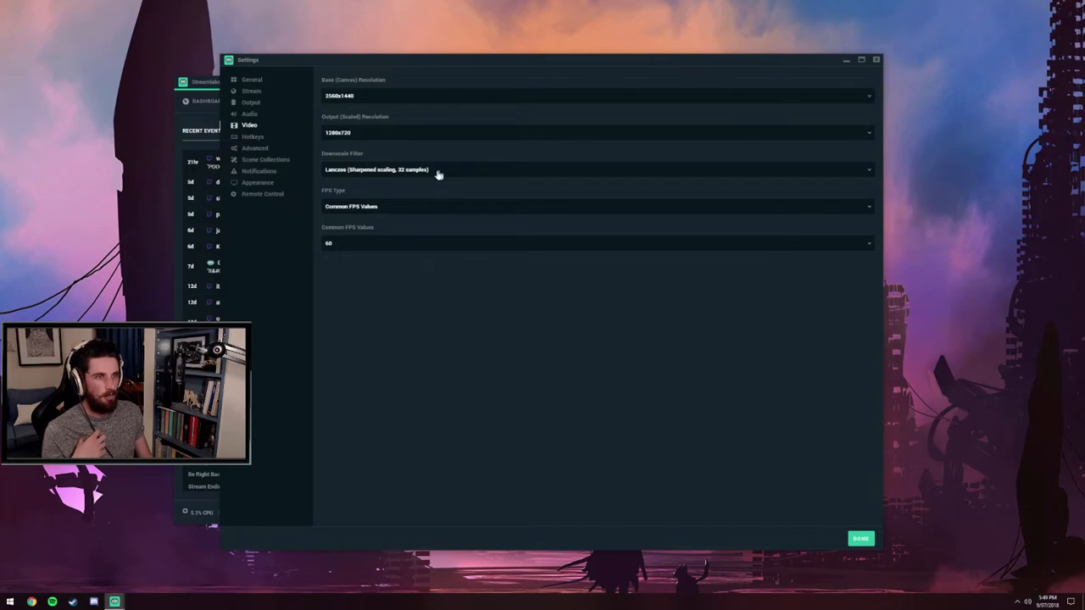
mouse_move(345, 210)
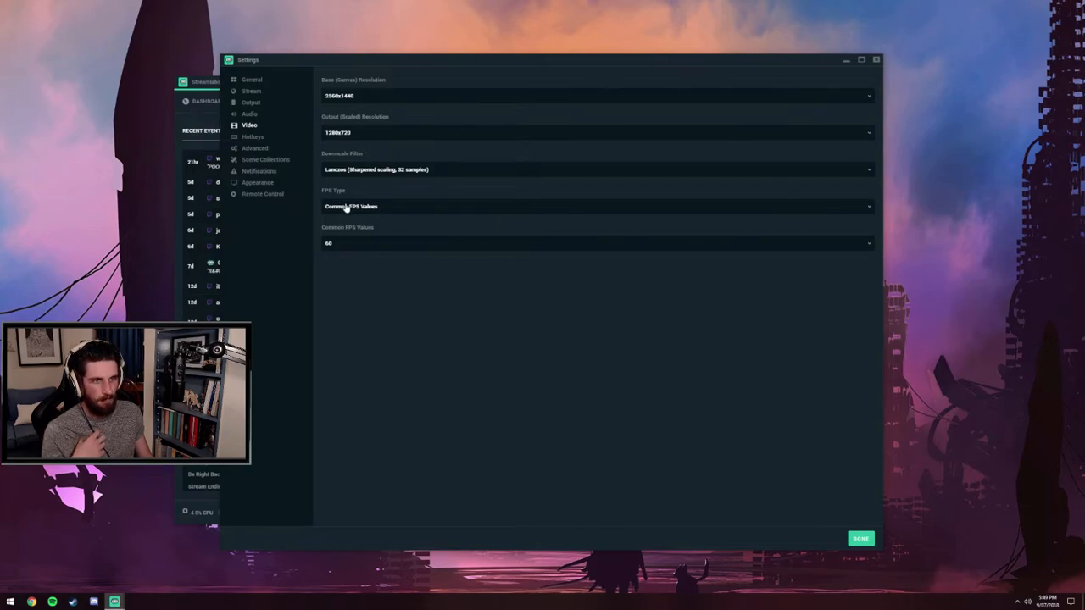
mouse_move(398, 216)
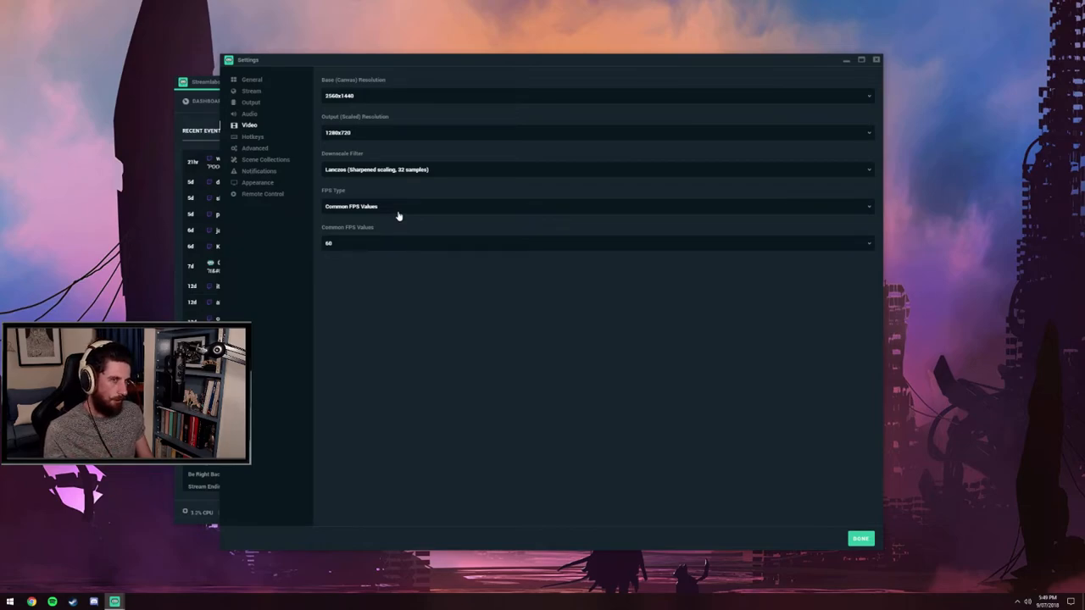
left_click(596, 206)
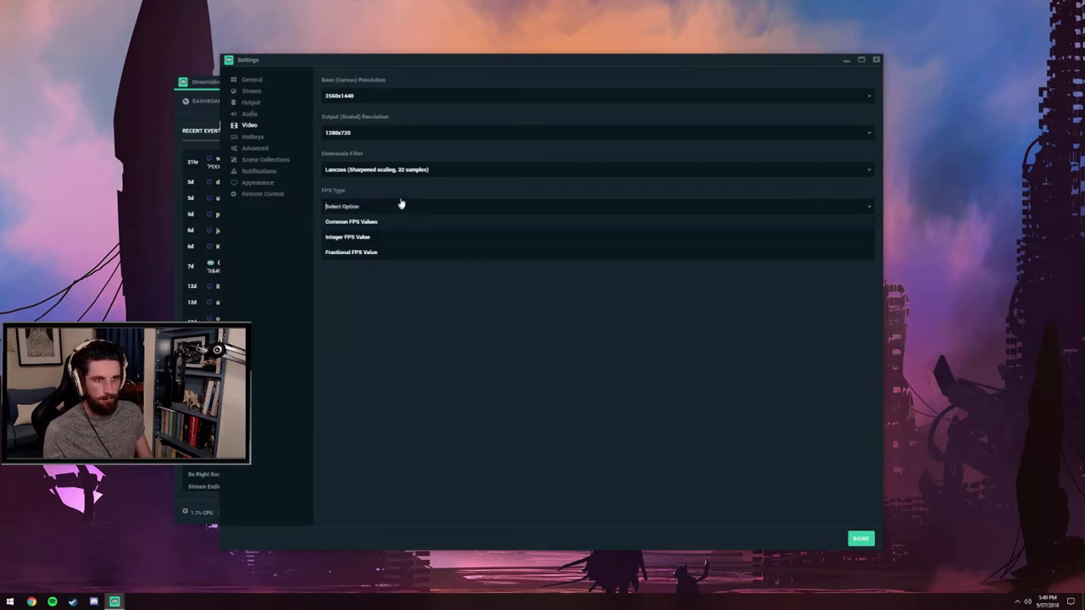
left_click(351, 222)
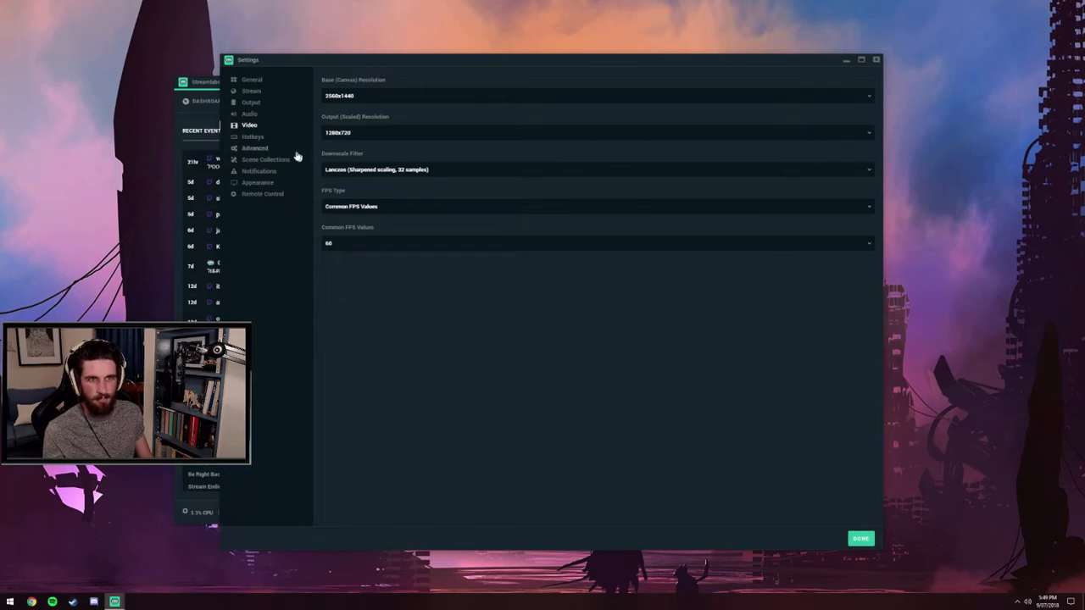
On the Advanced page, change process priority from High to Normal and review its choices.
left_click(254, 148)
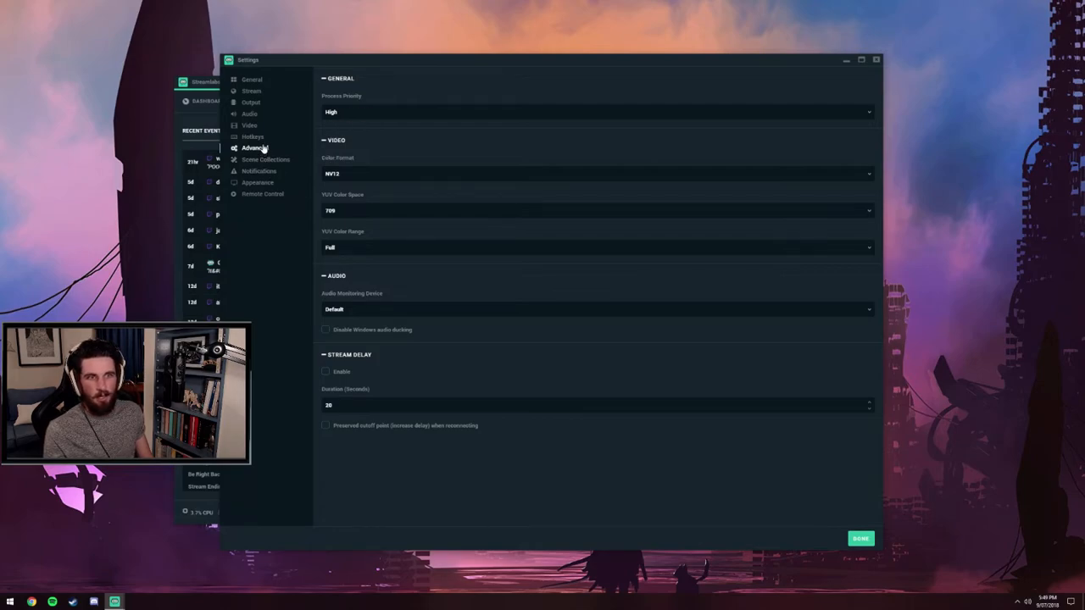
mouse_move(376, 115)
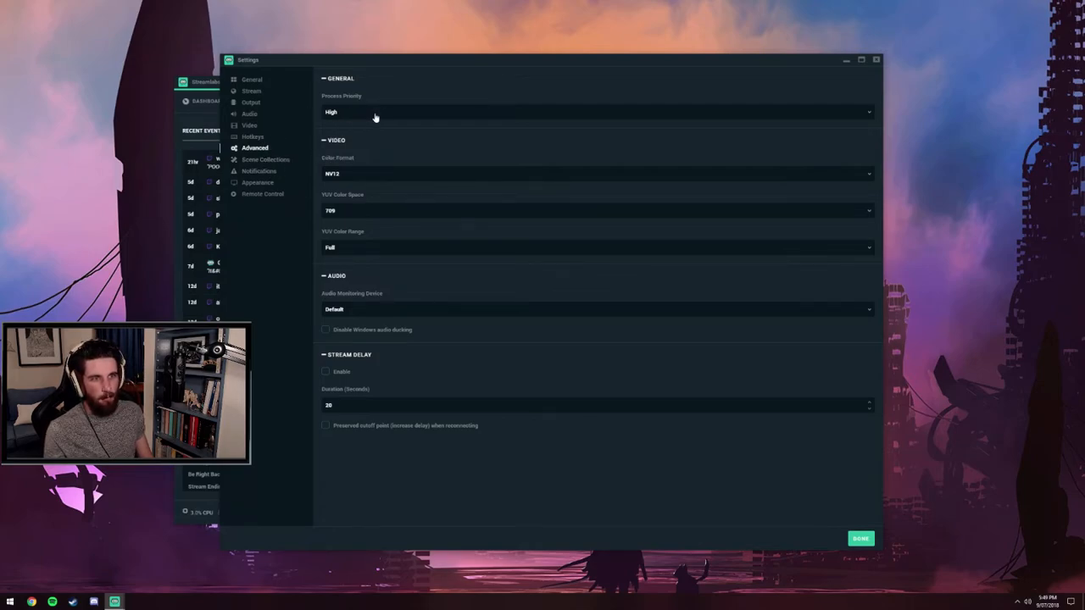
left_click(597, 112)
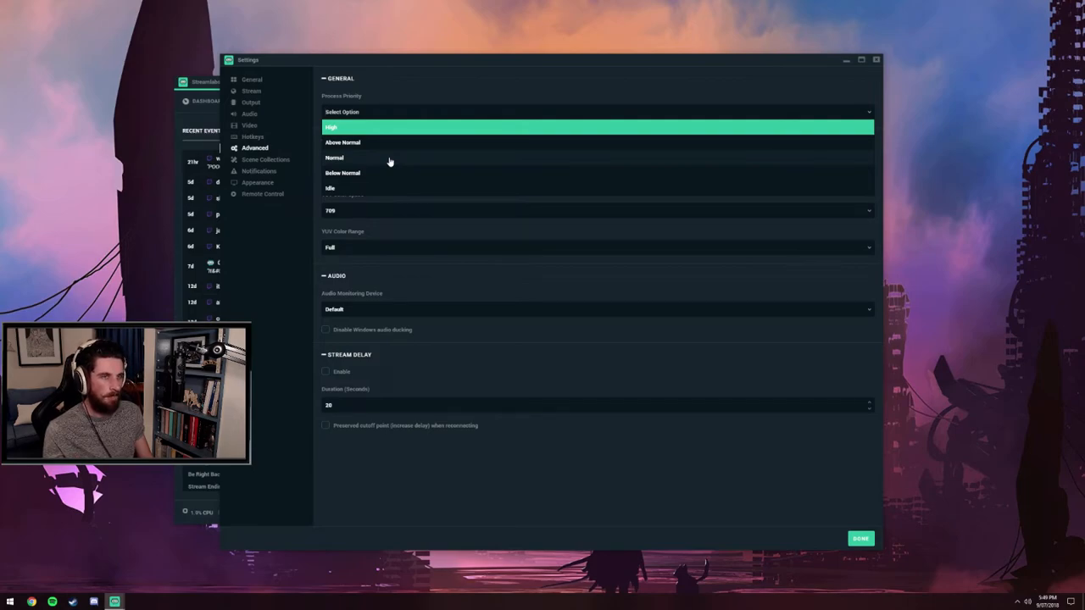
left_click(334, 157)
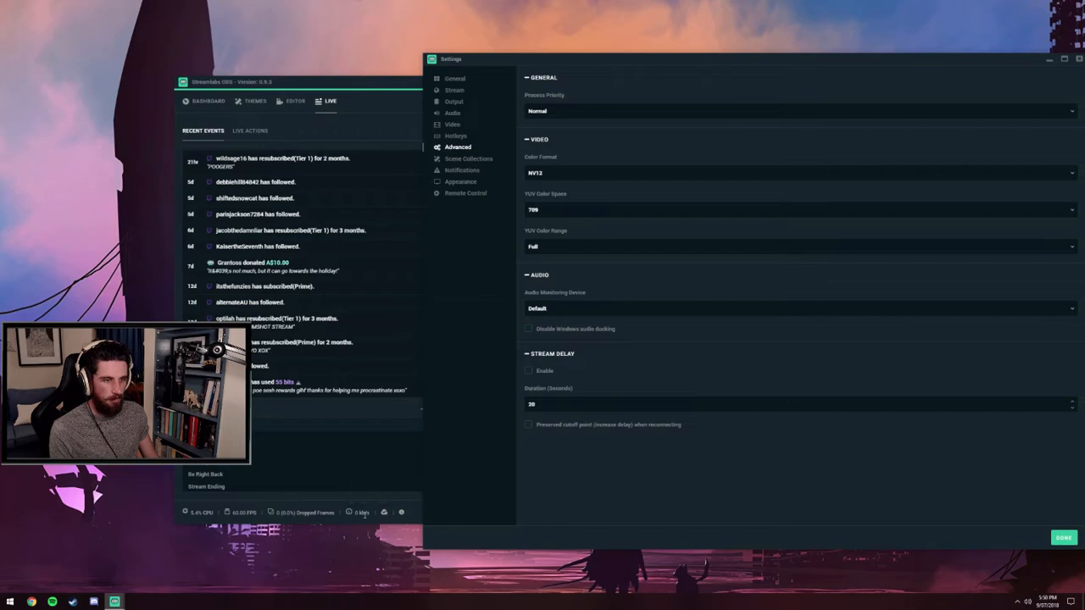
mouse_move(570, 79)
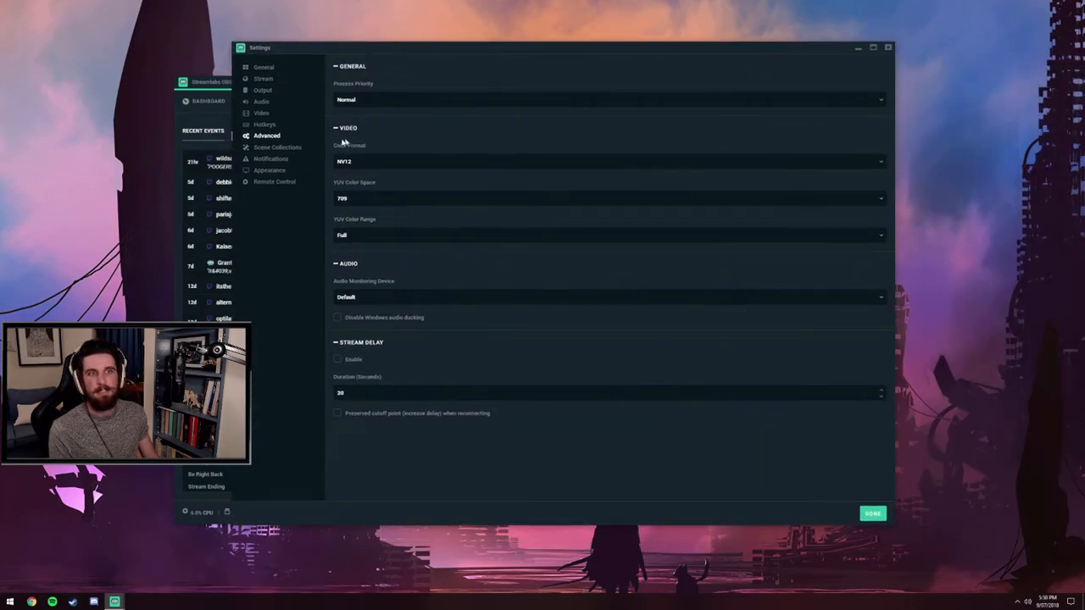
left_click(609, 99)
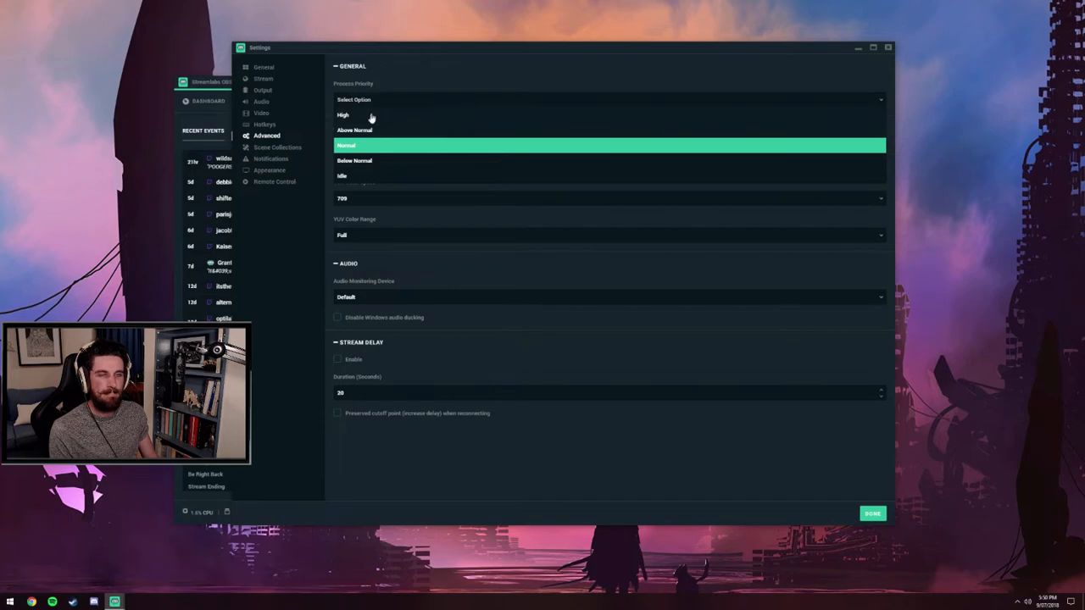
mouse_move(422, 80)
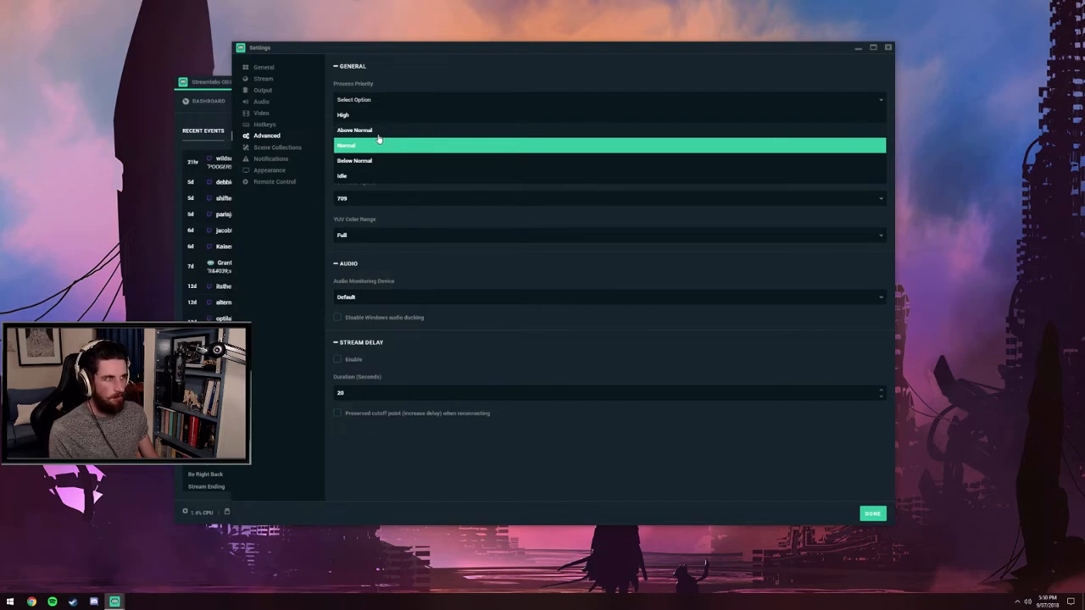
mouse_move(409, 81)
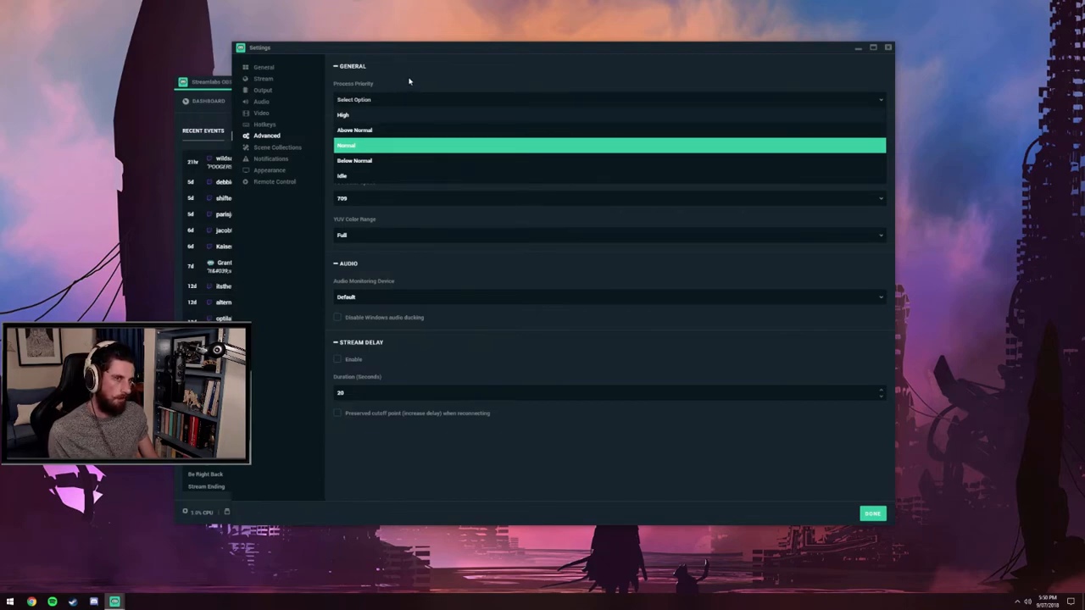
mouse_move(391, 116)
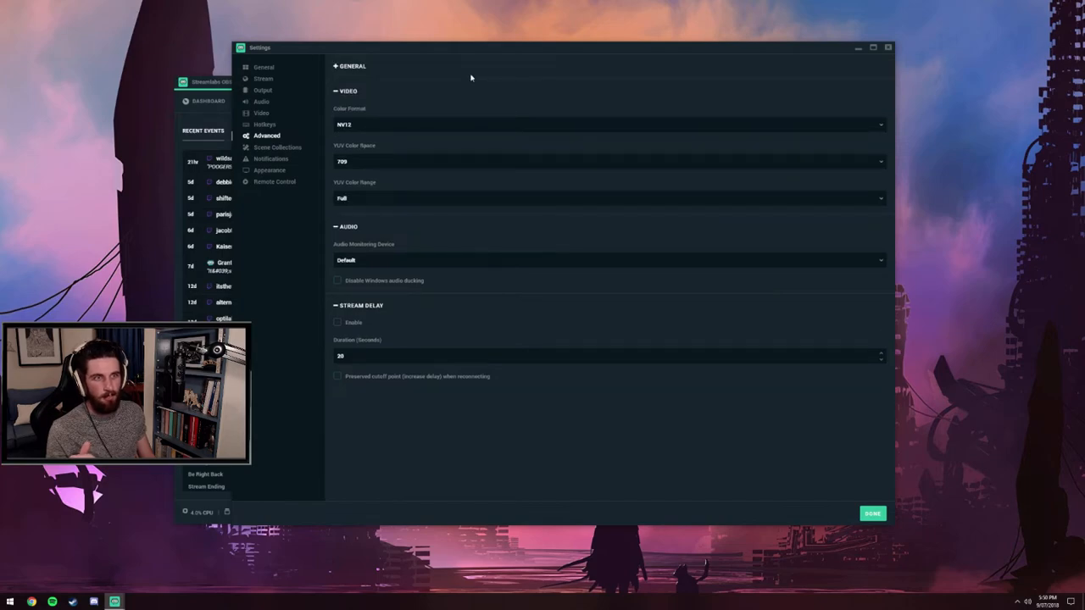
mouse_move(358, 61)
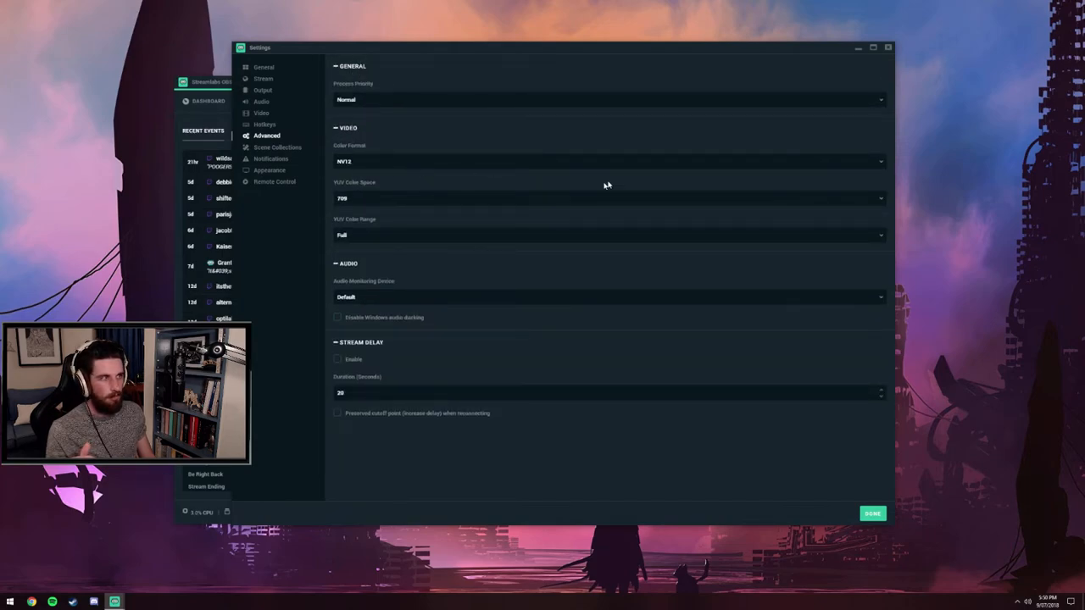
mouse_move(365, 161)
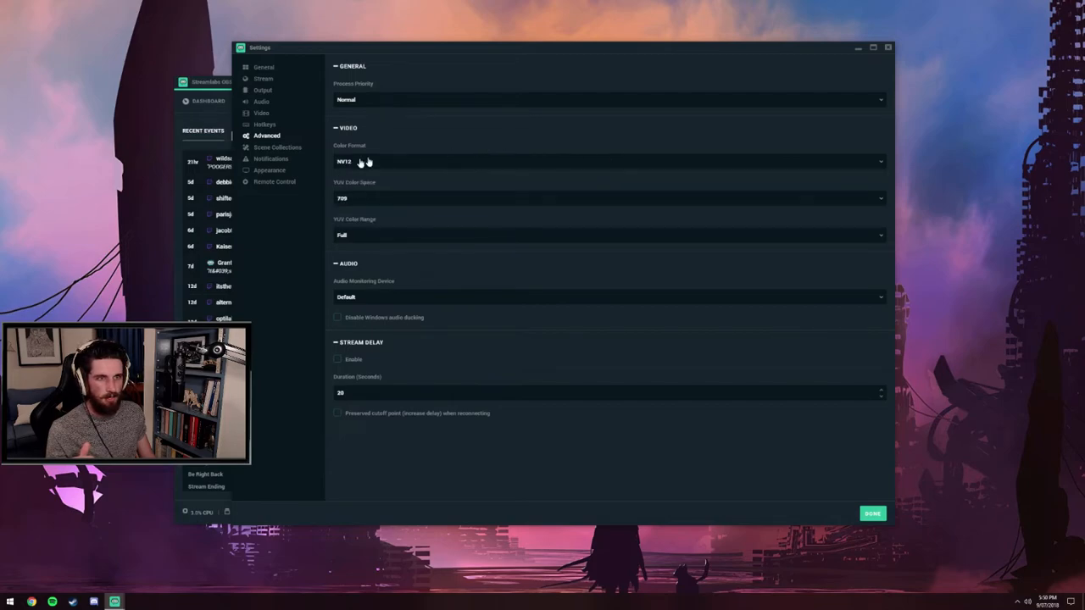
mouse_move(359, 190)
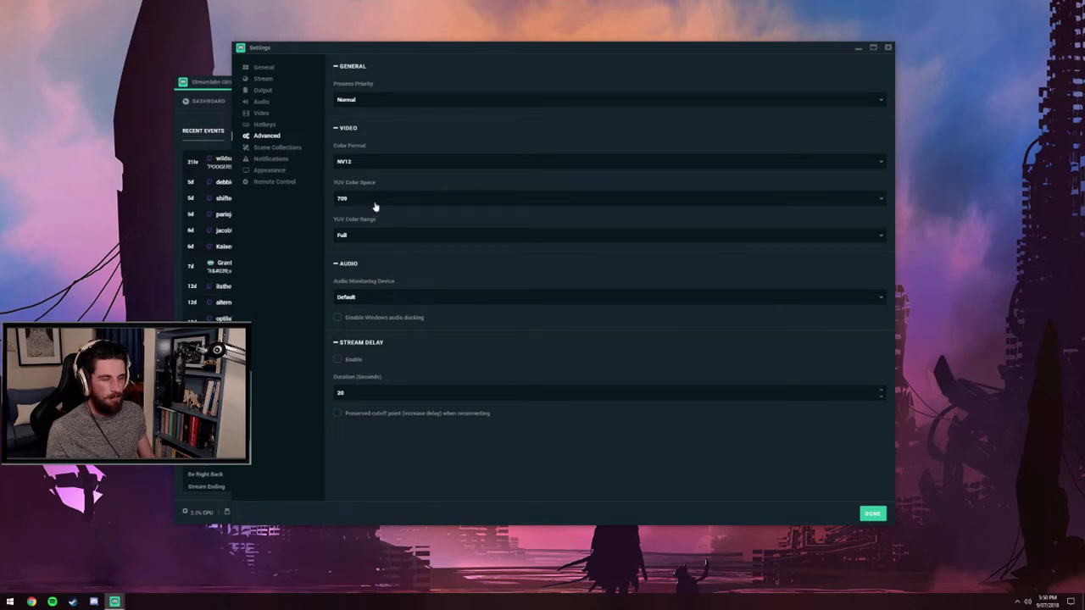
mouse_move(401, 185)
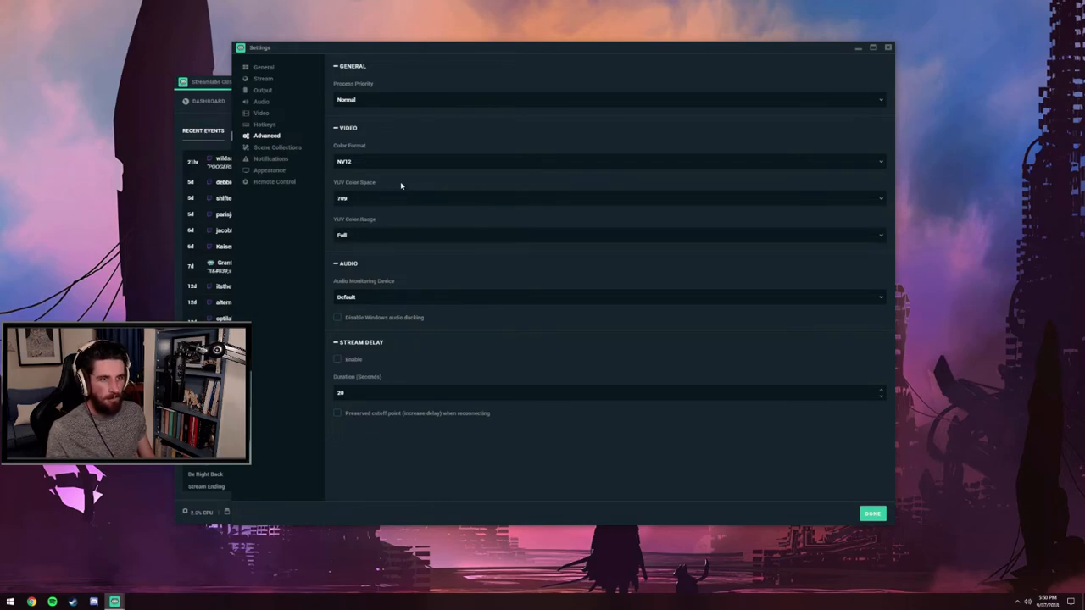
mouse_move(372, 161)
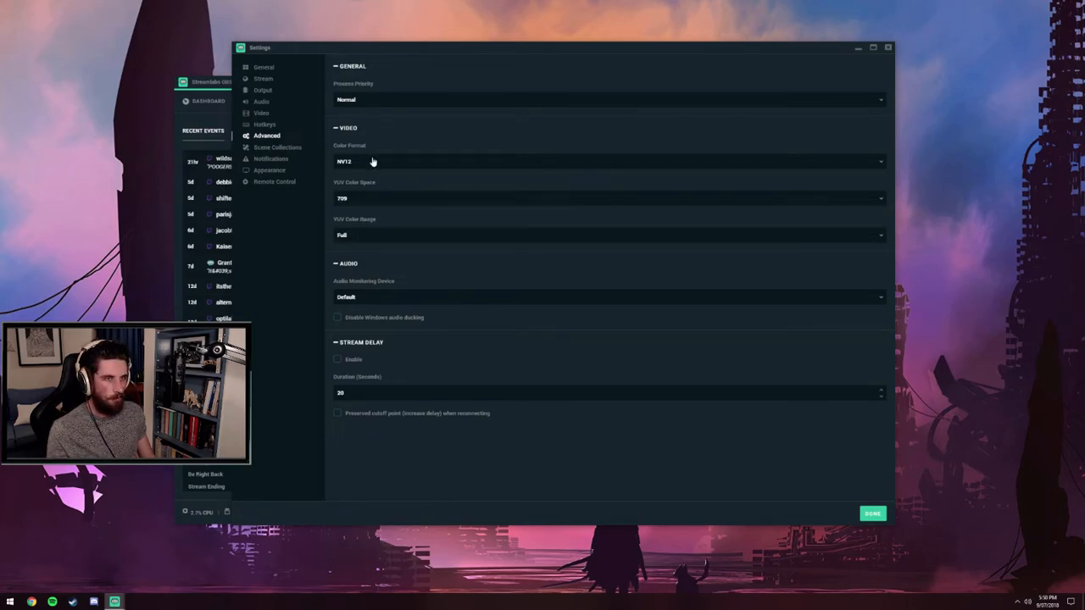
mouse_move(352, 135)
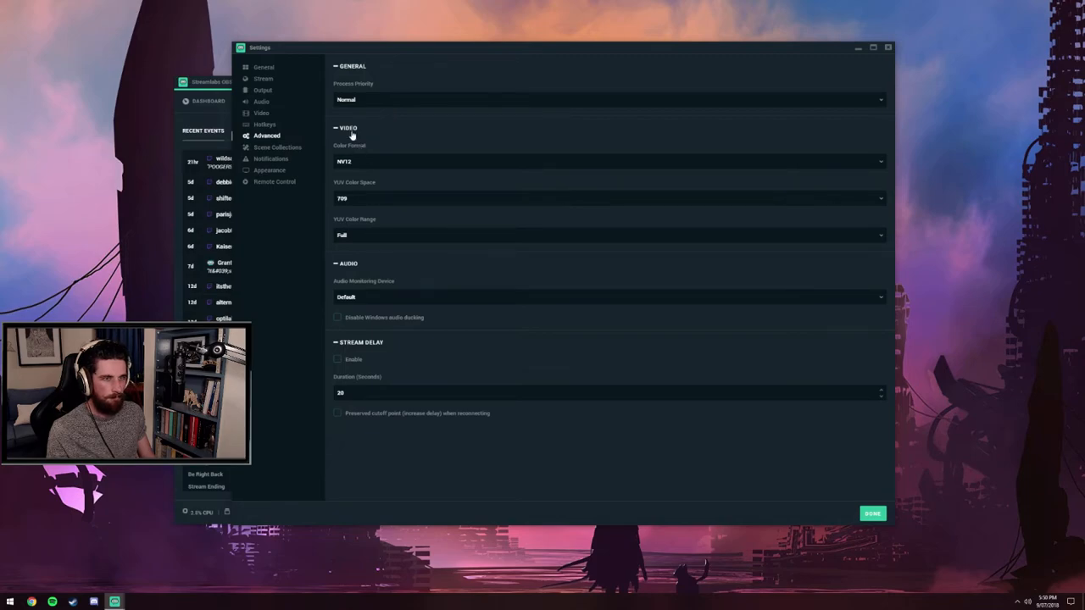
mouse_move(379, 144)
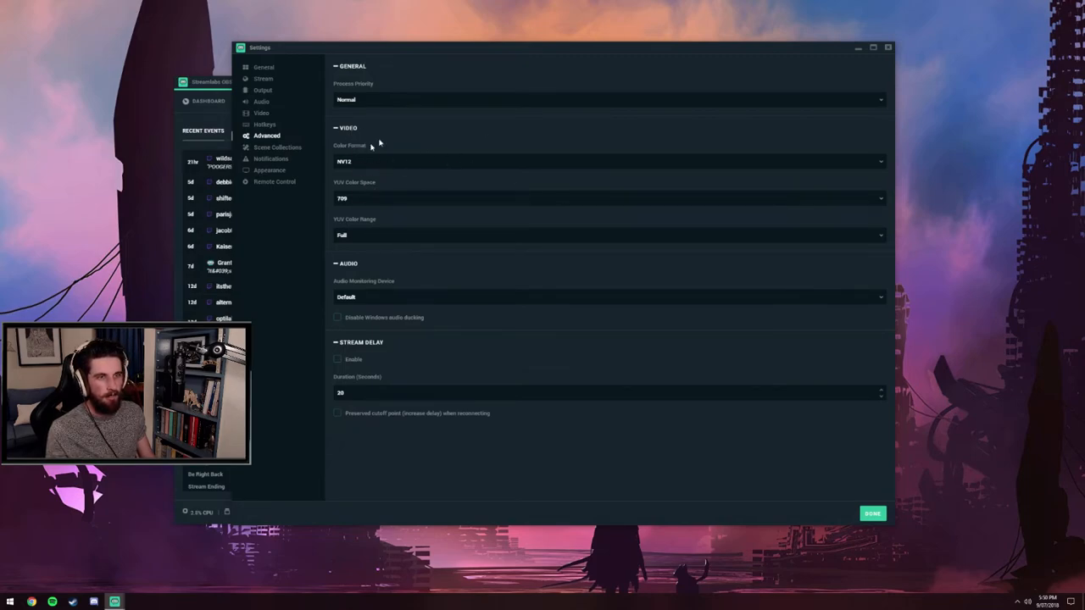
mouse_move(392, 164)
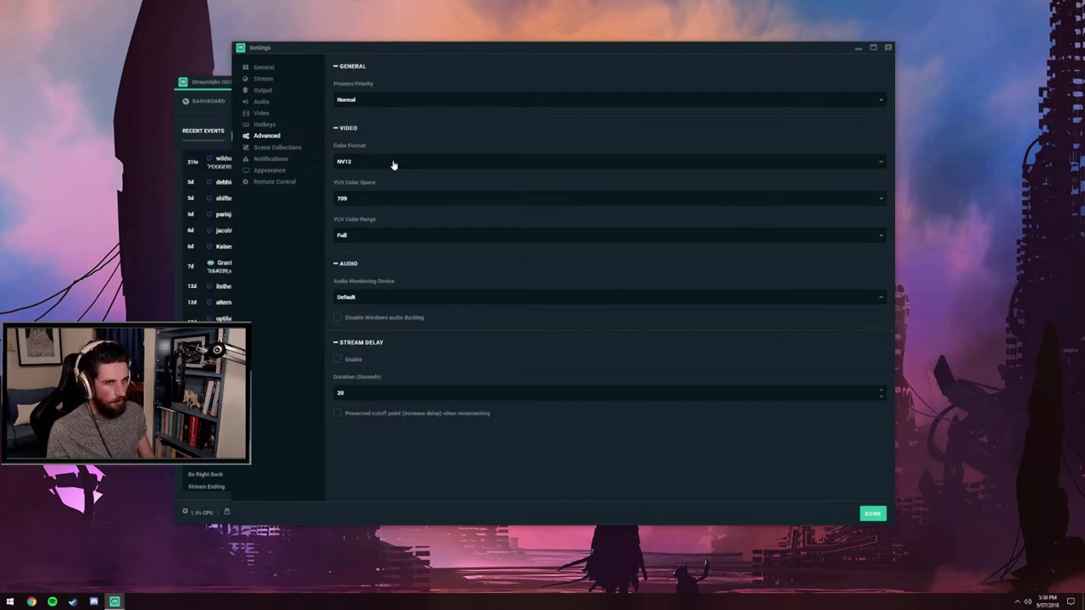
mouse_move(414, 205)
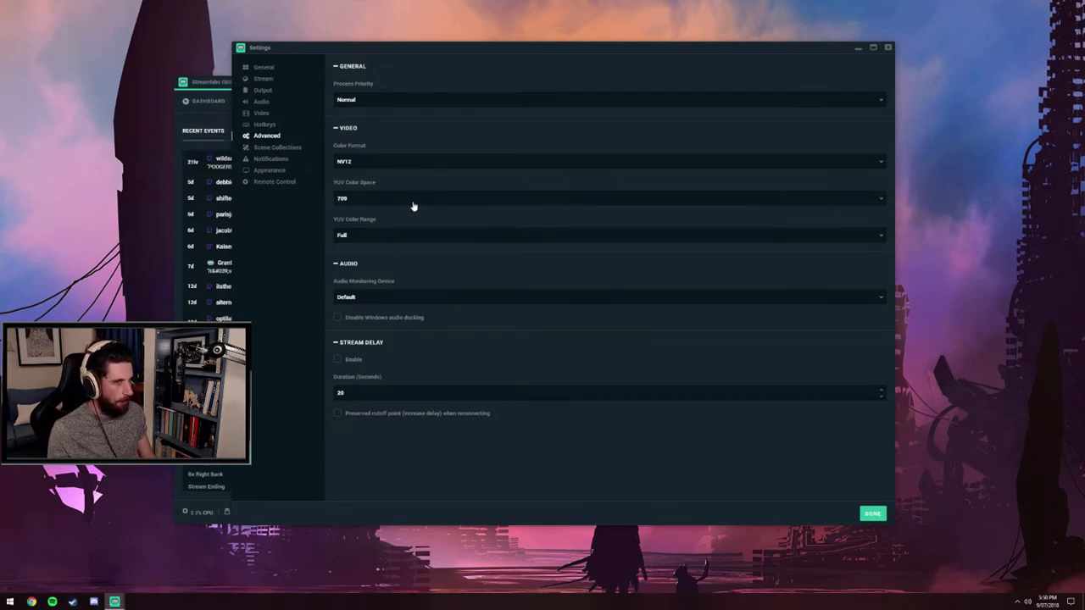
mouse_move(422, 166)
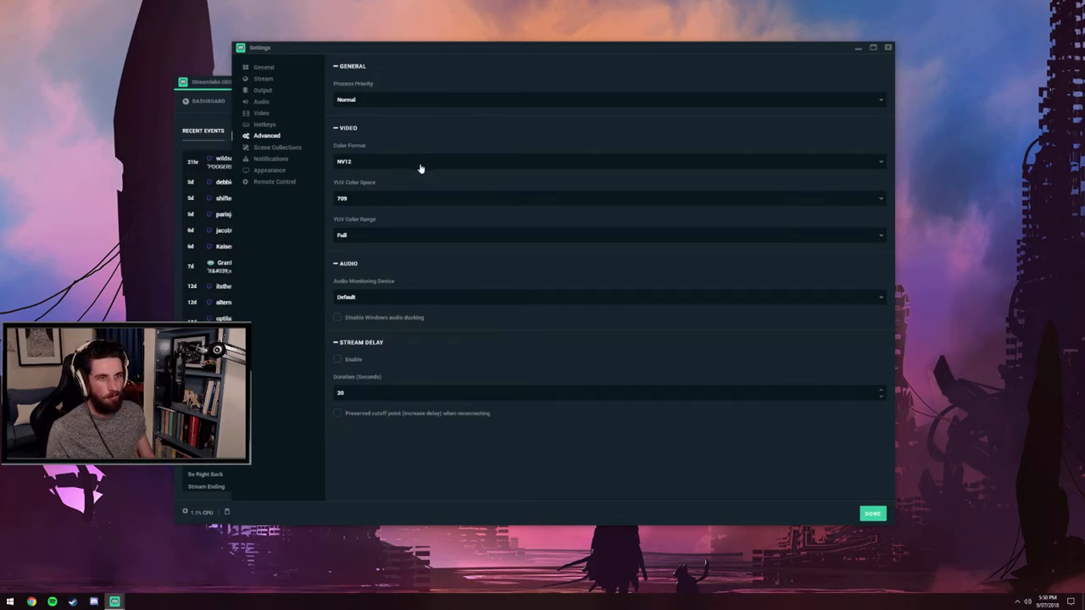
mouse_move(377, 151)
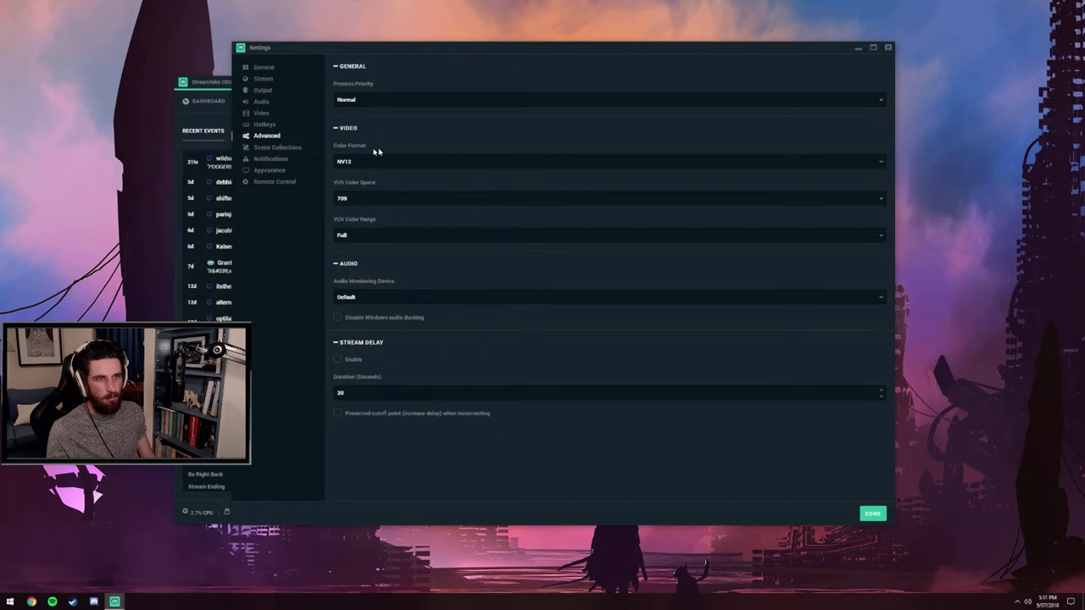
mouse_move(382, 300)
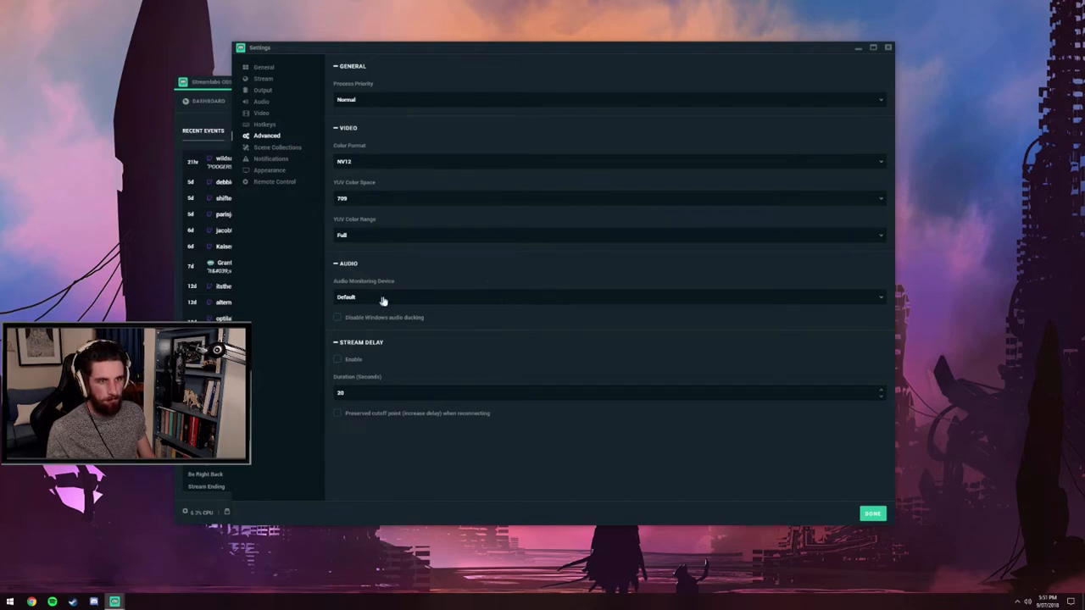
mouse_move(284, 216)
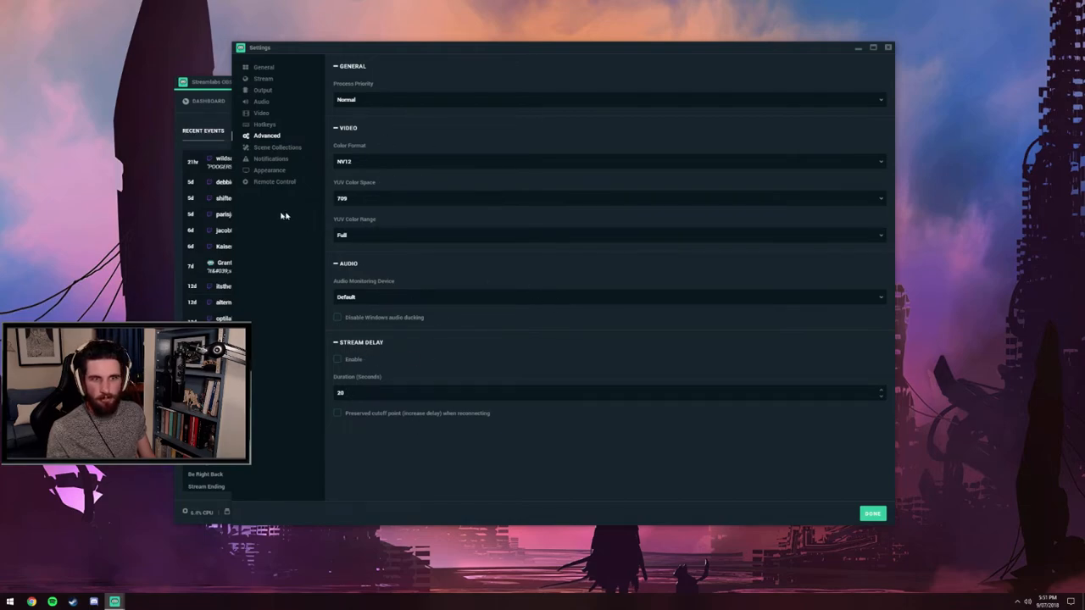
Step through the Notifications, Appearance (night mode) and Remote Control settings pages.
left_click(272, 159)
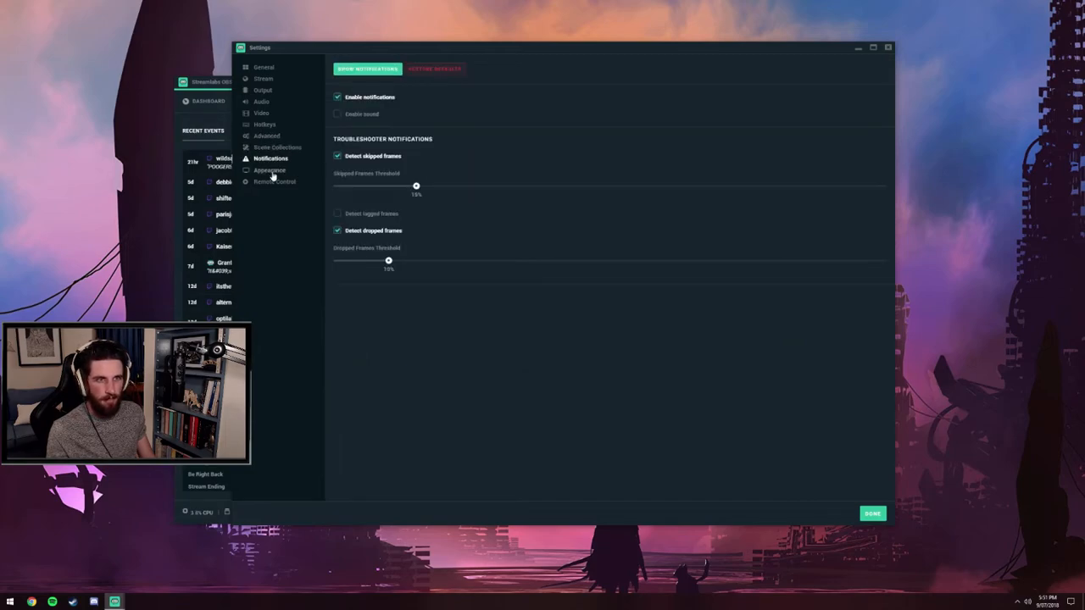
left_click(270, 169)
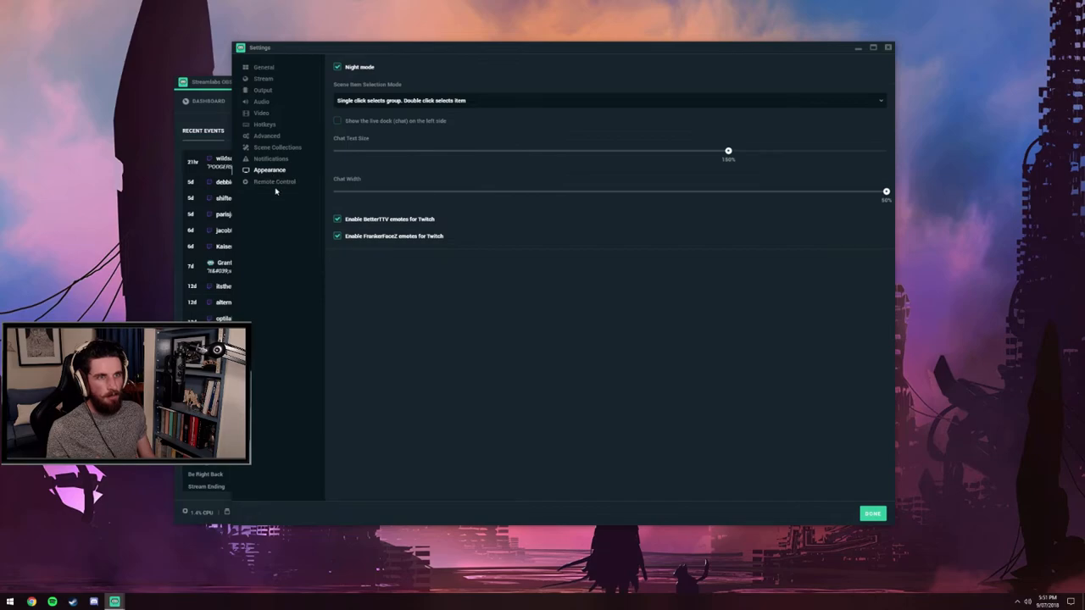
mouse_move(274, 183)
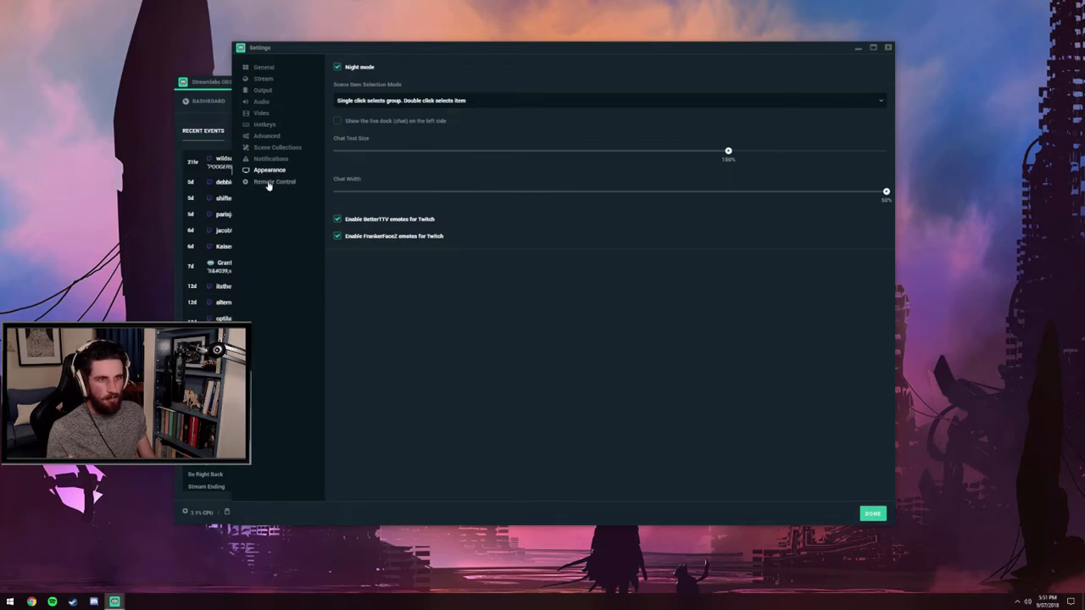
left_click(275, 181)
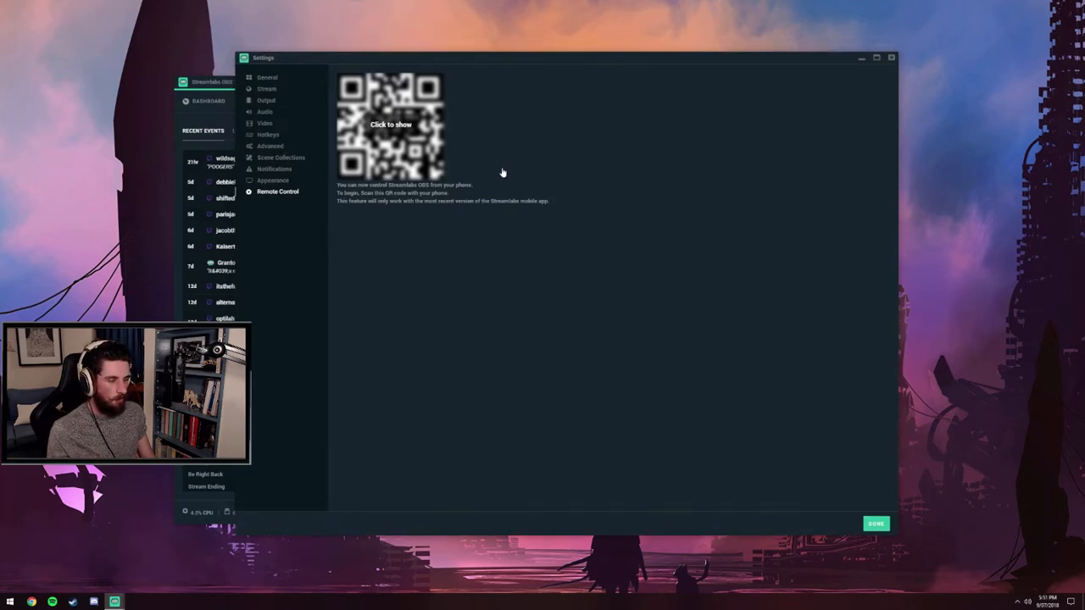
mouse_move(538, 185)
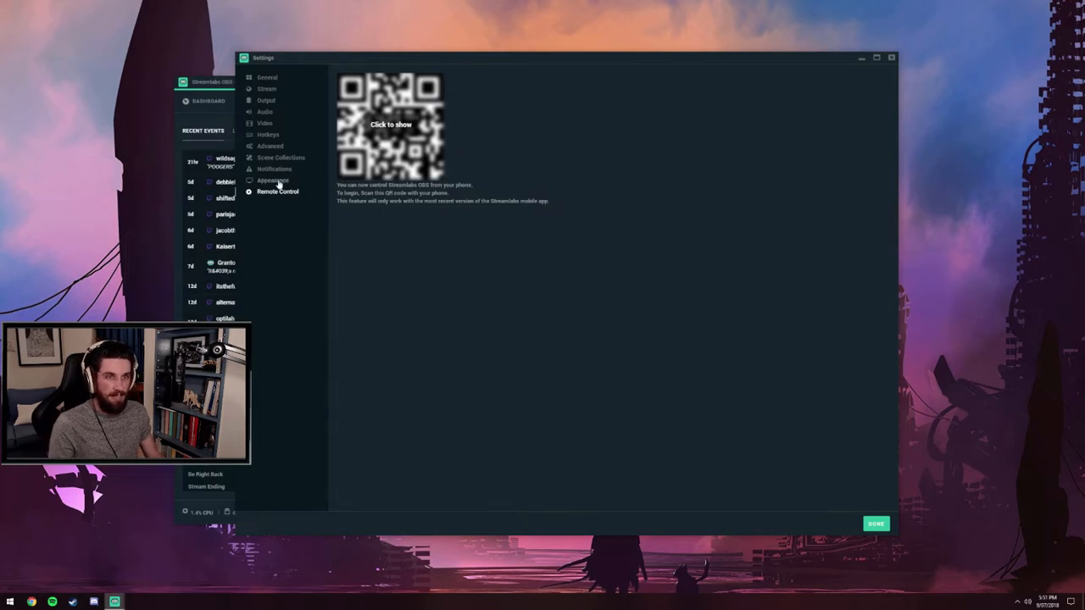
Revisit Notifications, Audio and Video, then return to Output showing NVENC at 6000 bitrate.
left_click(274, 168)
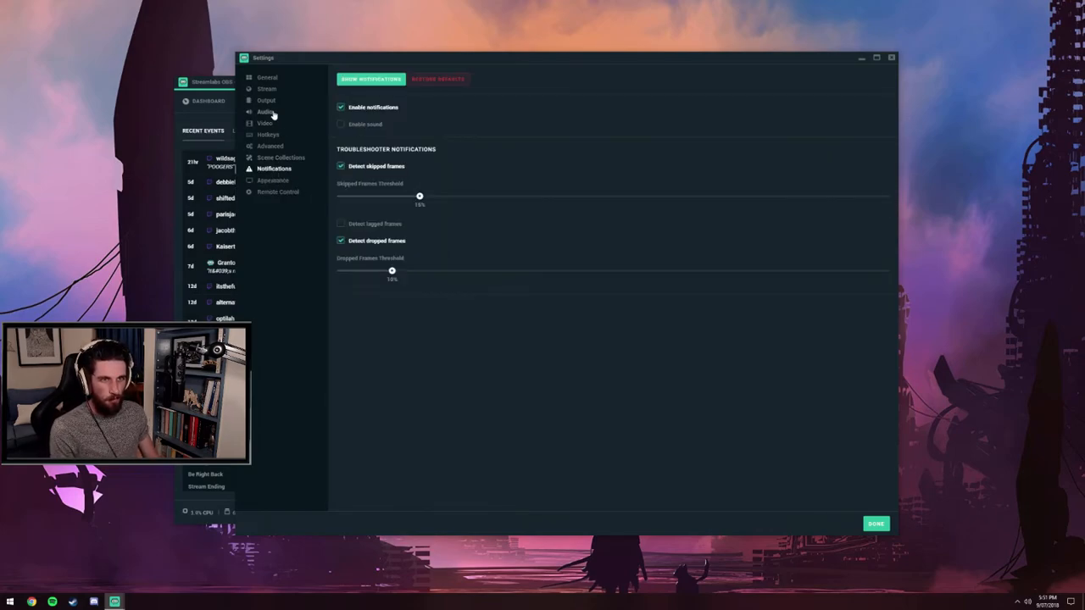
left_click(265, 111)
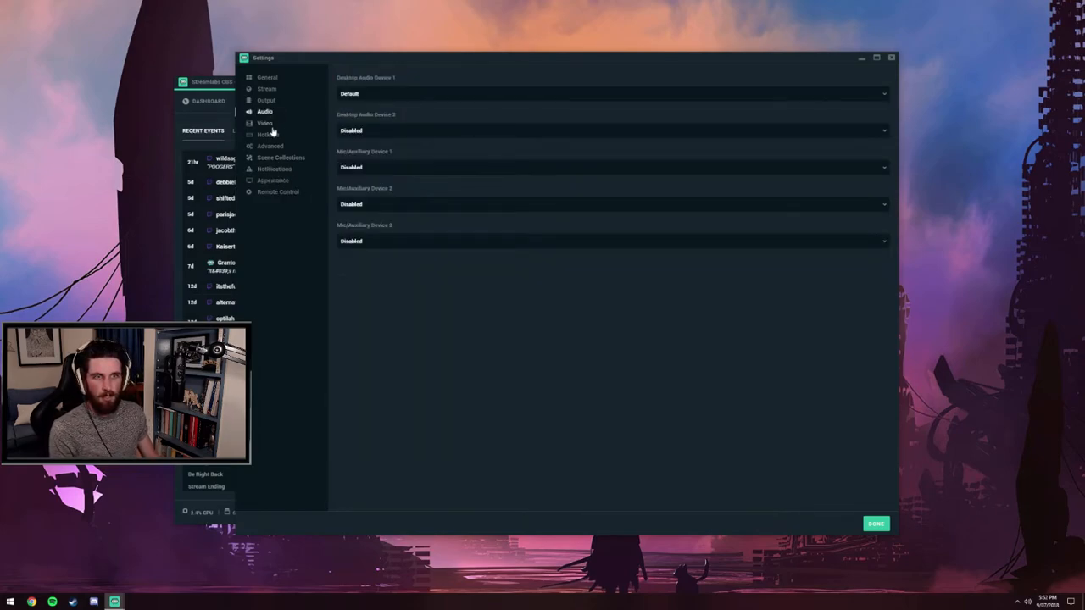
left_click(266, 88)
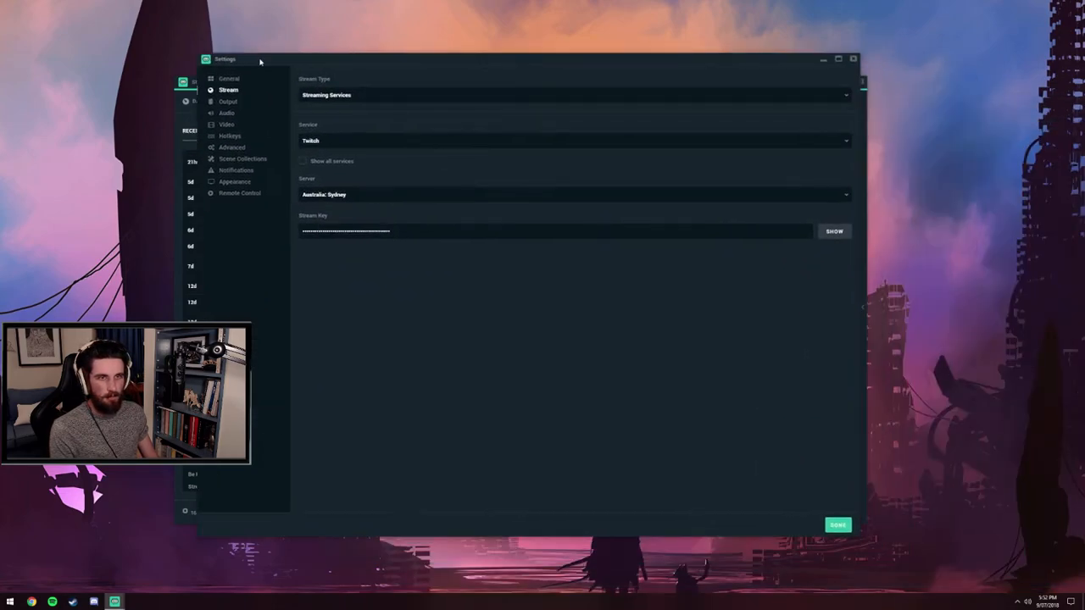
left_click(228, 101)
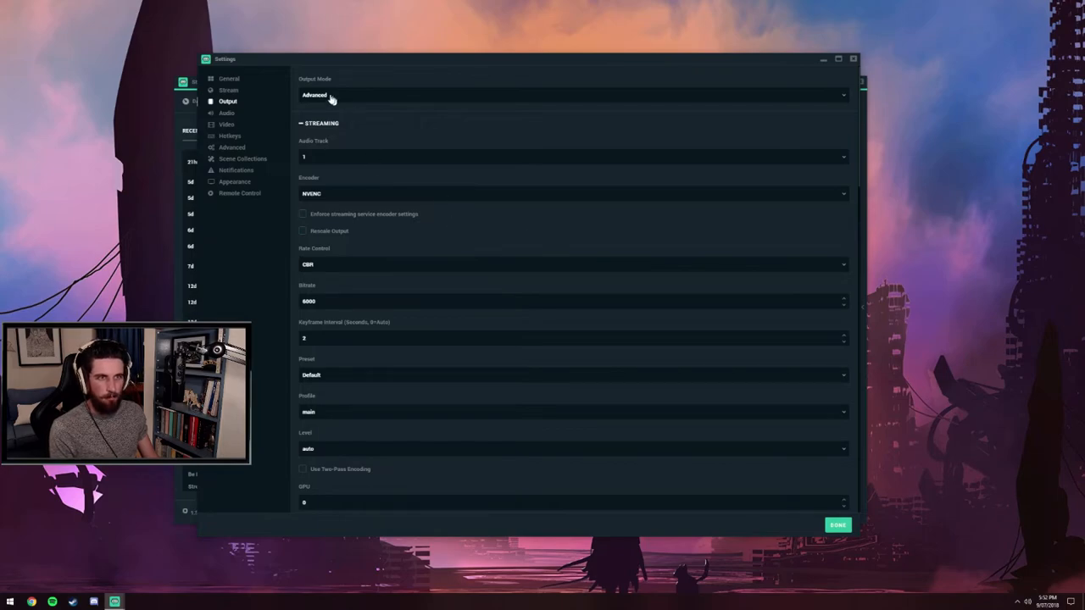
mouse_move(333, 163)
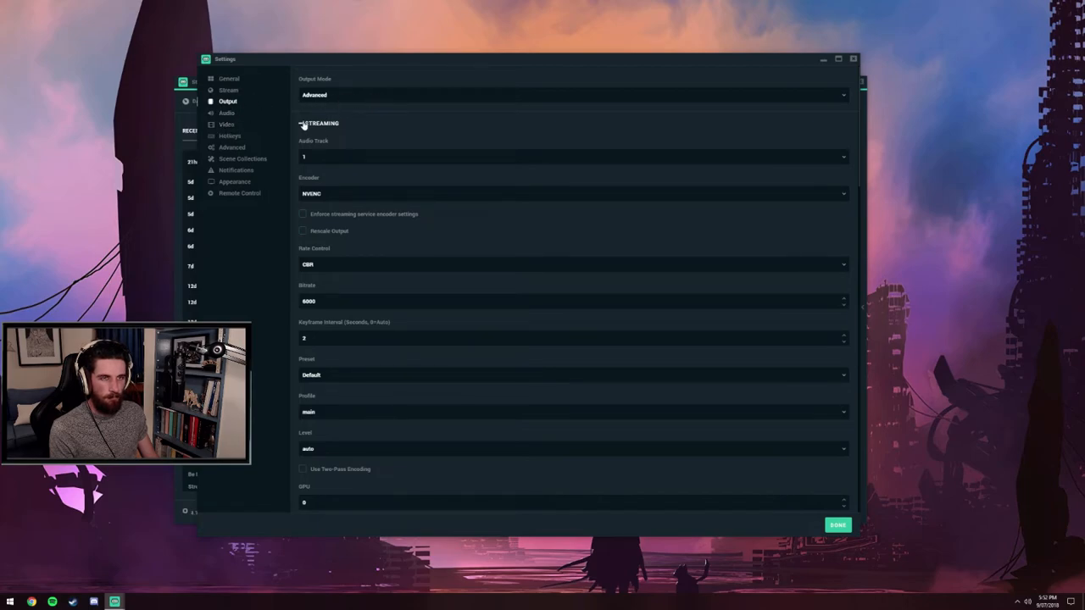
mouse_move(430, 244)
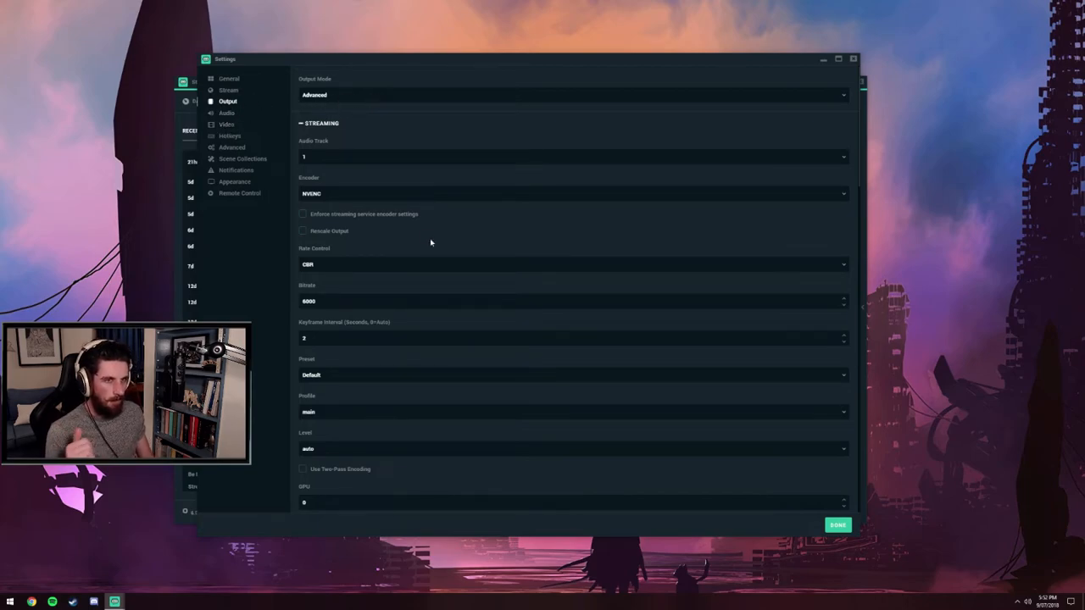
mouse_move(241, 147)
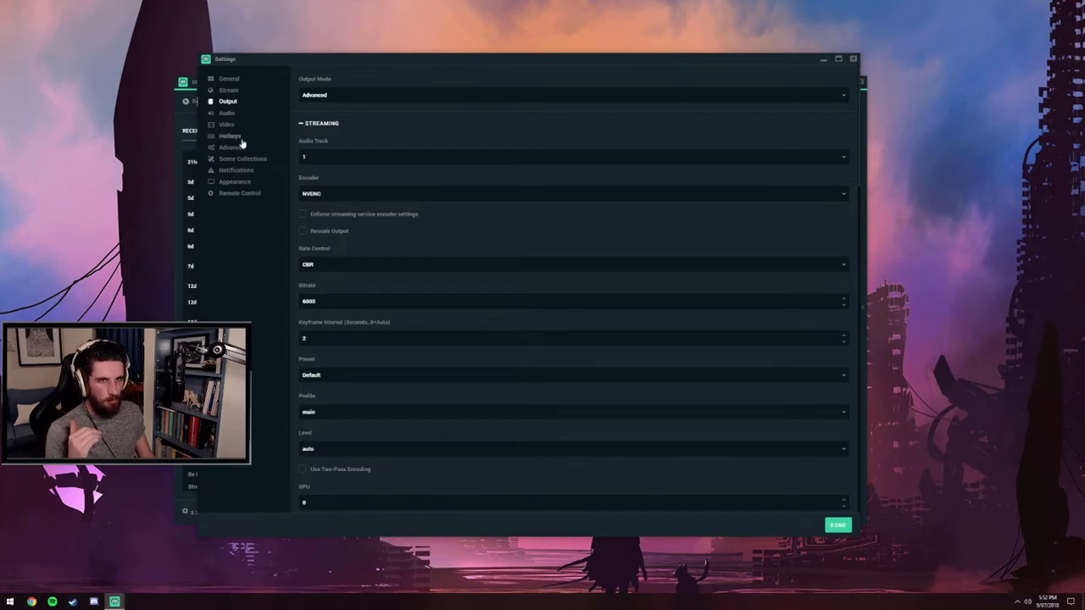
mouse_move(226, 126)
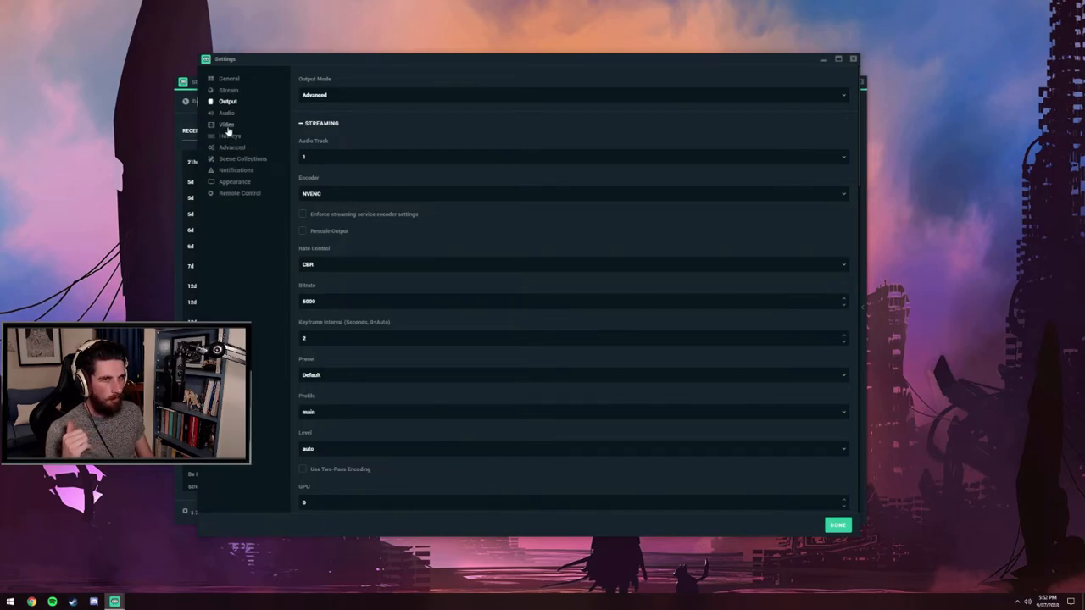
mouse_move(417, 213)
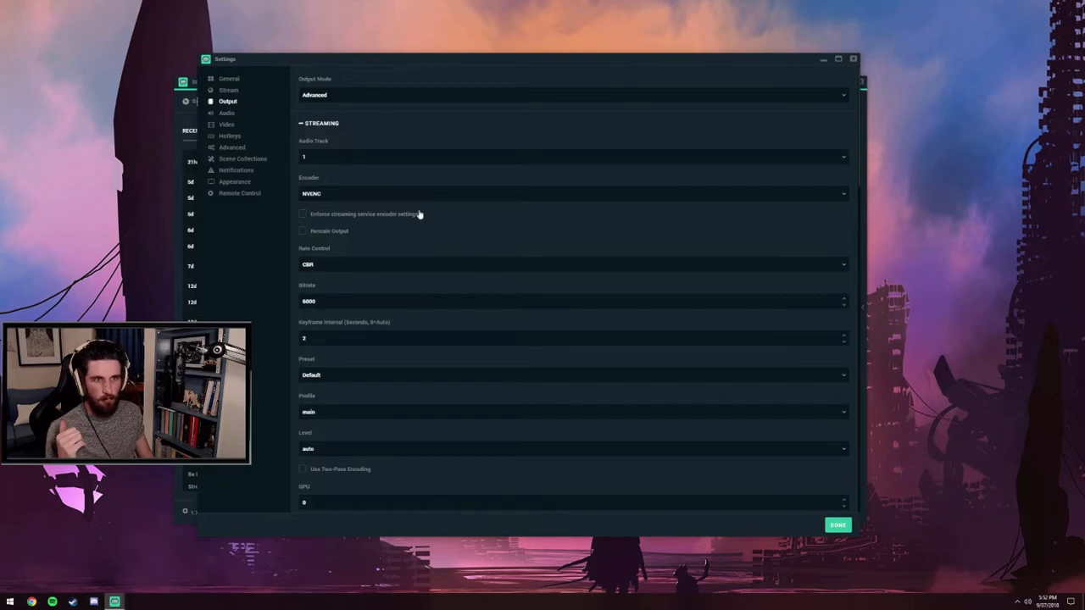
mouse_move(335, 237)
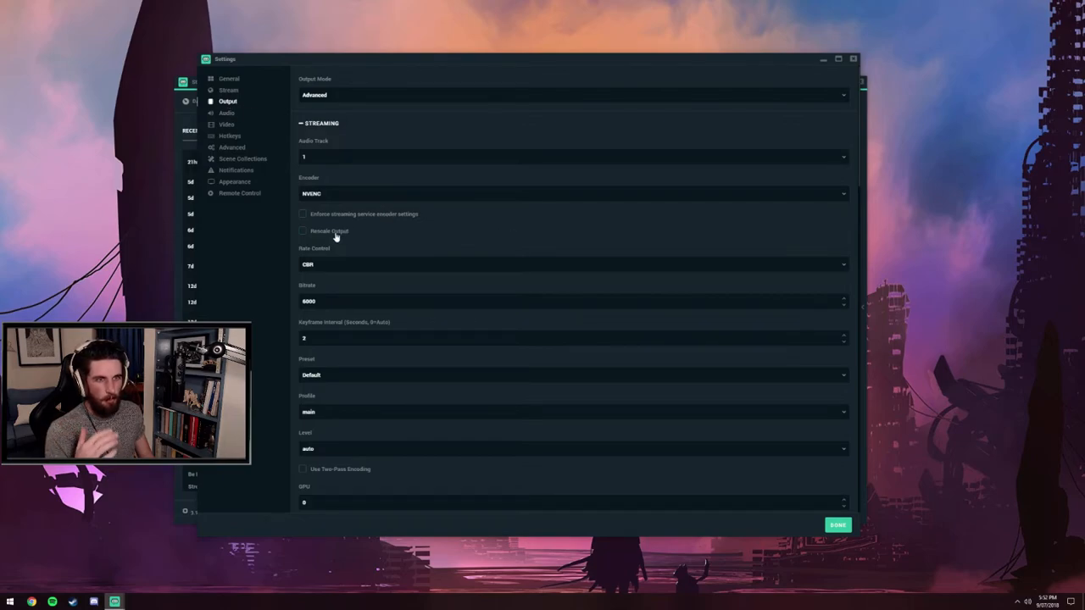
mouse_move(332, 160)
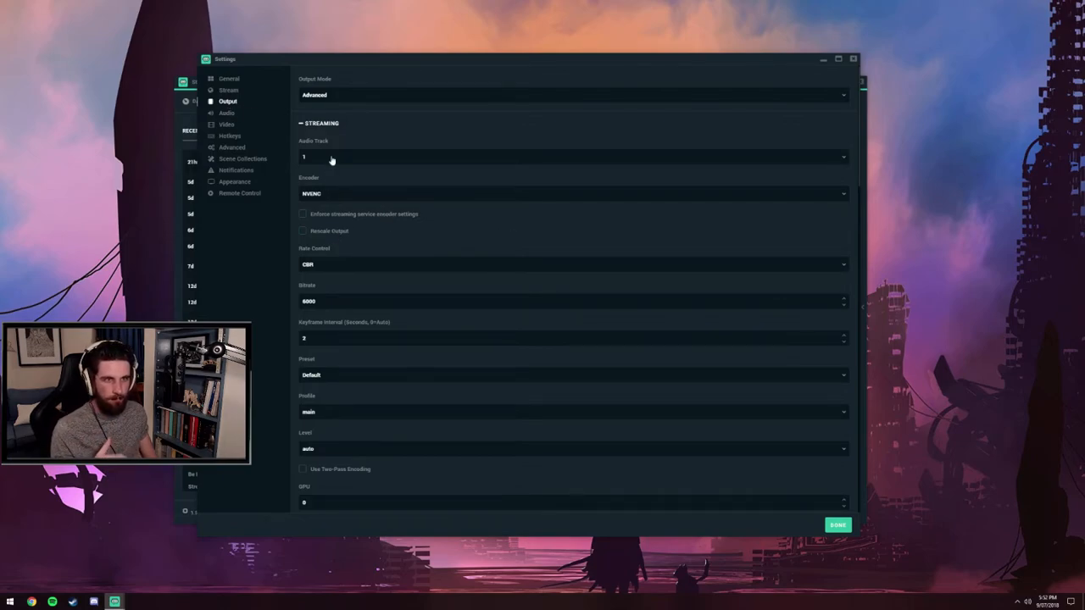
Choose Software (x264) as the streaming encoder.
left_click(573, 193)
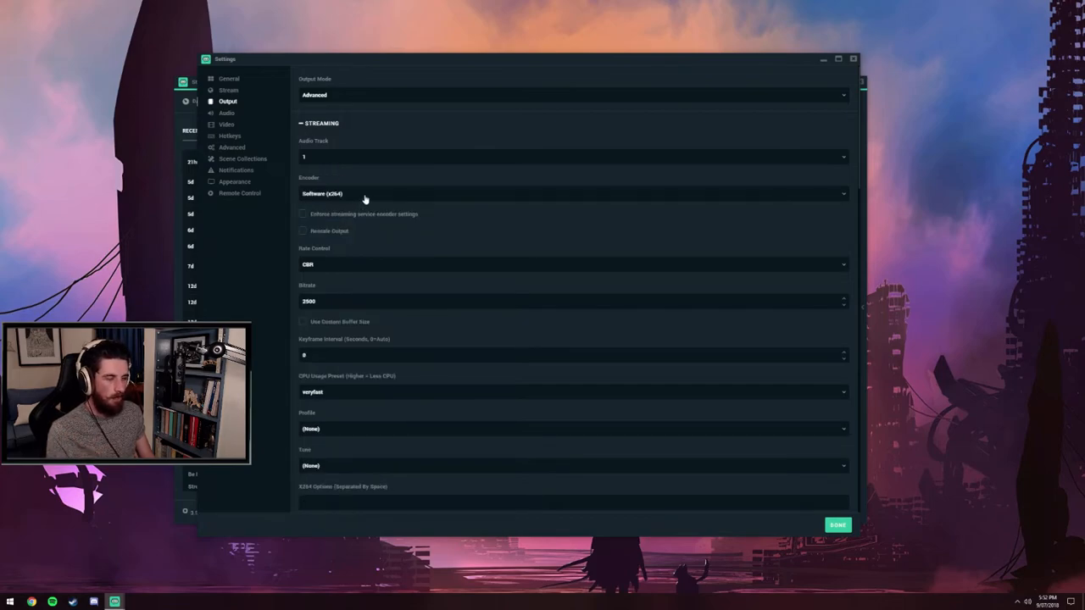
mouse_move(364, 220)
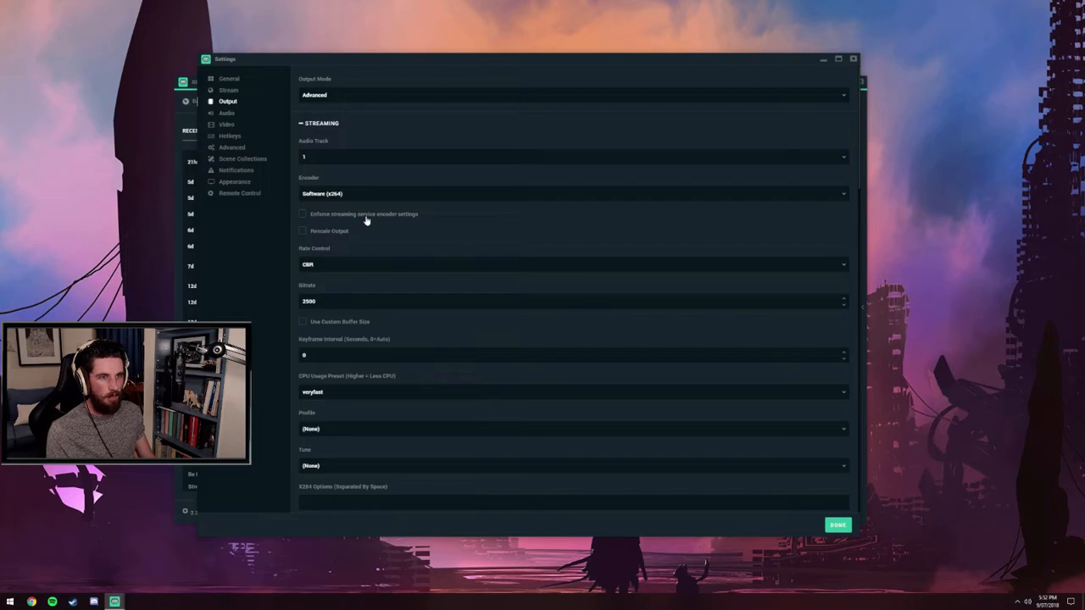
mouse_move(320, 239)
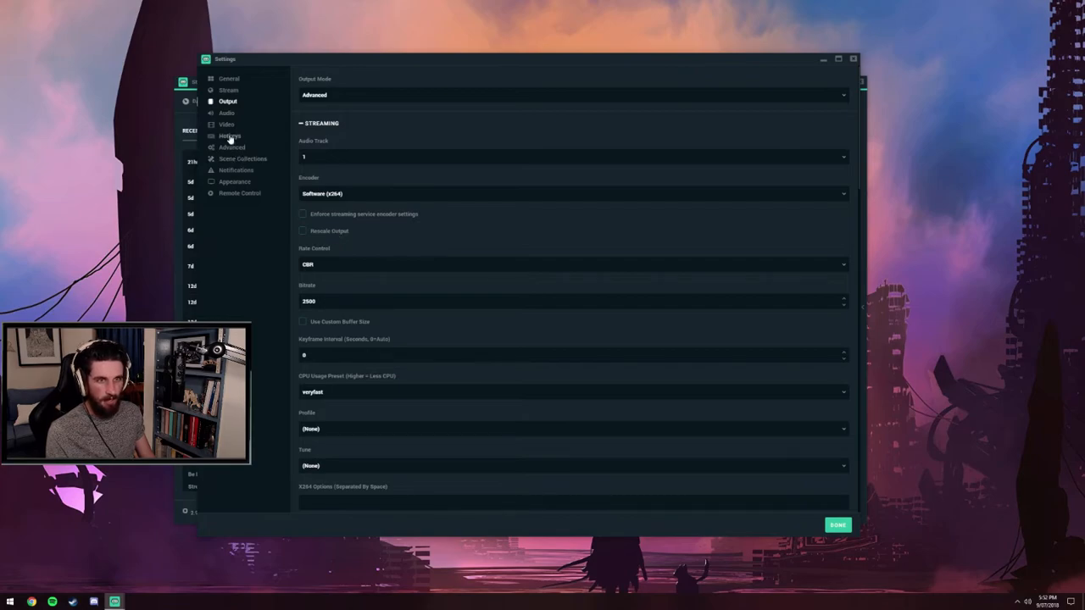
Show the Video page with 1280x720 output and Common FPS Values at 60.
left_click(227, 124)
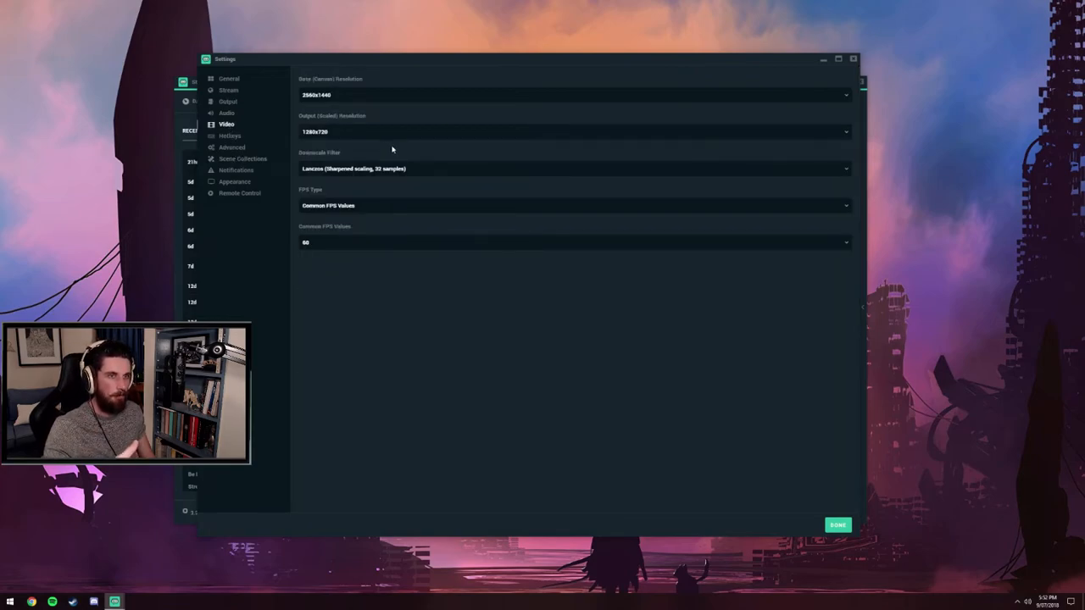
mouse_move(337, 123)
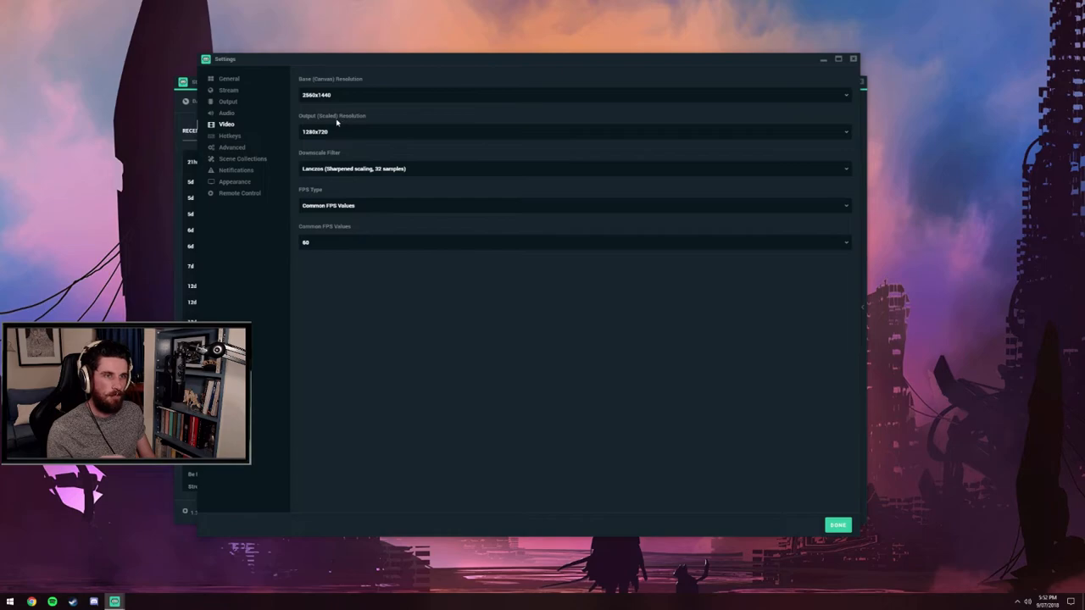
mouse_move(383, 148)
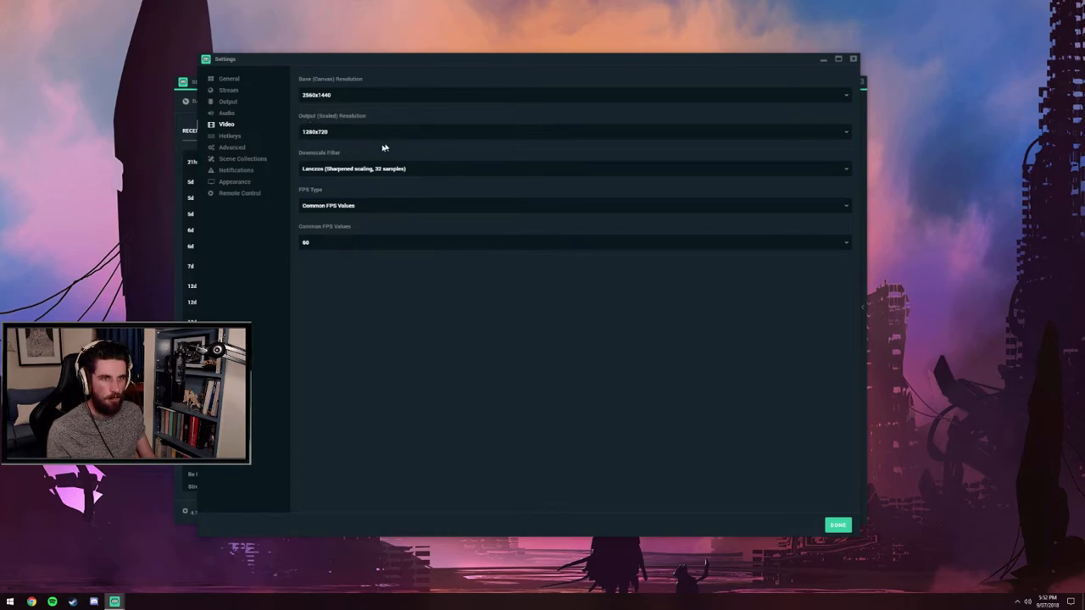
mouse_move(338, 121)
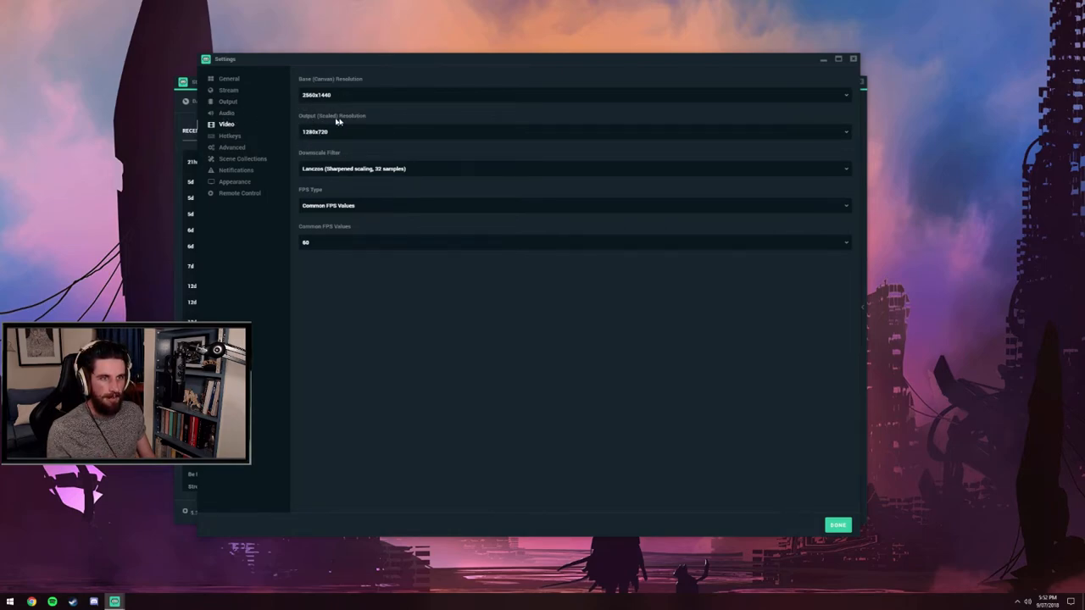
Back on the Output page, keep the x264 CPU Usage Preset at veryfast.
left_click(227, 102)
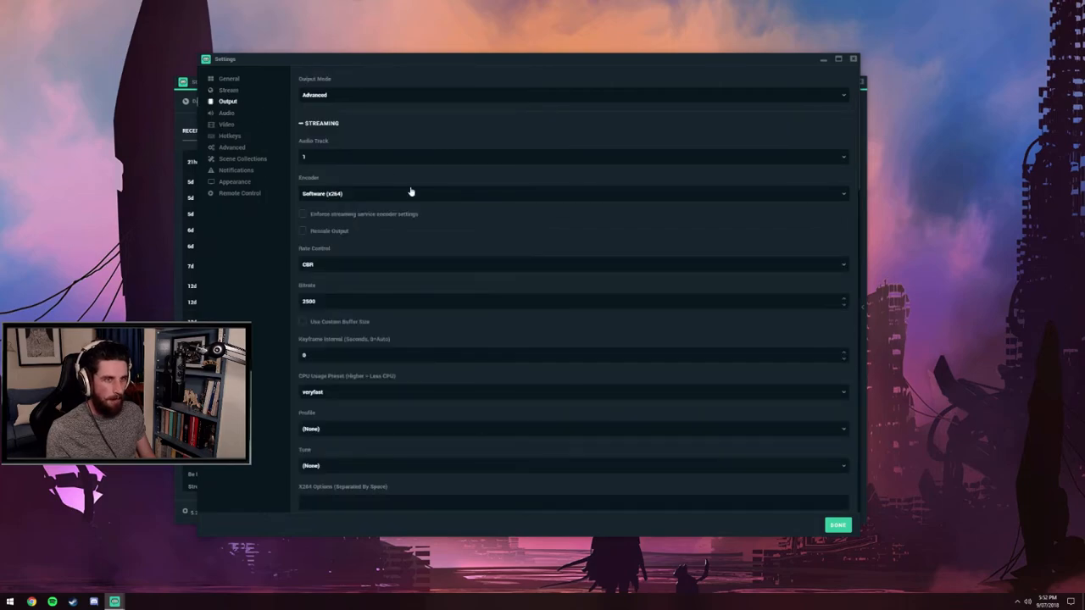
mouse_move(421, 203)
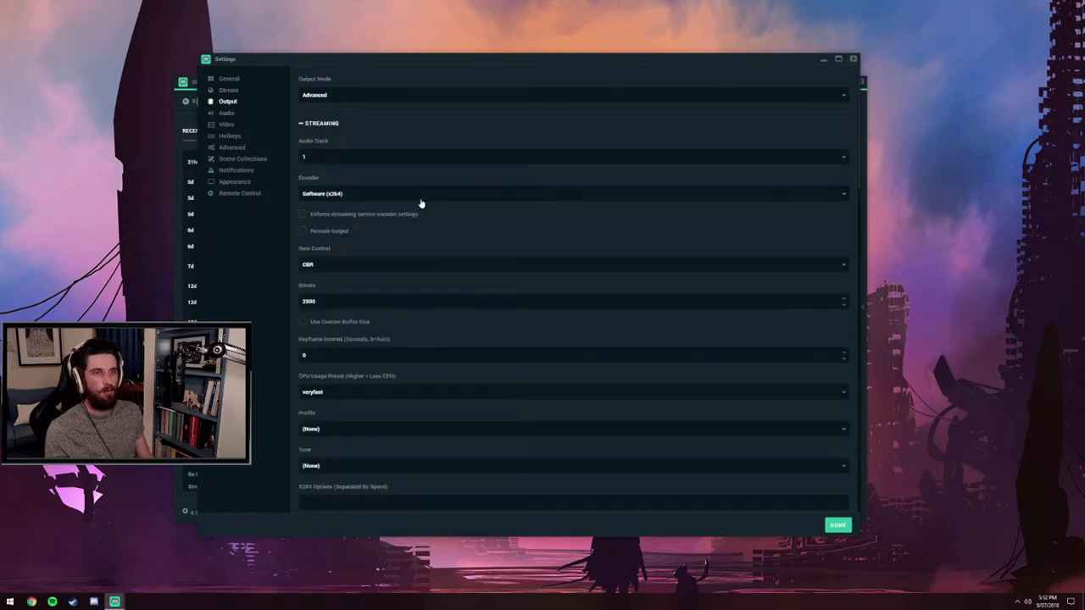
mouse_move(454, 216)
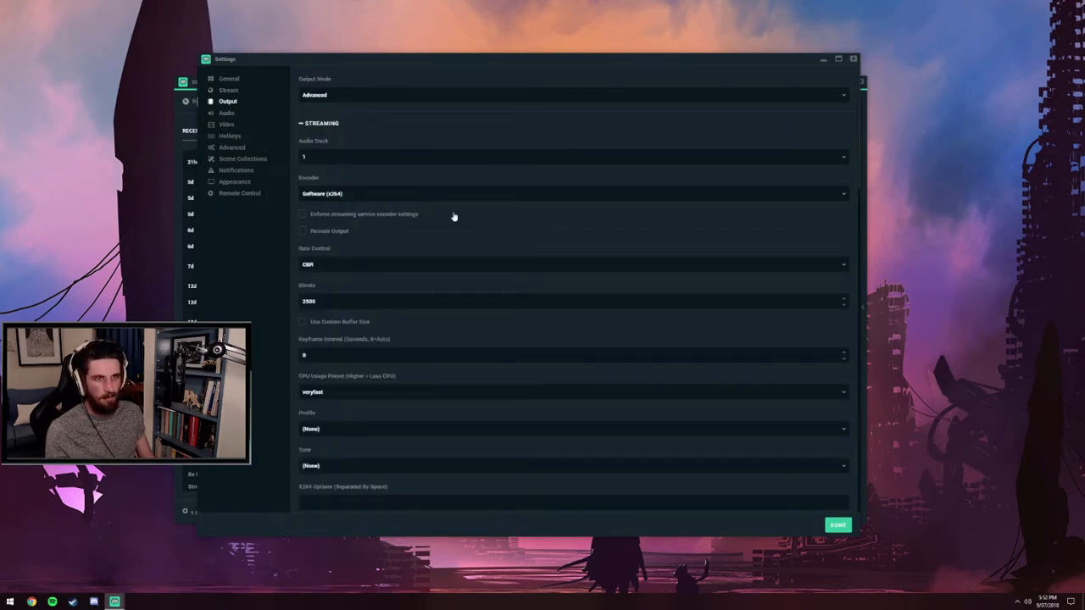
scroll("down", 3)
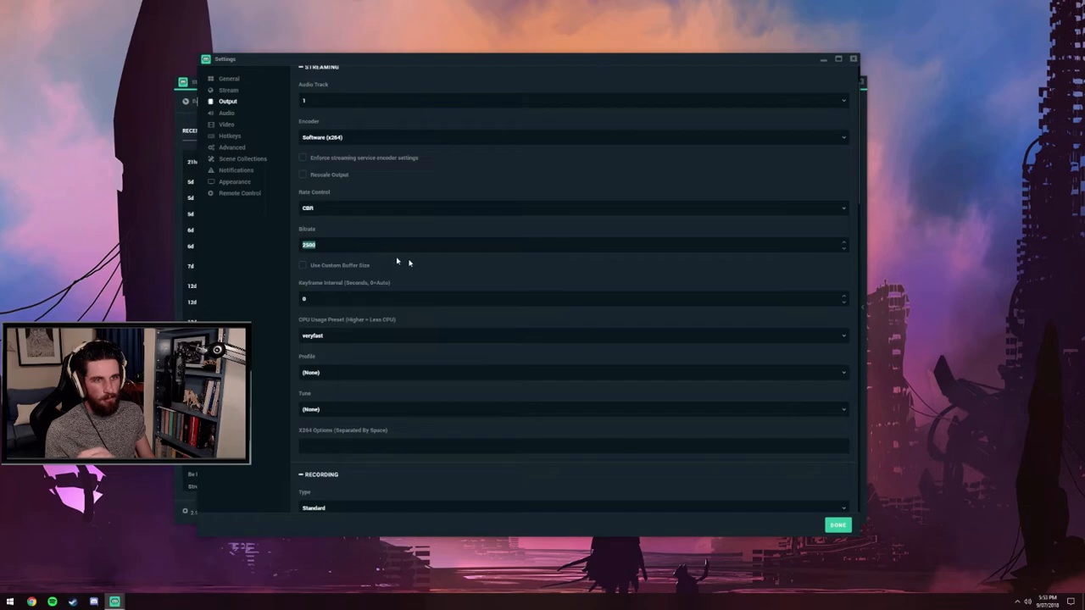
mouse_move(477, 184)
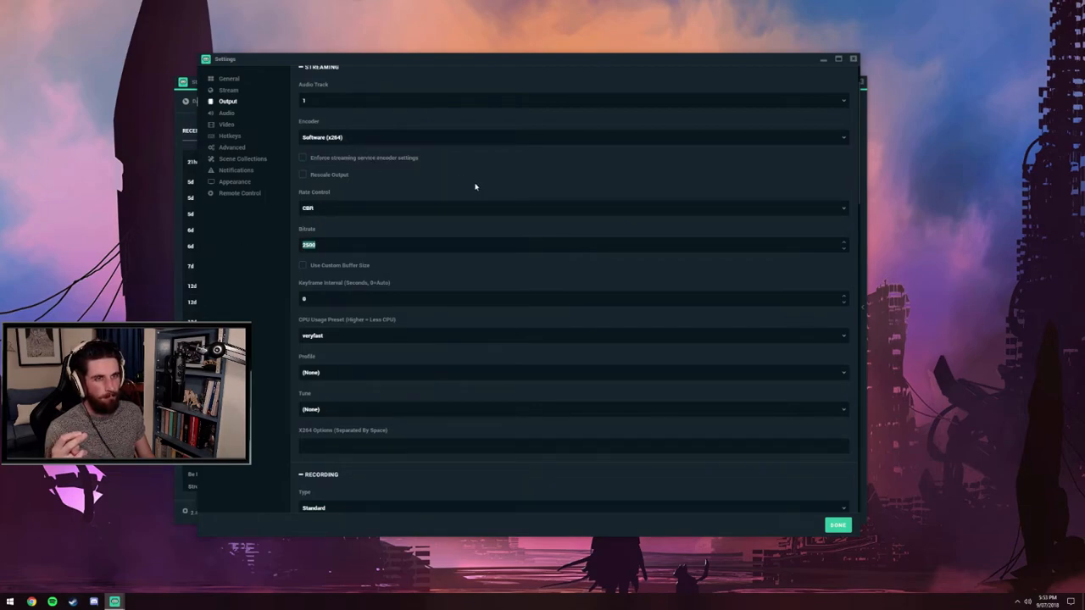
mouse_move(368, 229)
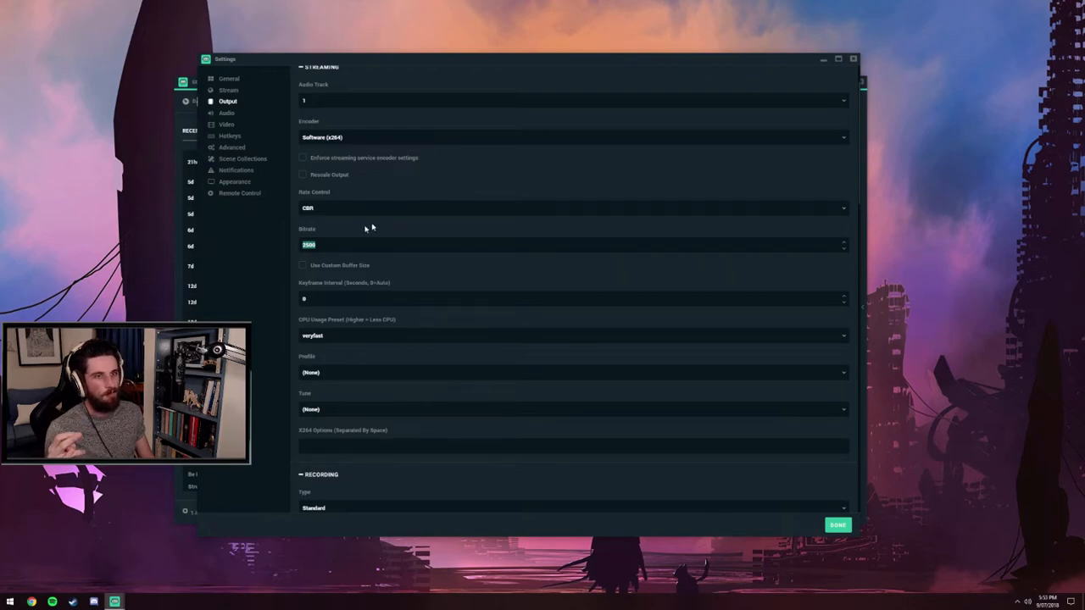
scroll("down", 3)
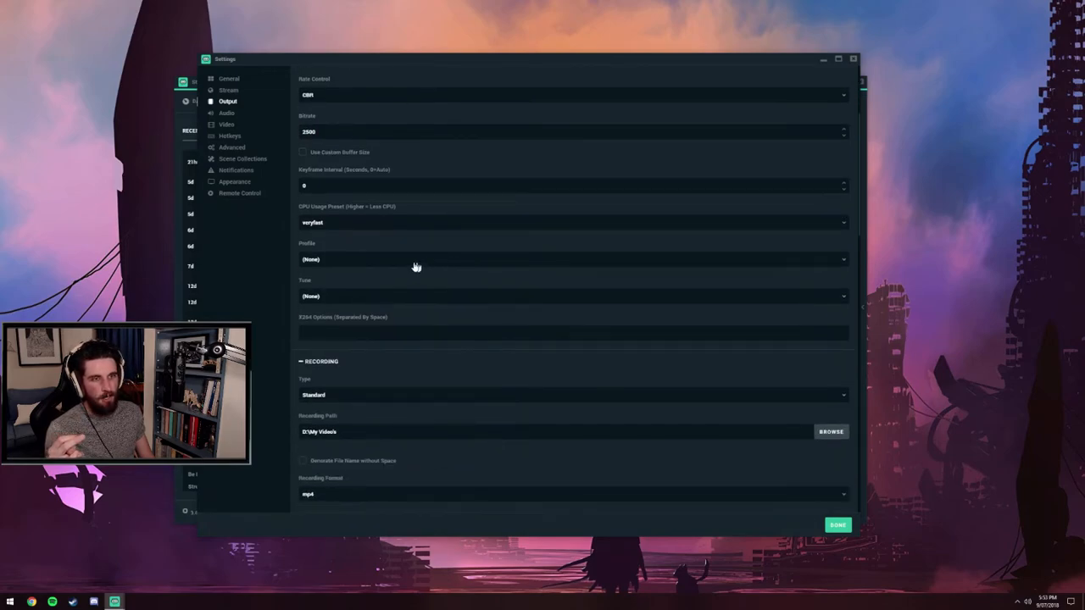
scroll("up", 3)
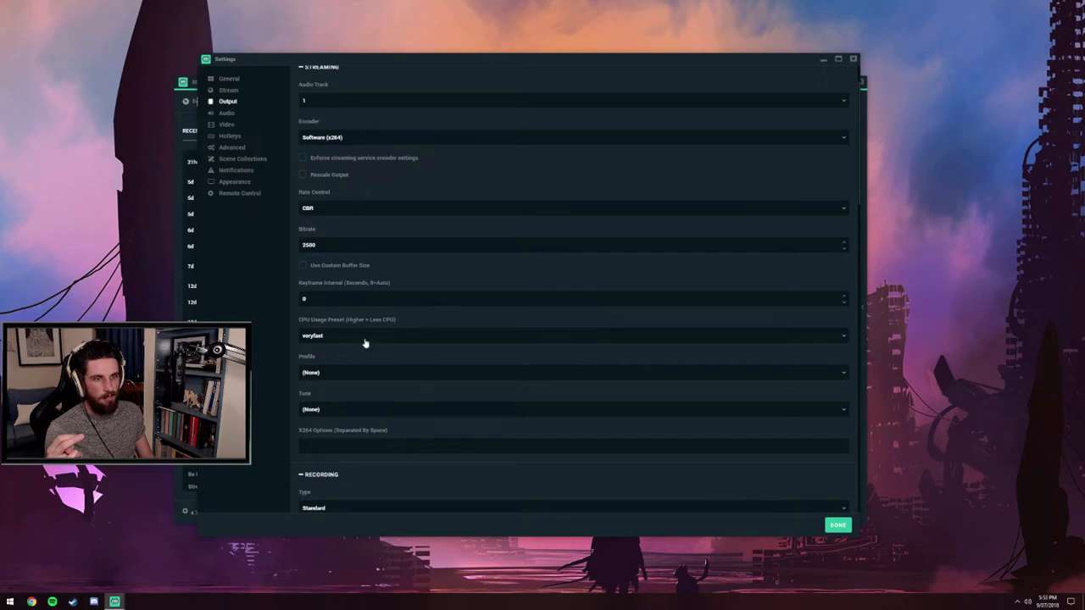
left_click(572, 336)
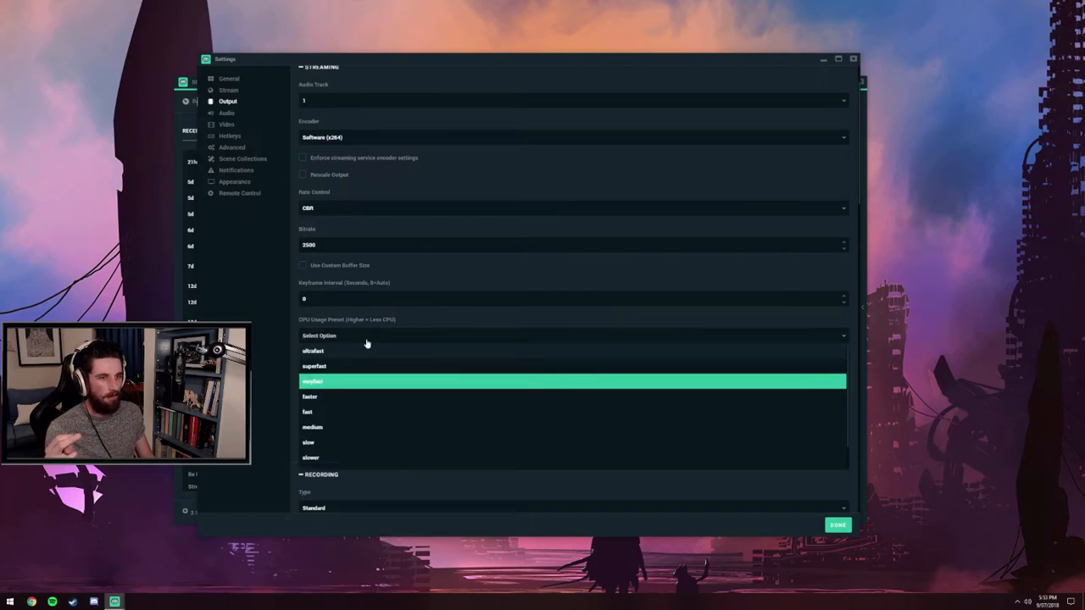
mouse_move(345, 387)
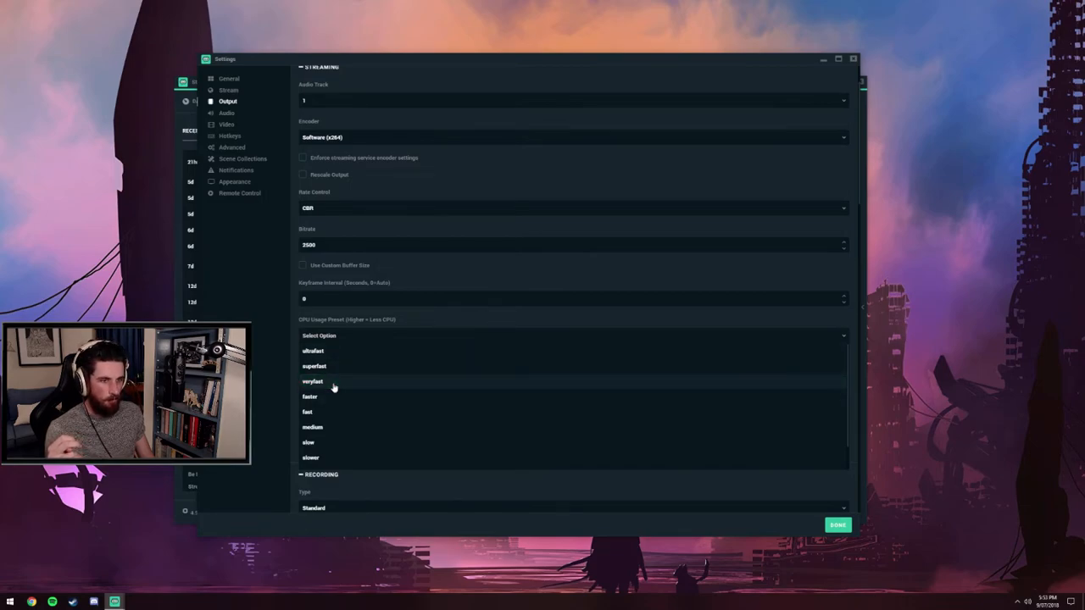
left_click(312, 381)
type("5")
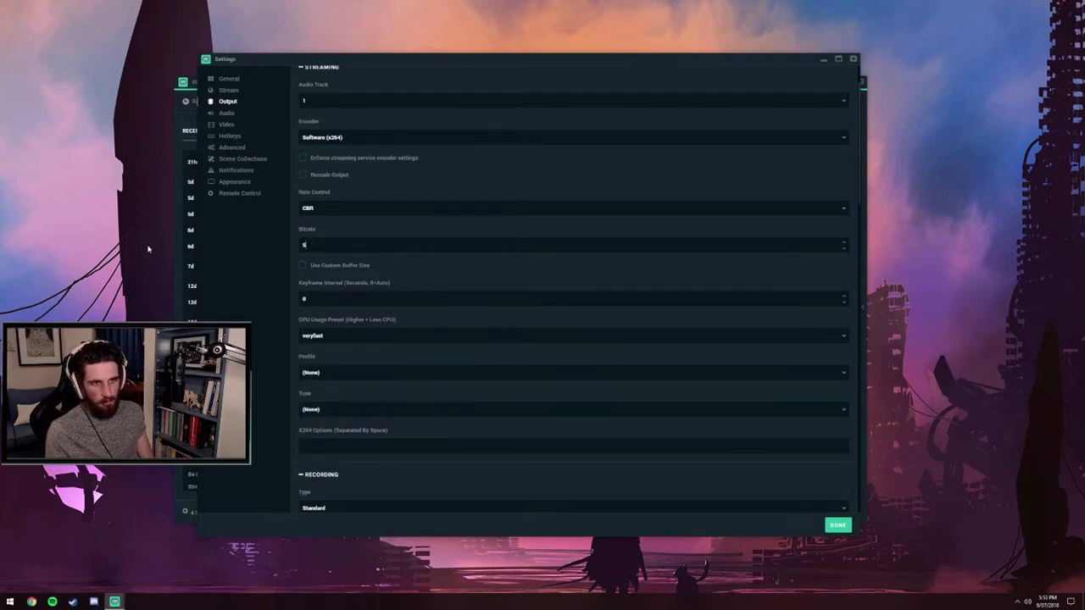
Clear the streaming Bitrate field and enter 5000.
type("0")
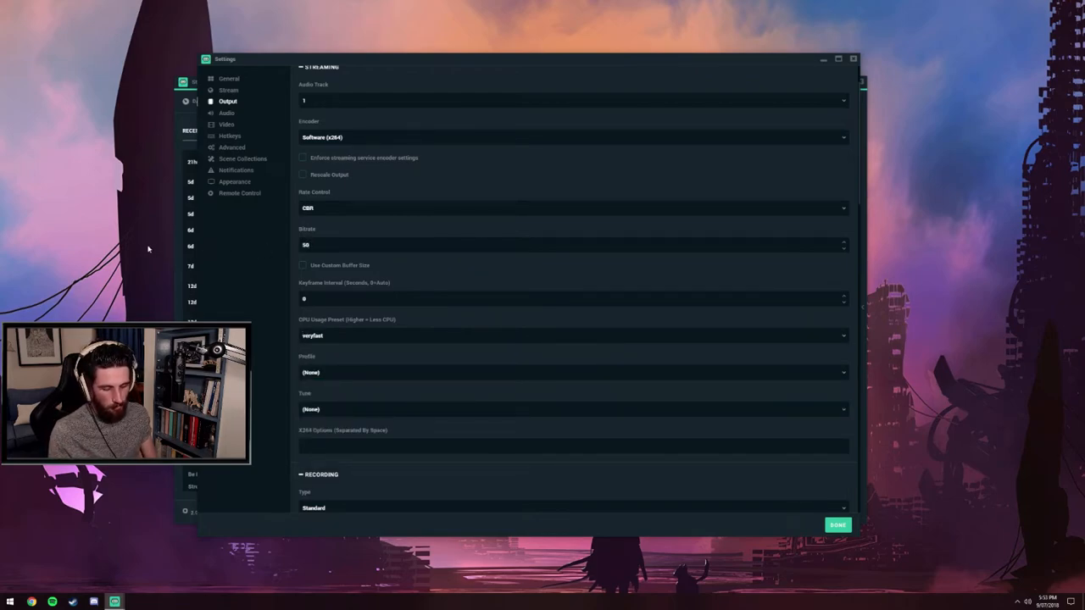
type("5000")
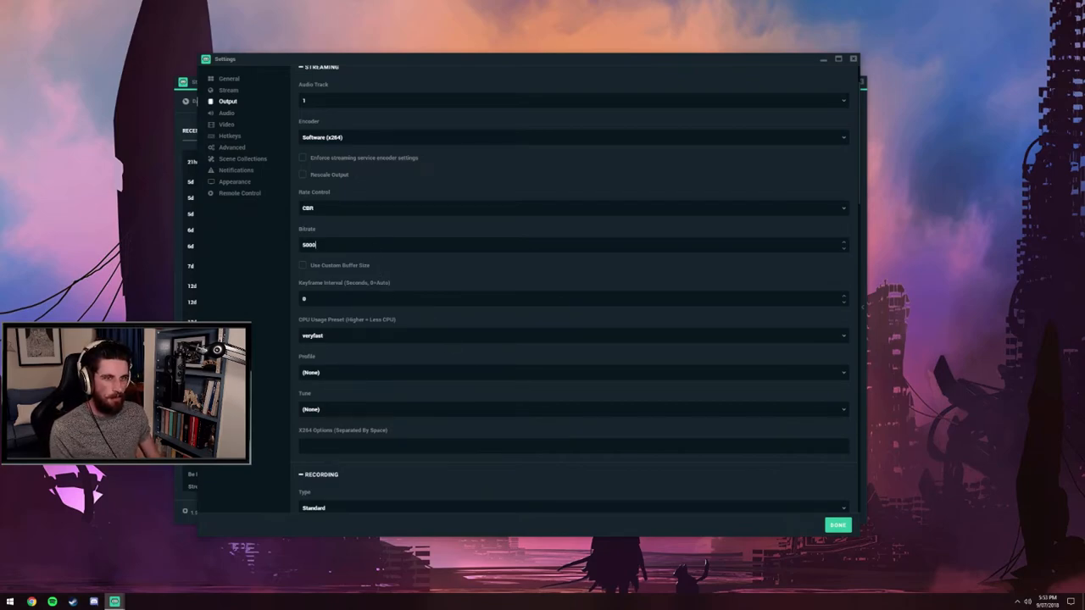
mouse_move(393, 259)
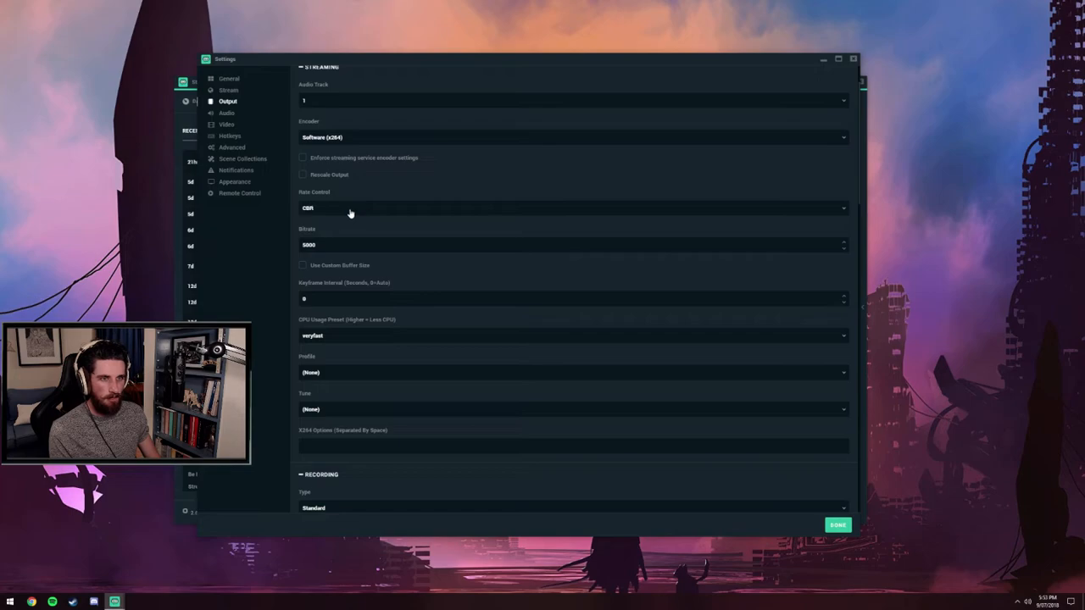
mouse_move(351, 249)
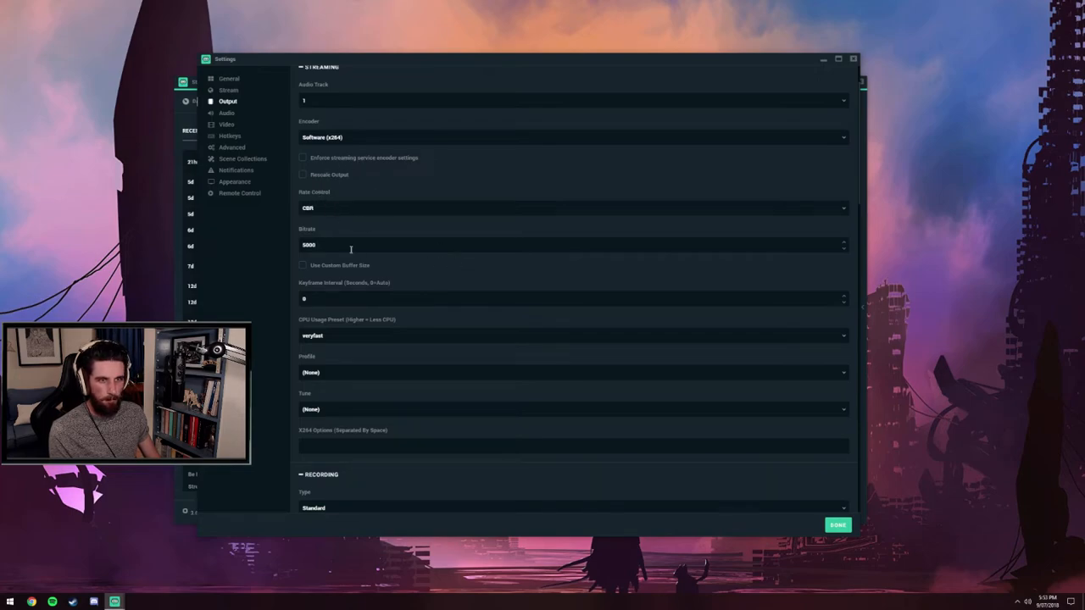
mouse_move(353, 141)
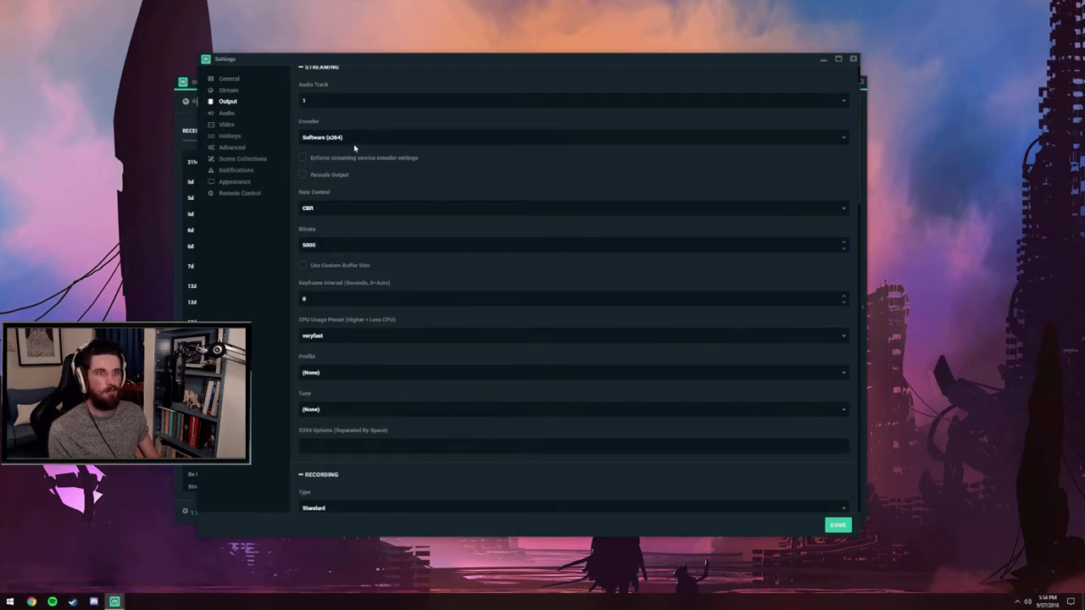
mouse_move(358, 165)
type("6000")
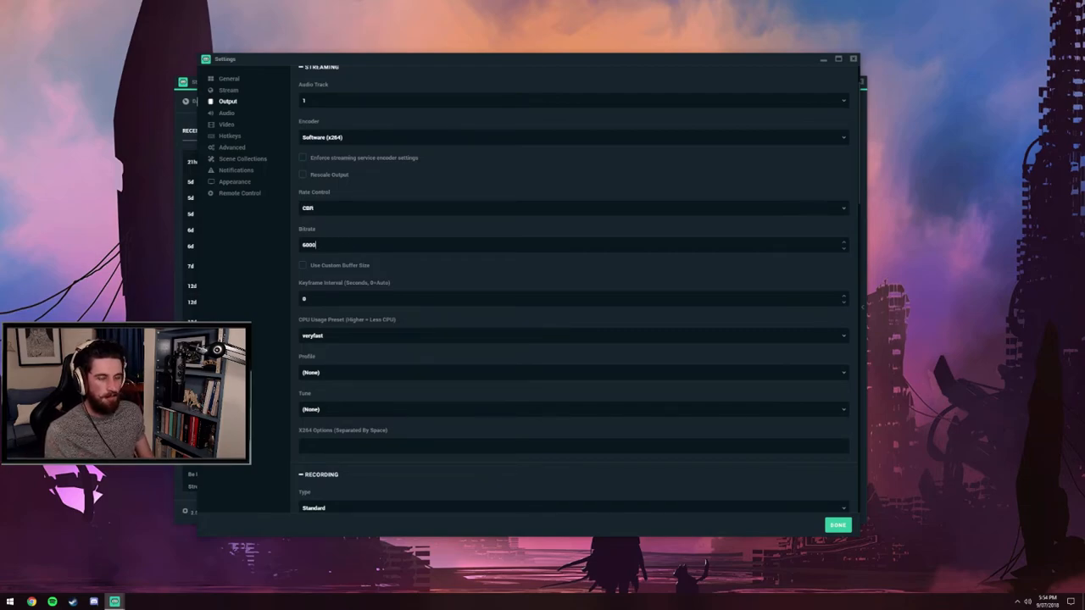
mouse_move(416, 292)
type("2")
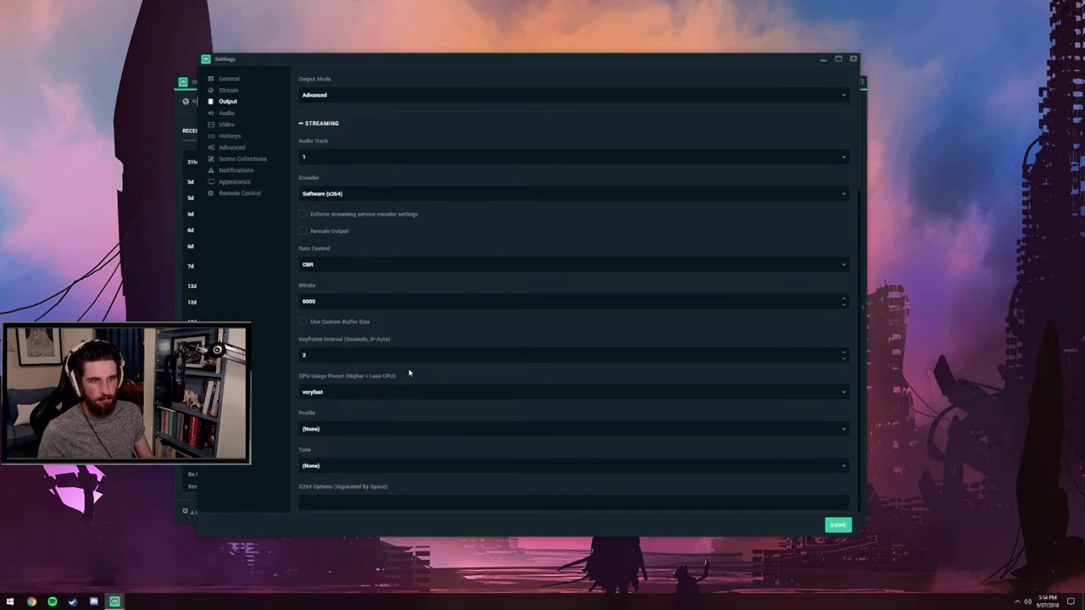
Move the Settings window right beside the events feed and open the CPU usage preset choices.
scroll("down", 3)
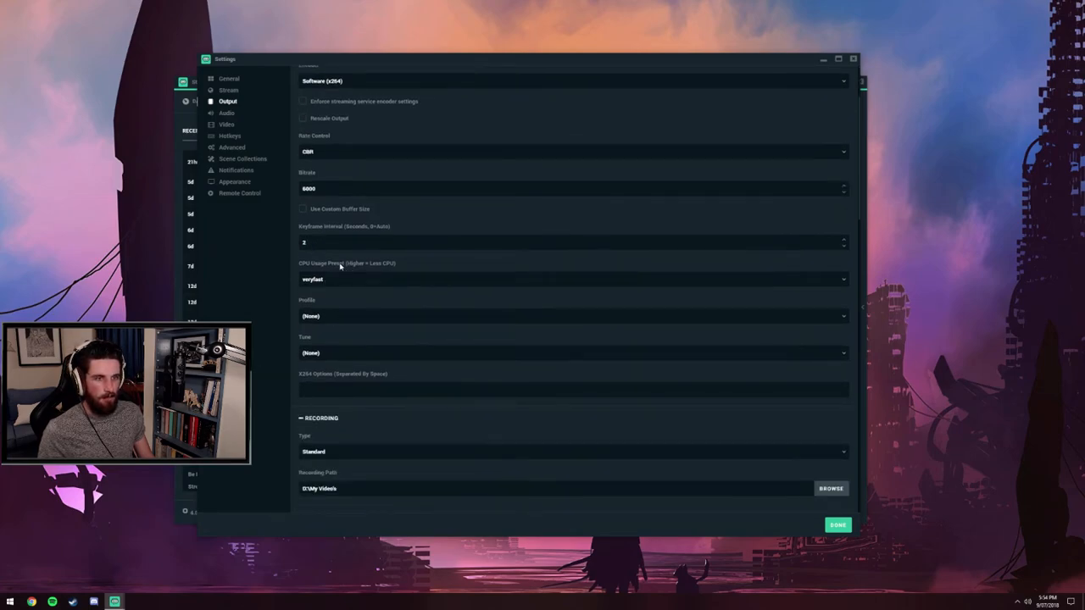
mouse_move(376, 284)
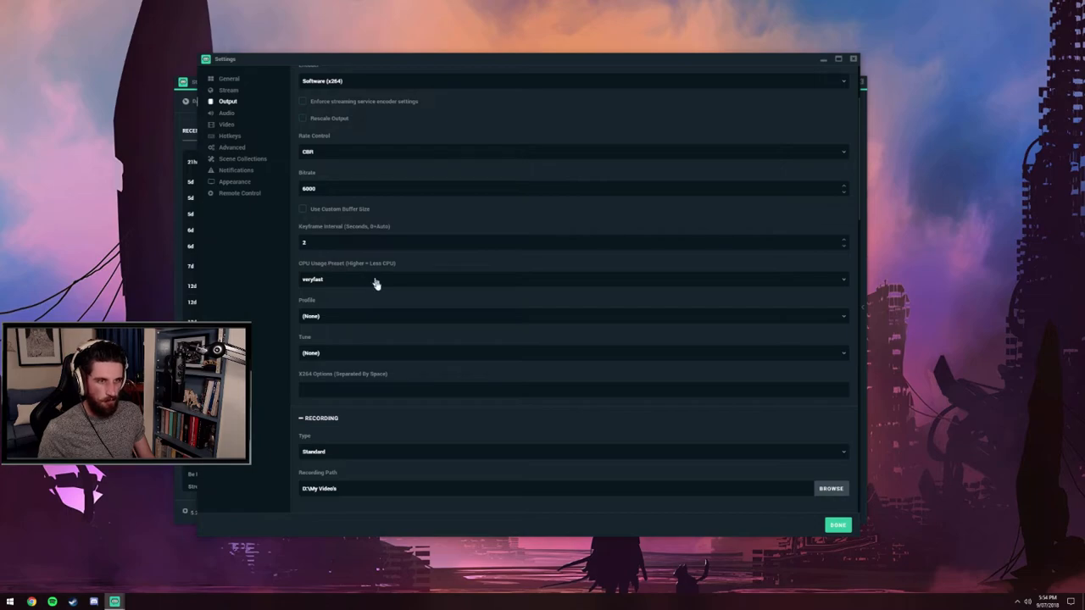
mouse_move(339, 270)
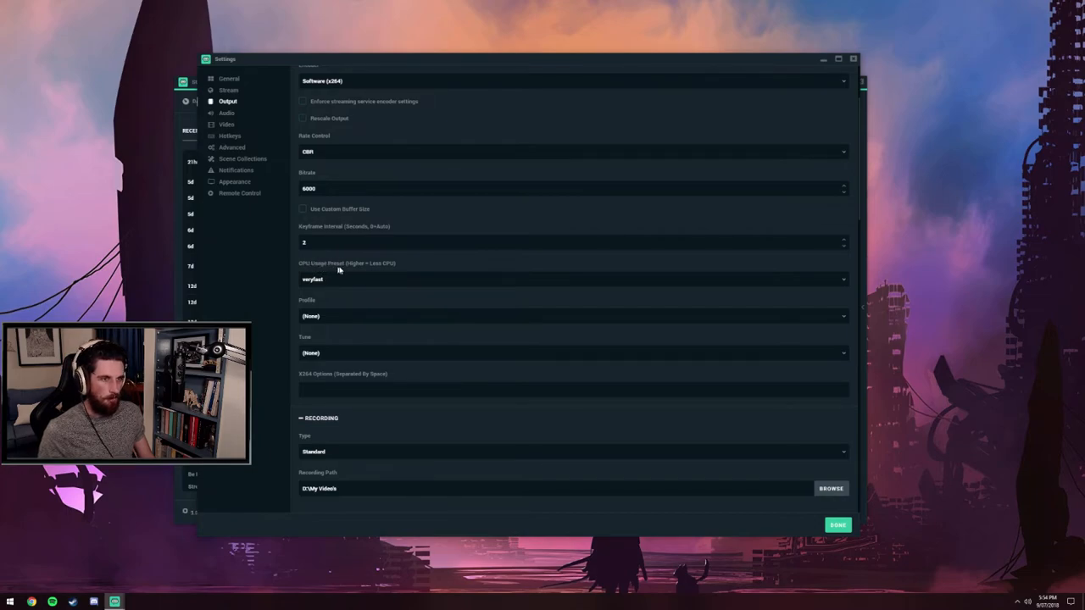
mouse_move(401, 286)
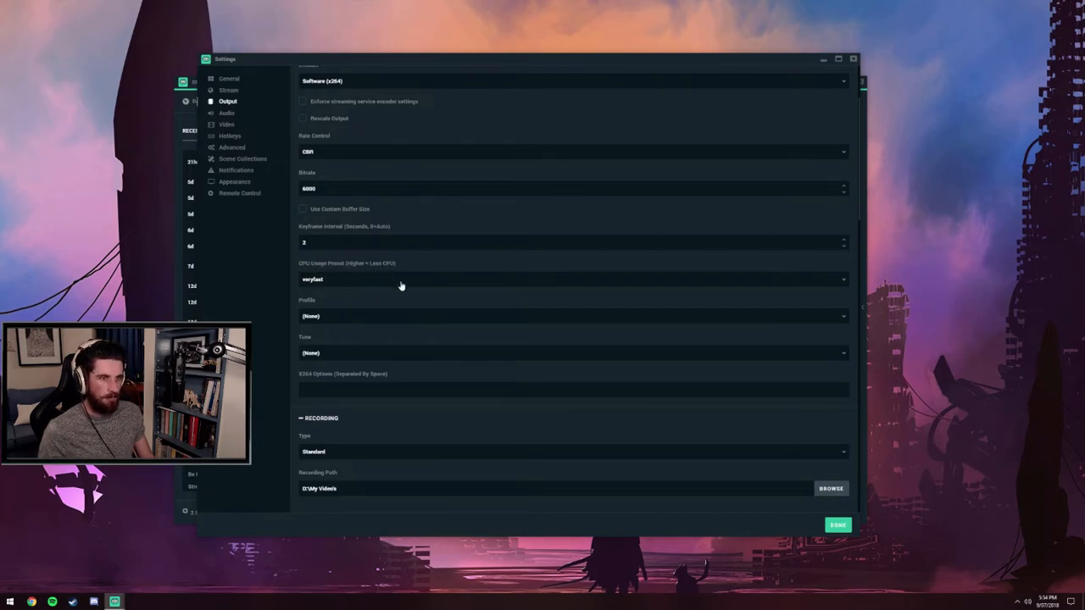
left_click_drag(525, 58, 627, 44)
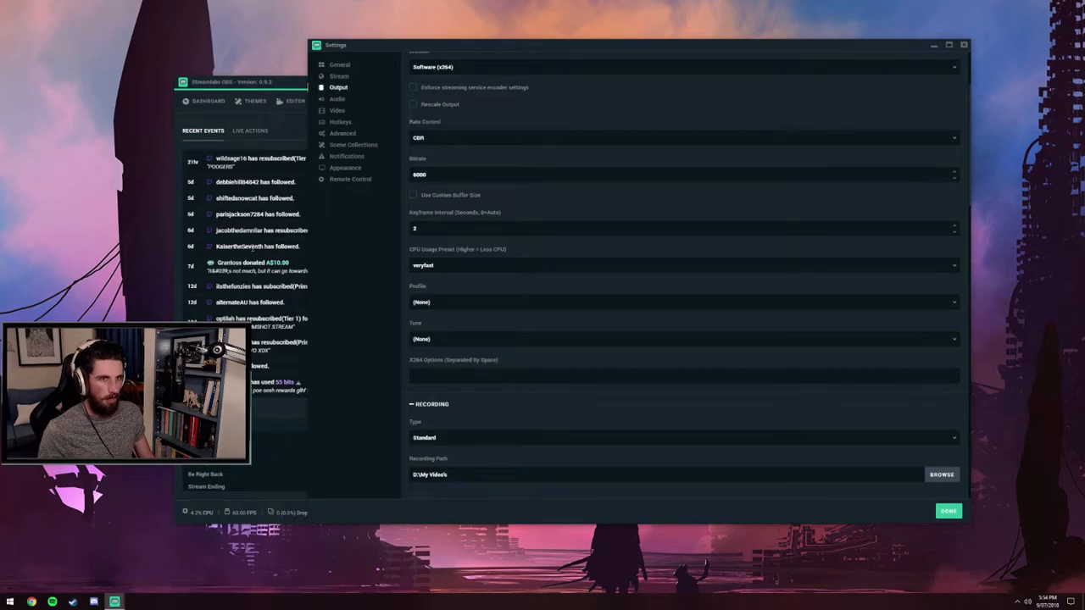
mouse_move(200, 520)
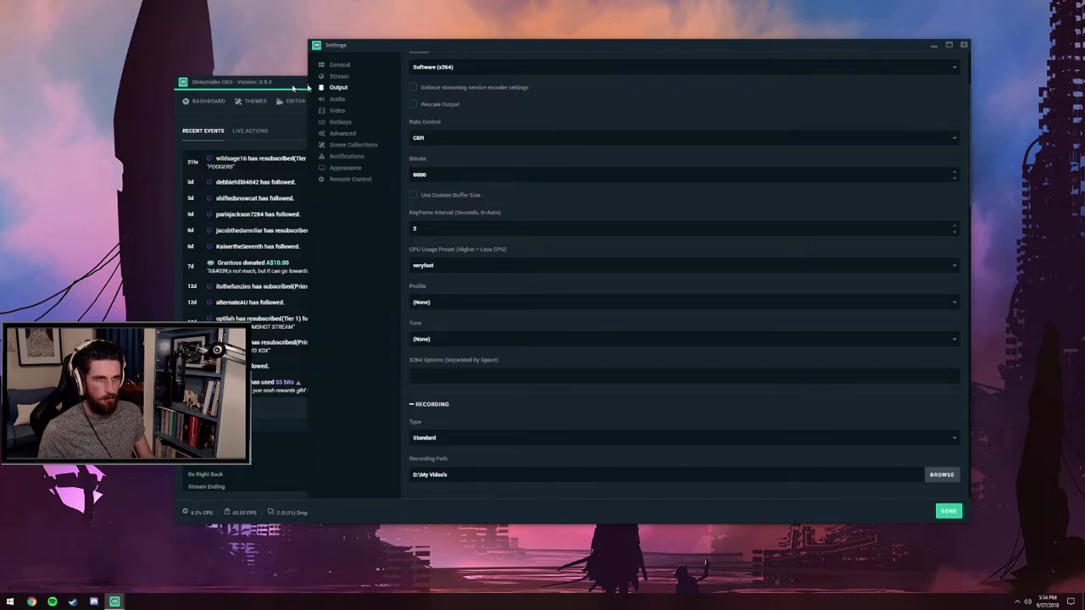
mouse_move(476, 72)
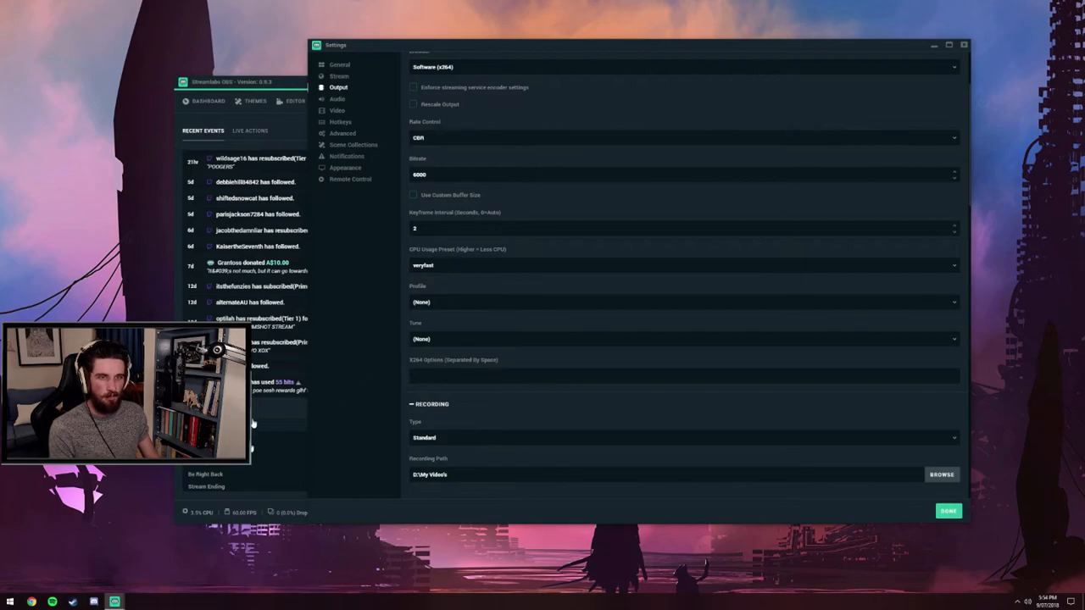
mouse_move(568, 364)
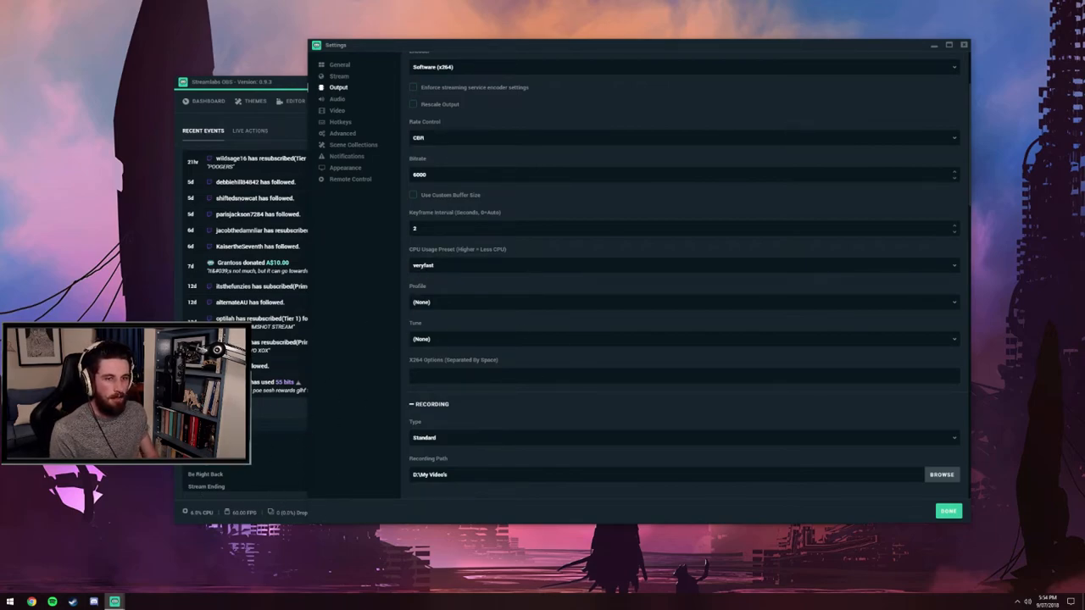
mouse_move(451, 208)
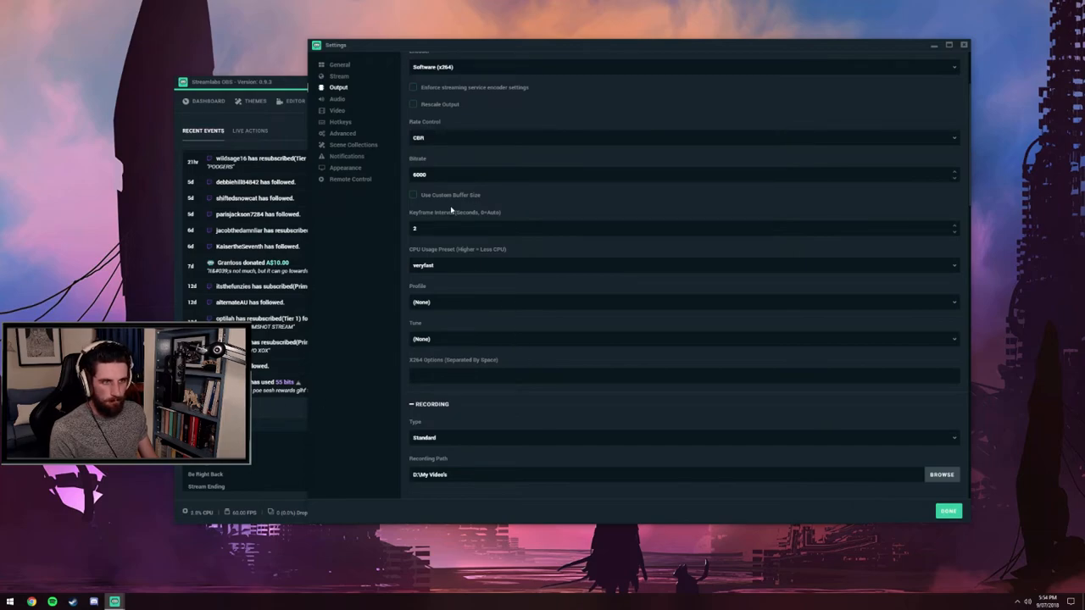
left_click(683, 266)
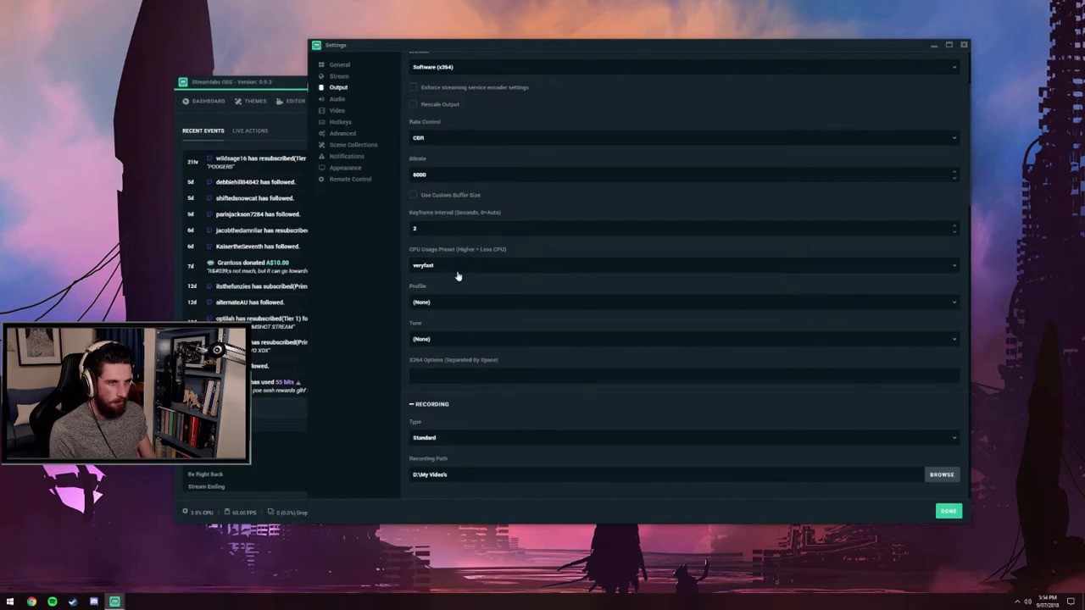
left_click(682, 264)
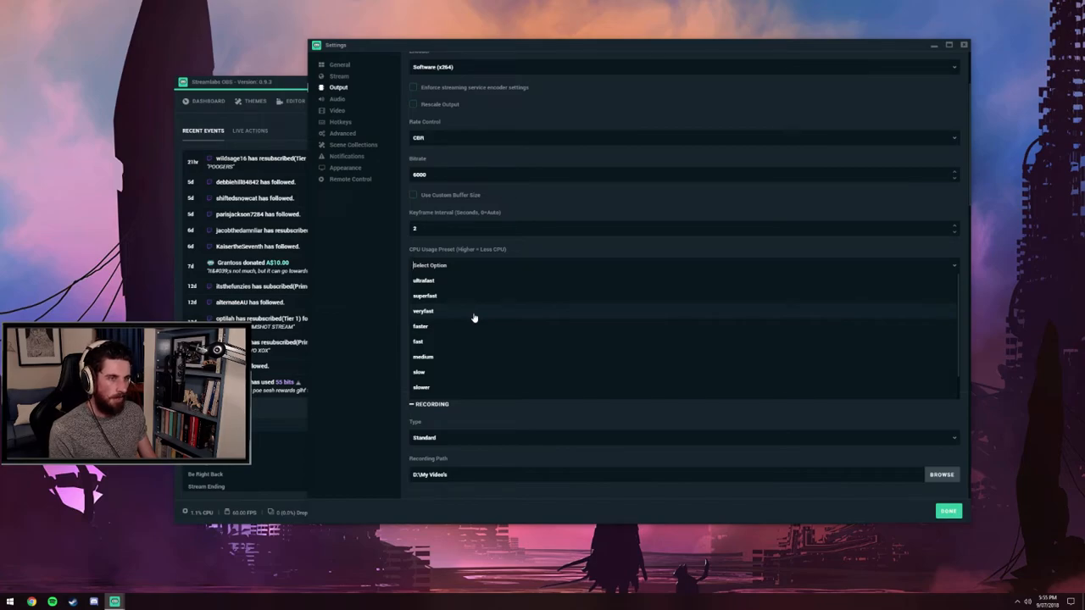
Reopen the CPU Usage Preset list and keep veryfast selected.
left_click(422, 310)
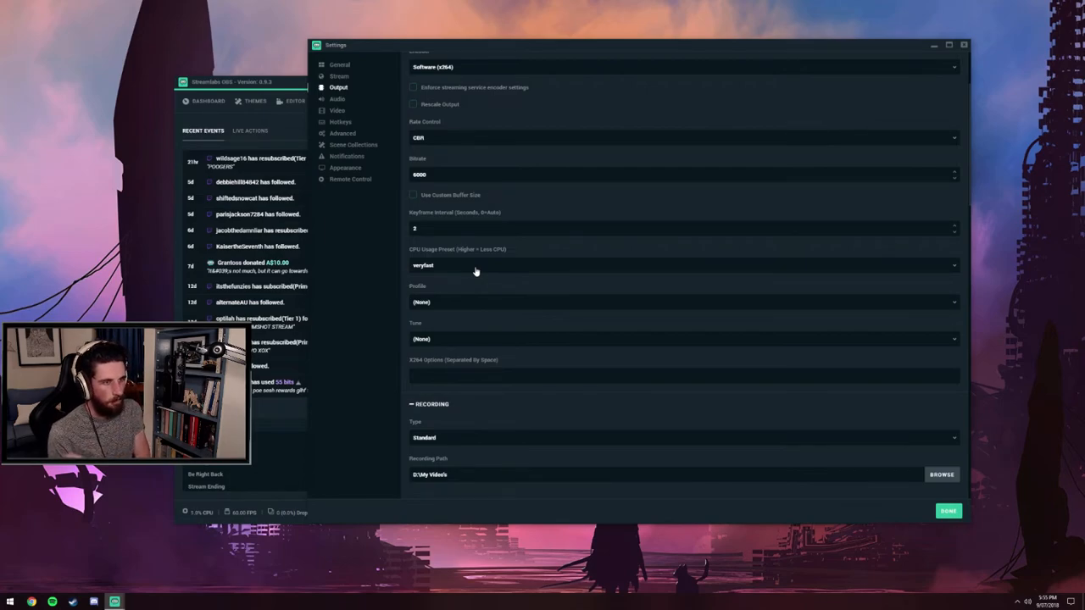
mouse_move(676, 333)
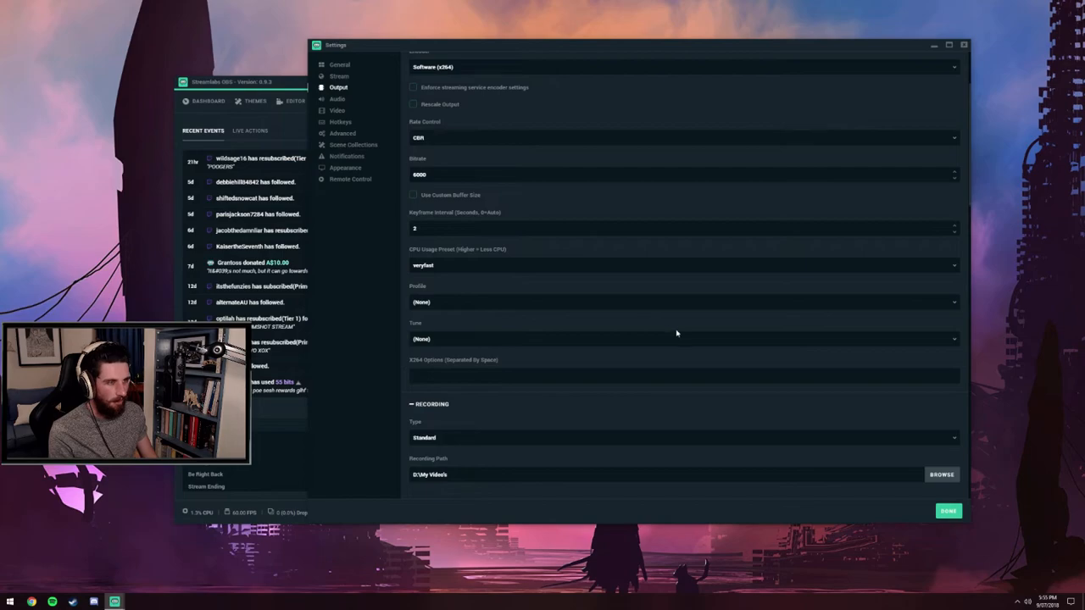
mouse_move(873, 396)
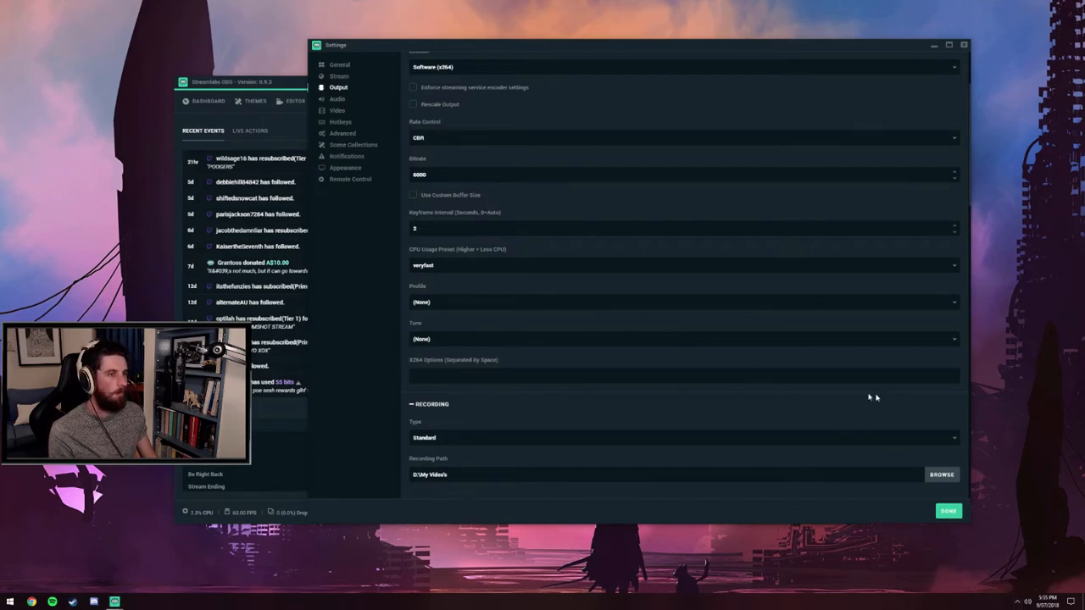
mouse_move(530, 265)
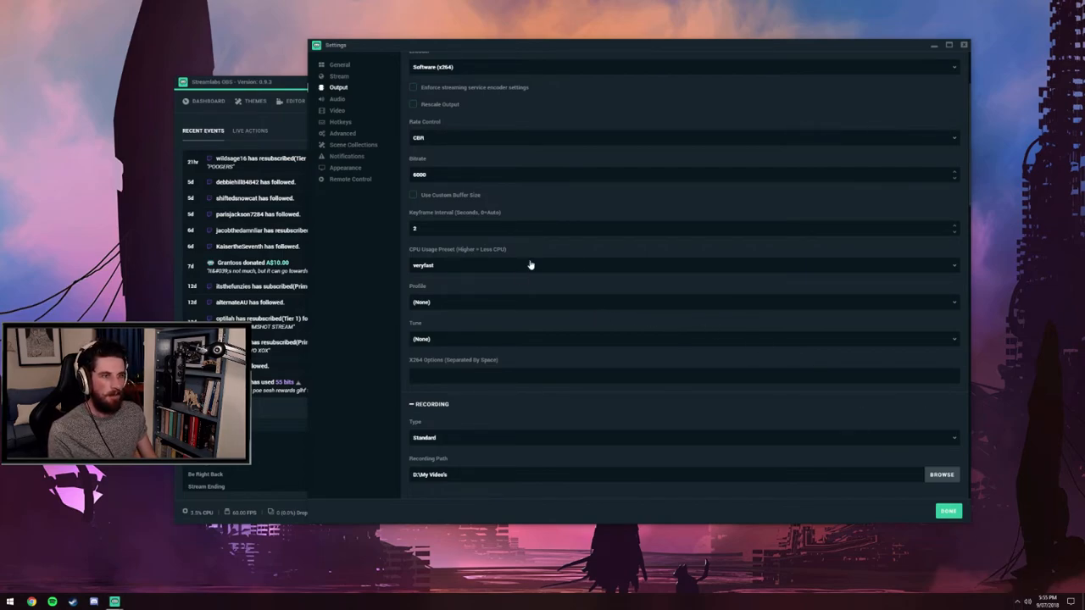
left_click(682, 265)
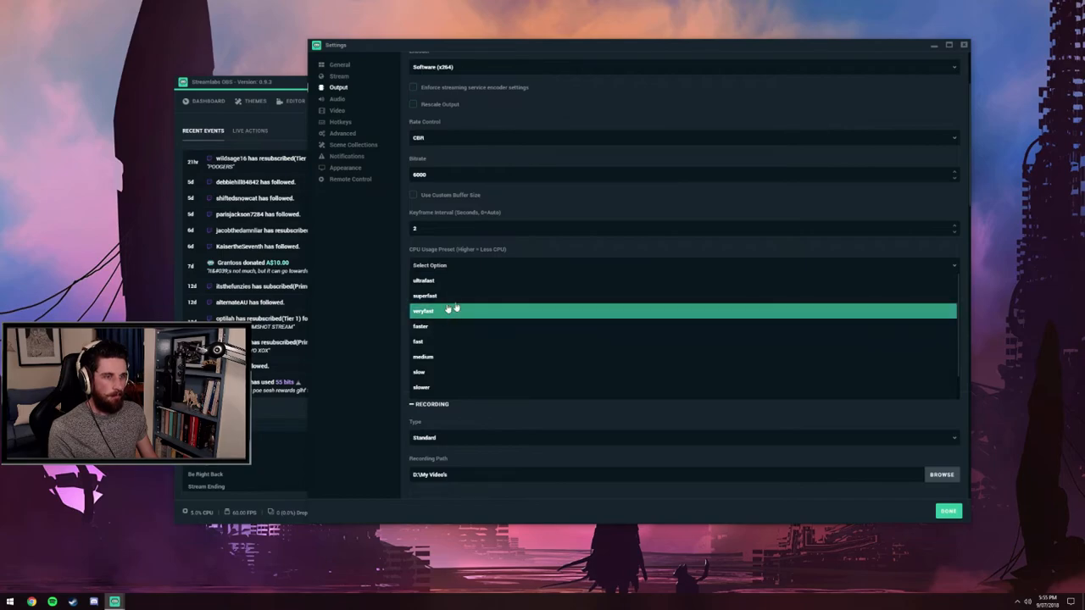
mouse_move(454, 316)
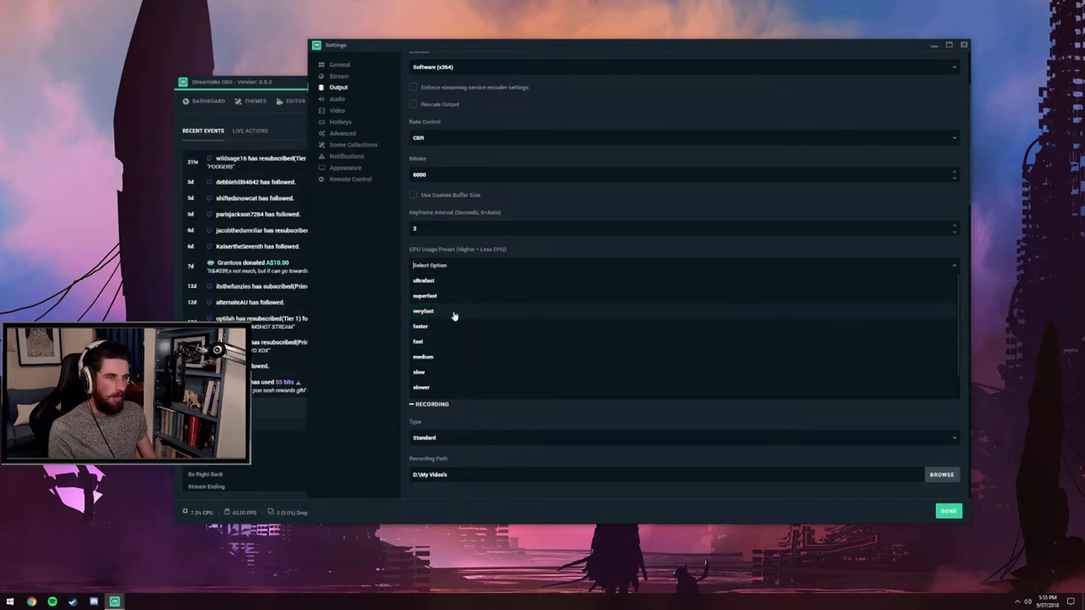
mouse_move(462, 321)
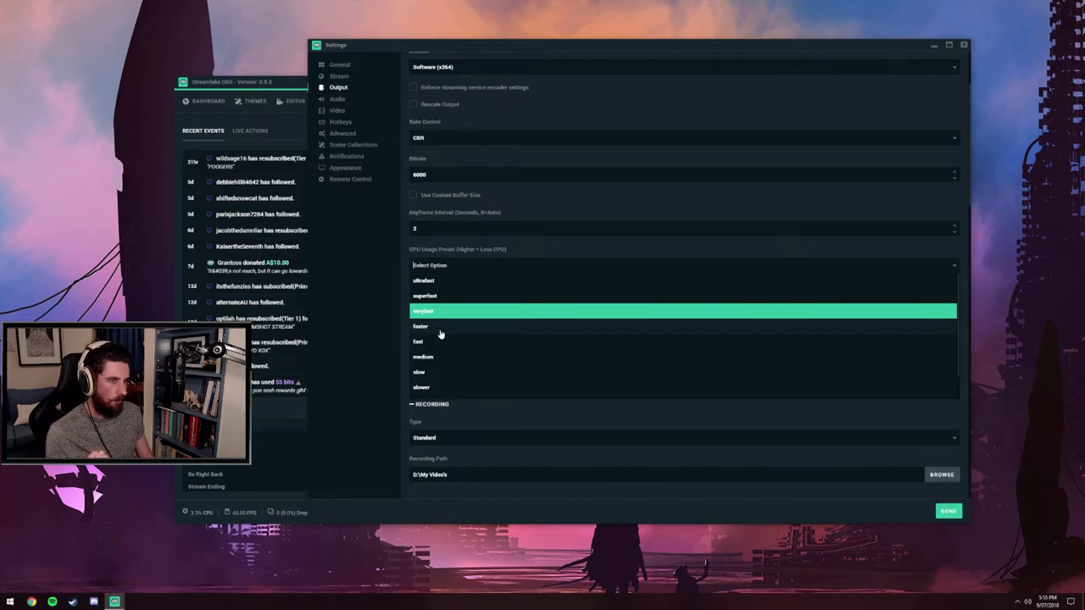
mouse_move(453, 315)
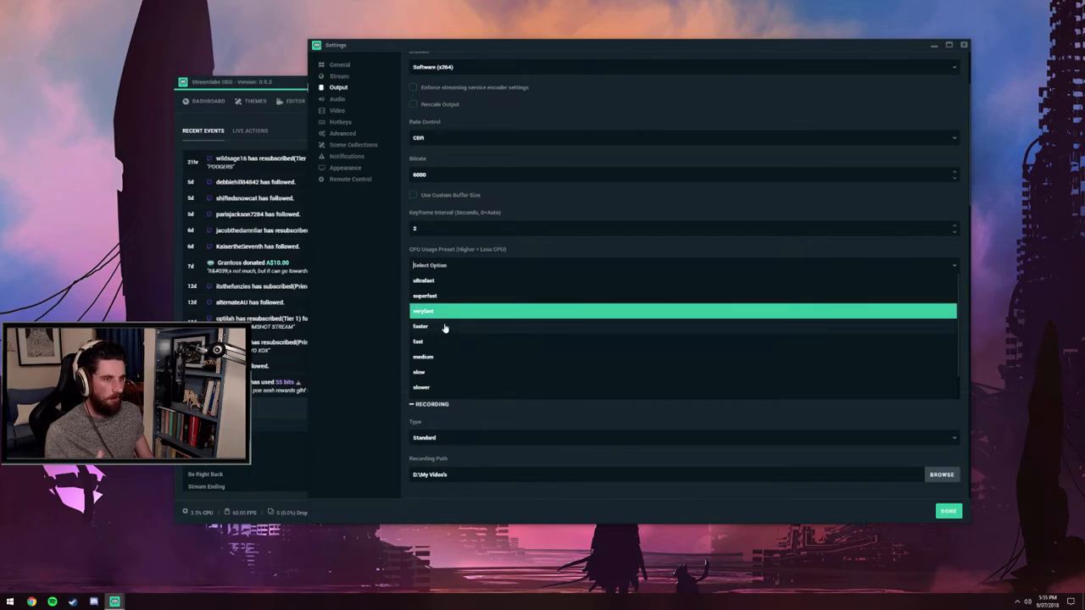
mouse_move(451, 319)
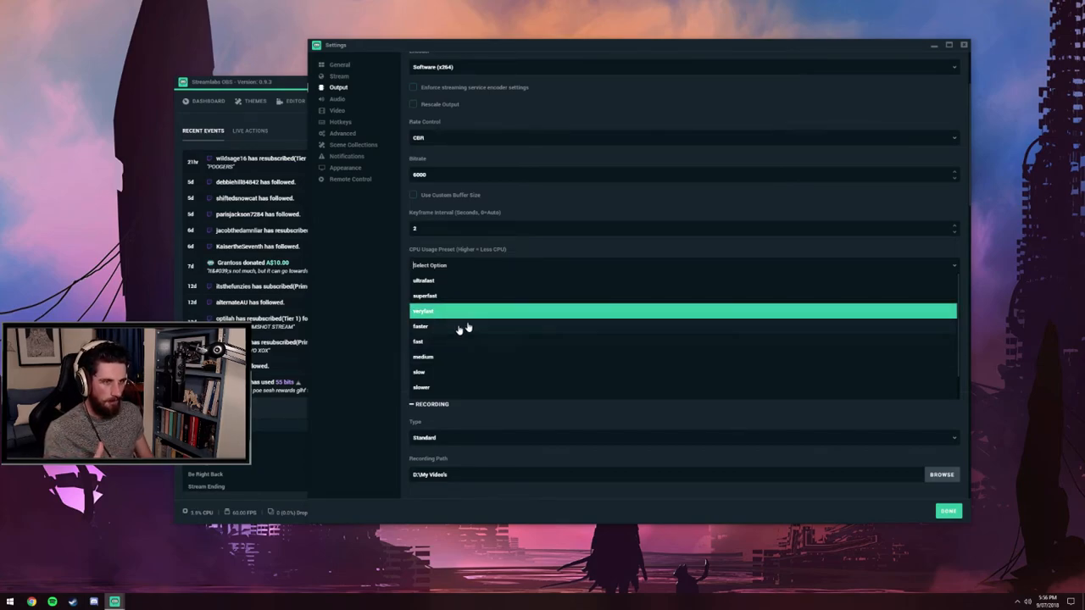
mouse_move(452, 313)
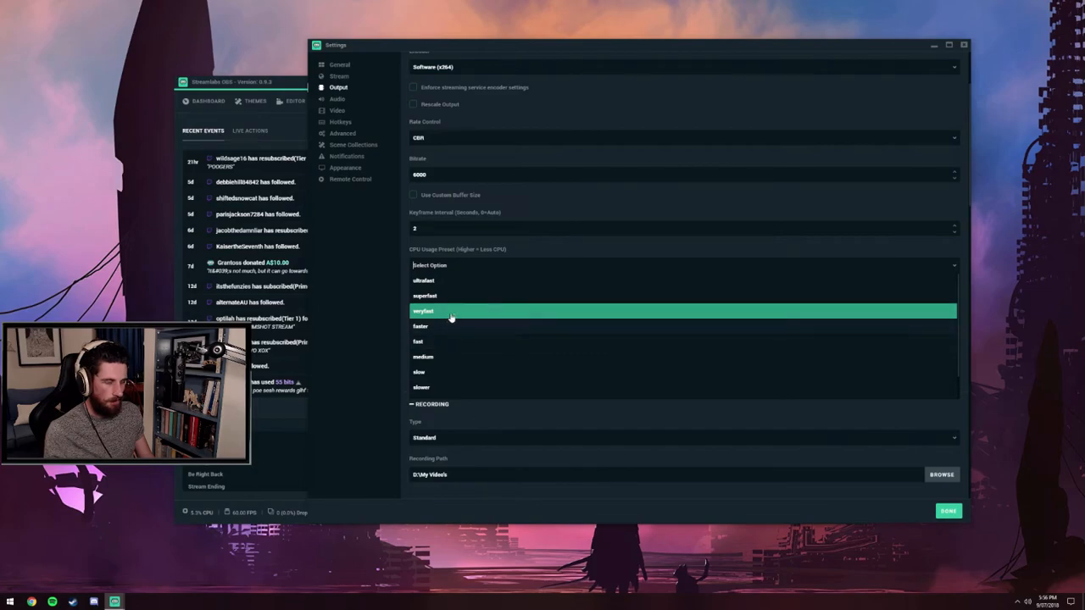
mouse_move(451, 325)
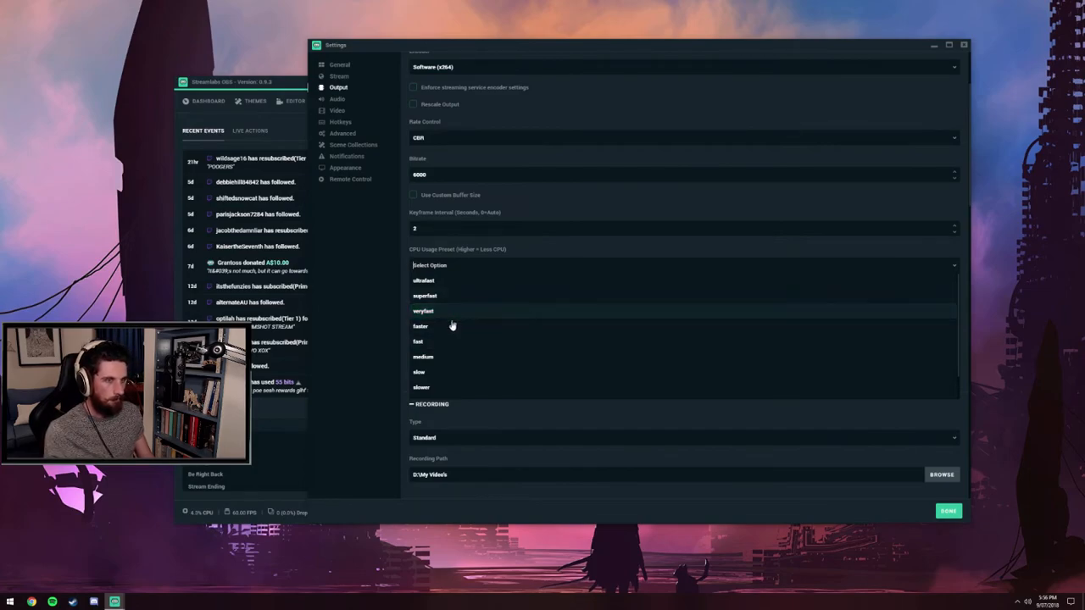
mouse_move(464, 316)
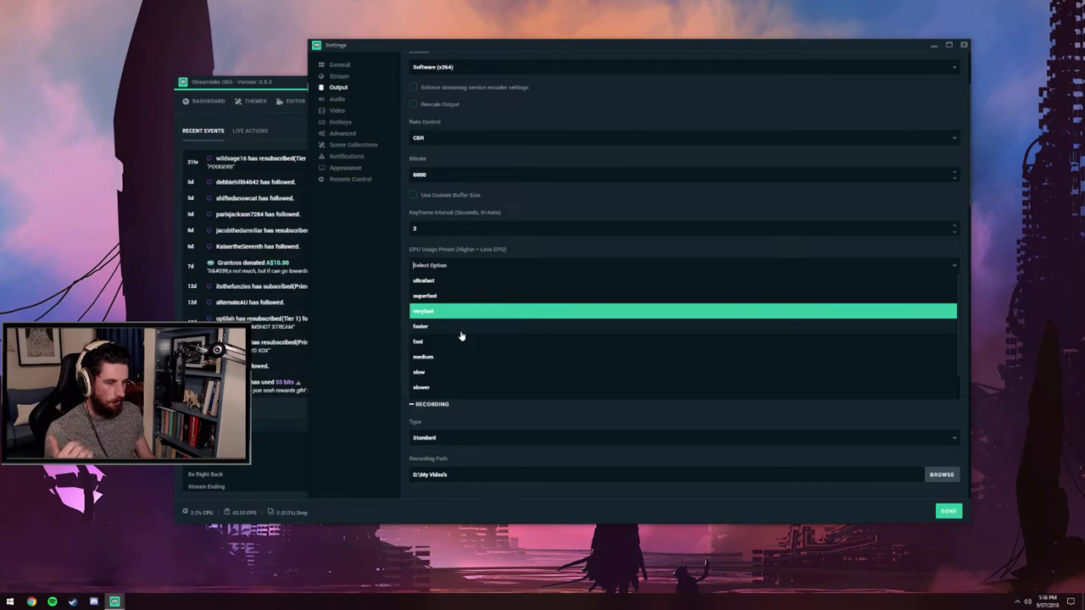
mouse_move(473, 311)
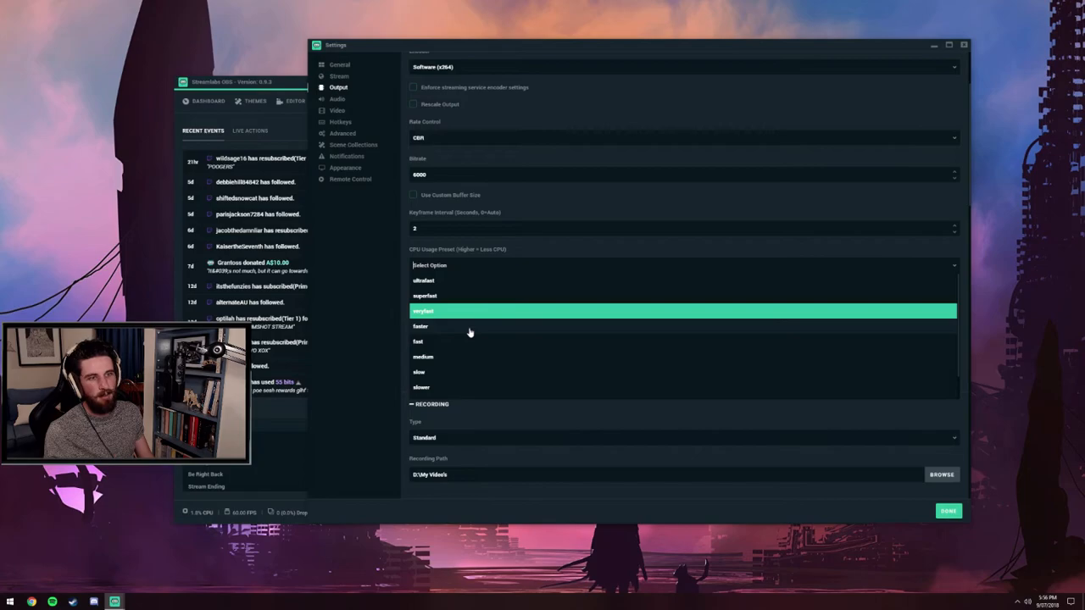
mouse_move(473, 313)
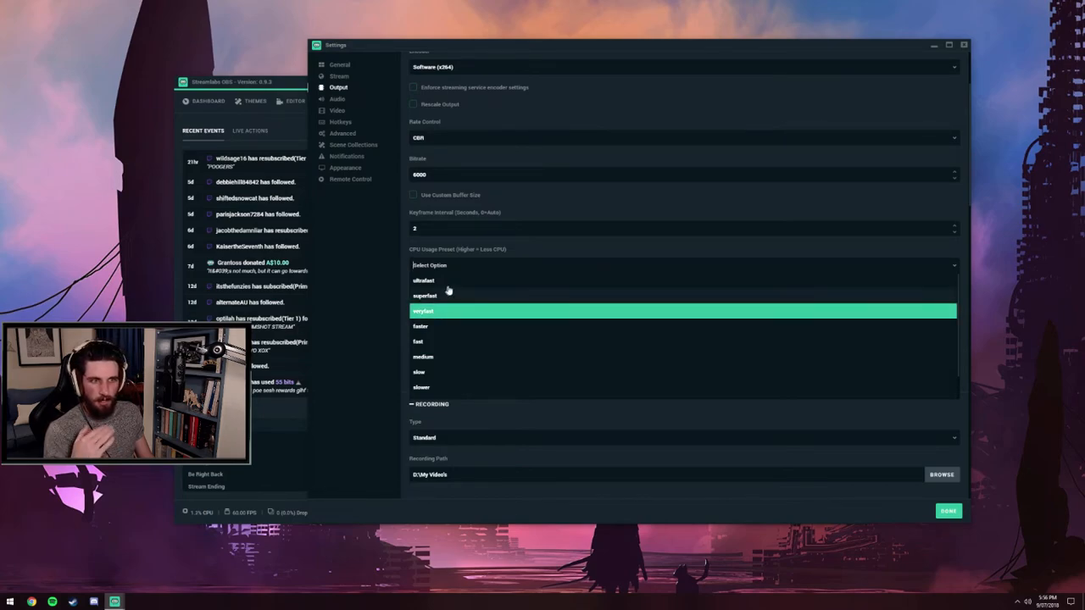
mouse_move(453, 335)
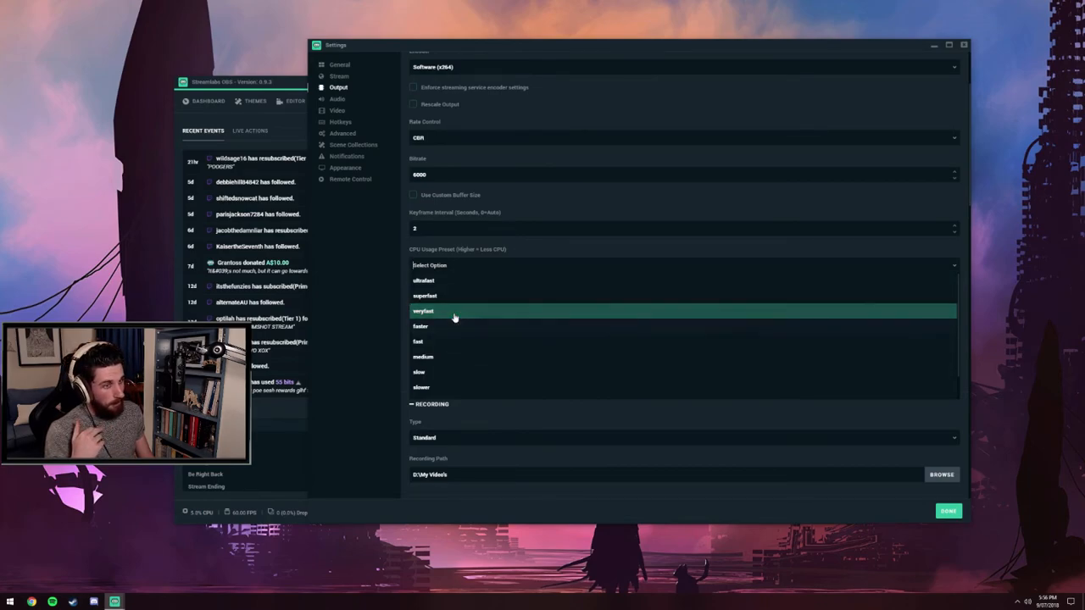
mouse_move(459, 318)
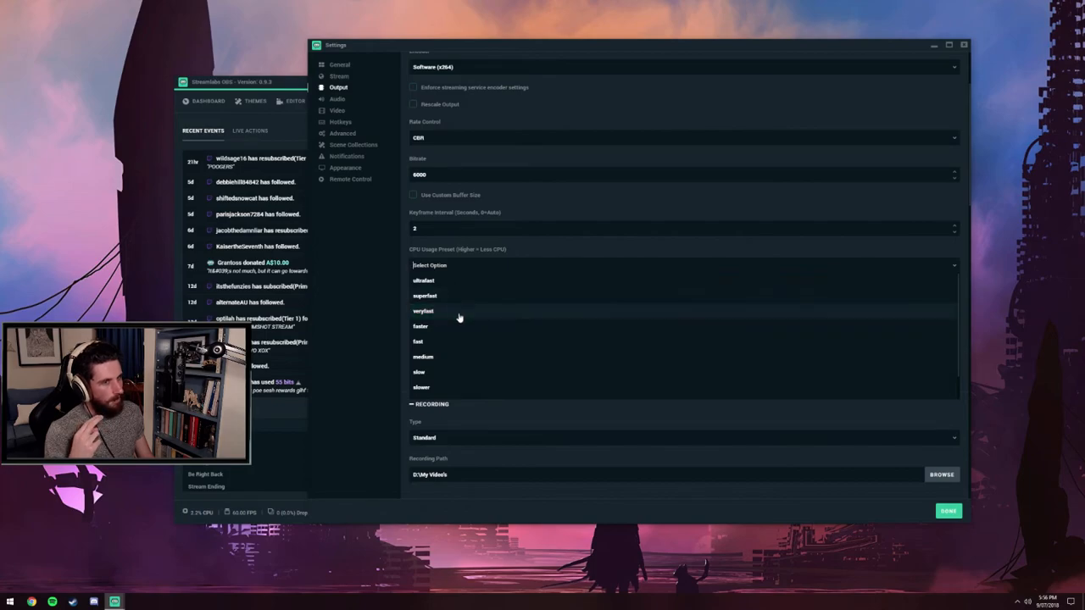
mouse_move(457, 311)
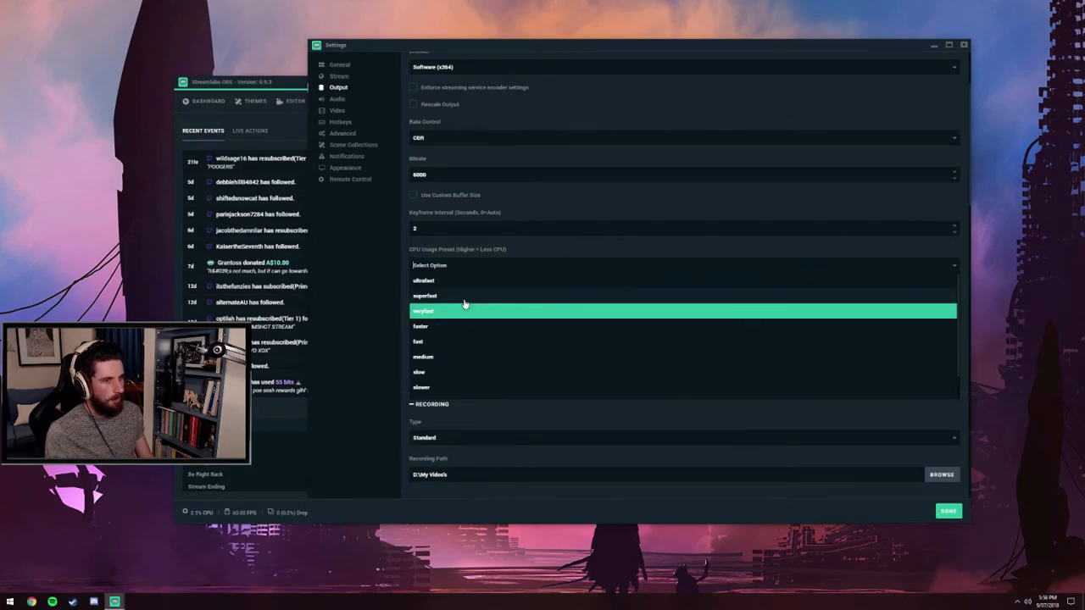
mouse_move(460, 321)
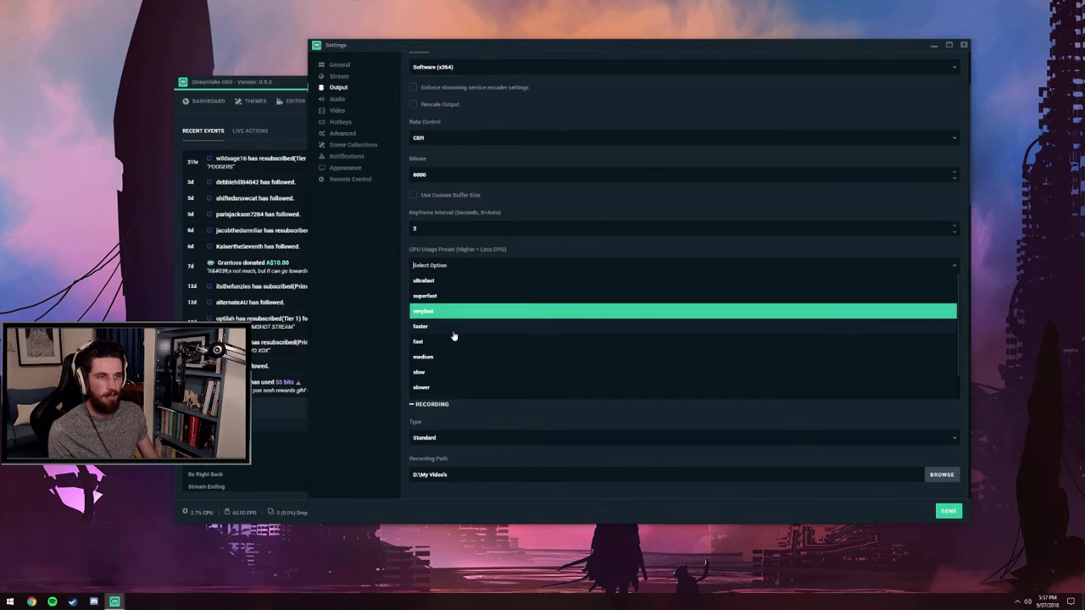
mouse_move(421, 329)
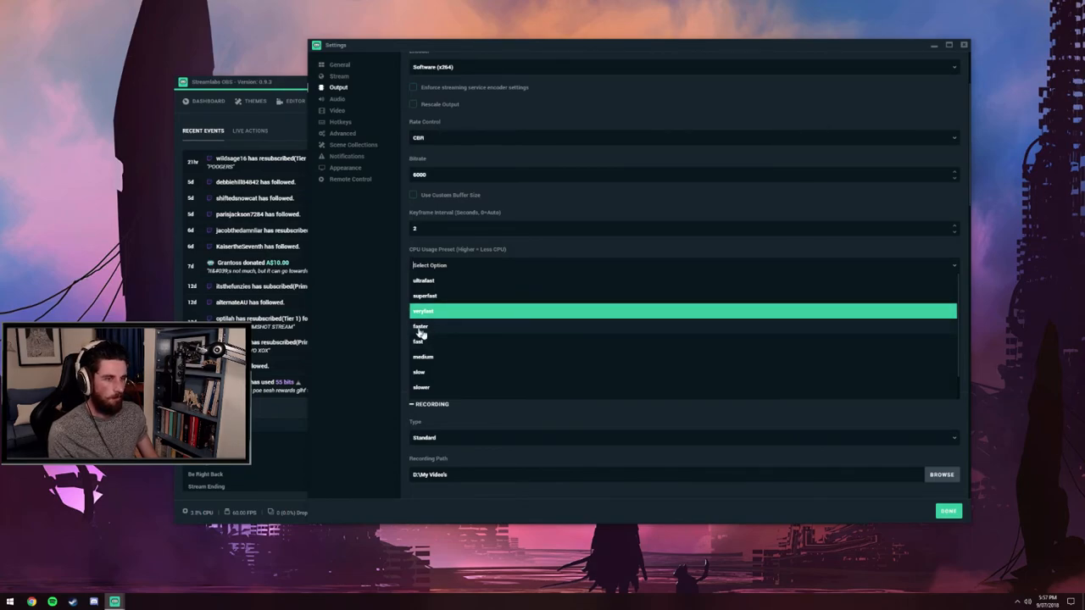
mouse_move(464, 364)
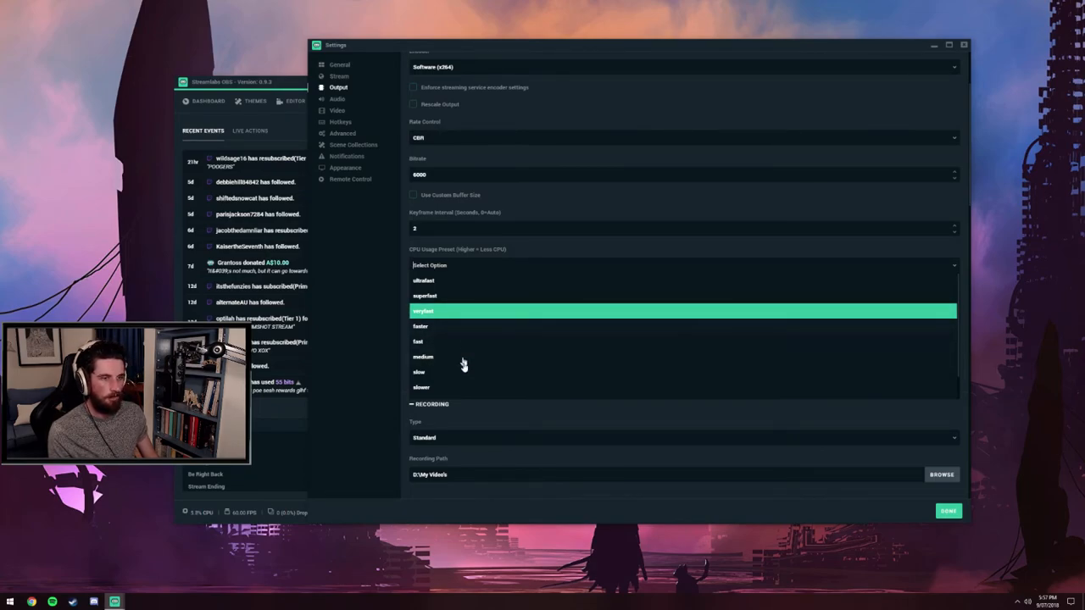
mouse_move(463, 334)
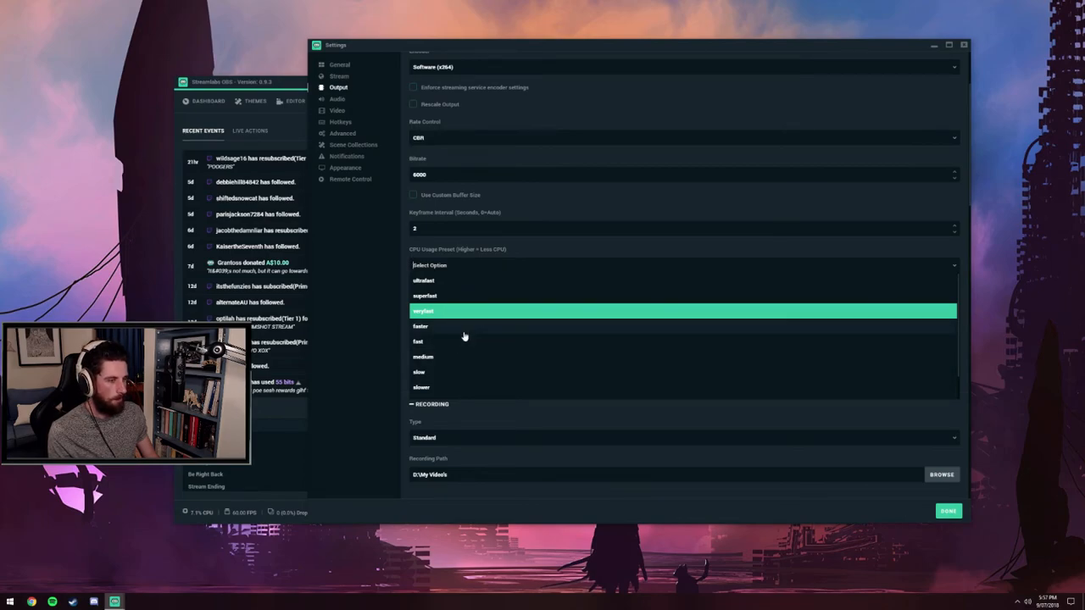
mouse_move(446, 287)
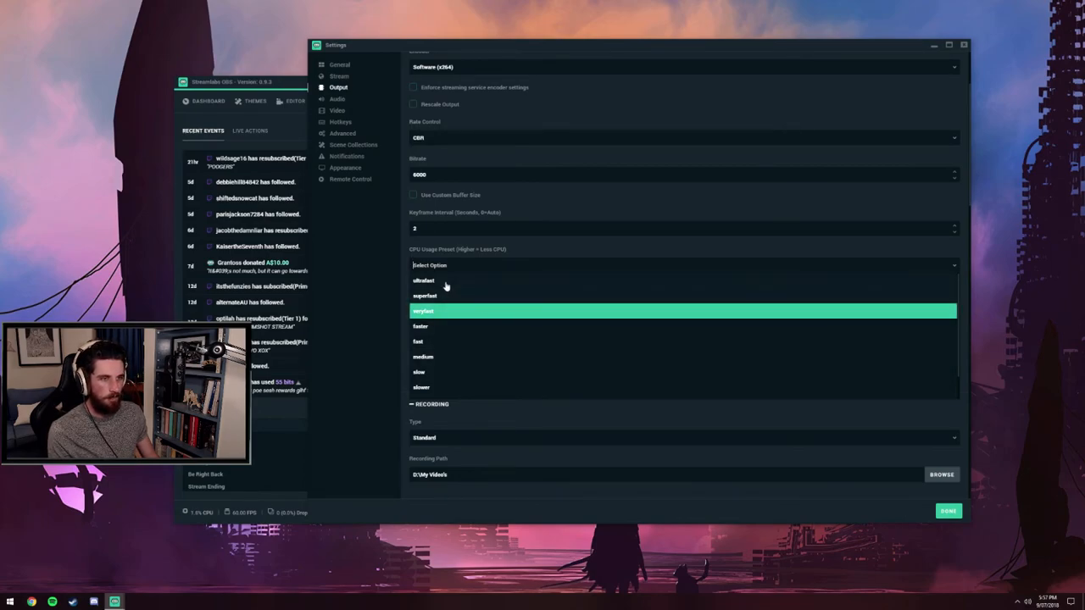
mouse_move(467, 301)
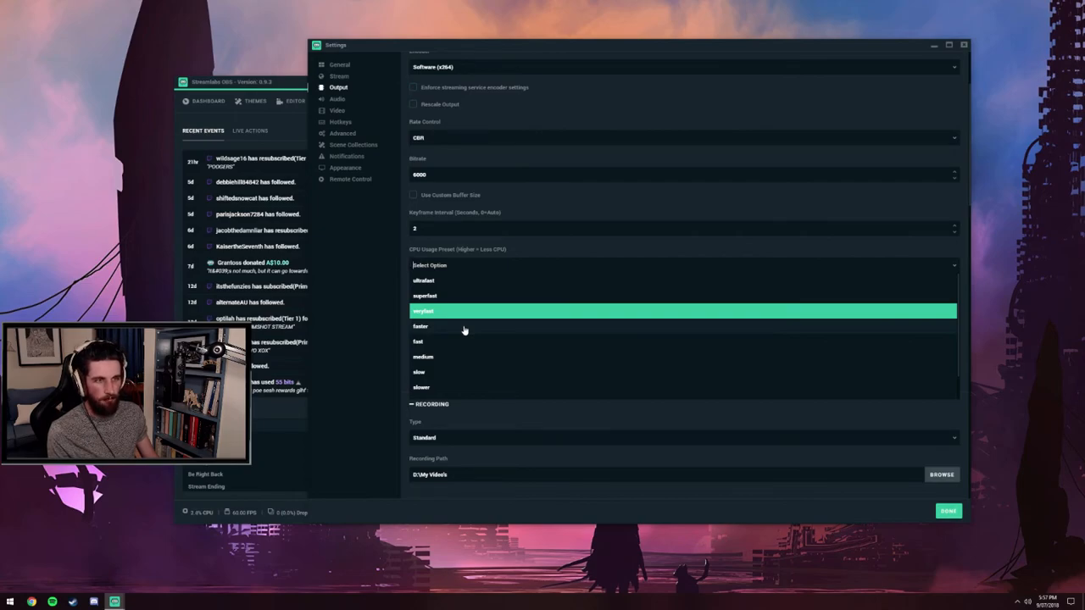
mouse_move(488, 298)
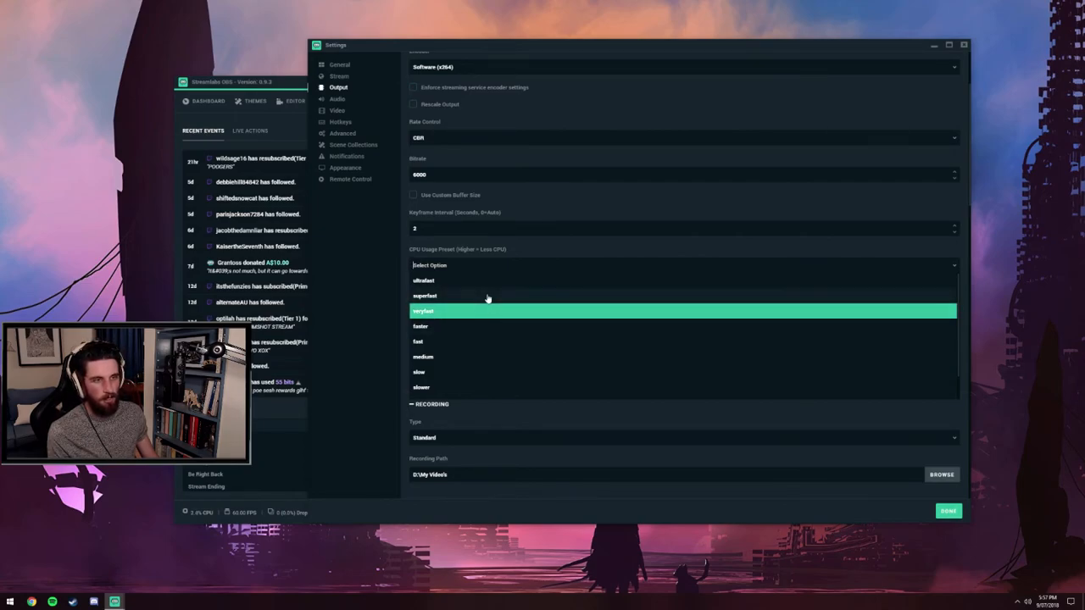
mouse_move(949, 261)
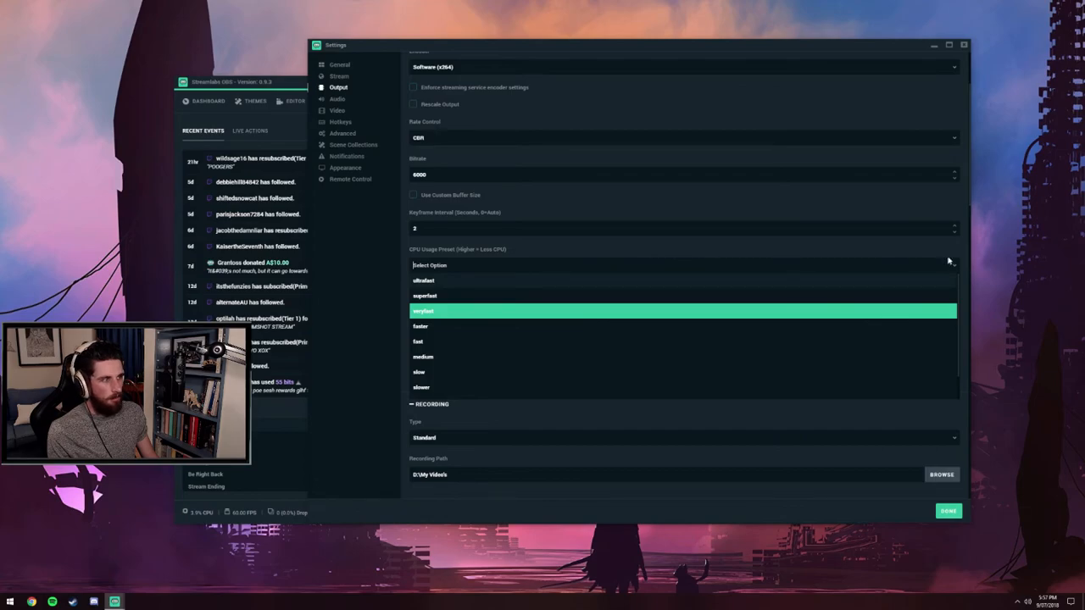
mouse_move(447, 318)
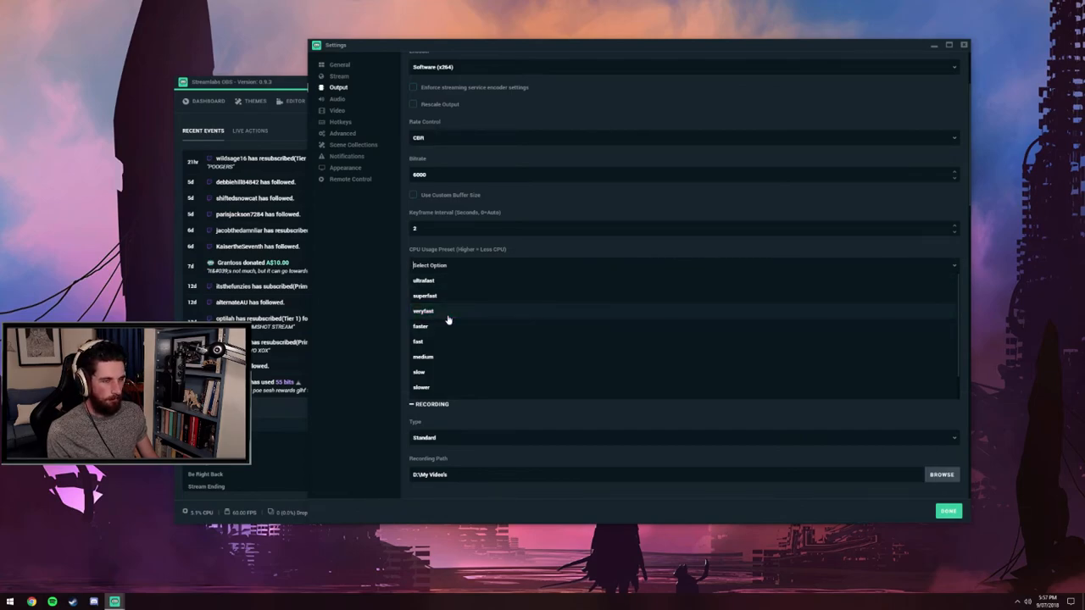
mouse_move(463, 320)
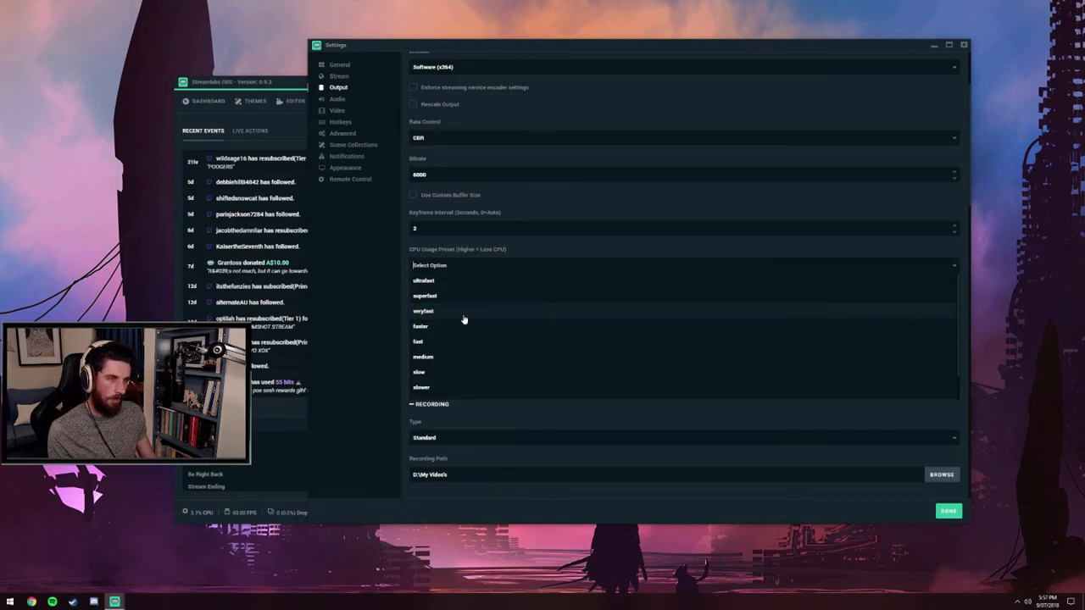
left_click(422, 311)
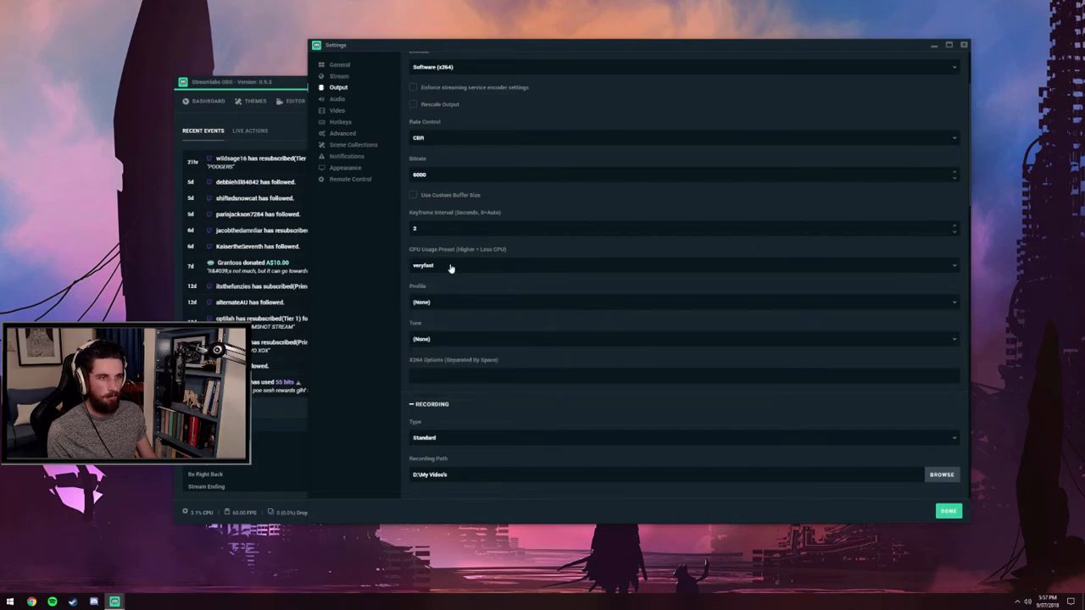
Set the x264 encoder profile to high, leaving tune at (None).
left_click(683, 302)
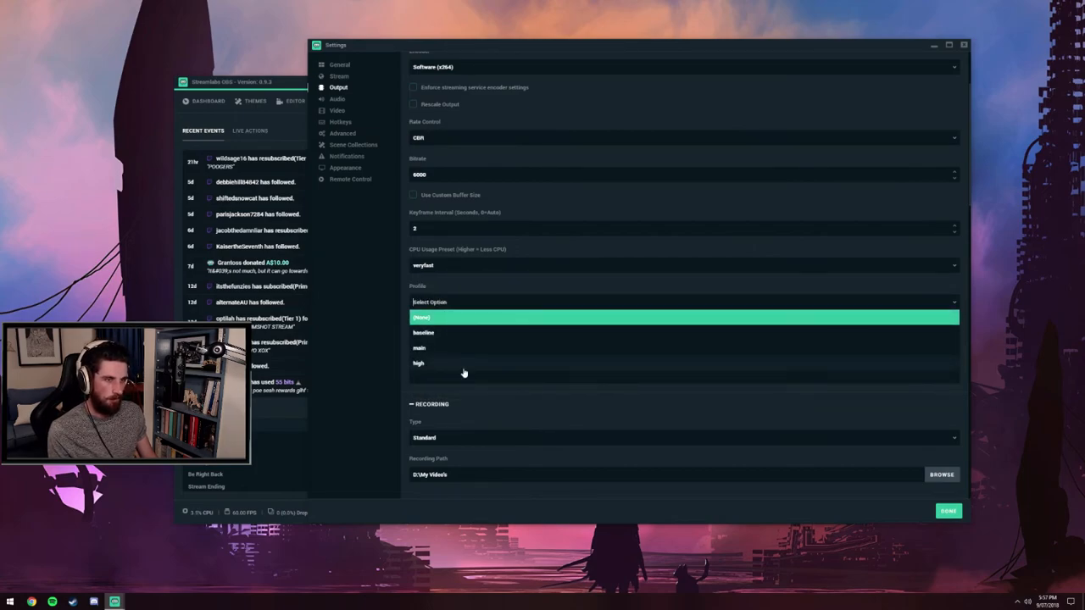
left_click(418, 363)
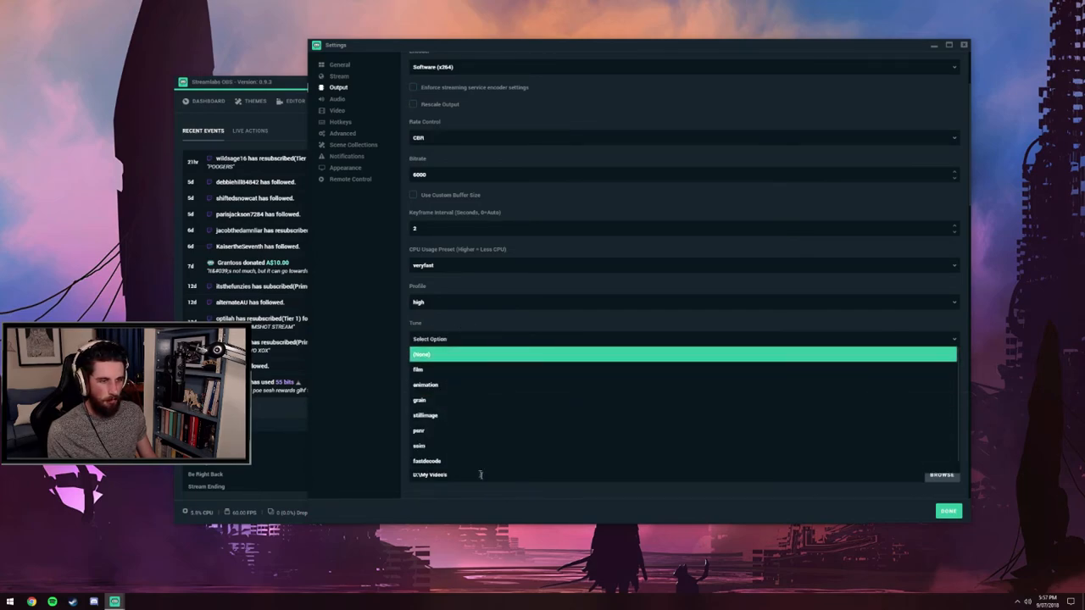
mouse_move(460, 329)
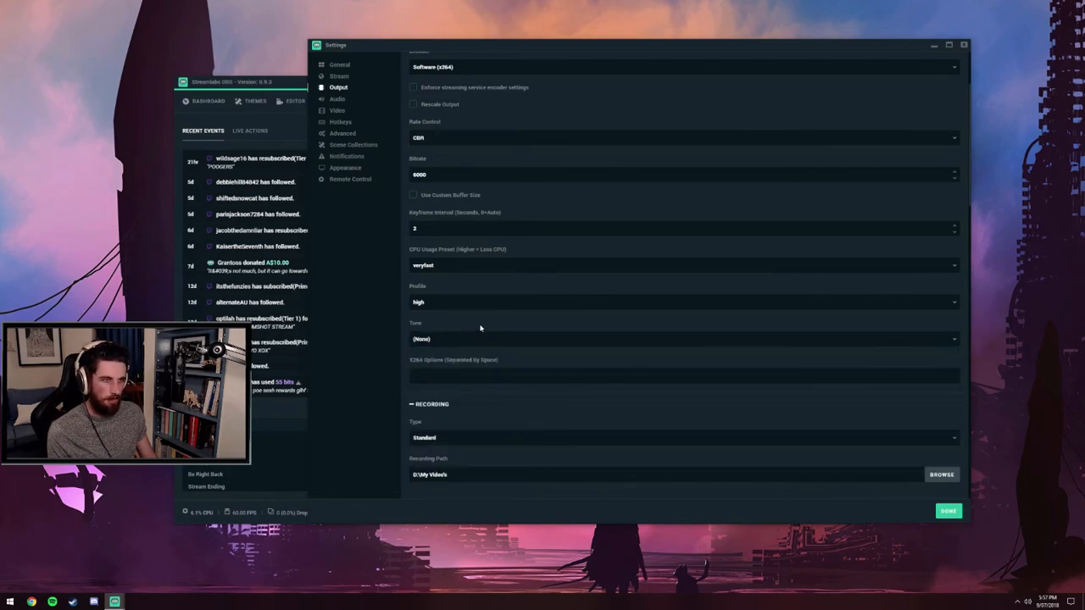
scroll("down", 3)
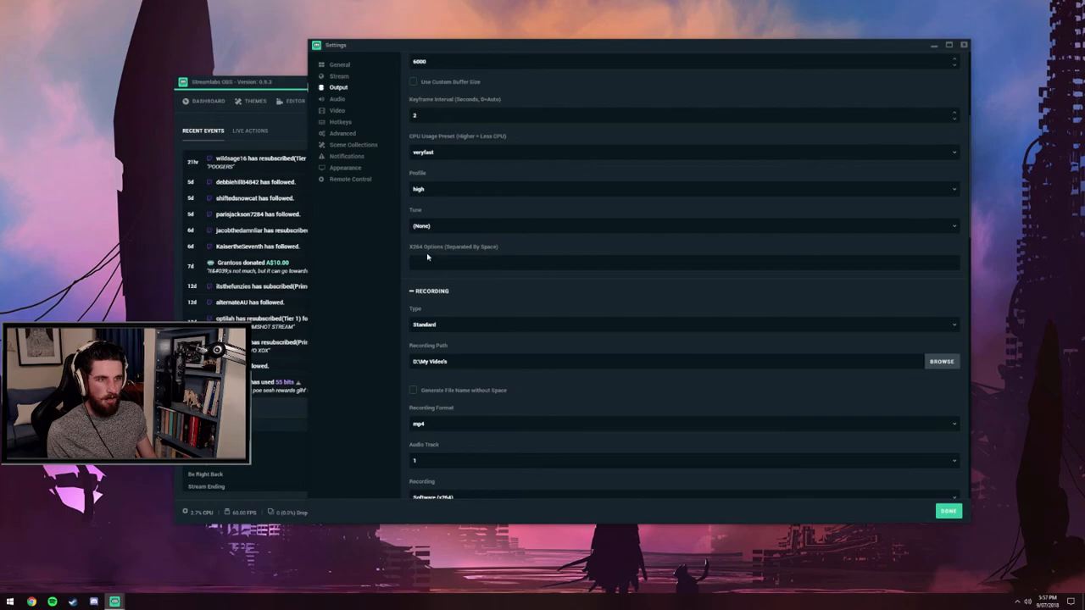
mouse_move(461, 256)
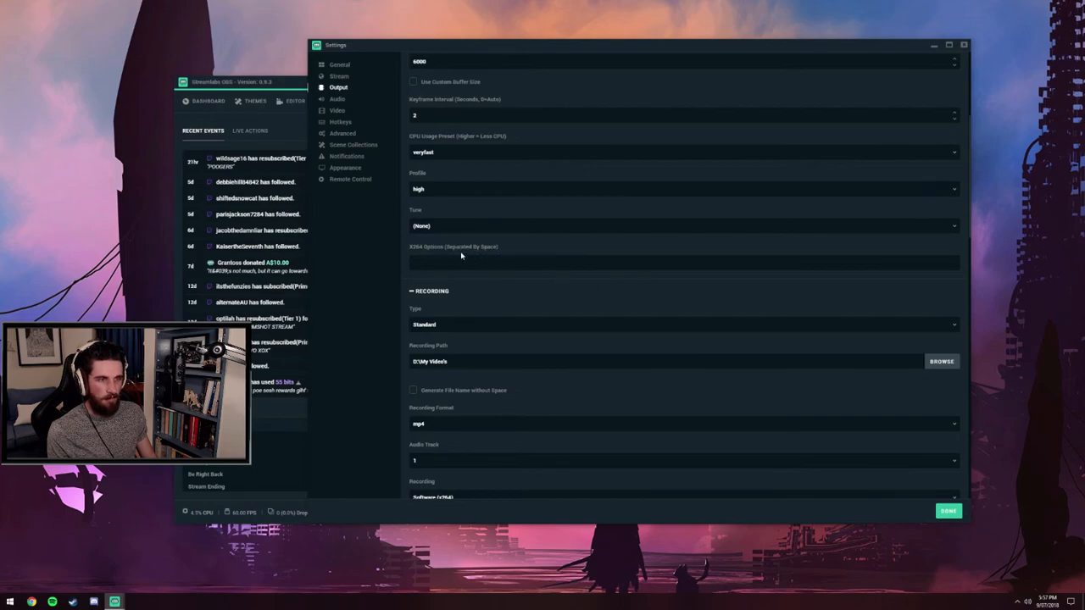
scroll("down", 3)
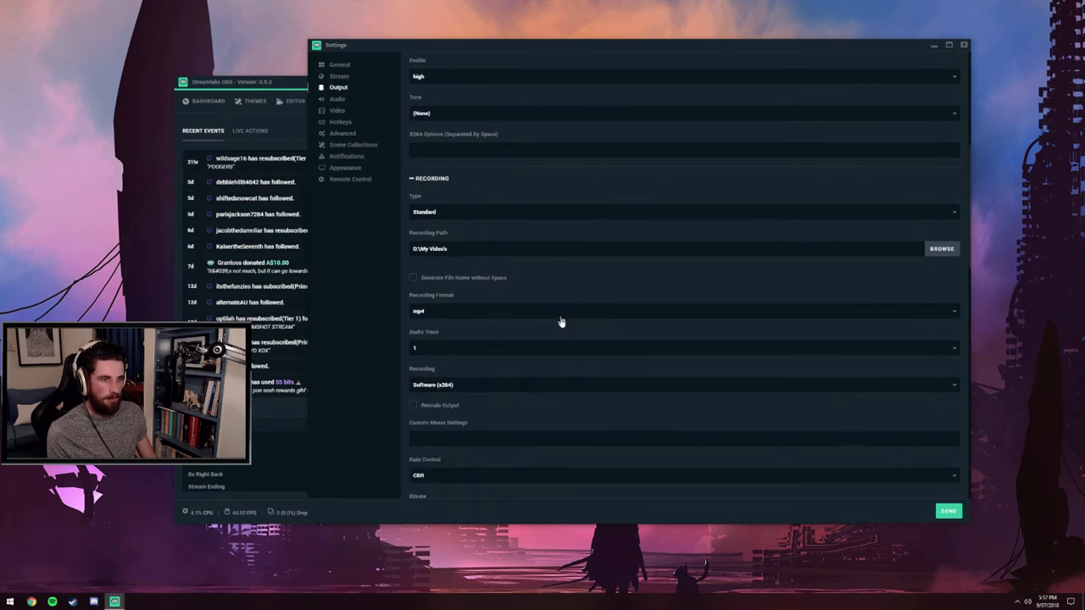
mouse_move(617, 320)
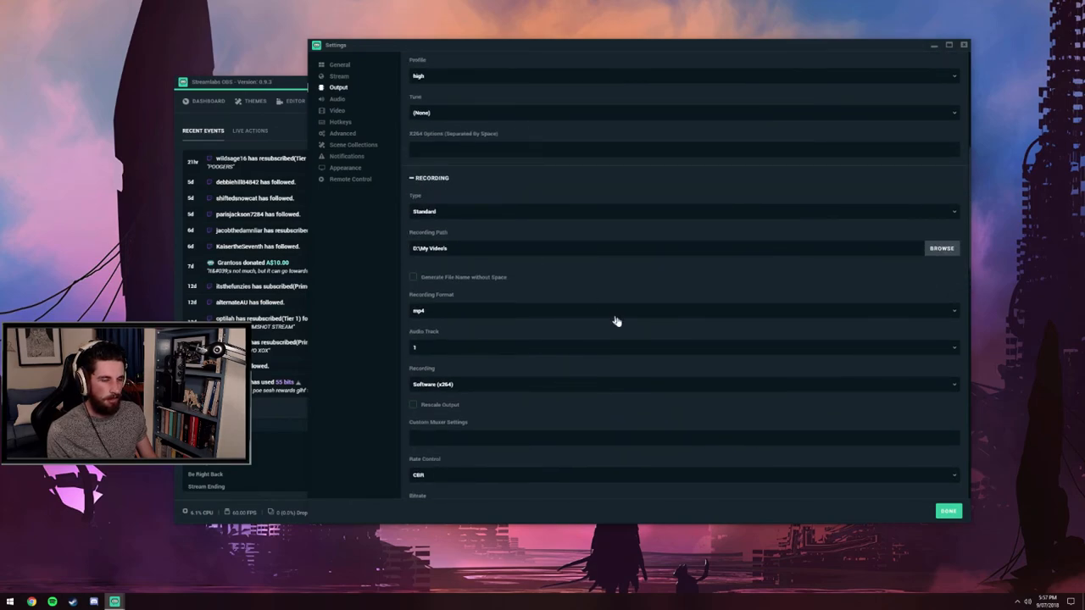
scroll("down", 3)
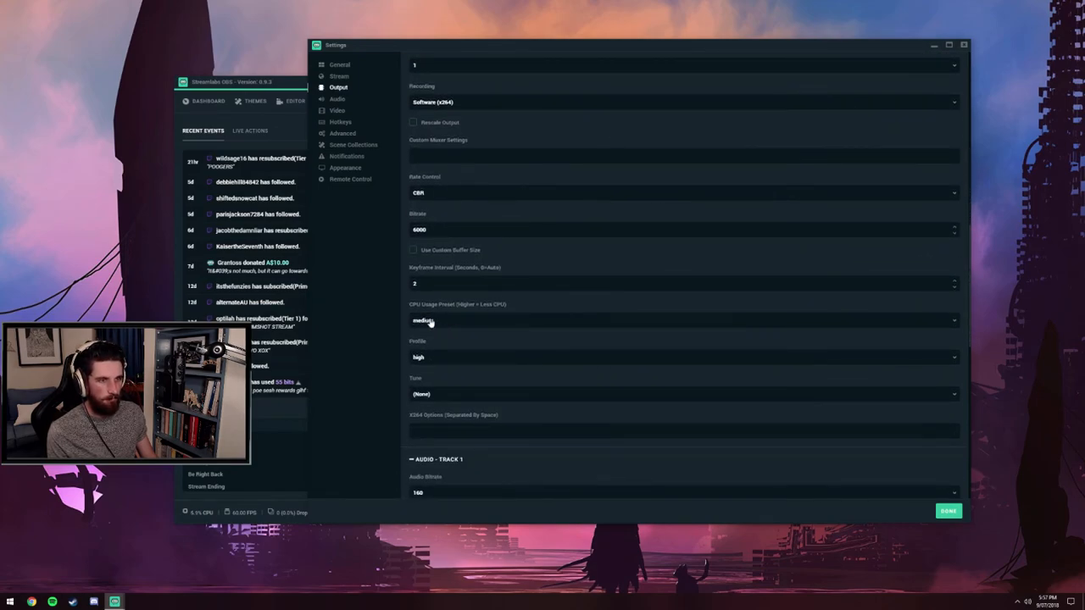
scroll("down", 3)
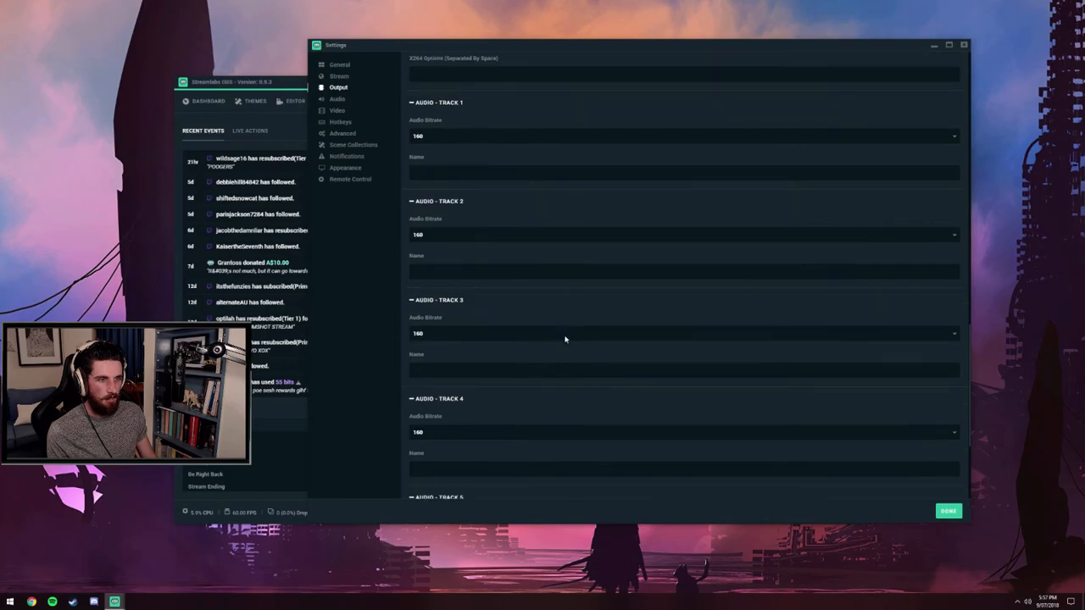
scroll("up", 3)
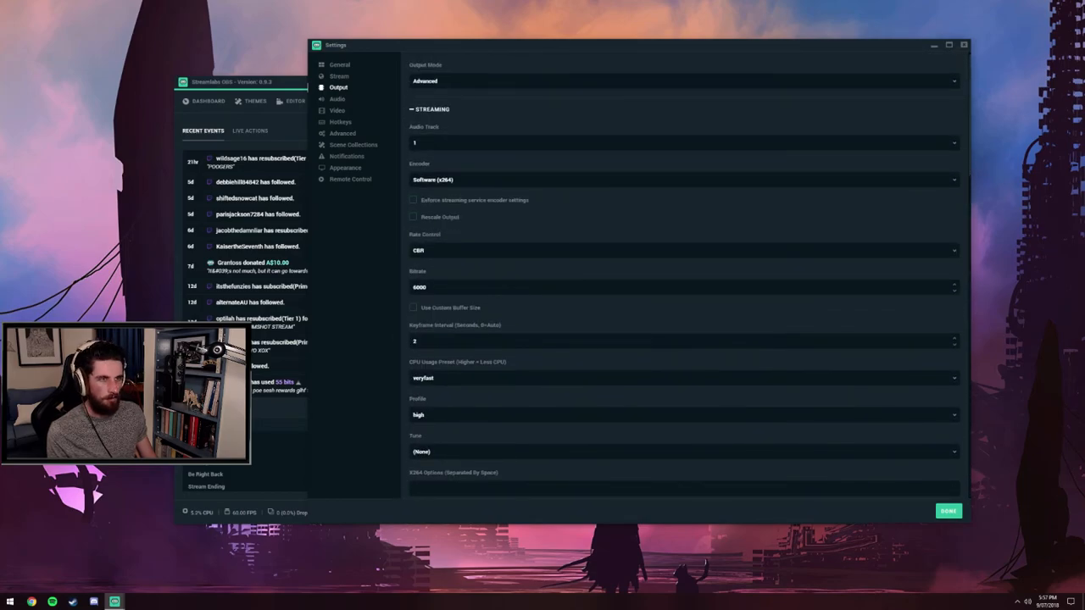
scroll("down", 3)
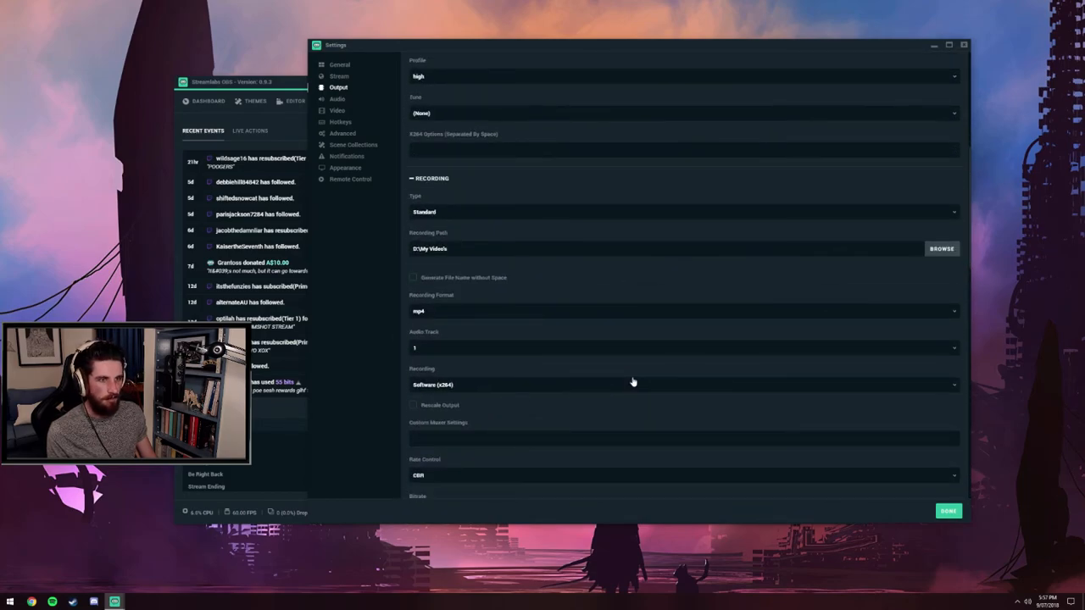
scroll("down", 3)
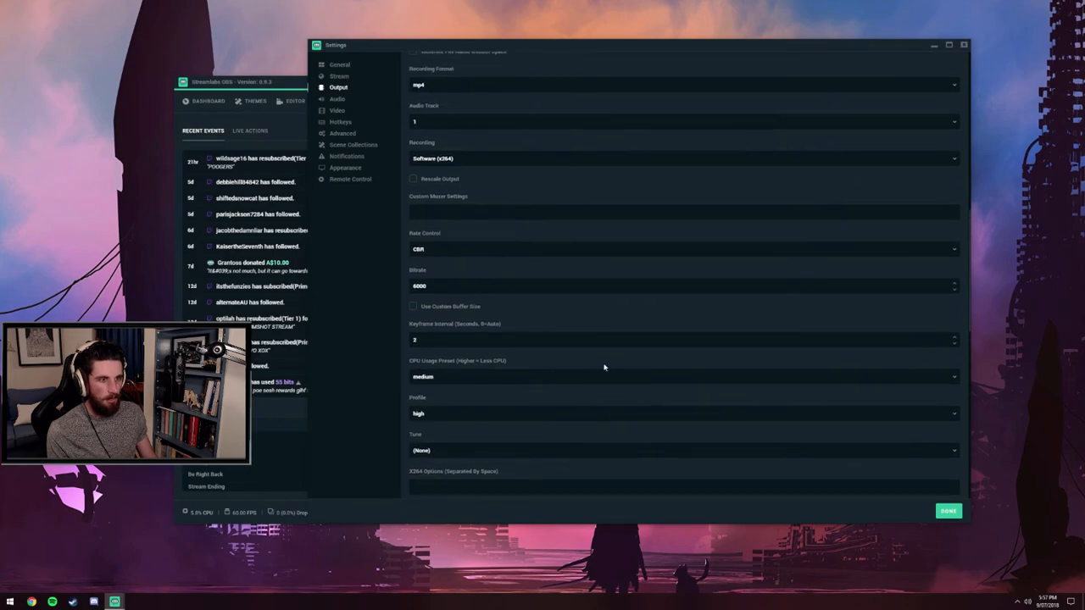
mouse_move(630, 360)
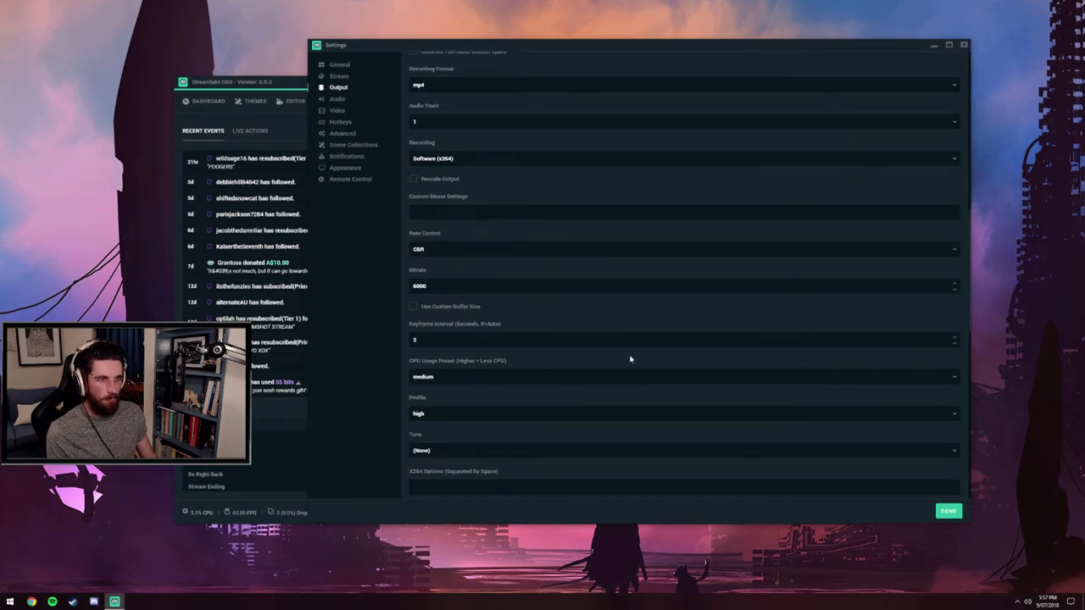
mouse_move(695, 359)
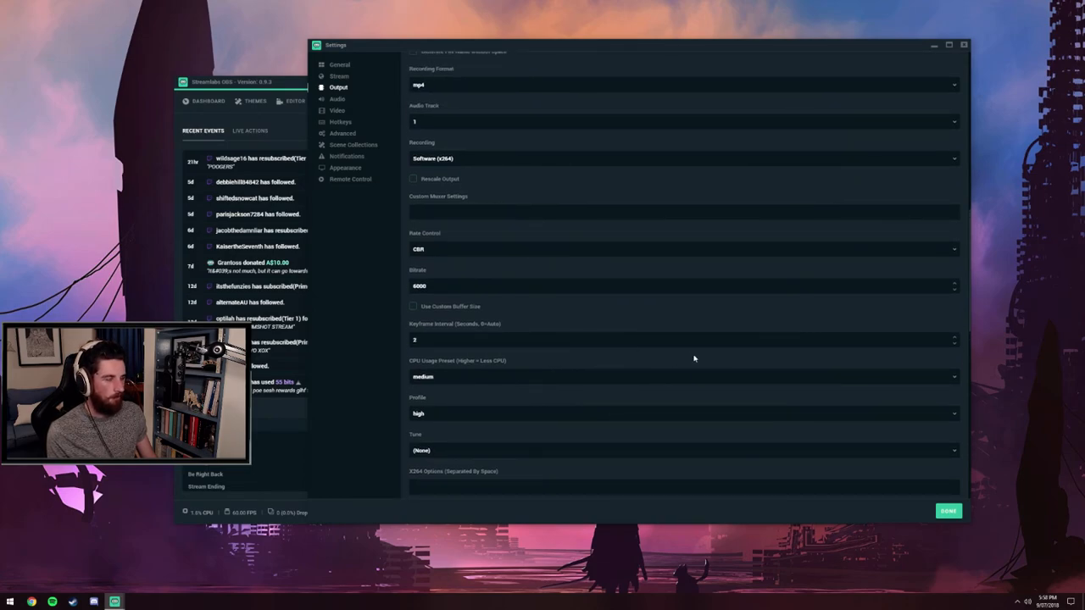
scroll("down", 3)
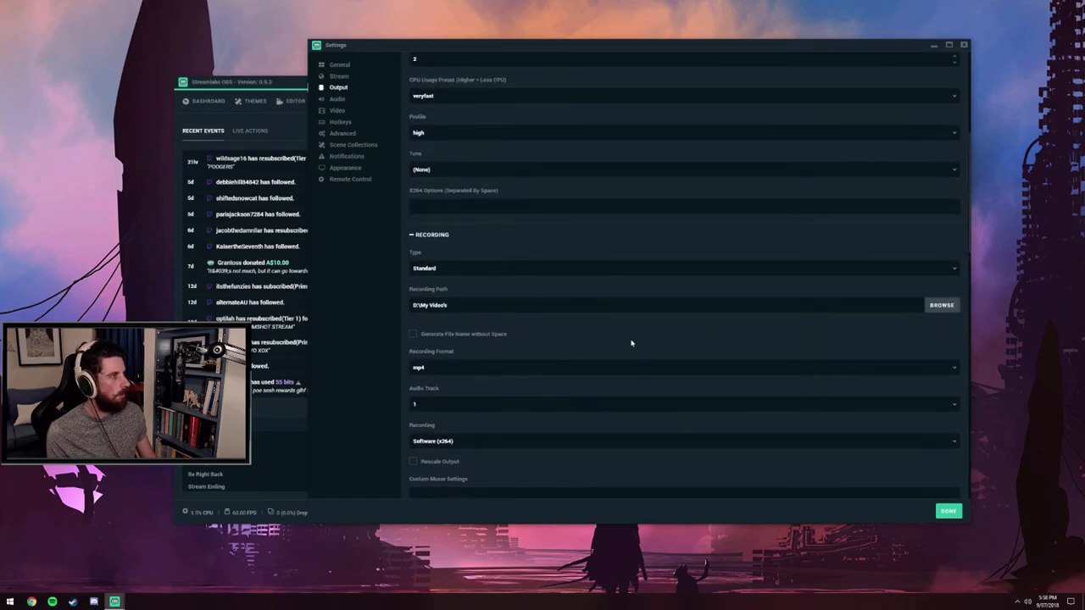
mouse_move(557, 290)
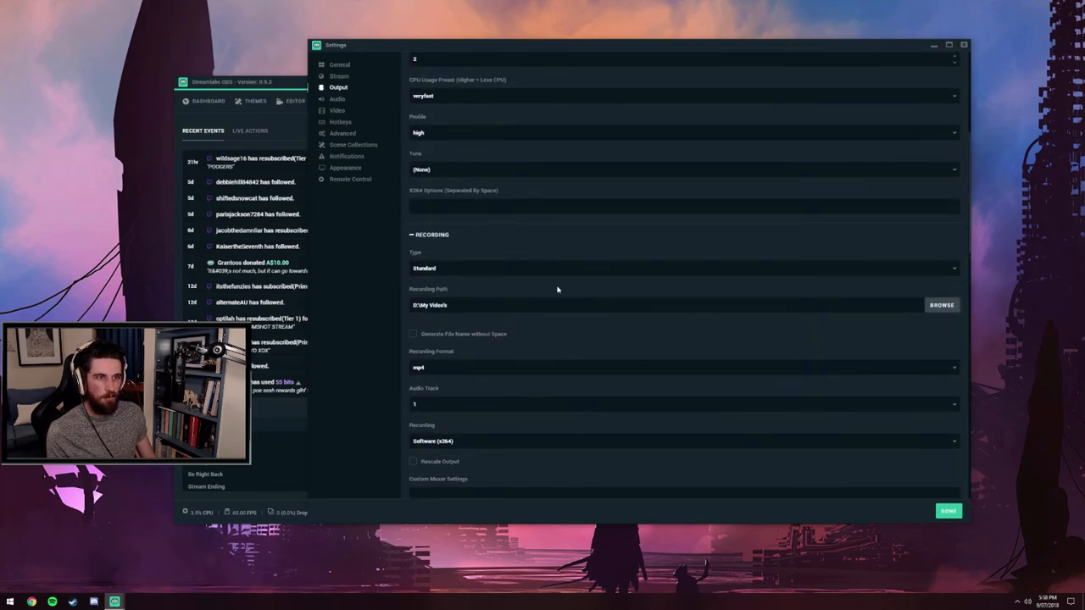
scroll("up", 3)
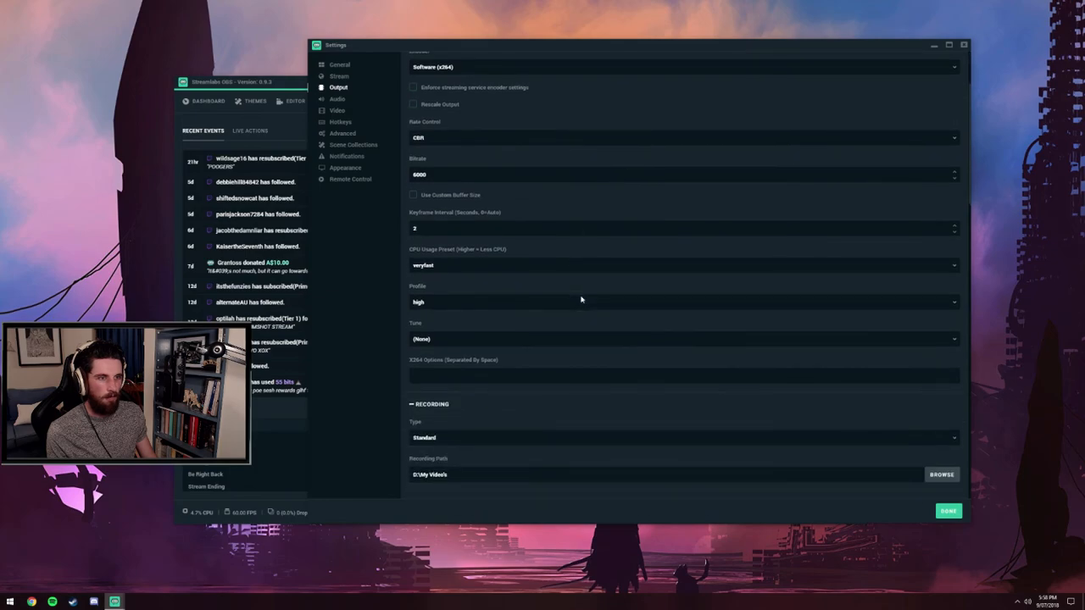
mouse_move(633, 326)
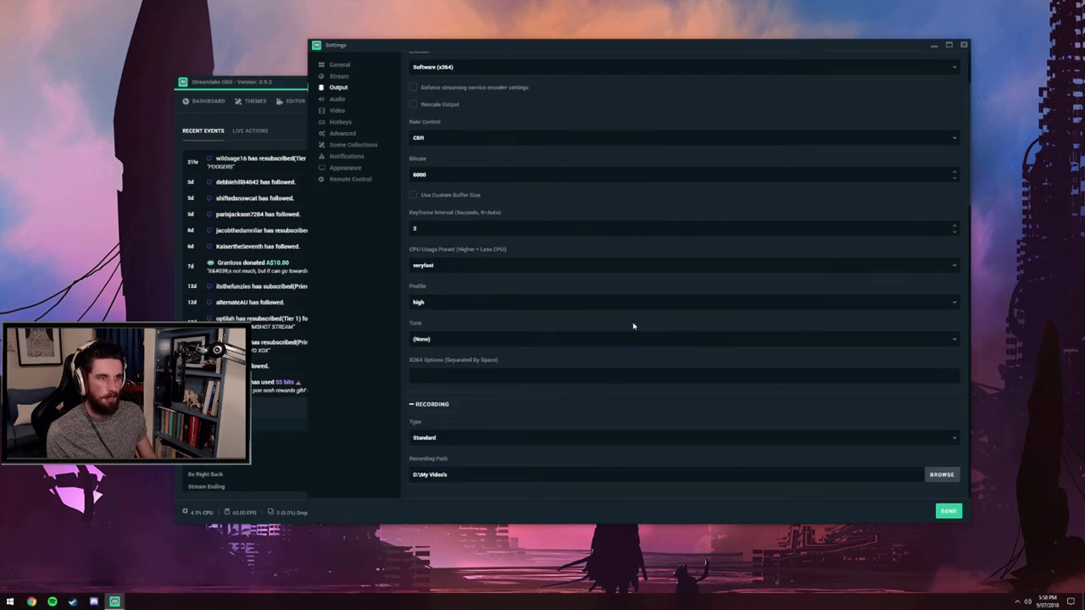
mouse_move(623, 313)
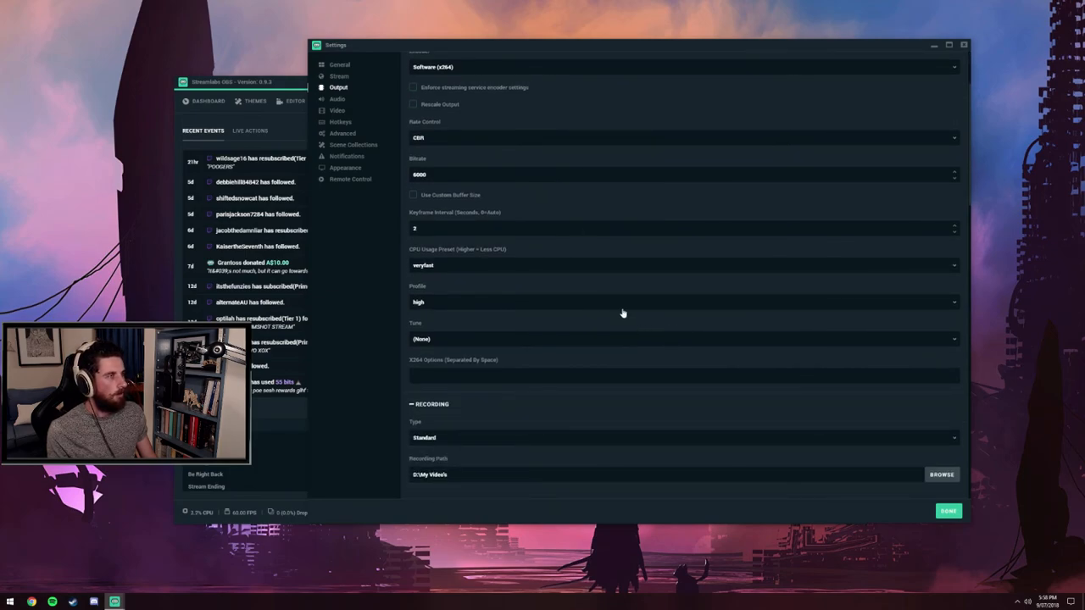